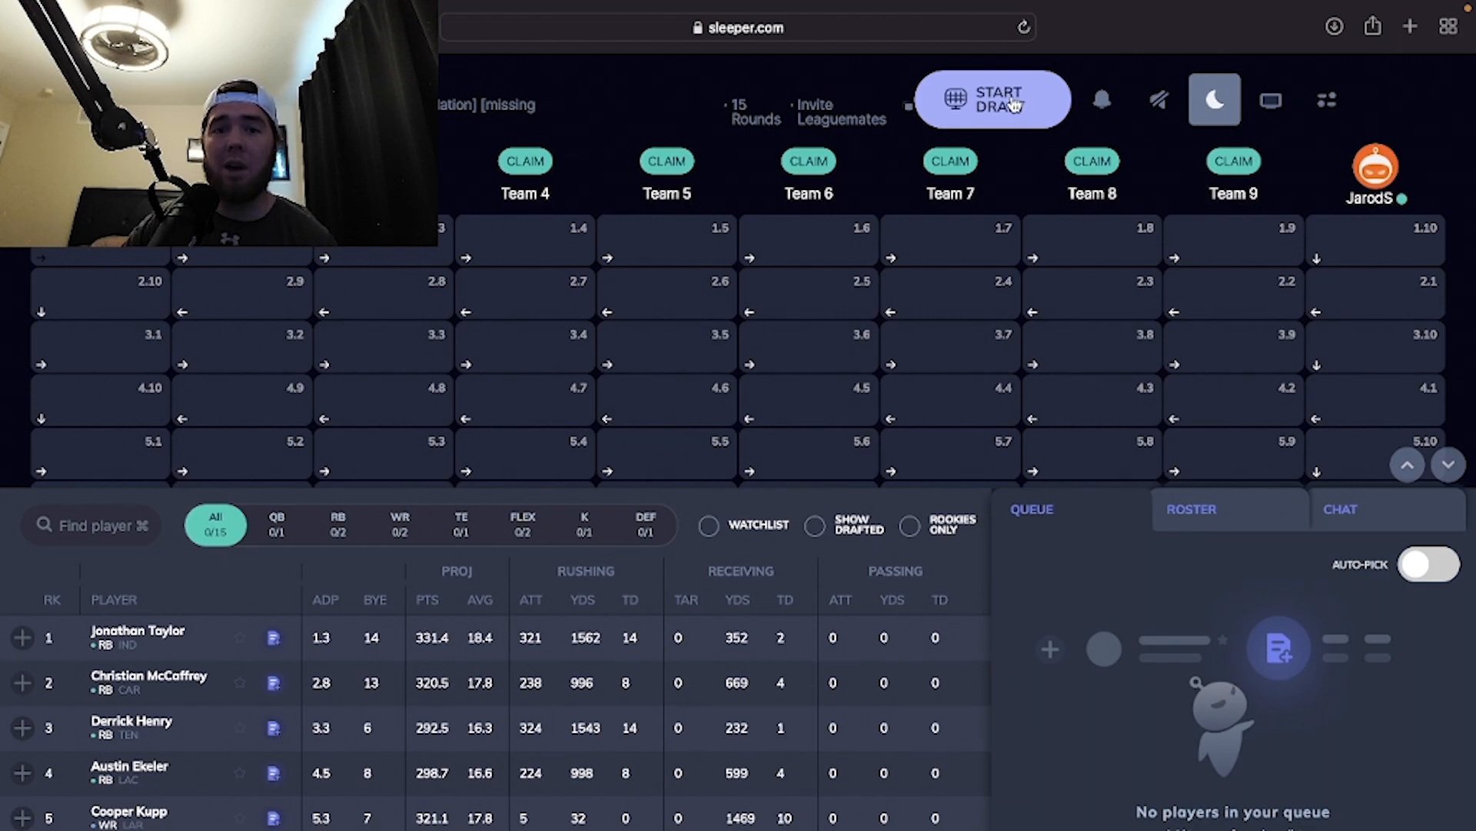
click(991, 99)
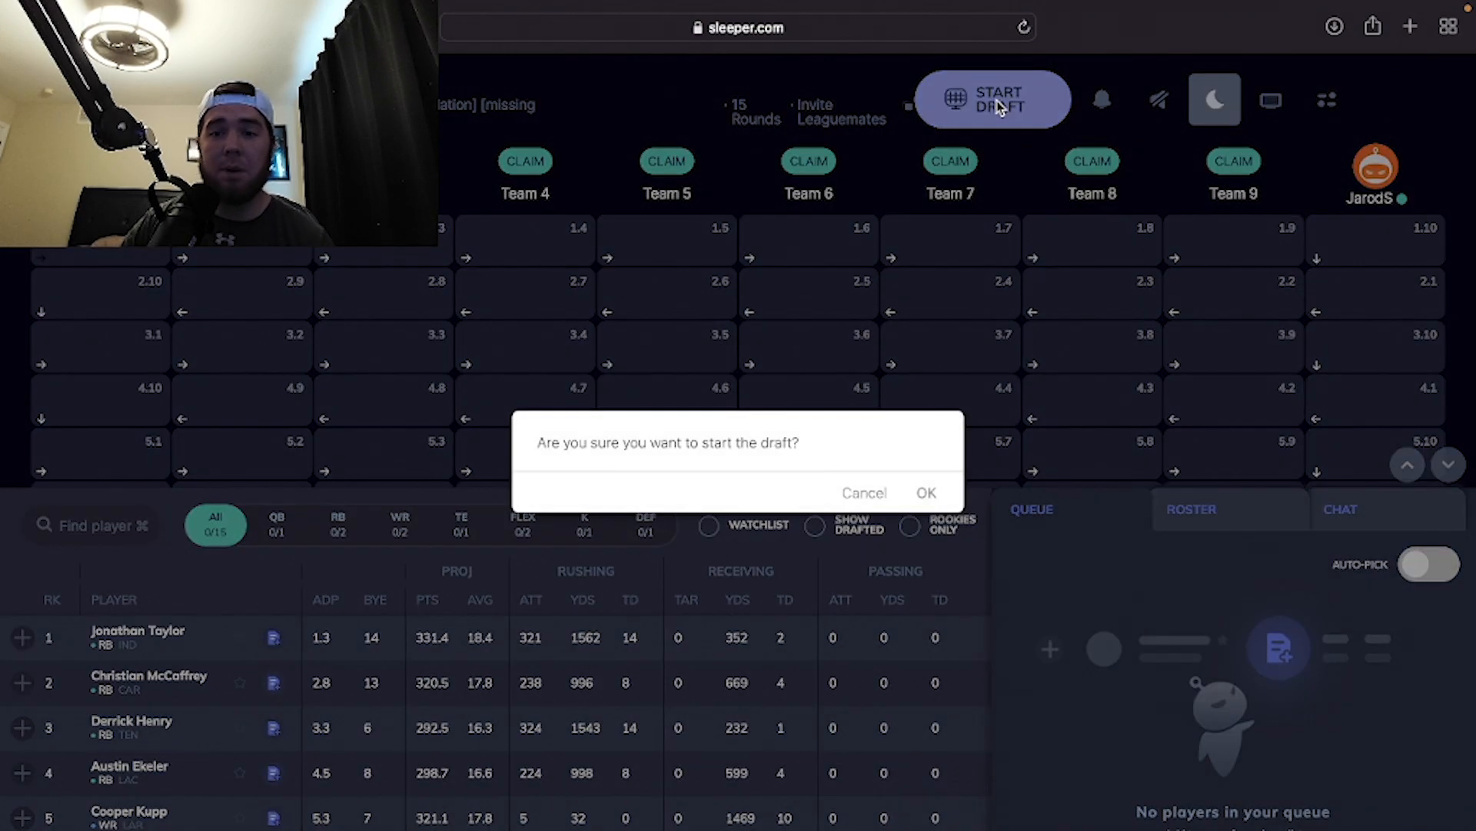
click(861, 492)
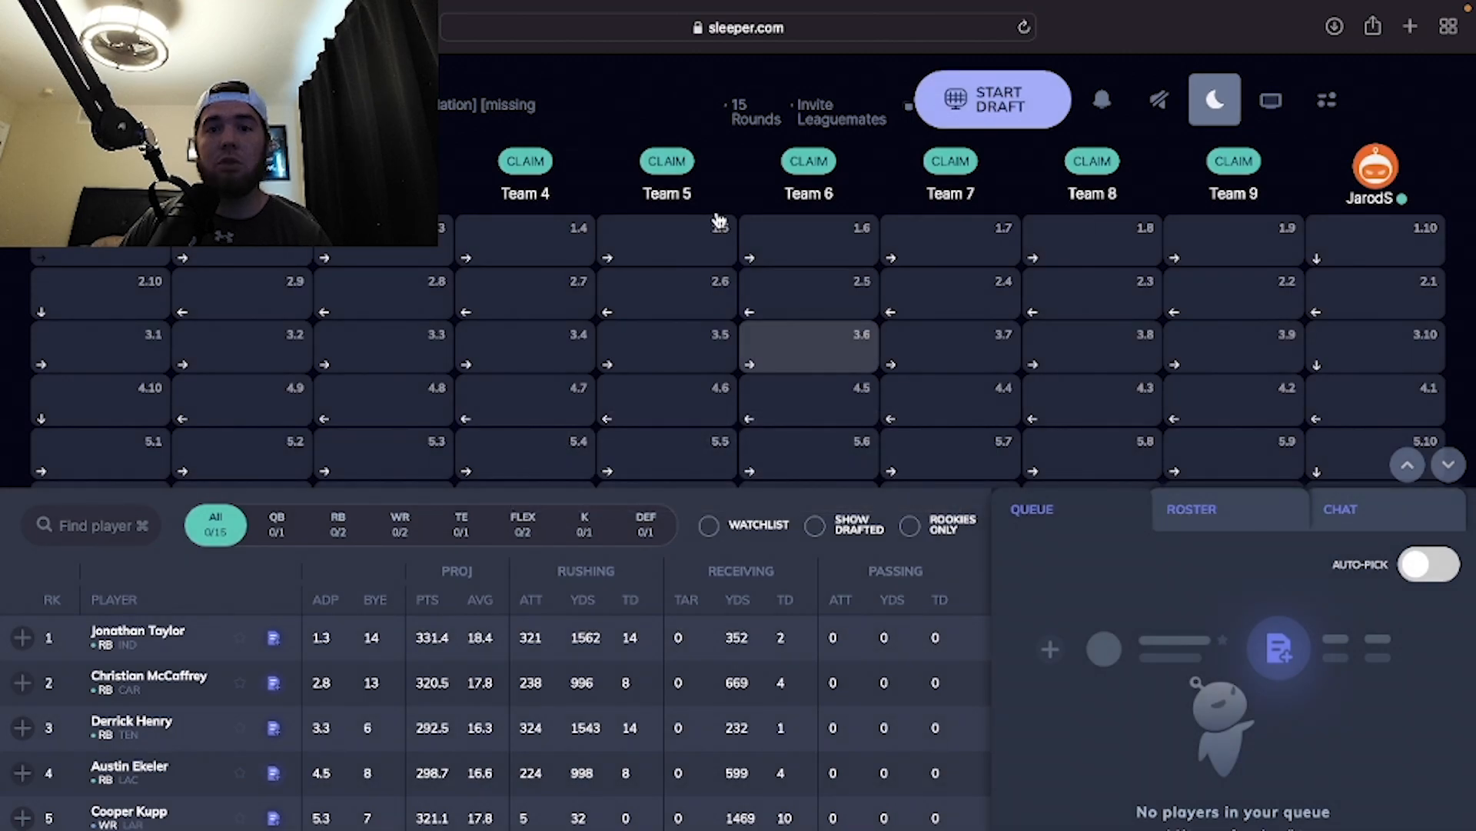
click(991, 100)
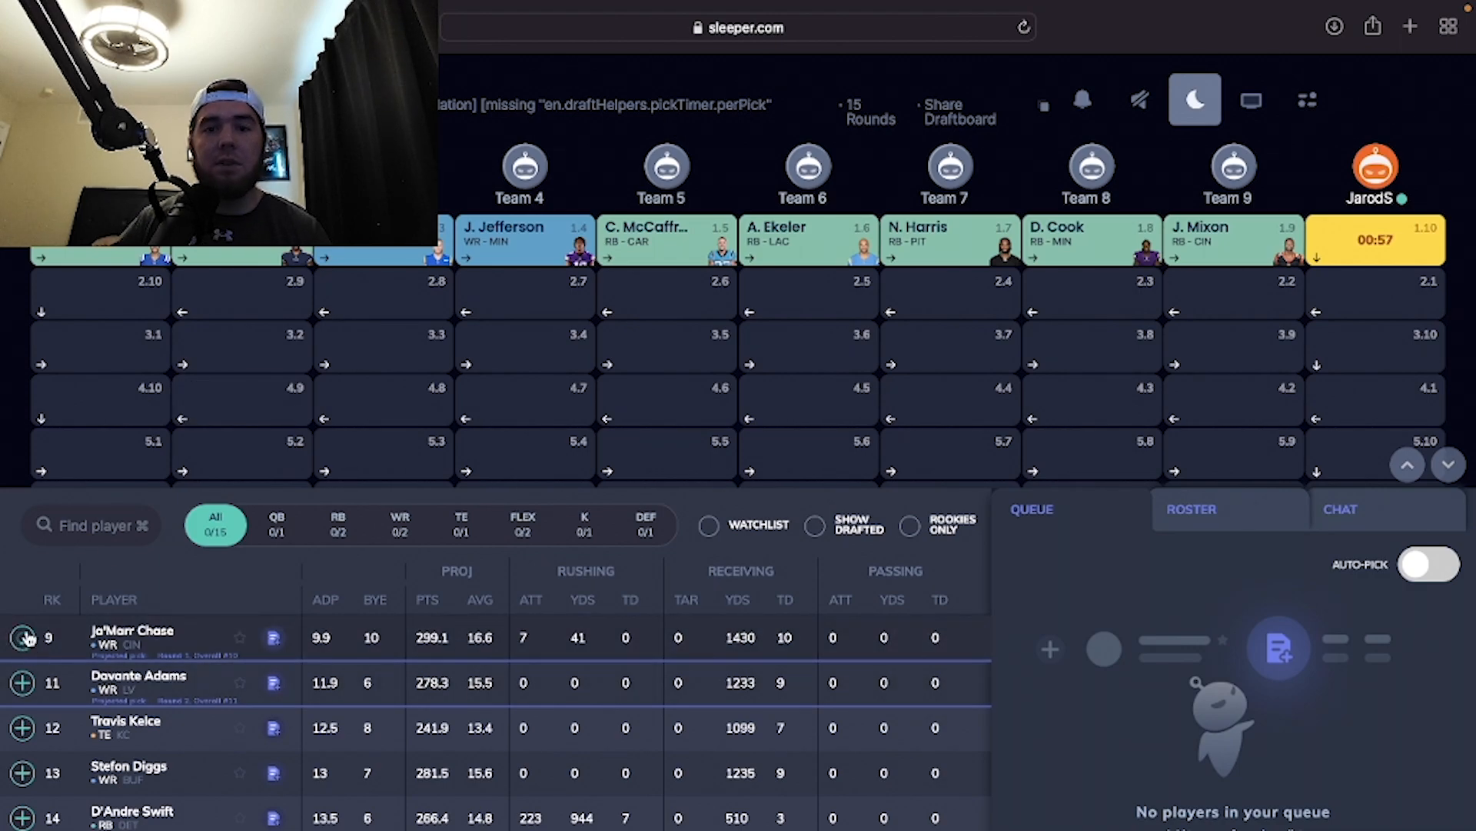
Step: Draft Ja'Marr Chase, then filter the available players to running backs only
click(22, 637)
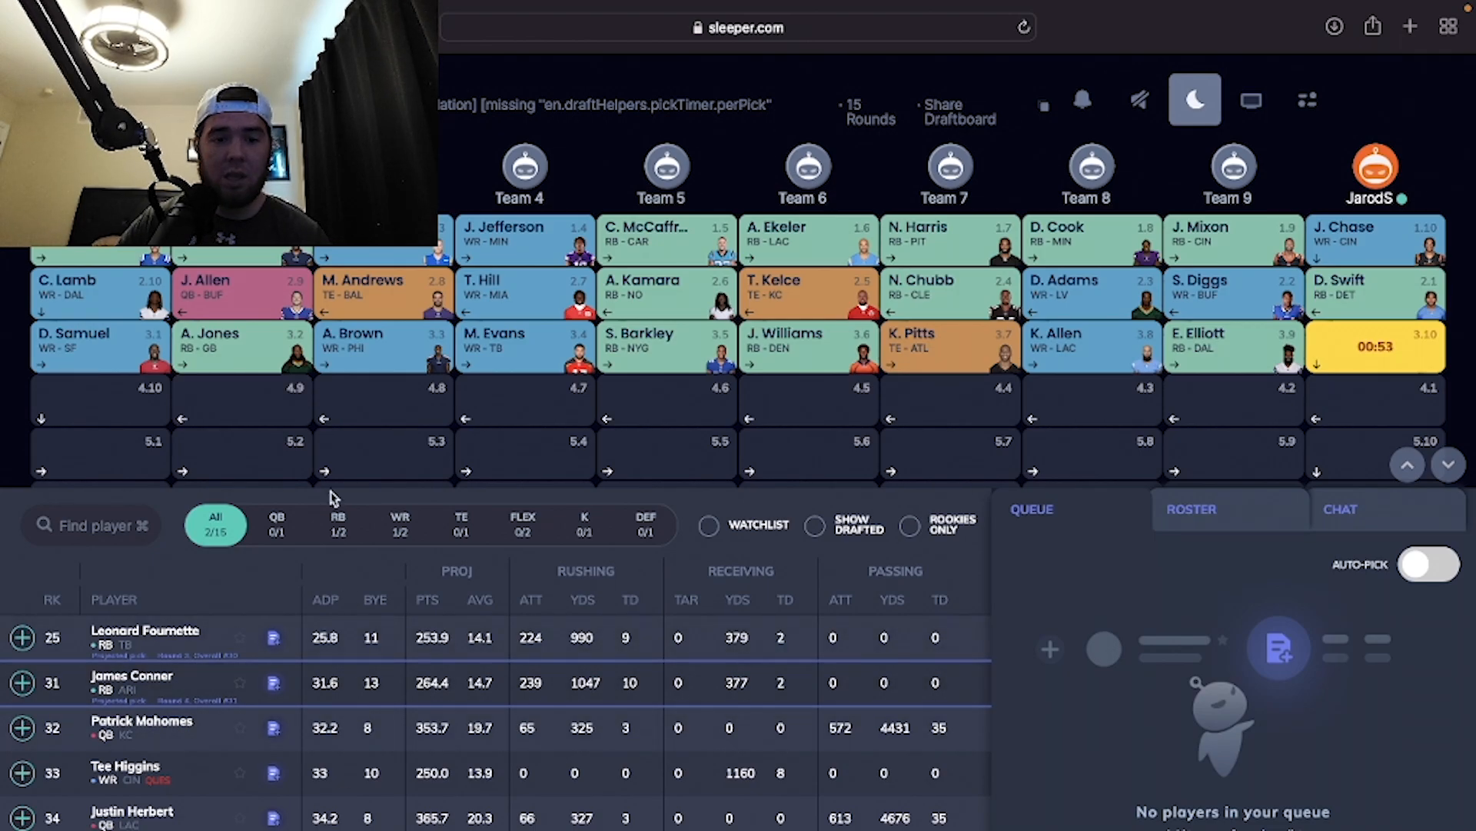
click(338, 524)
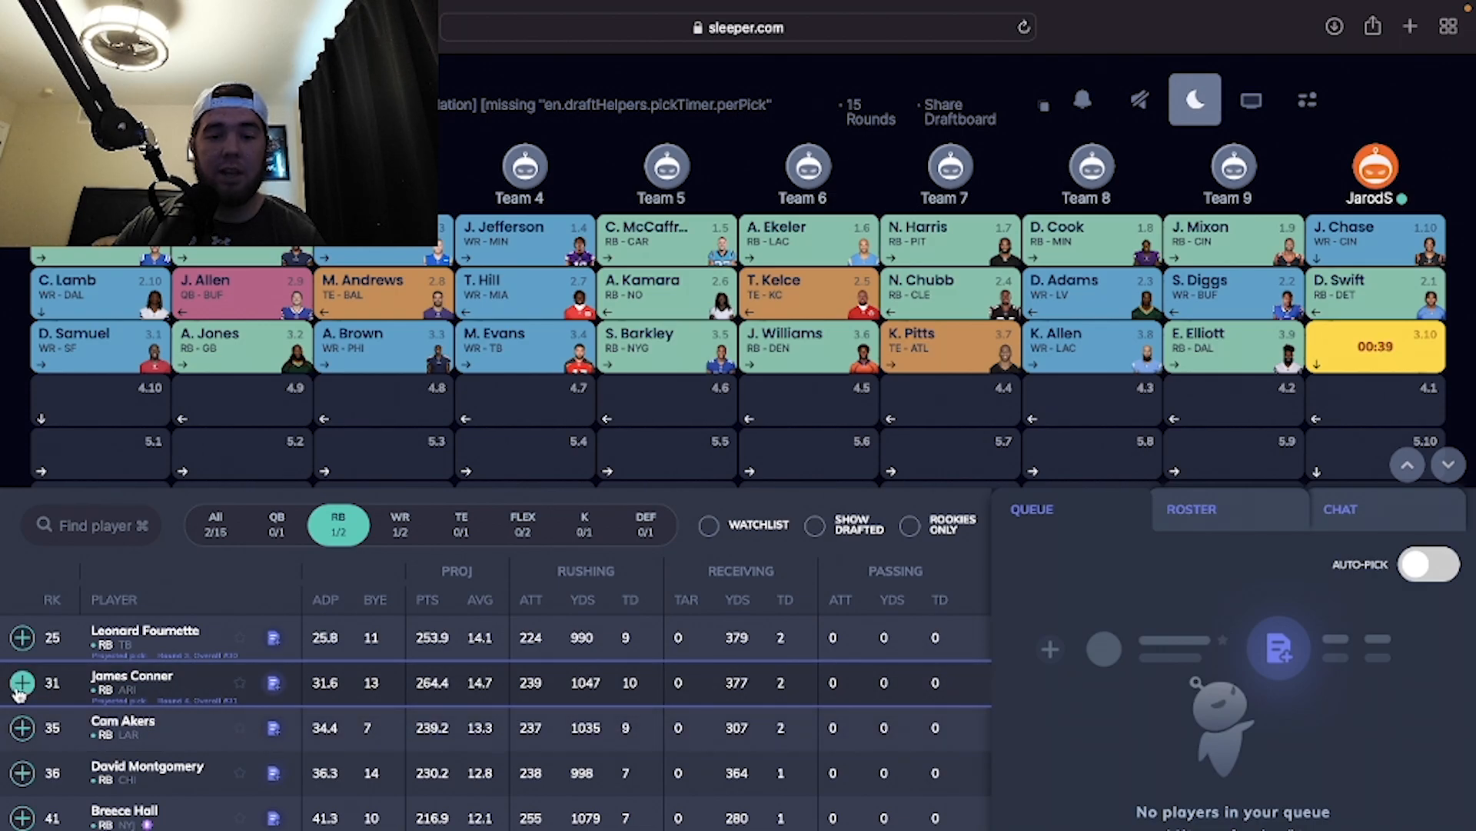
Step: Draft James Conner, browse WR and RB lists for Cam Akers, then show tight ends
click(20, 682)
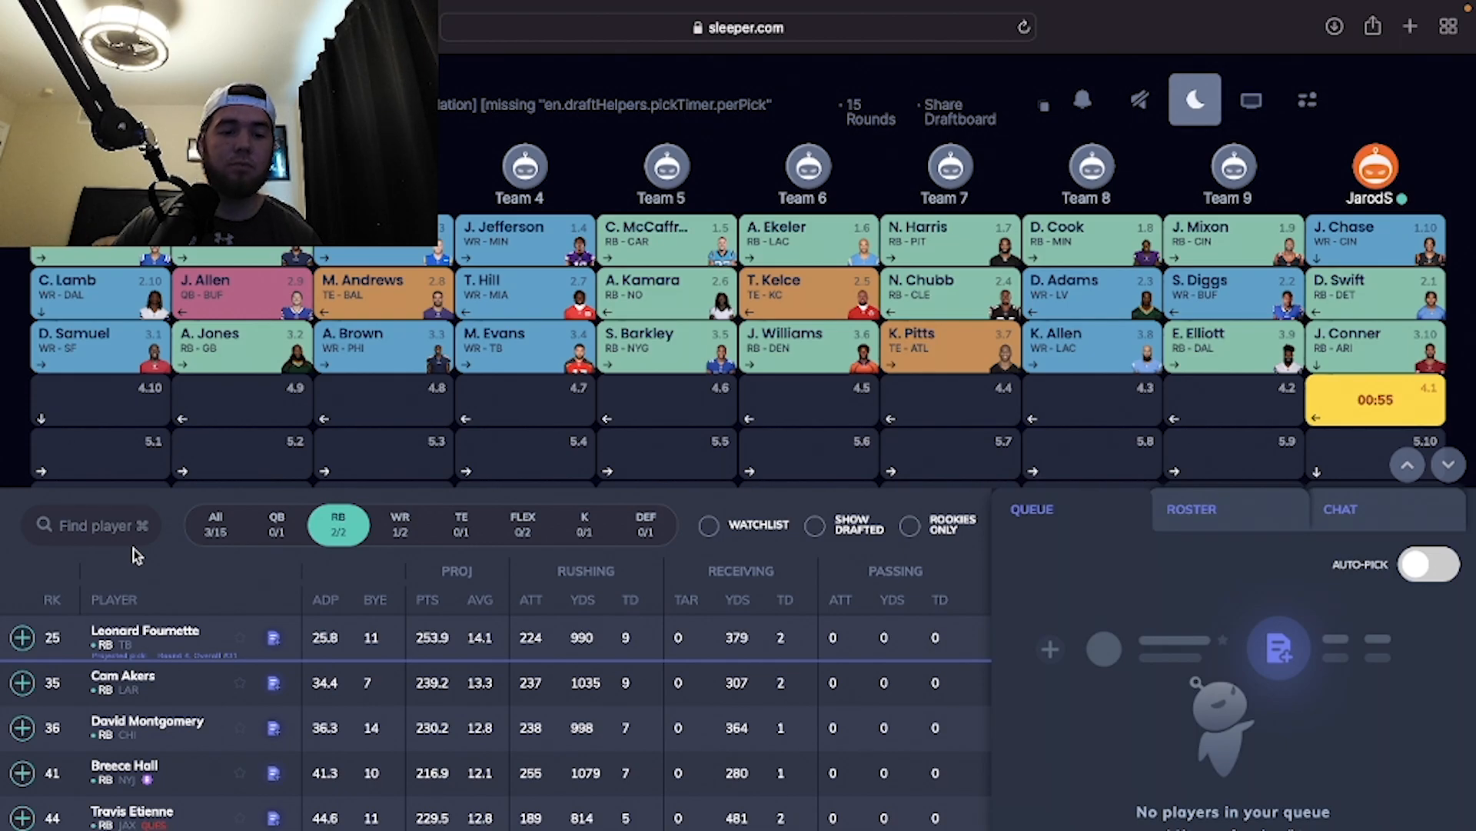
mouse_move(337, 563)
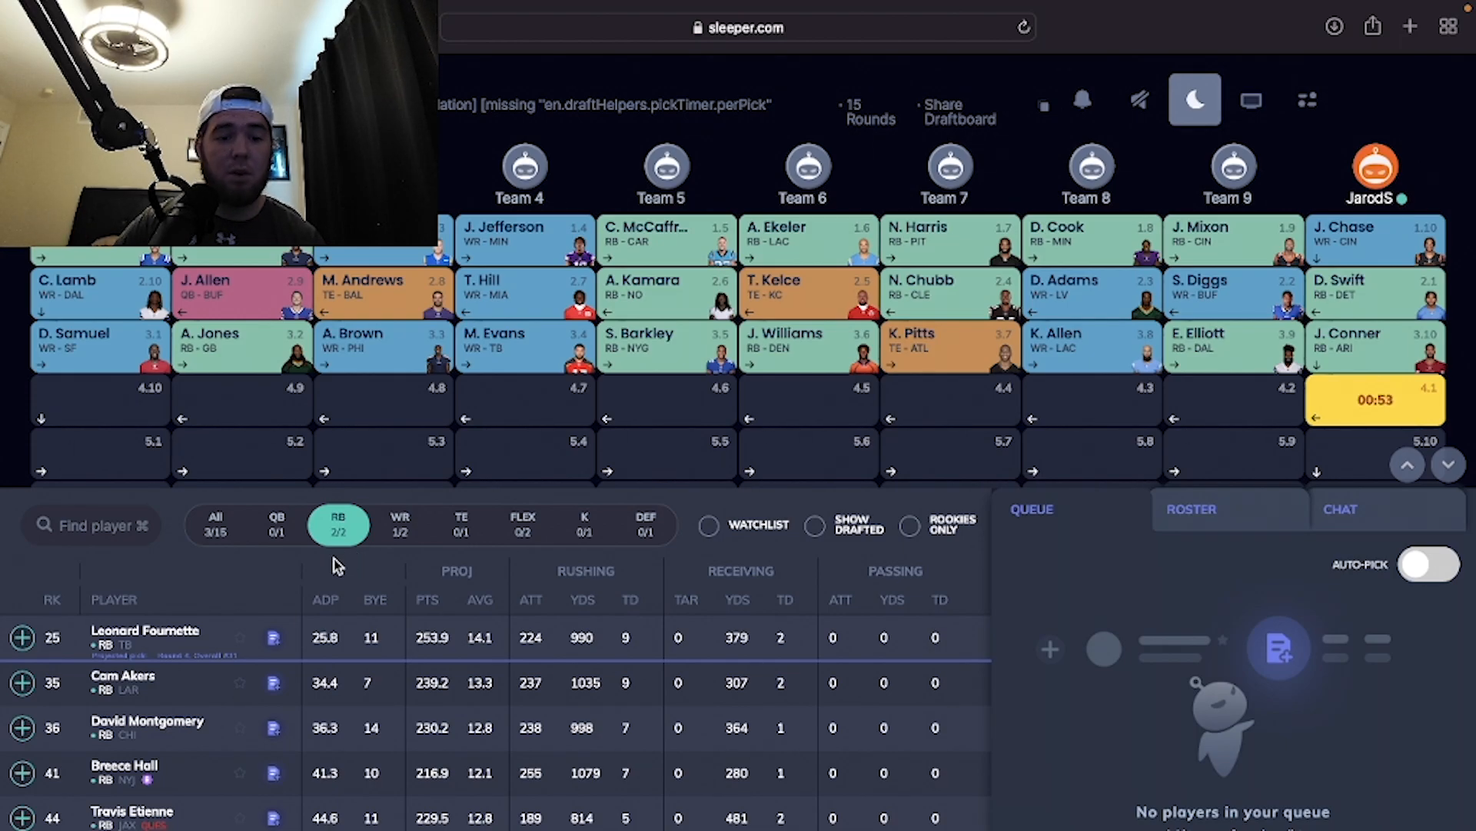
mouse_move(370, 549)
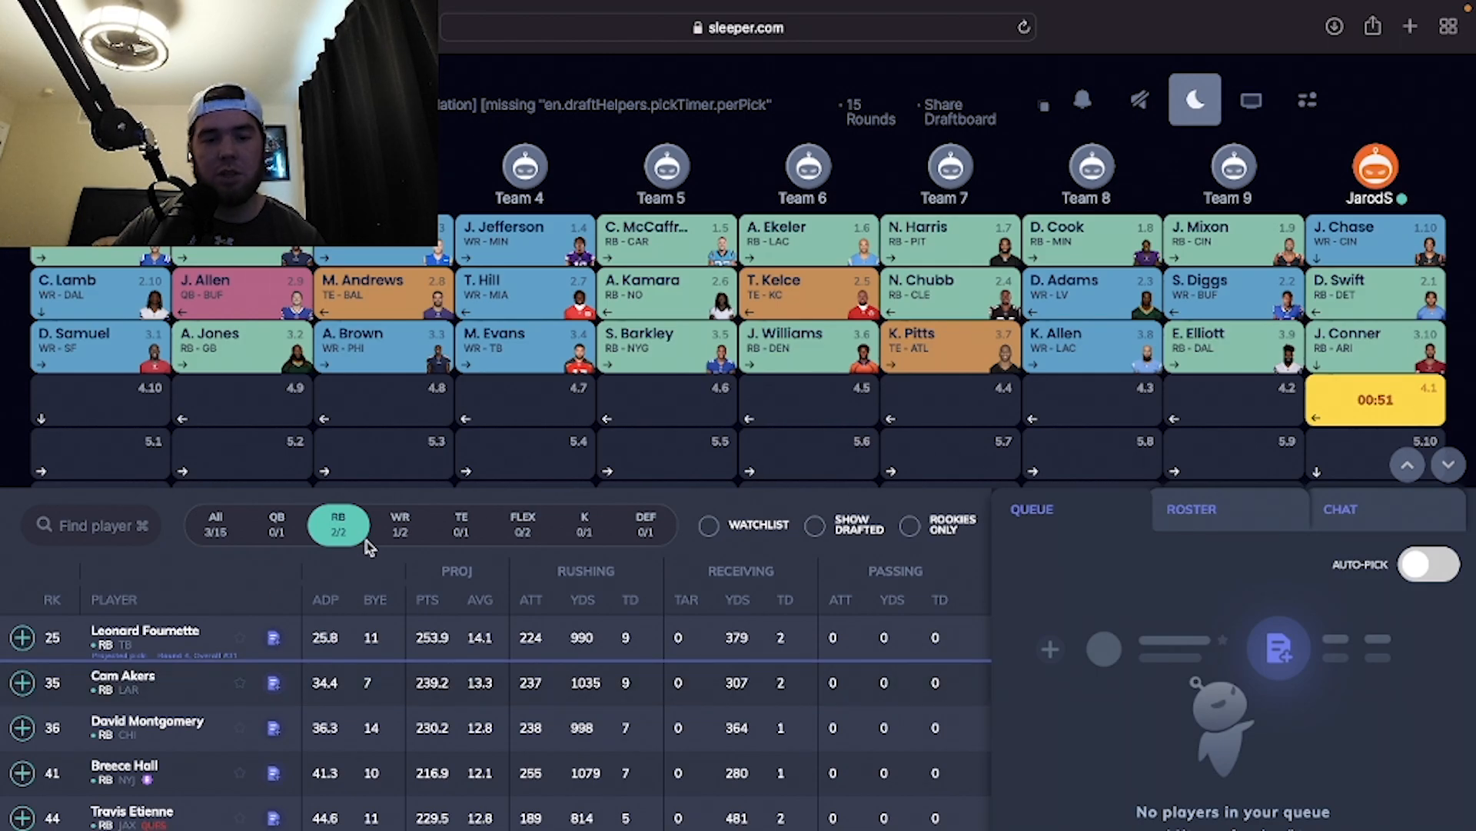
click(399, 524)
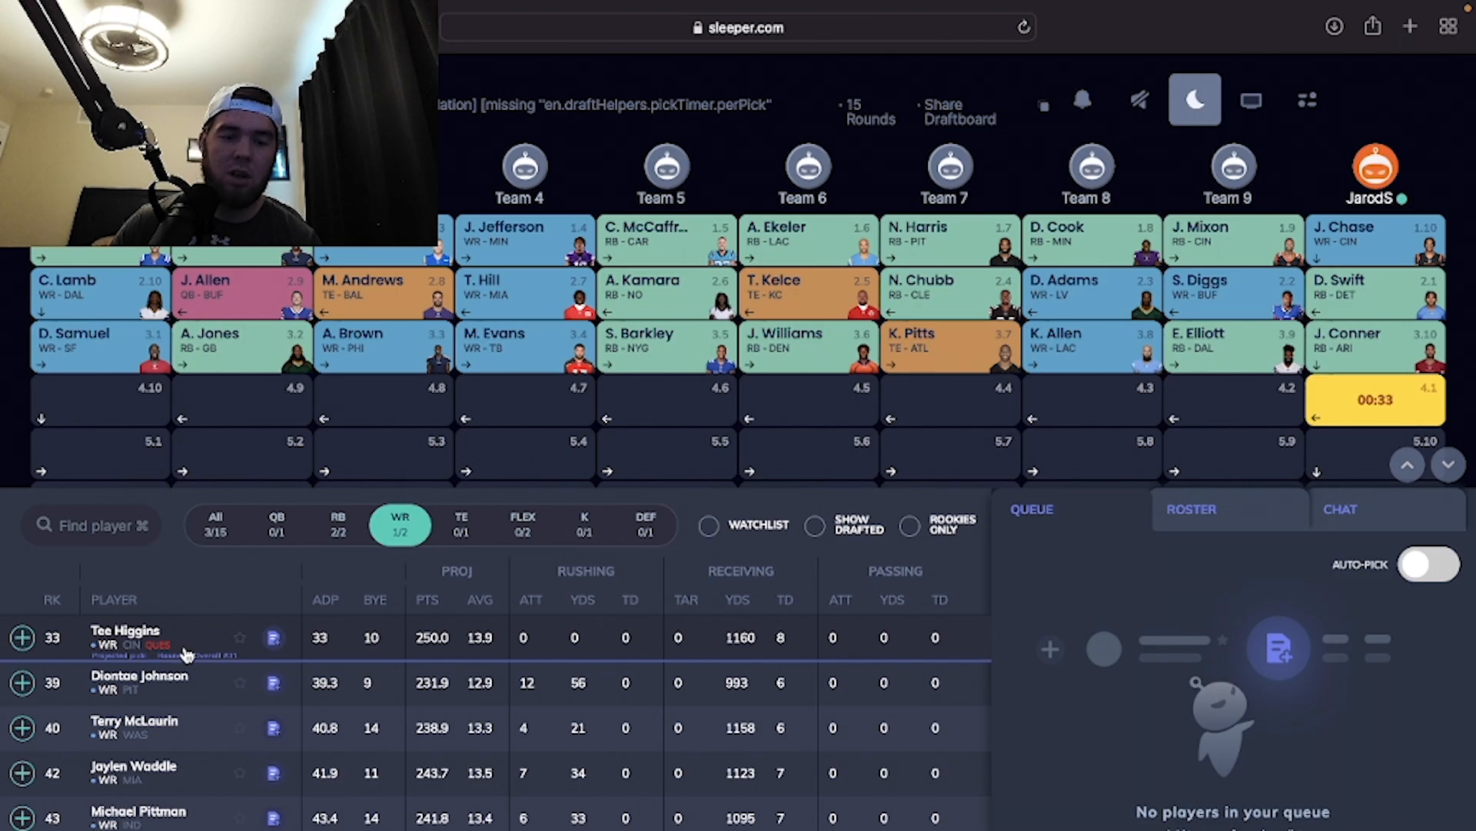
mouse_move(169, 730)
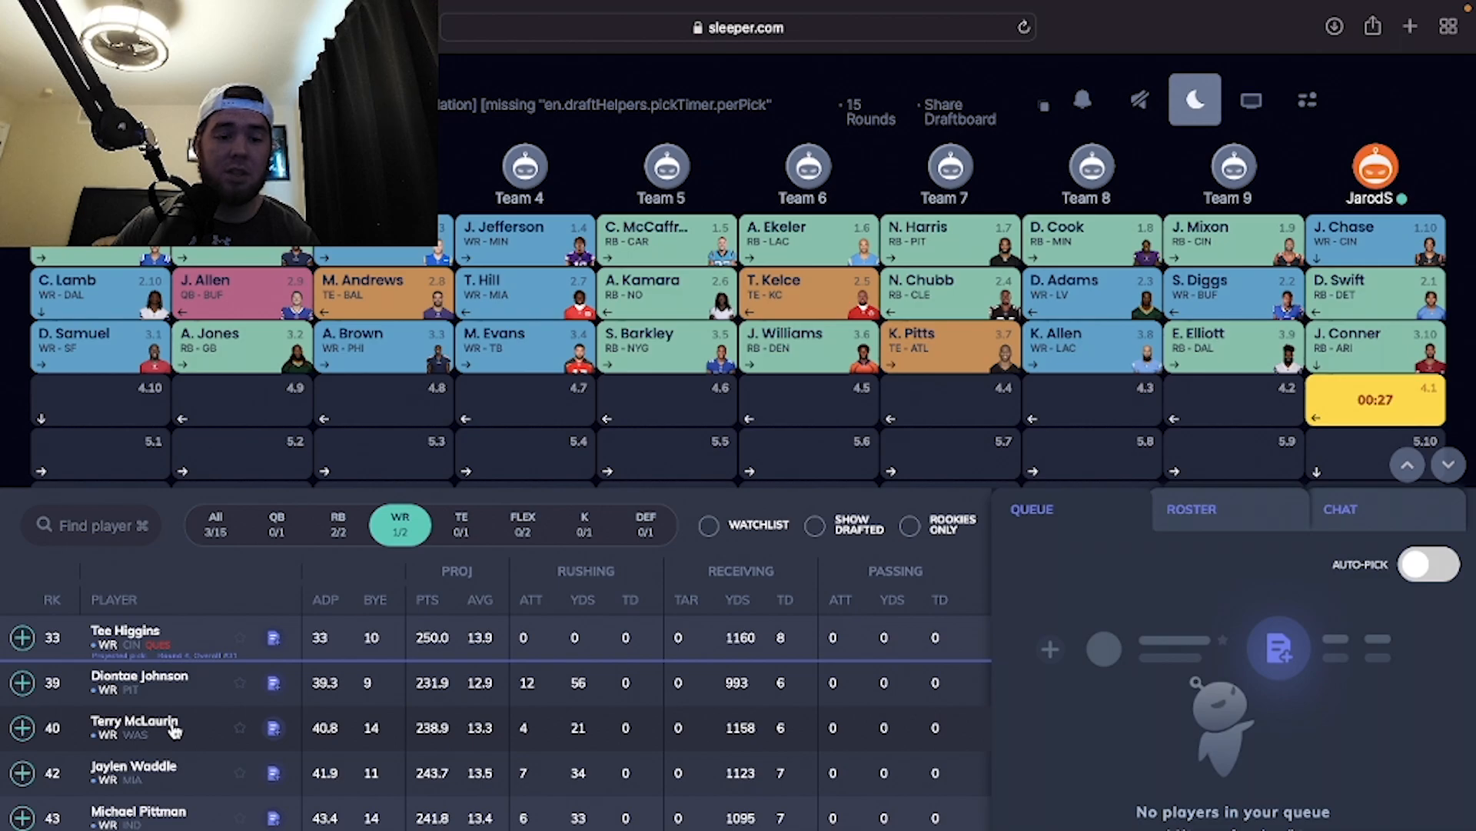
click(338, 524)
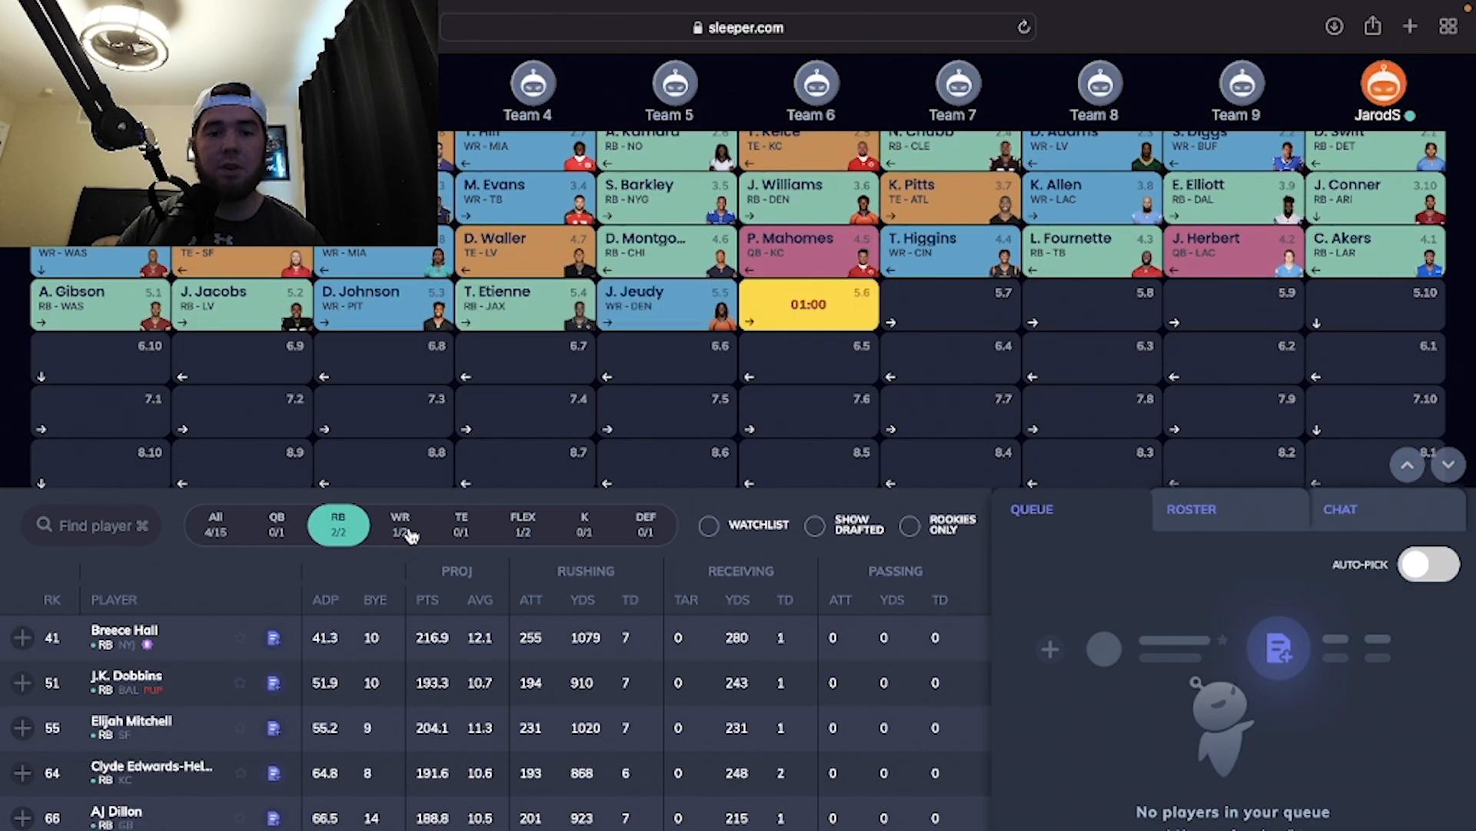
click(400, 524)
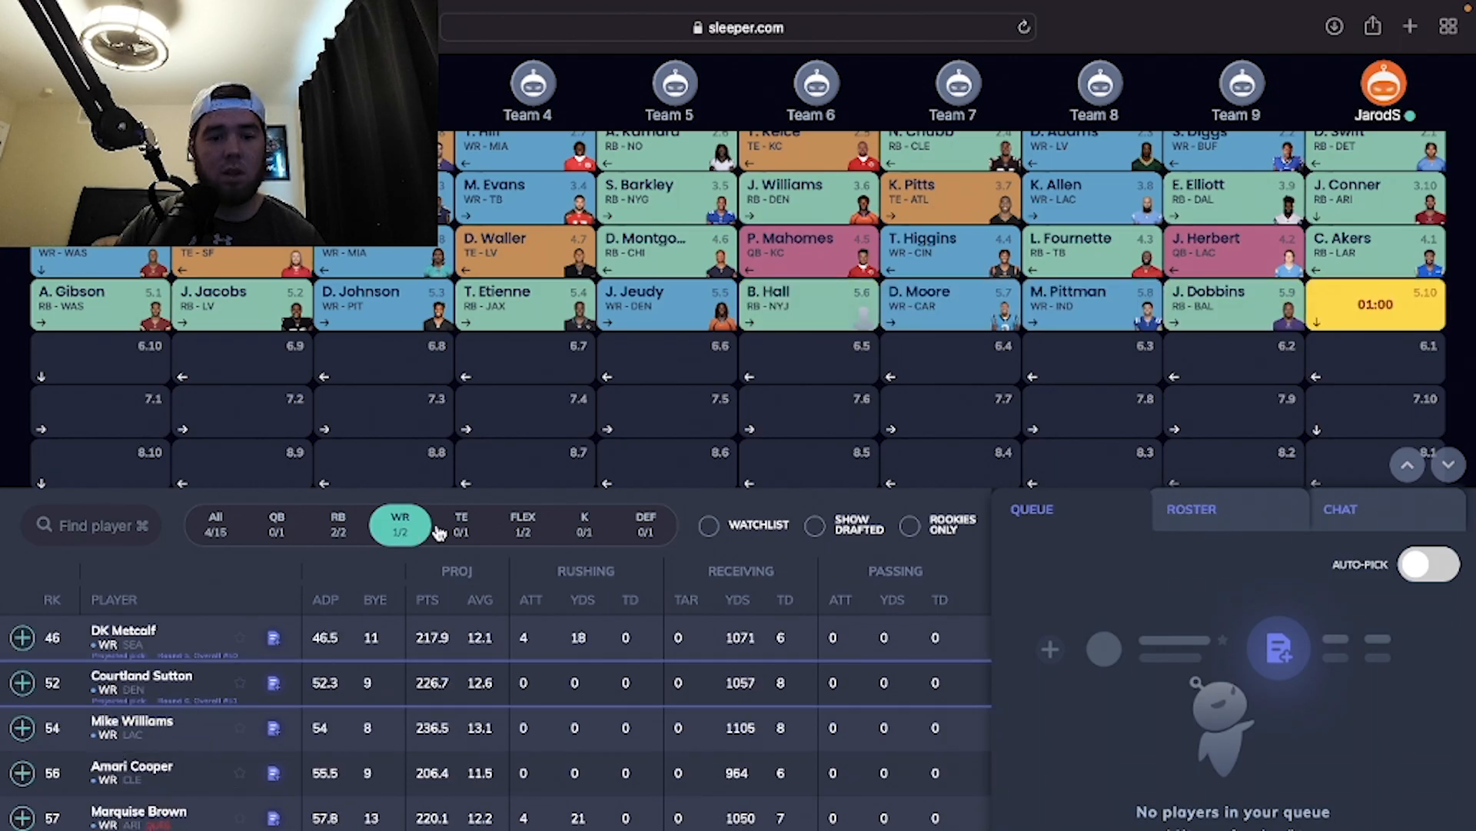
click(461, 524)
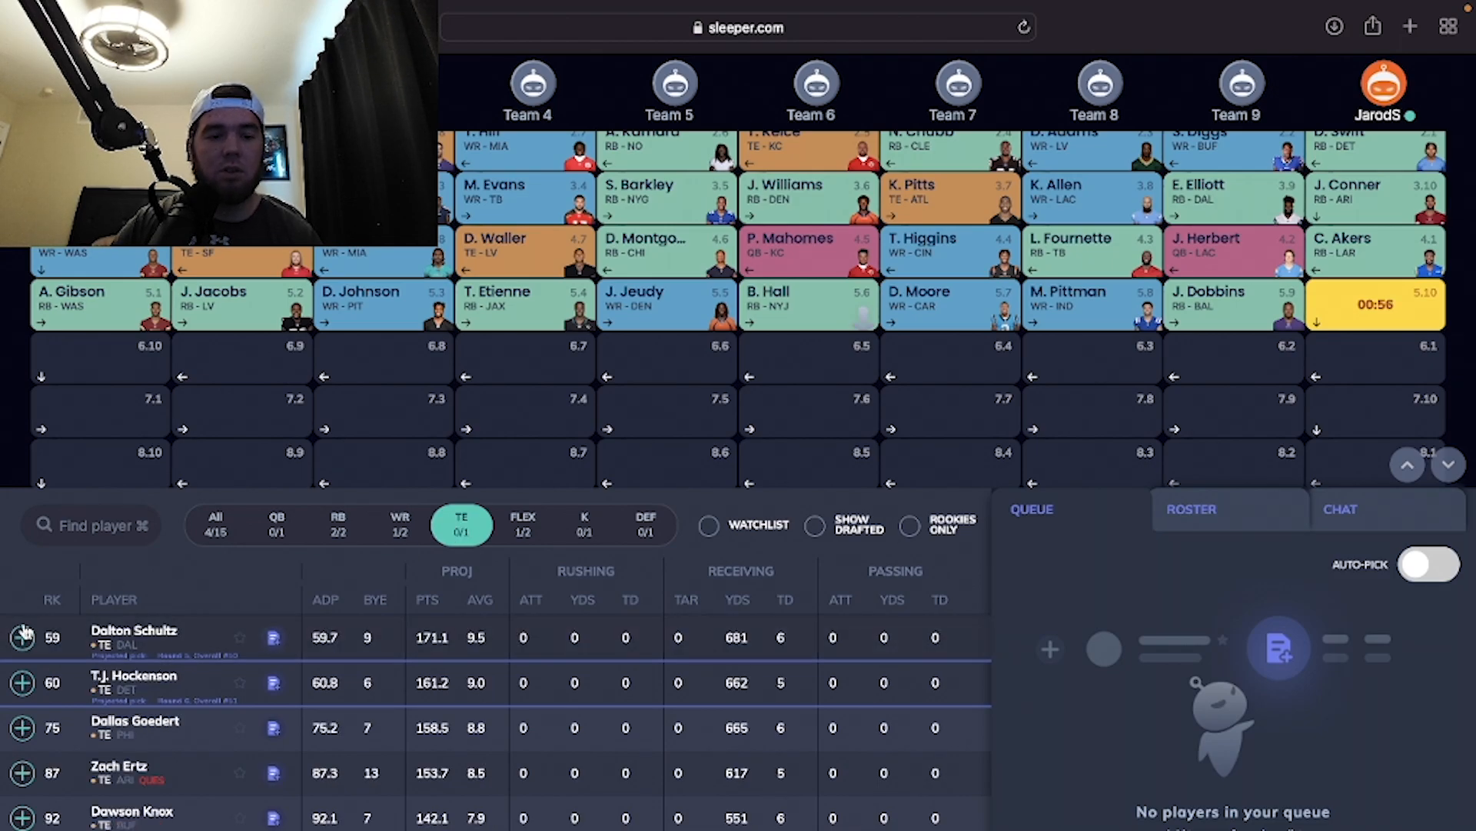
Step: Draft tight end Dalton Schultz, then wide receiver DK Metcalf from the WR list
click(21, 637)
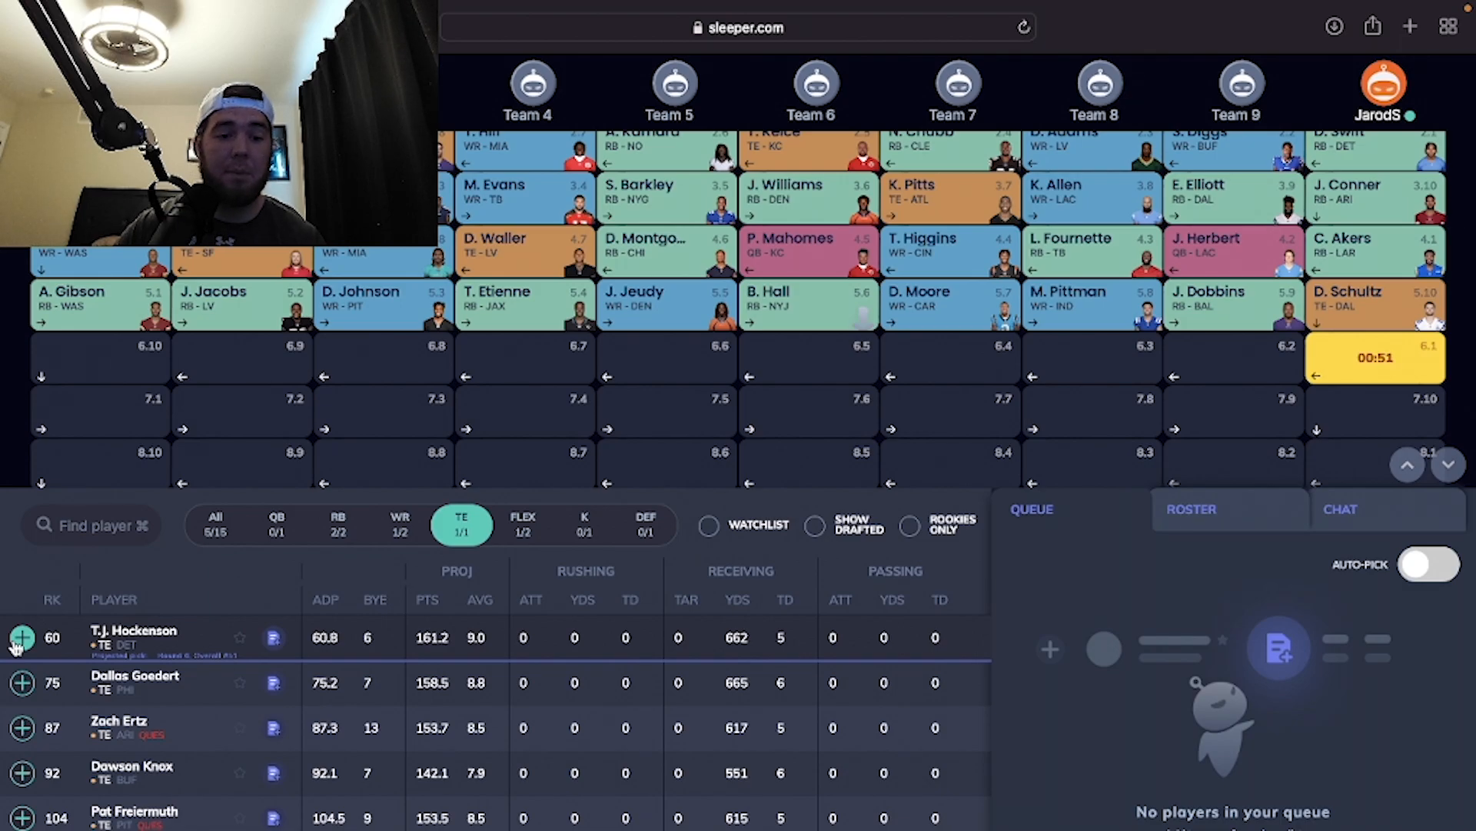
click(399, 525)
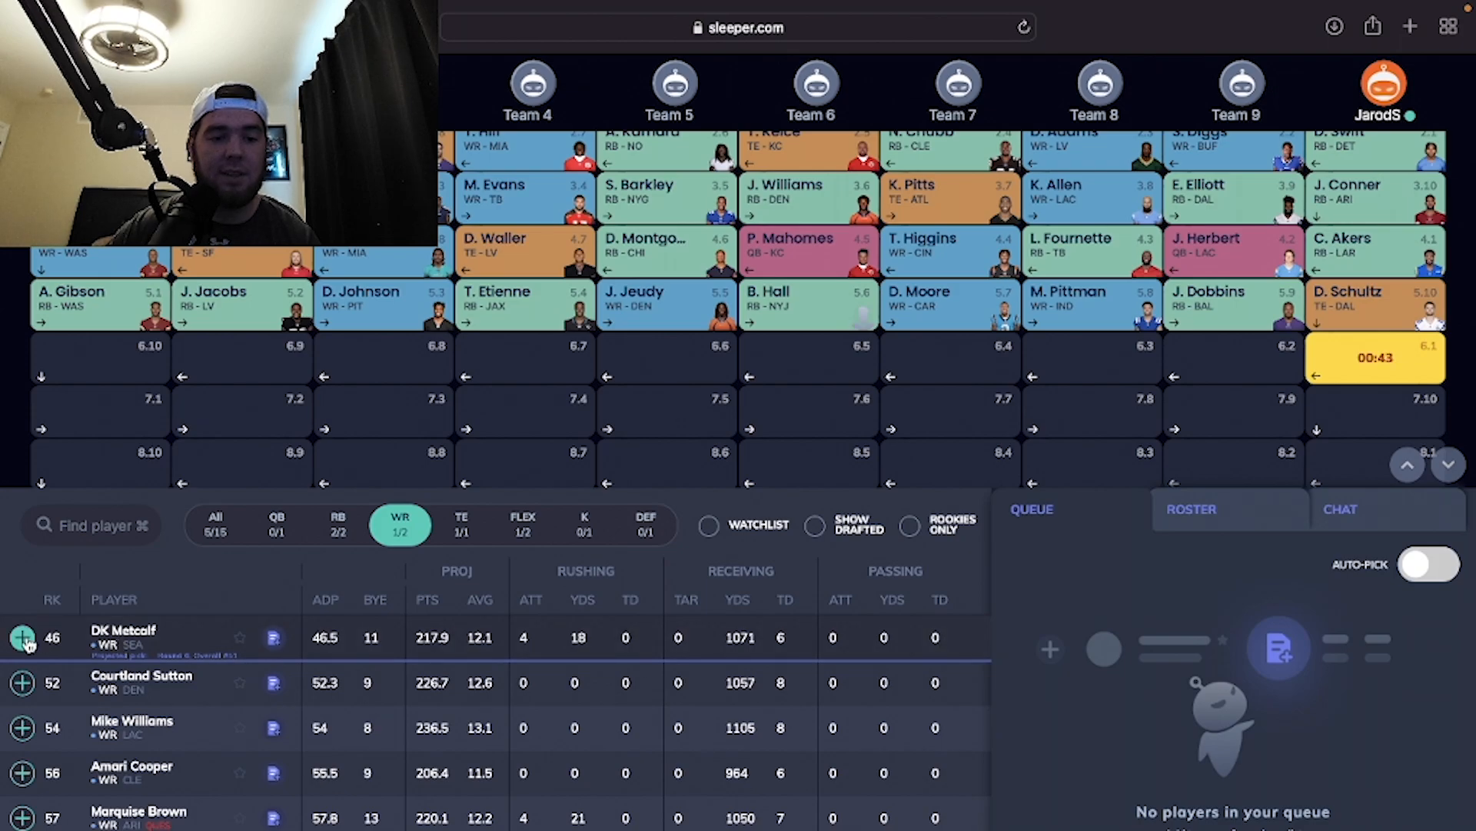
click(21, 637)
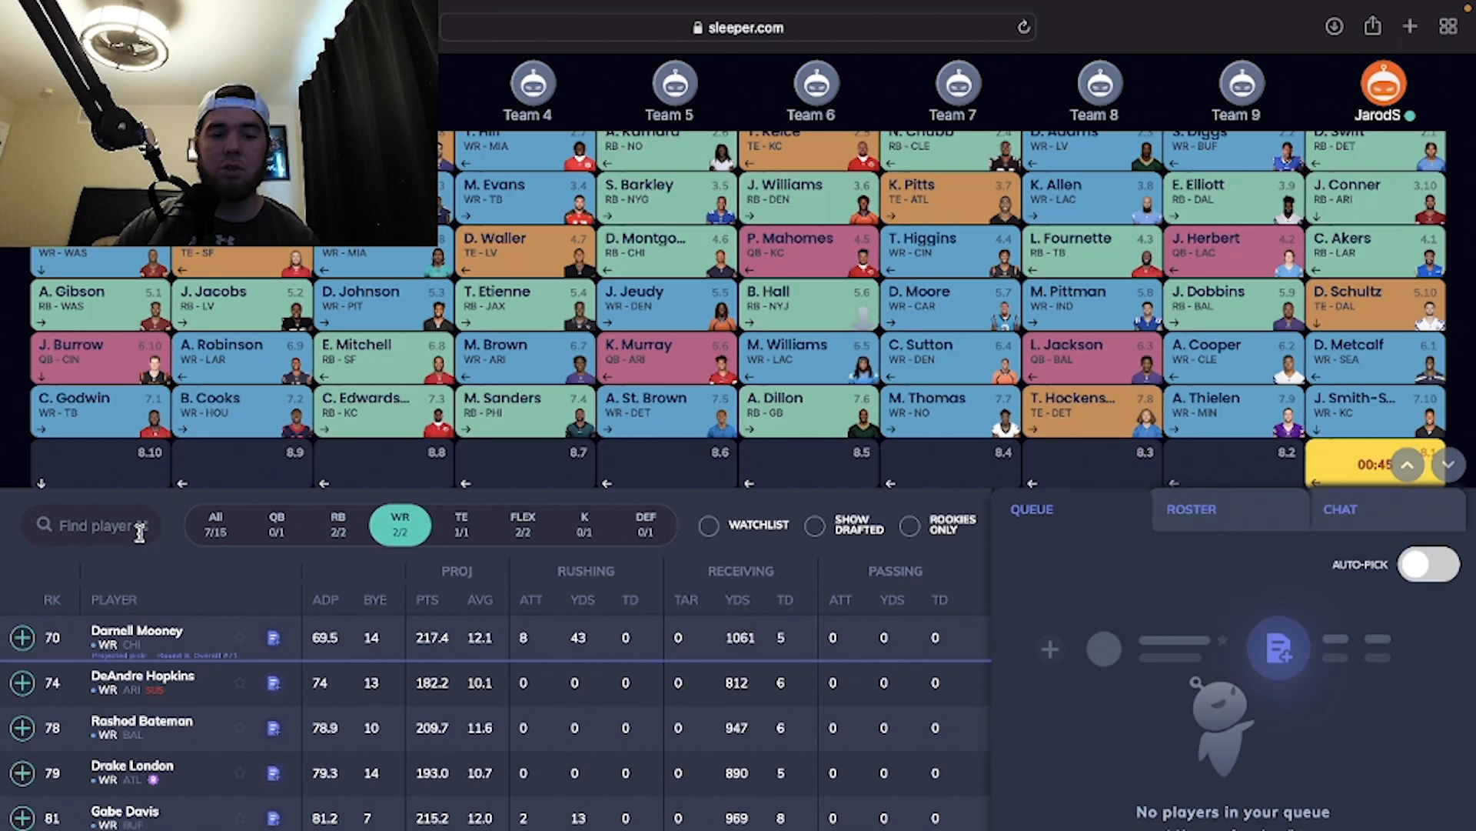
mouse_move(362, 532)
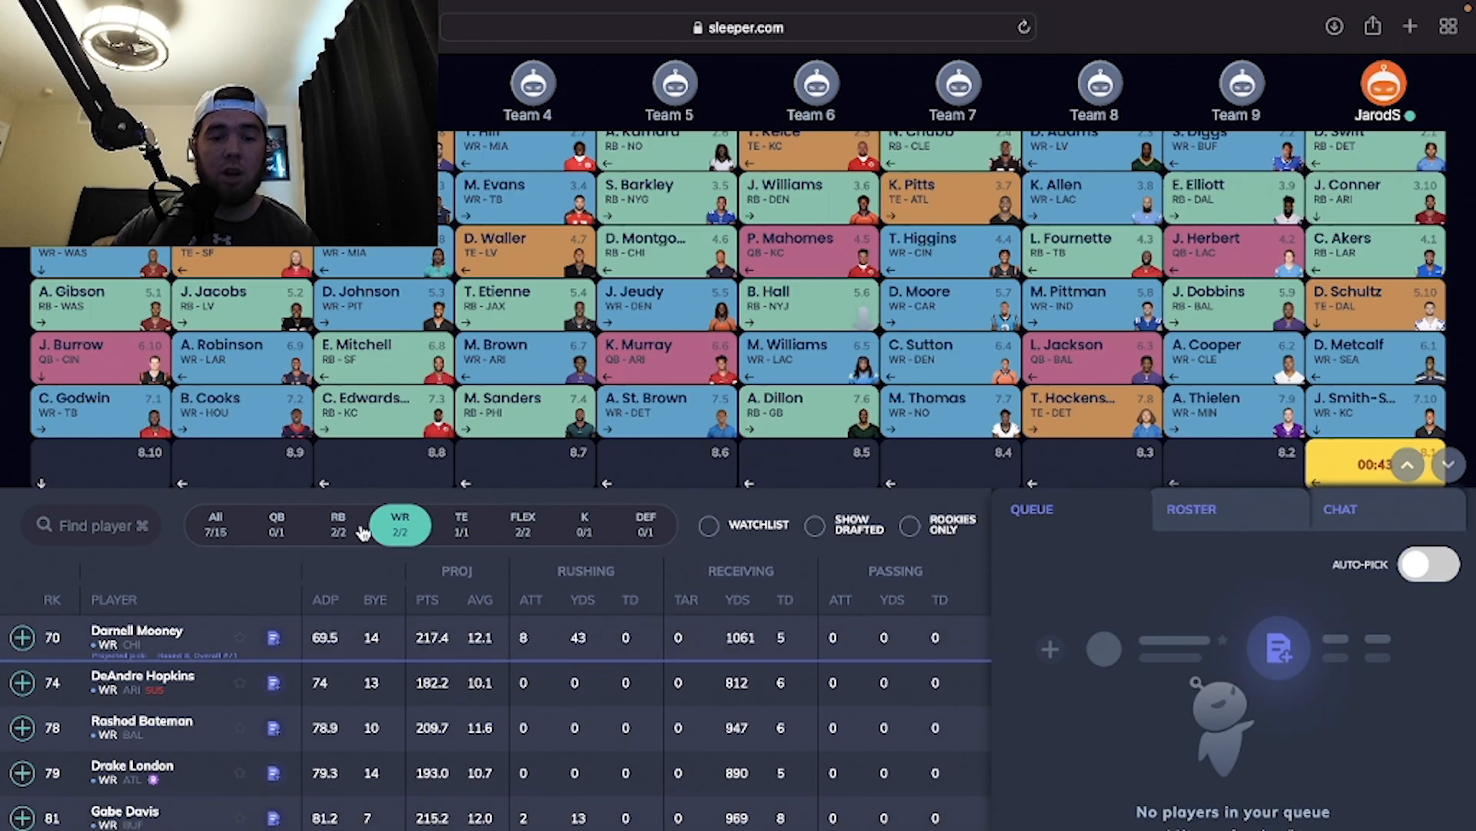
Step: Browse TE, RB and WR lists, draft DeAndre Hopkins at 8.1, then list running backs
click(460, 523)
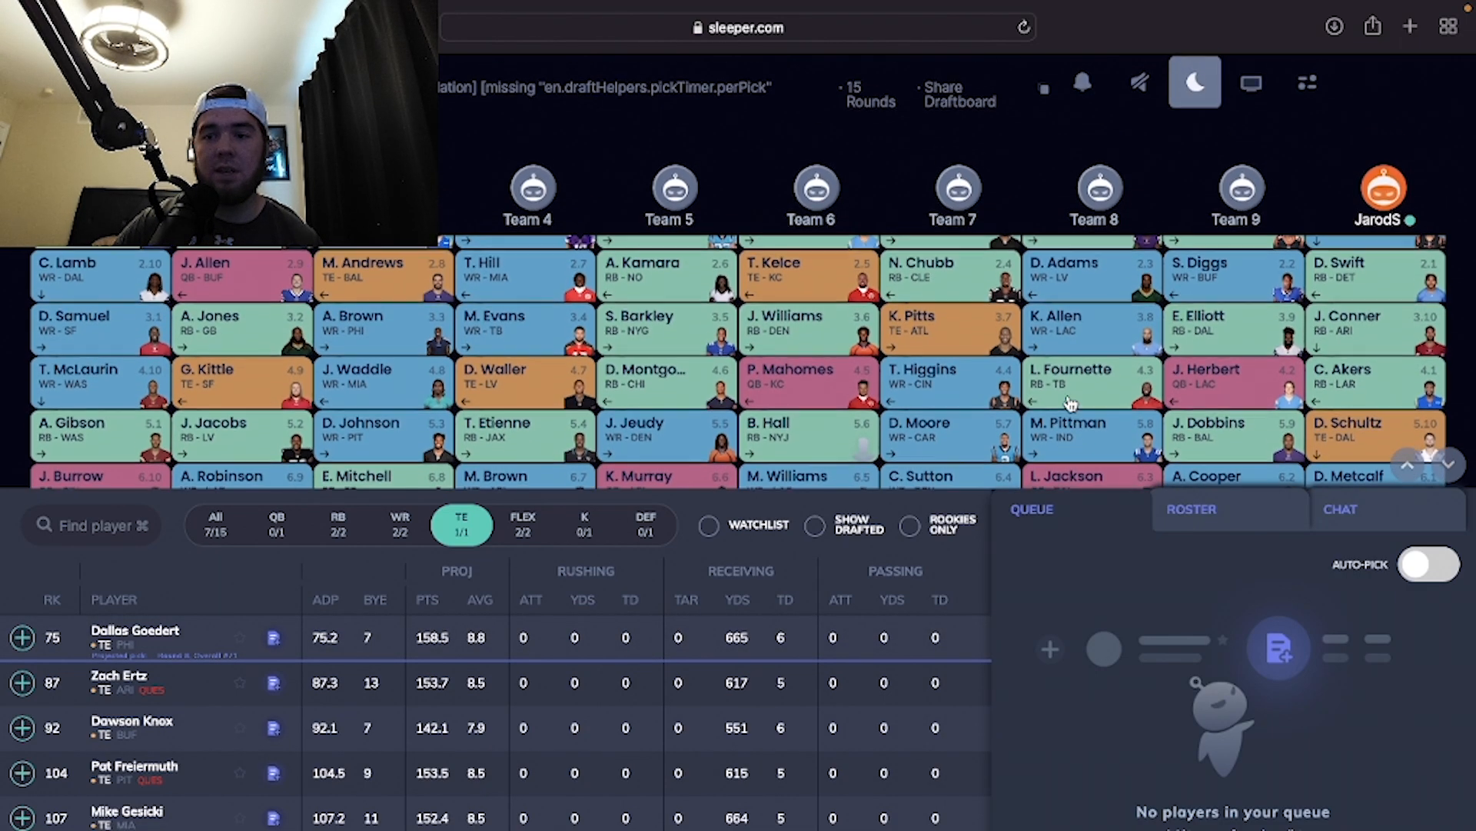
scroll(down, 3)
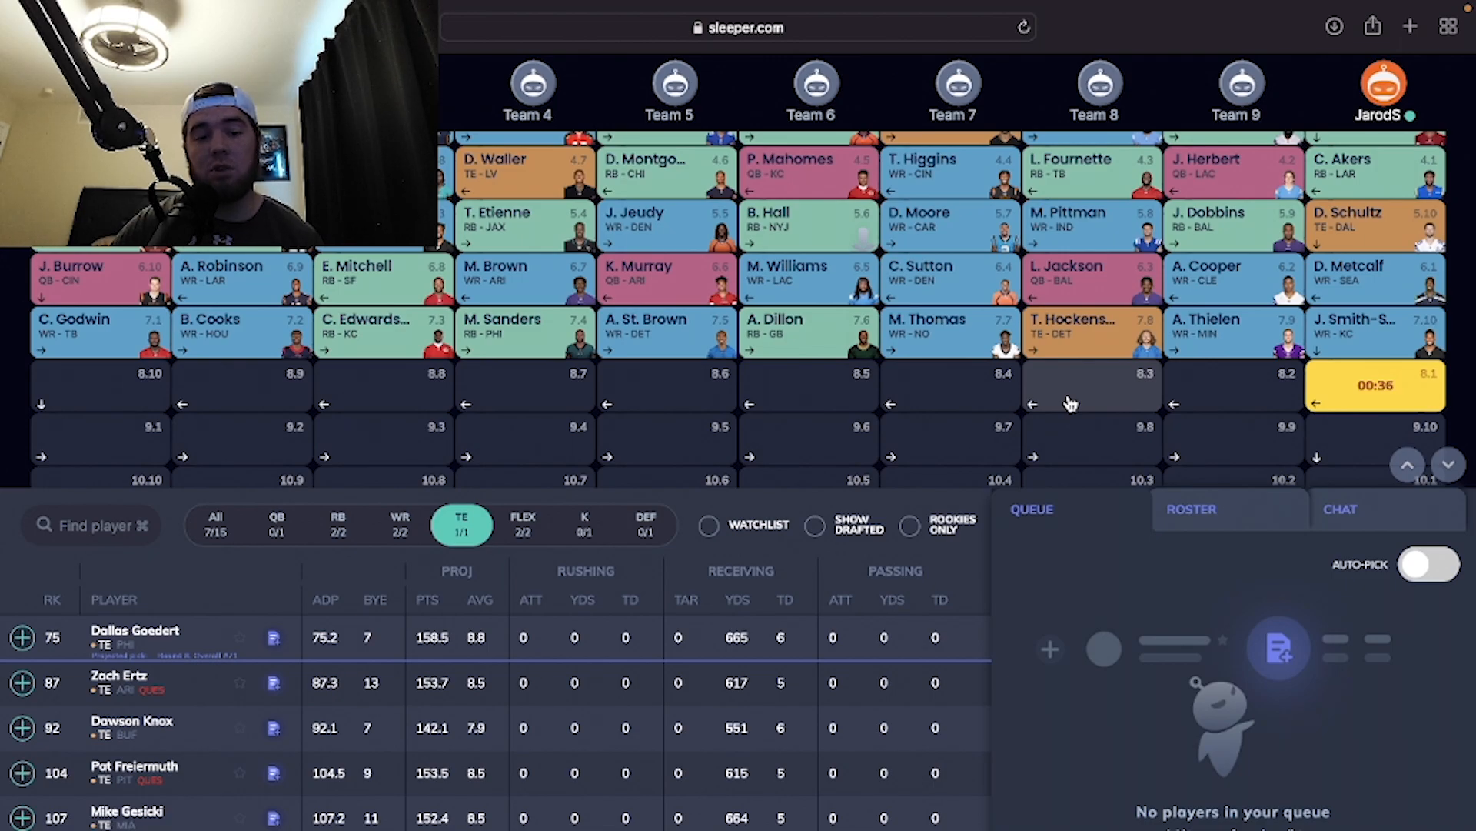
mouse_move(487, 515)
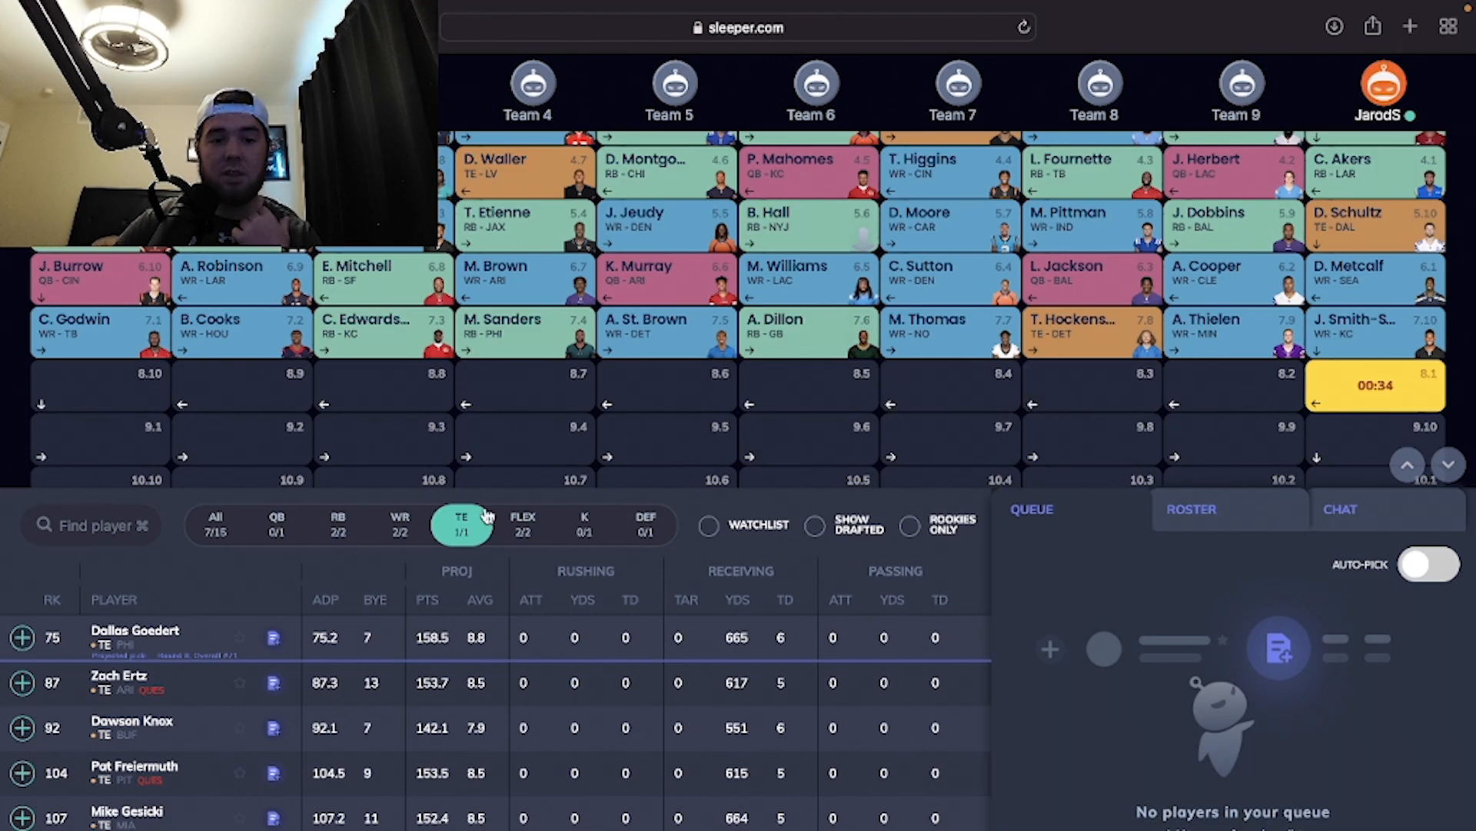
click(337, 525)
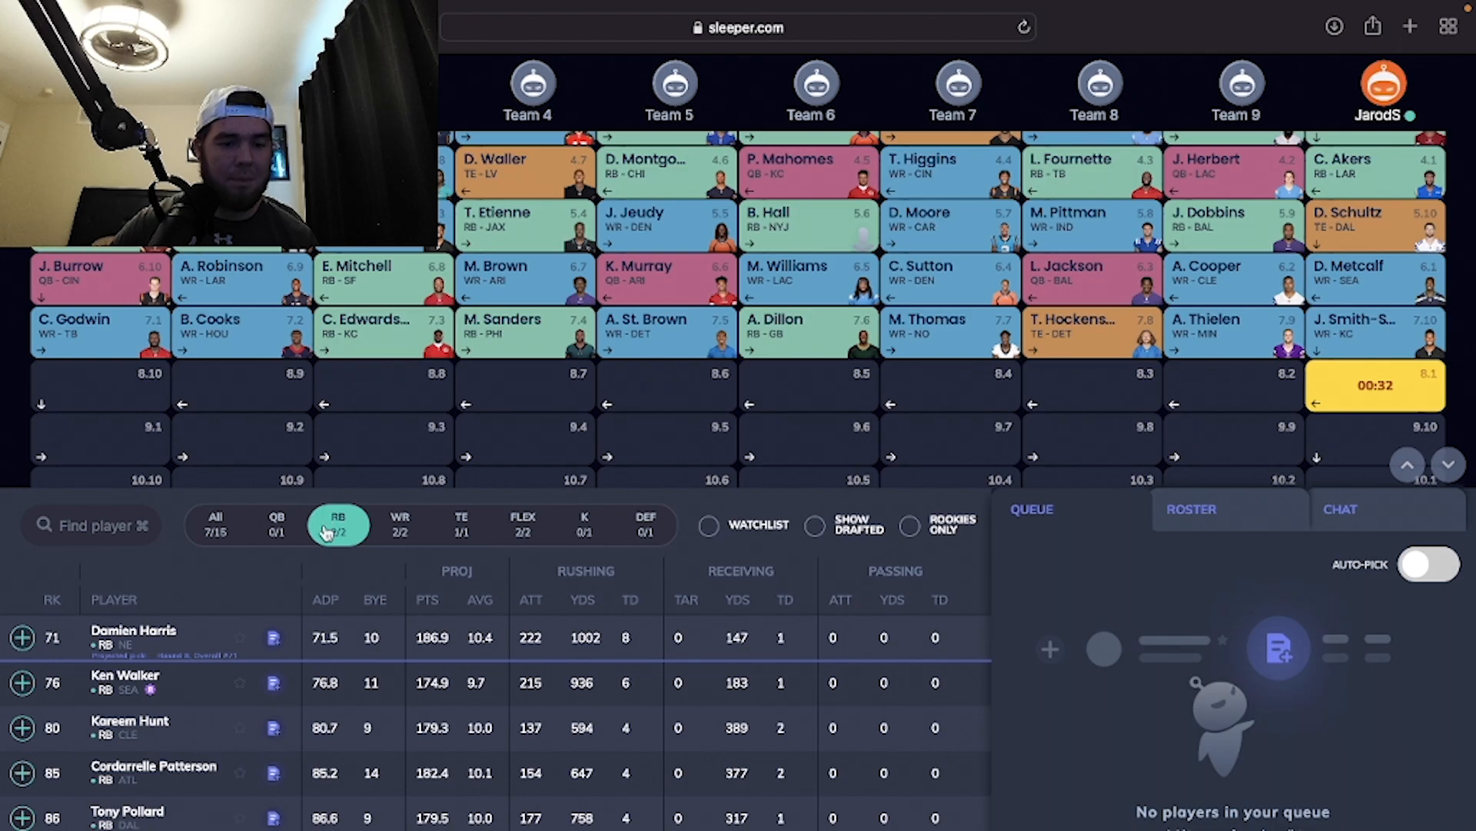
scroll(down, 3)
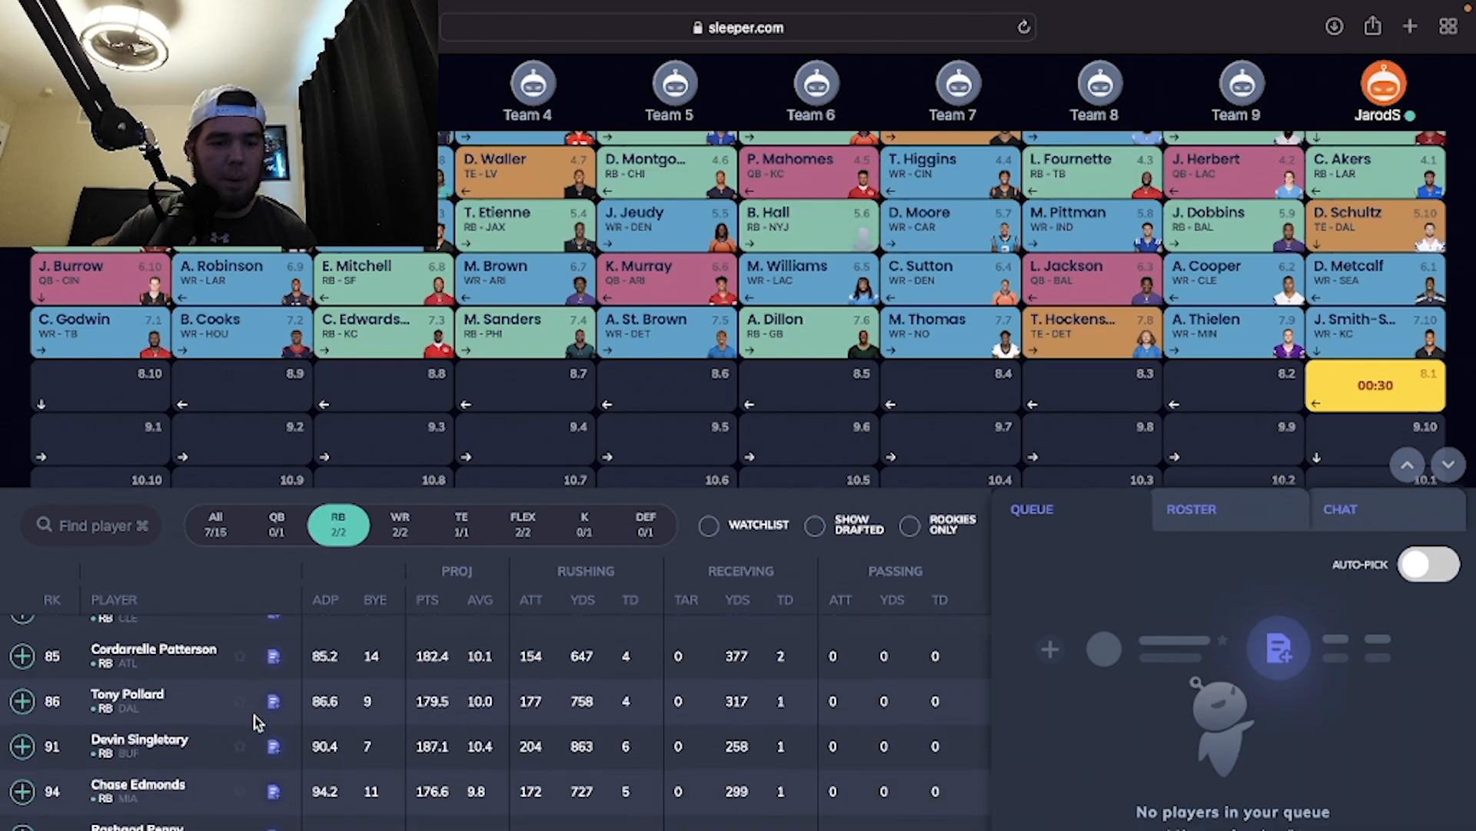
scroll(down, 3)
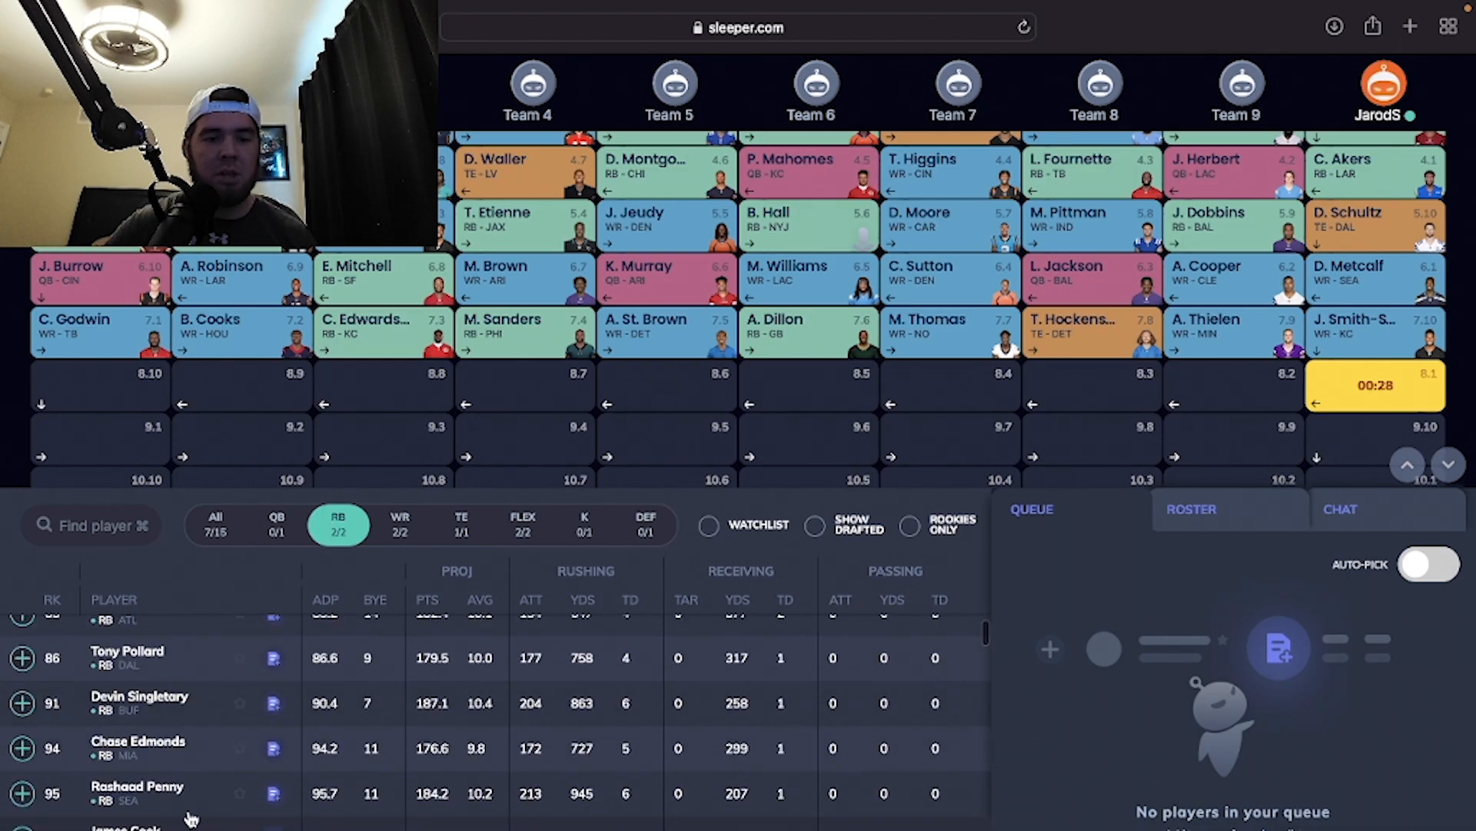
scroll(up, 3)
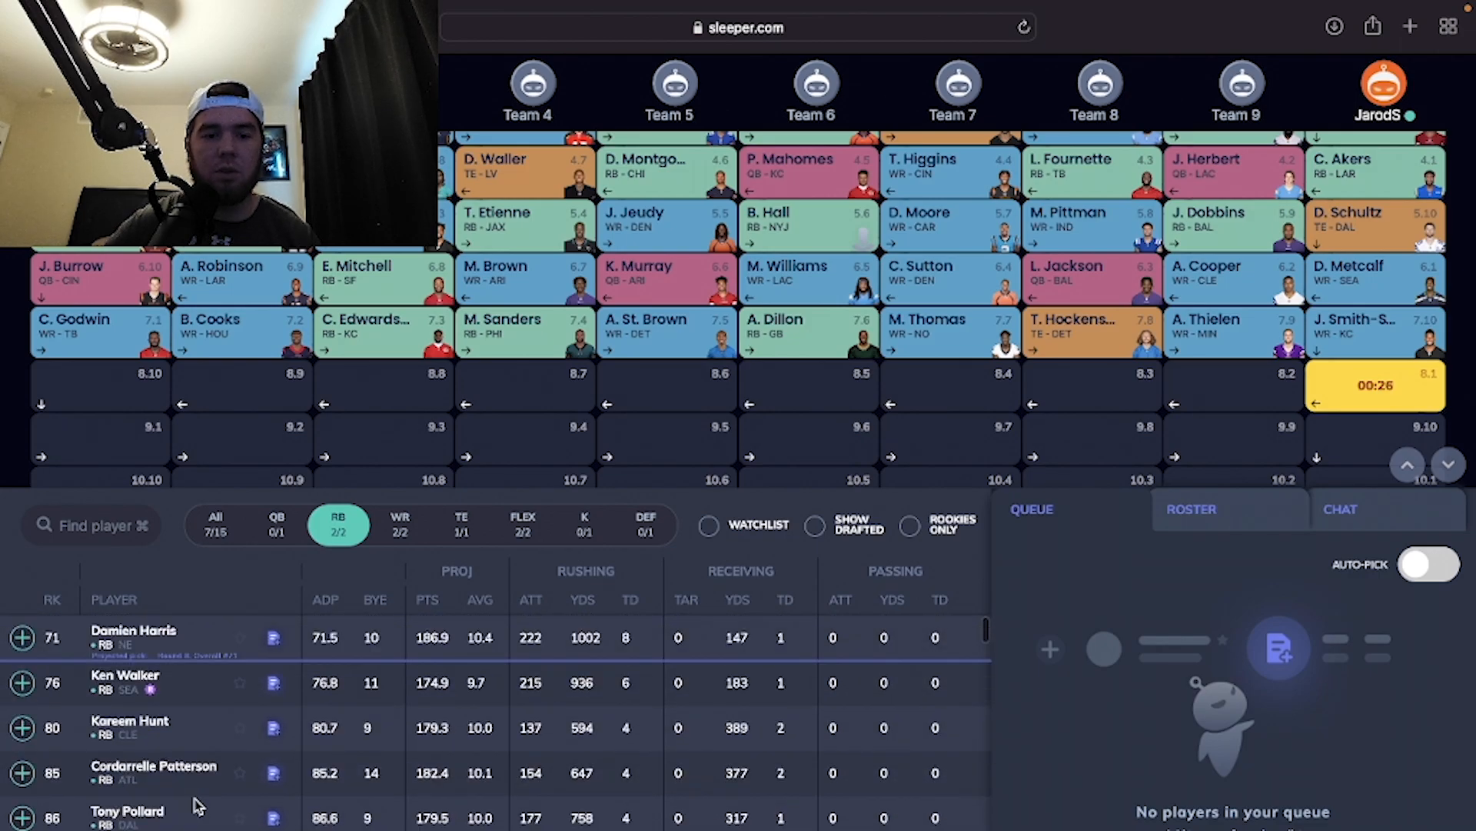
click(399, 524)
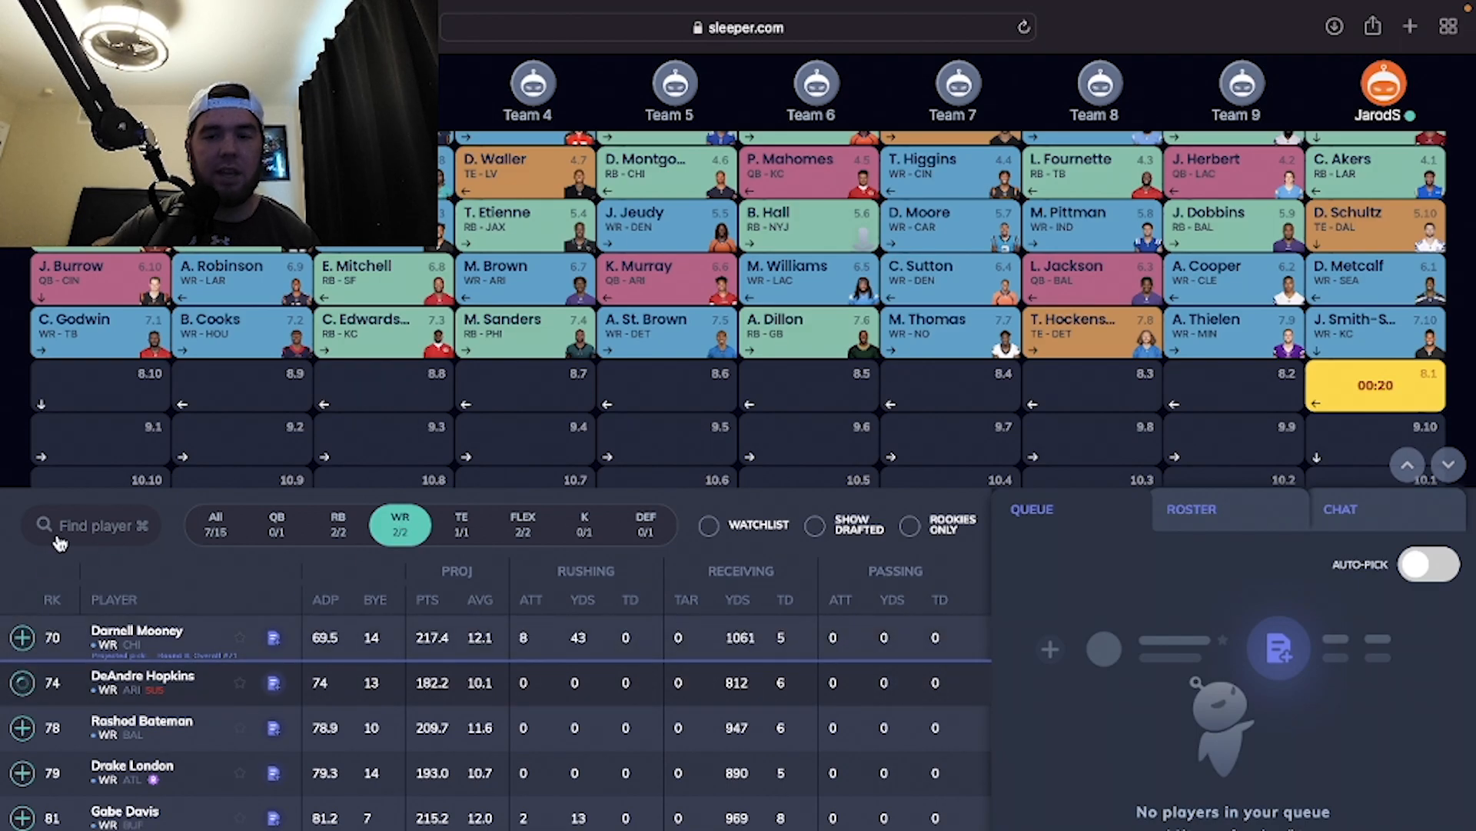
click(20, 683)
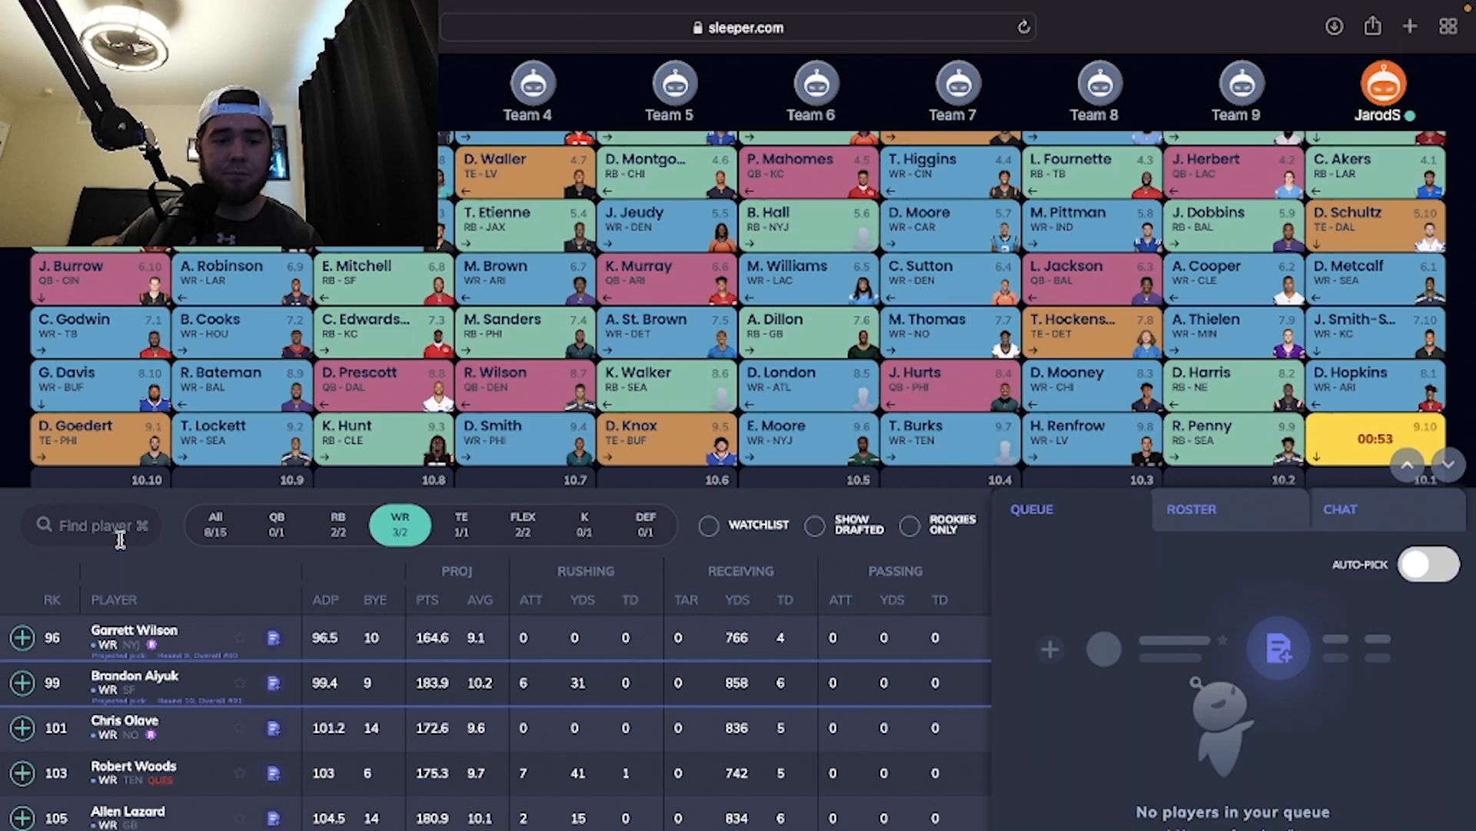
click(339, 524)
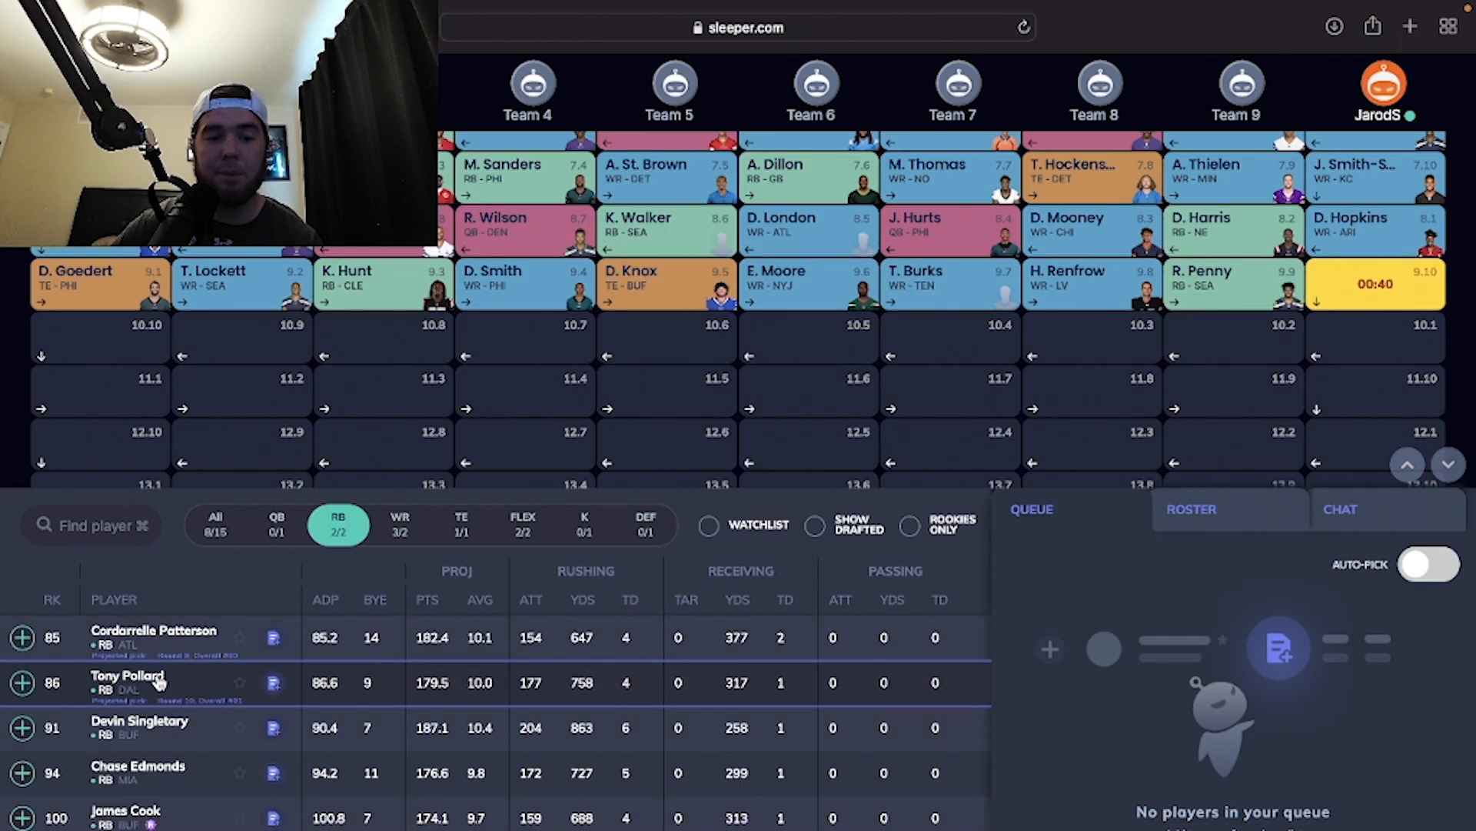
Step: Draft Tony Pollard, then Brandon Aiyuk from the wide receiver list
click(22, 682)
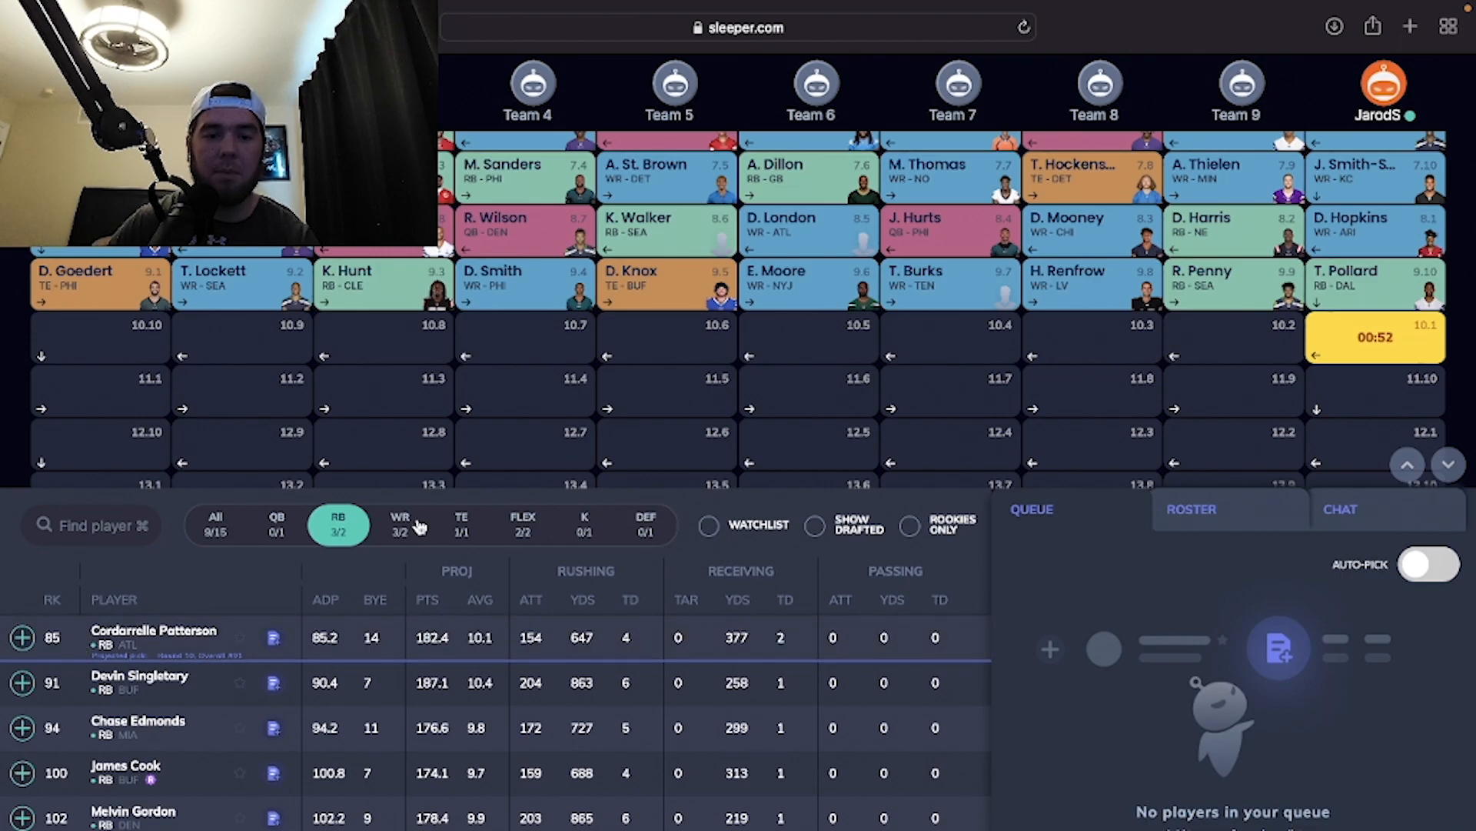
click(400, 525)
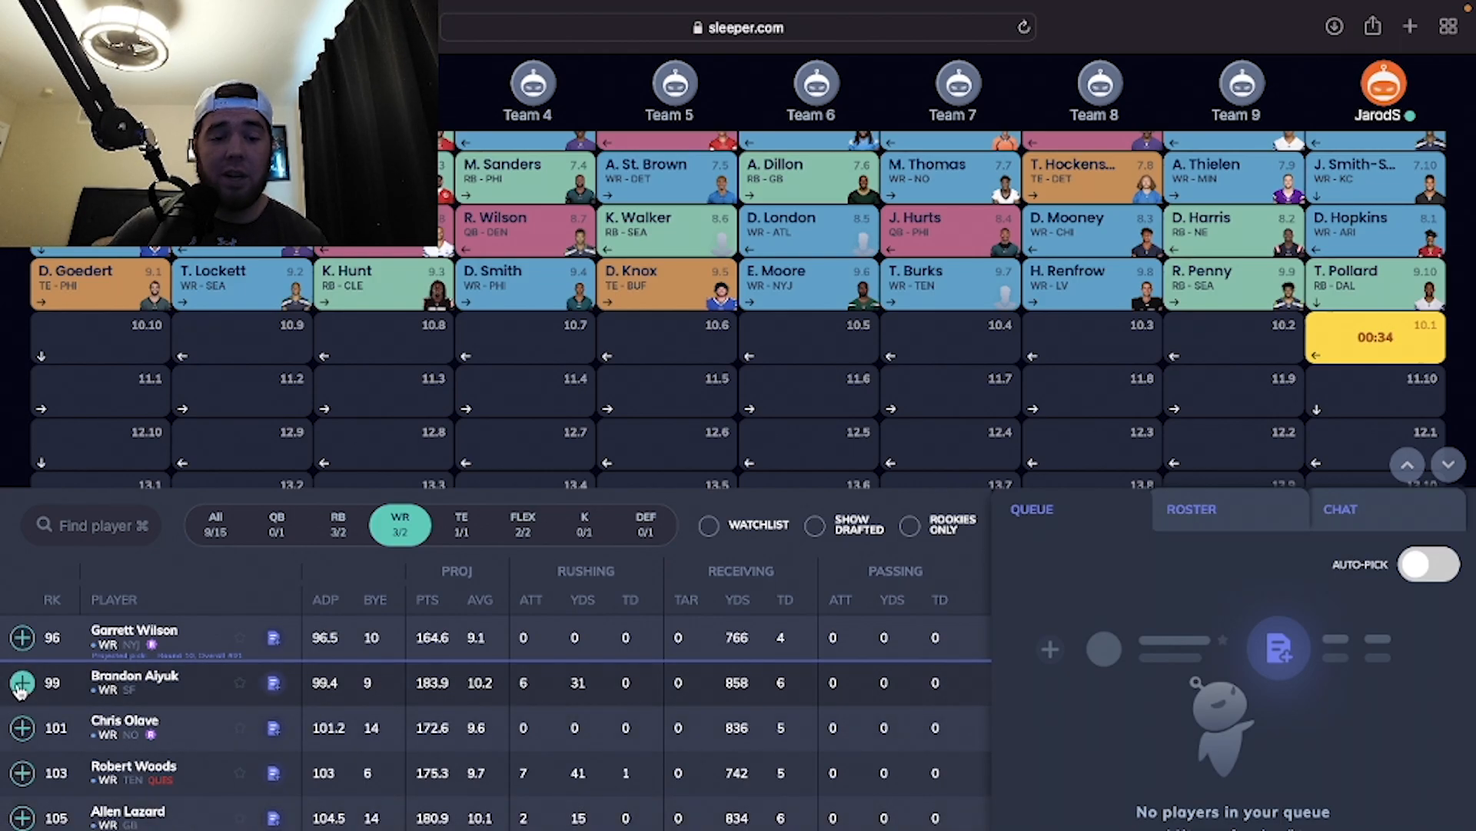
click(20, 683)
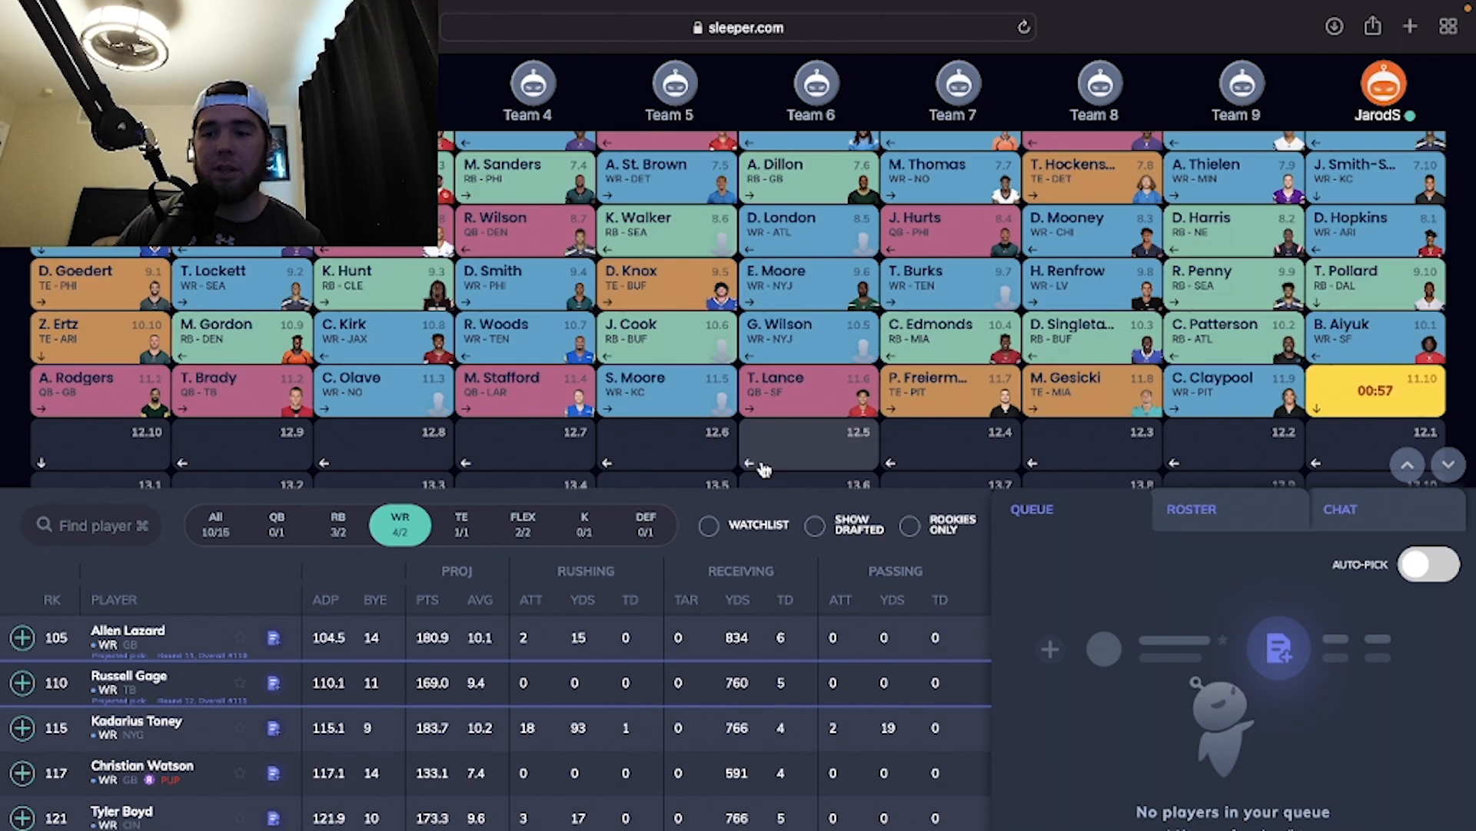
Step: Cycle through QB, RB, WR and TE lists around the round-11 running back pick
click(276, 524)
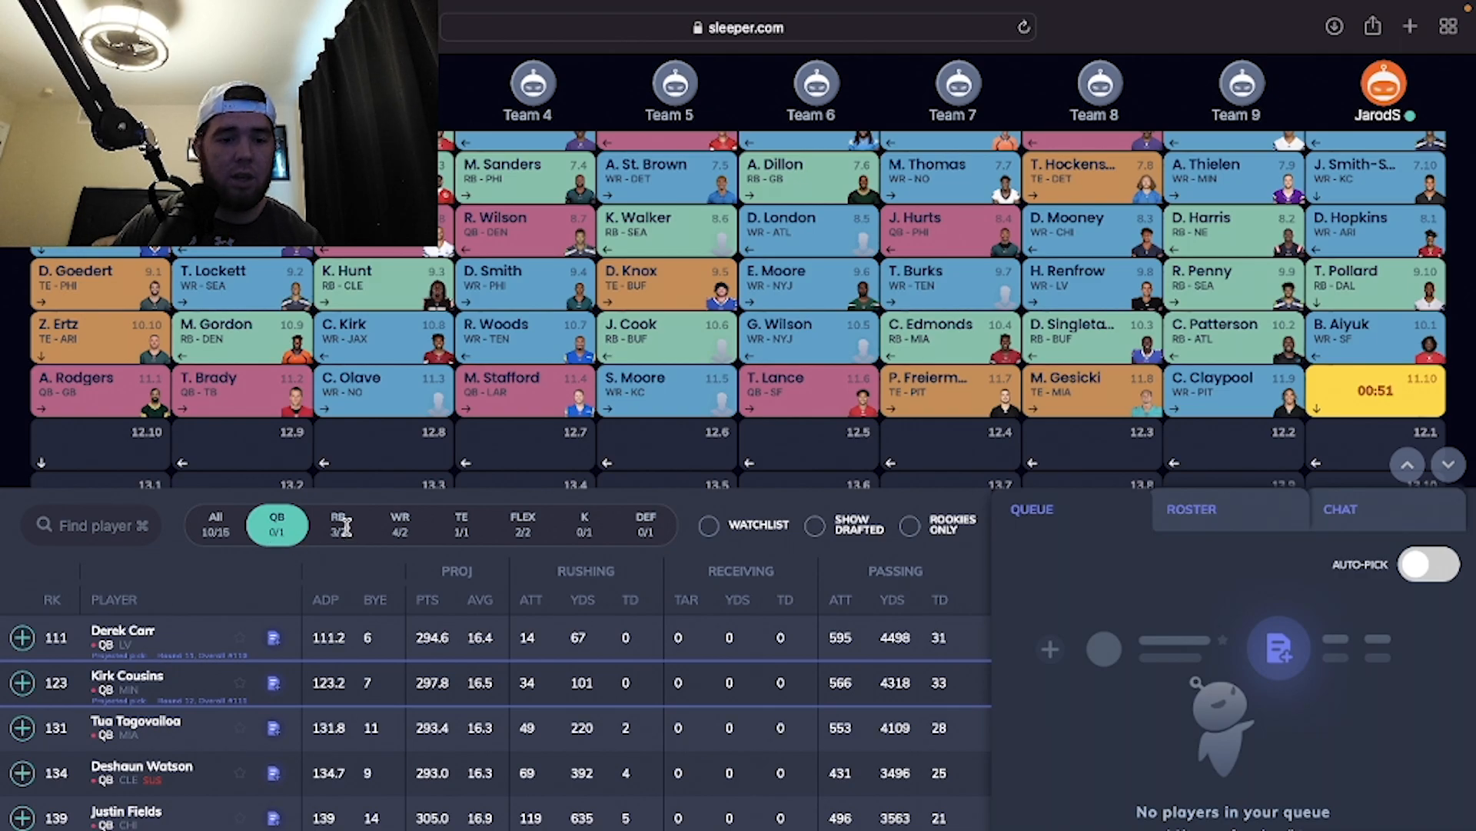
click(338, 524)
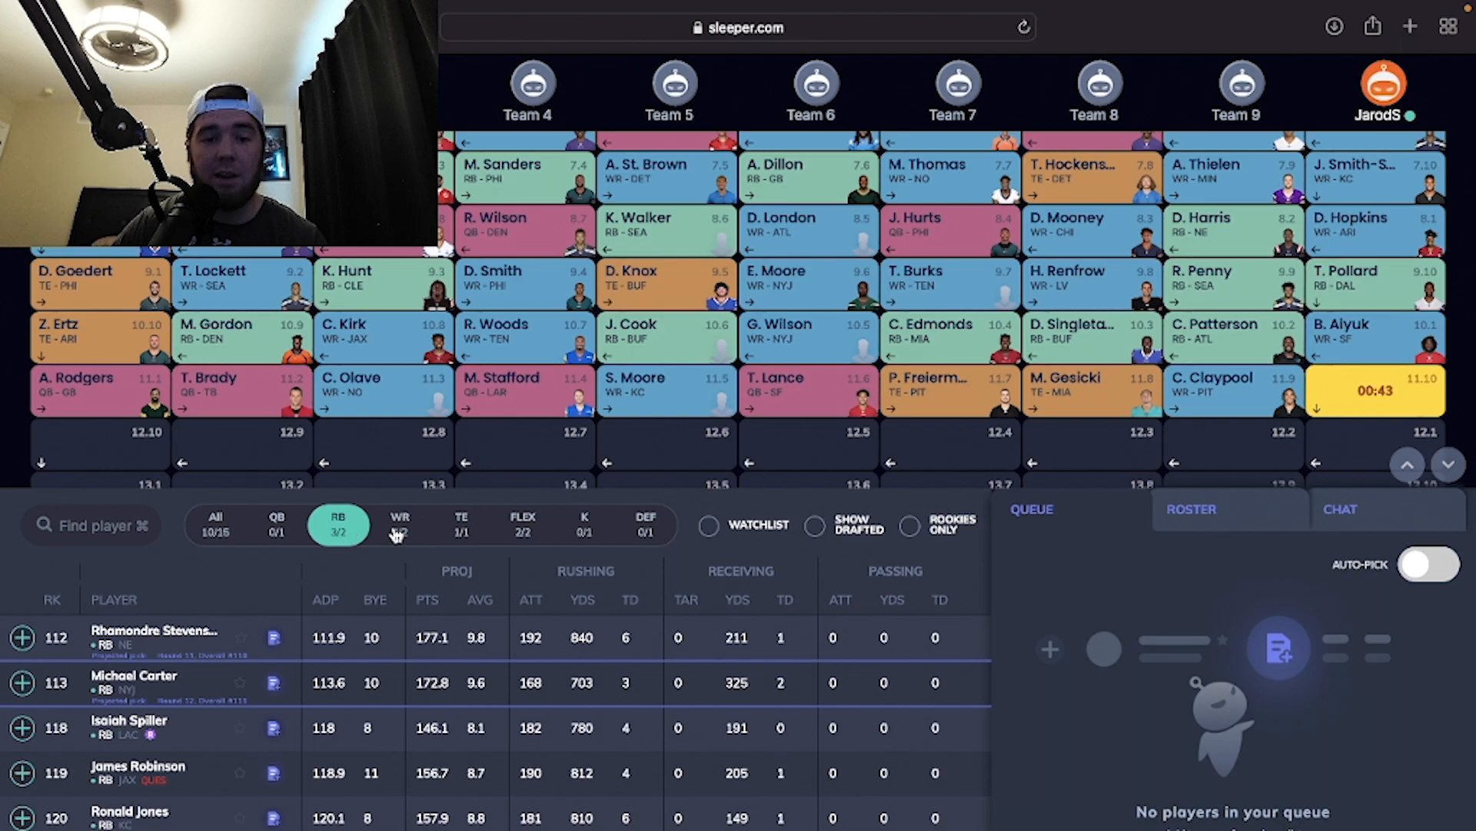
click(399, 524)
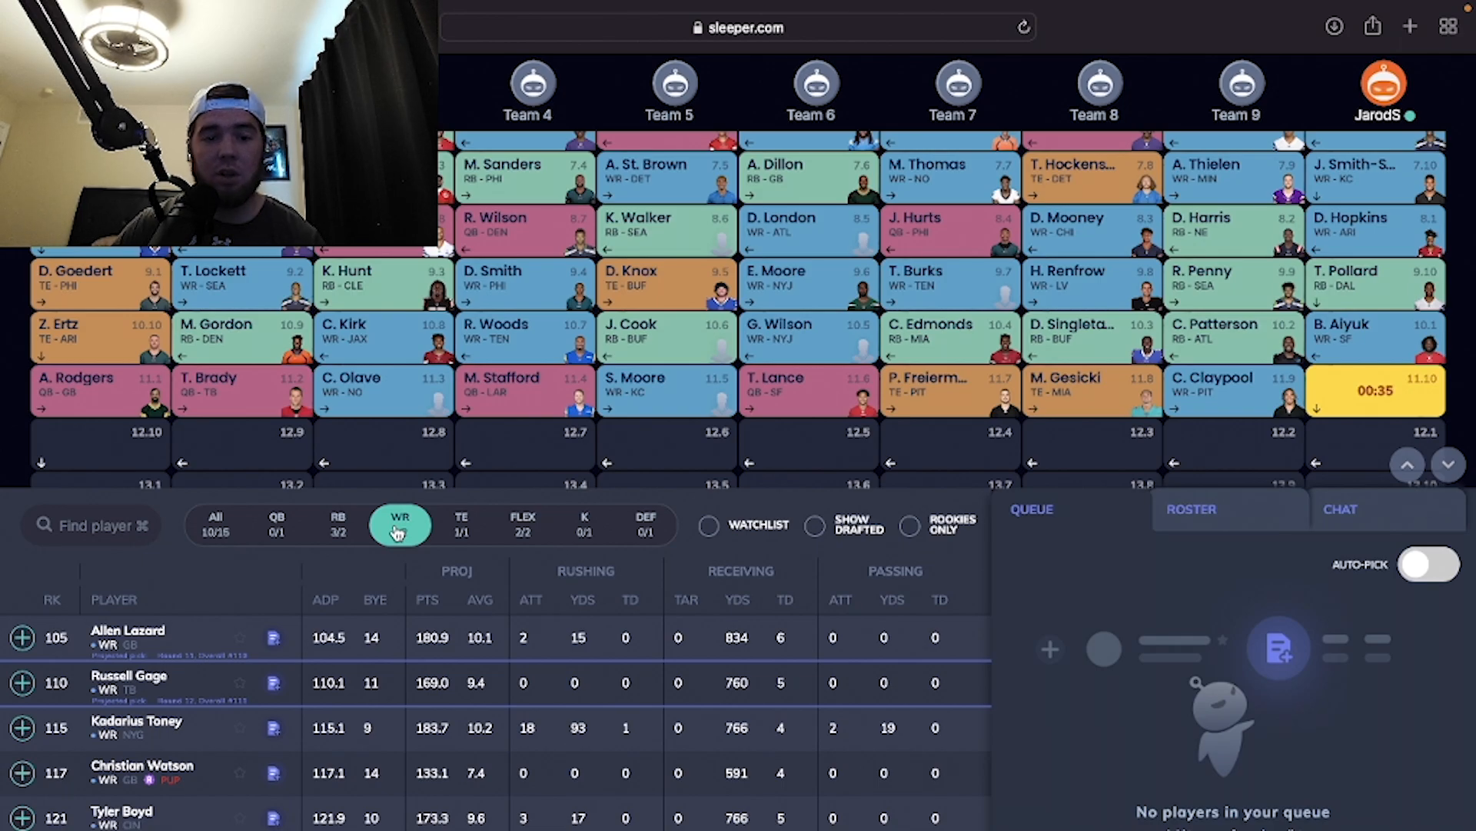
click(461, 524)
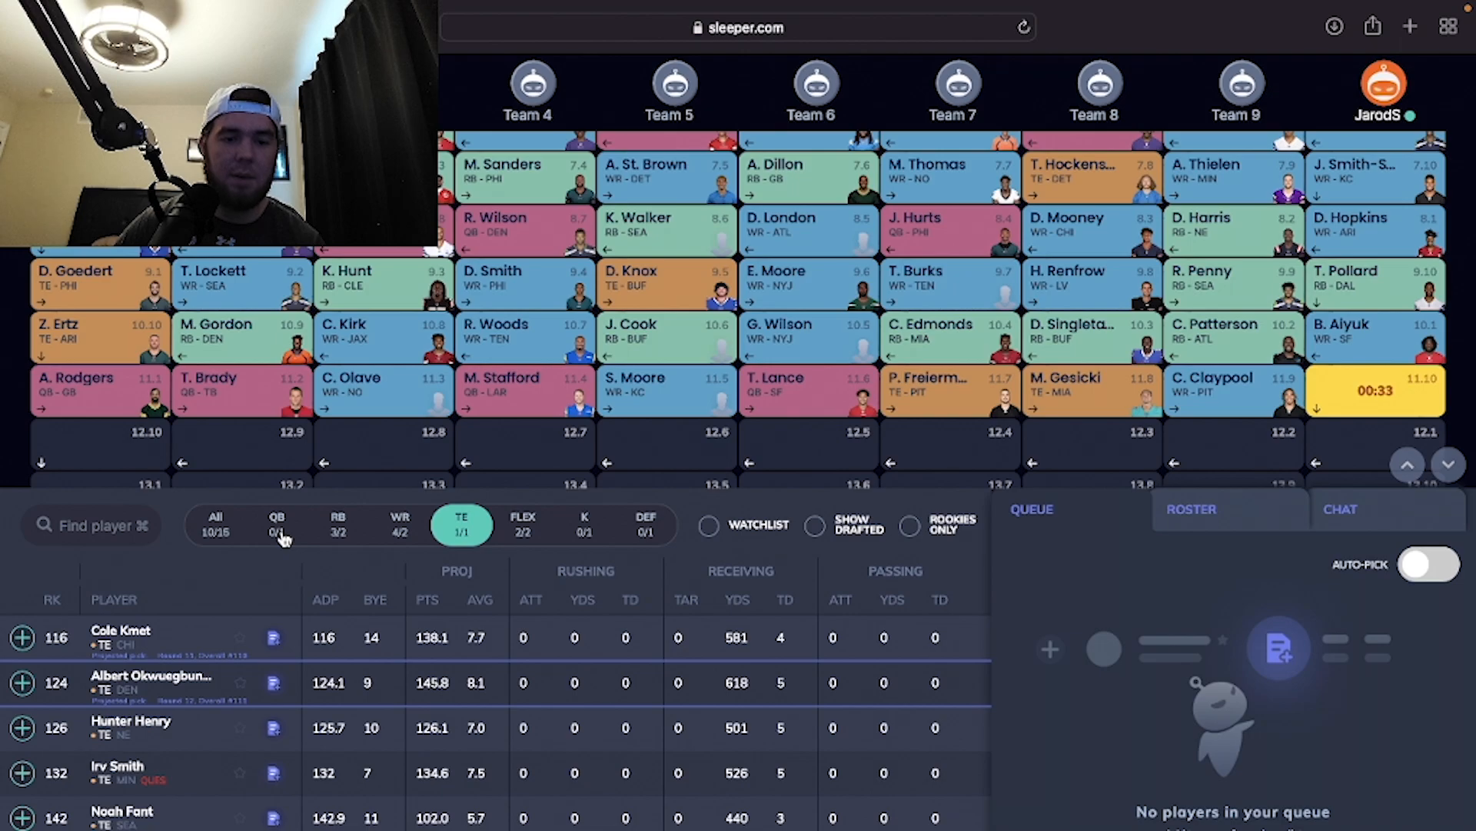
click(276, 525)
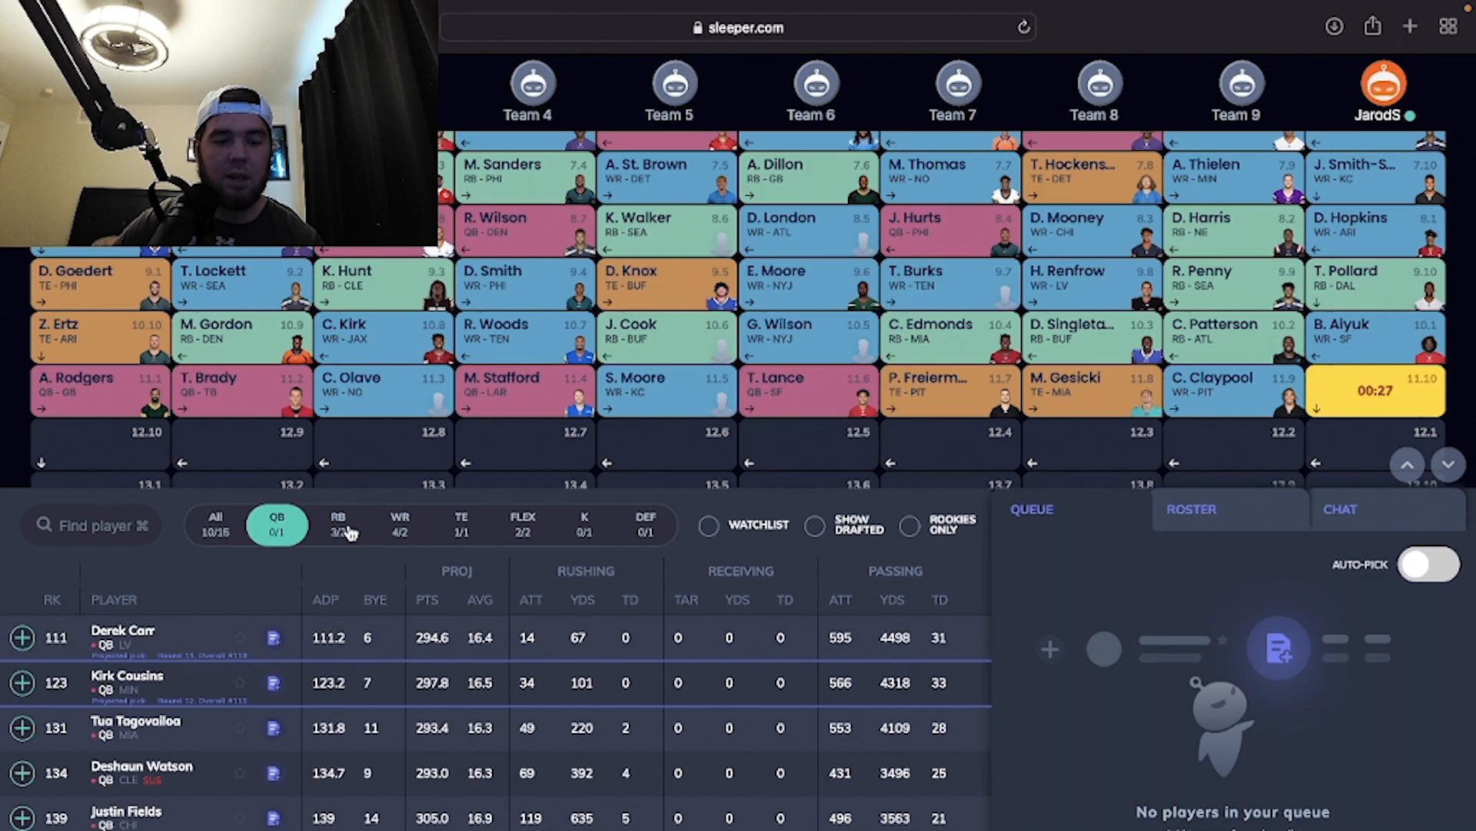
mouse_move(193, 656)
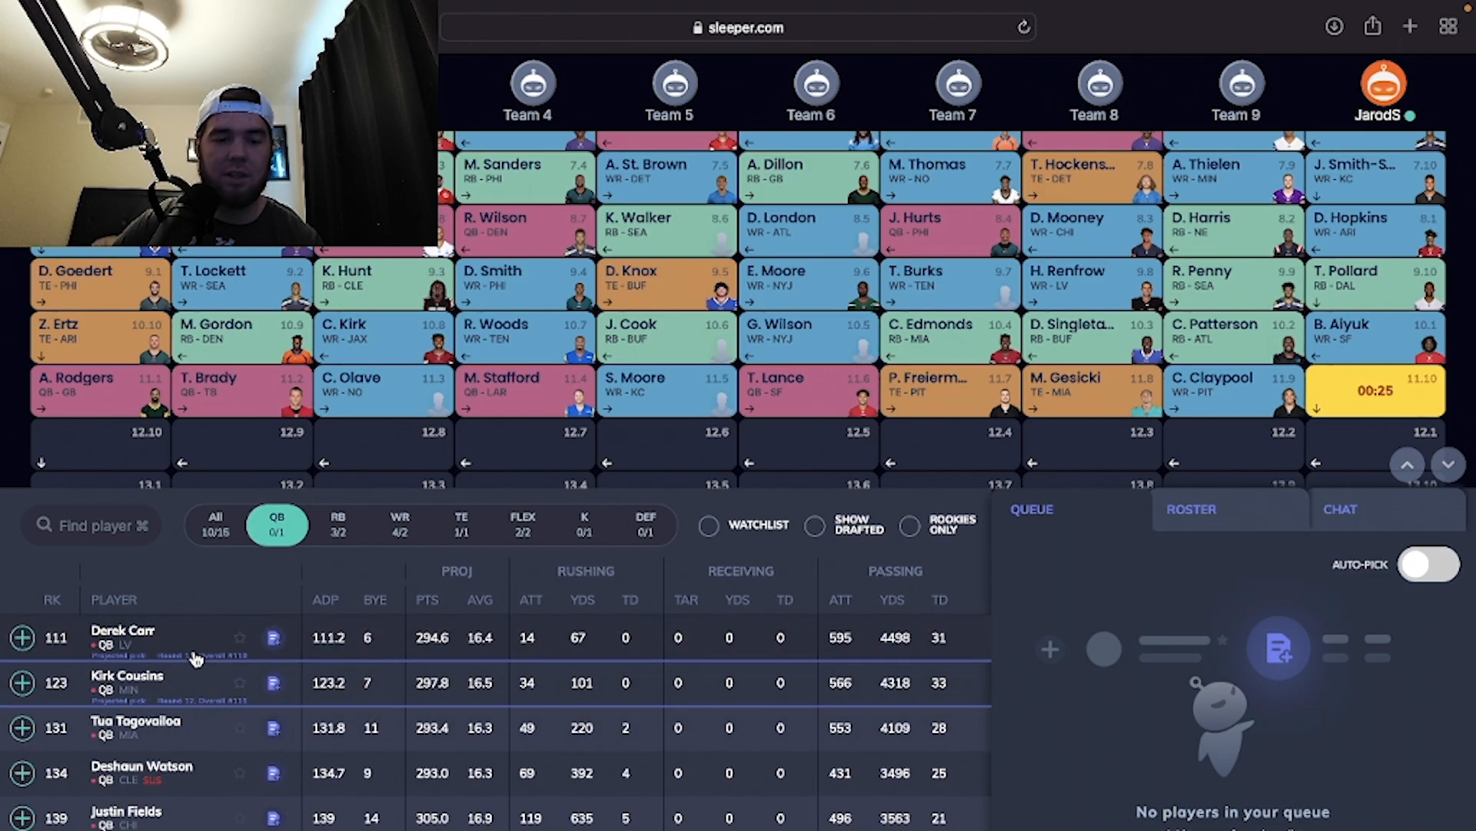
scroll(down, 3)
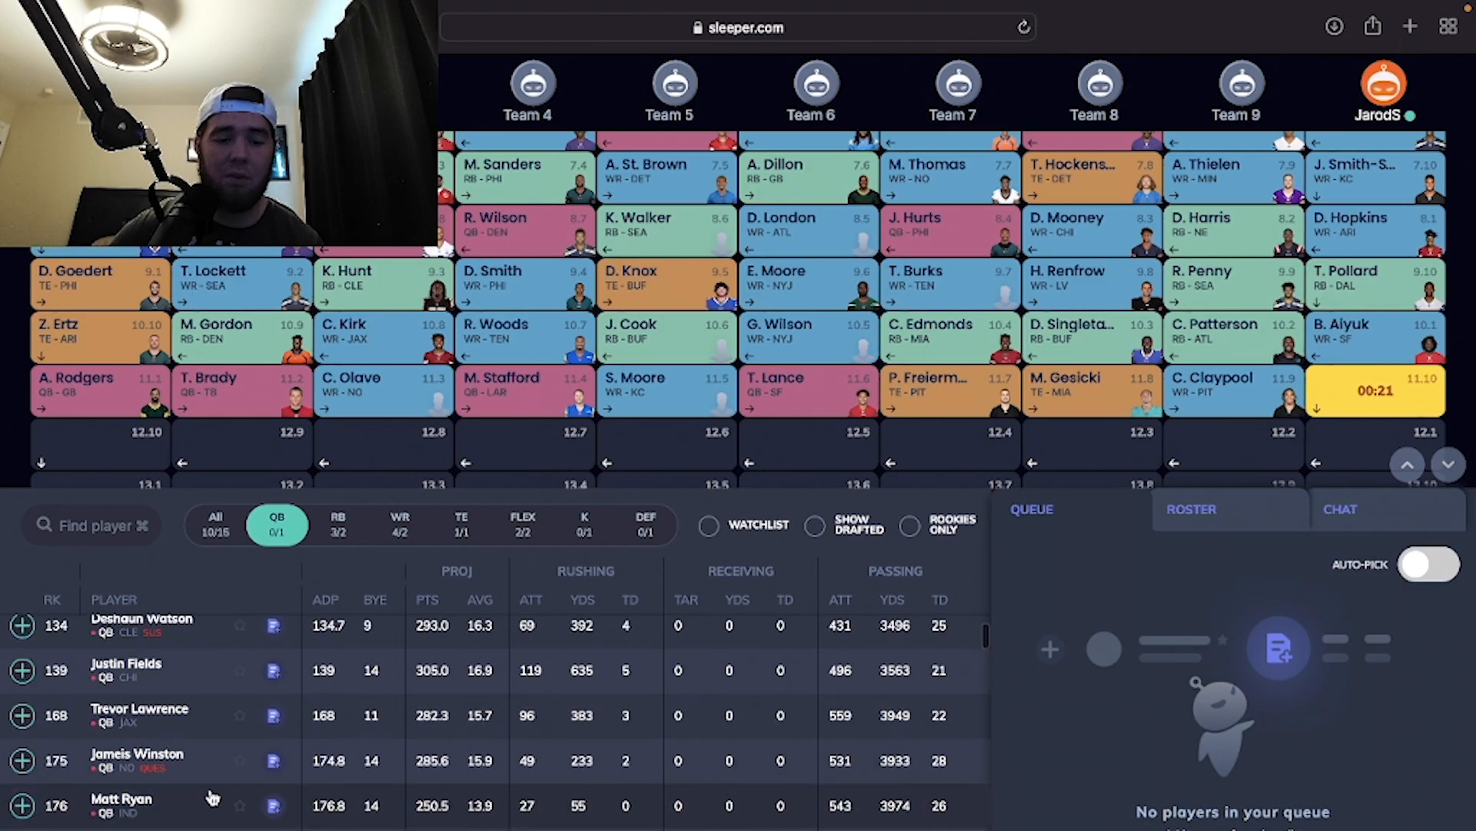
scroll(up, 3)
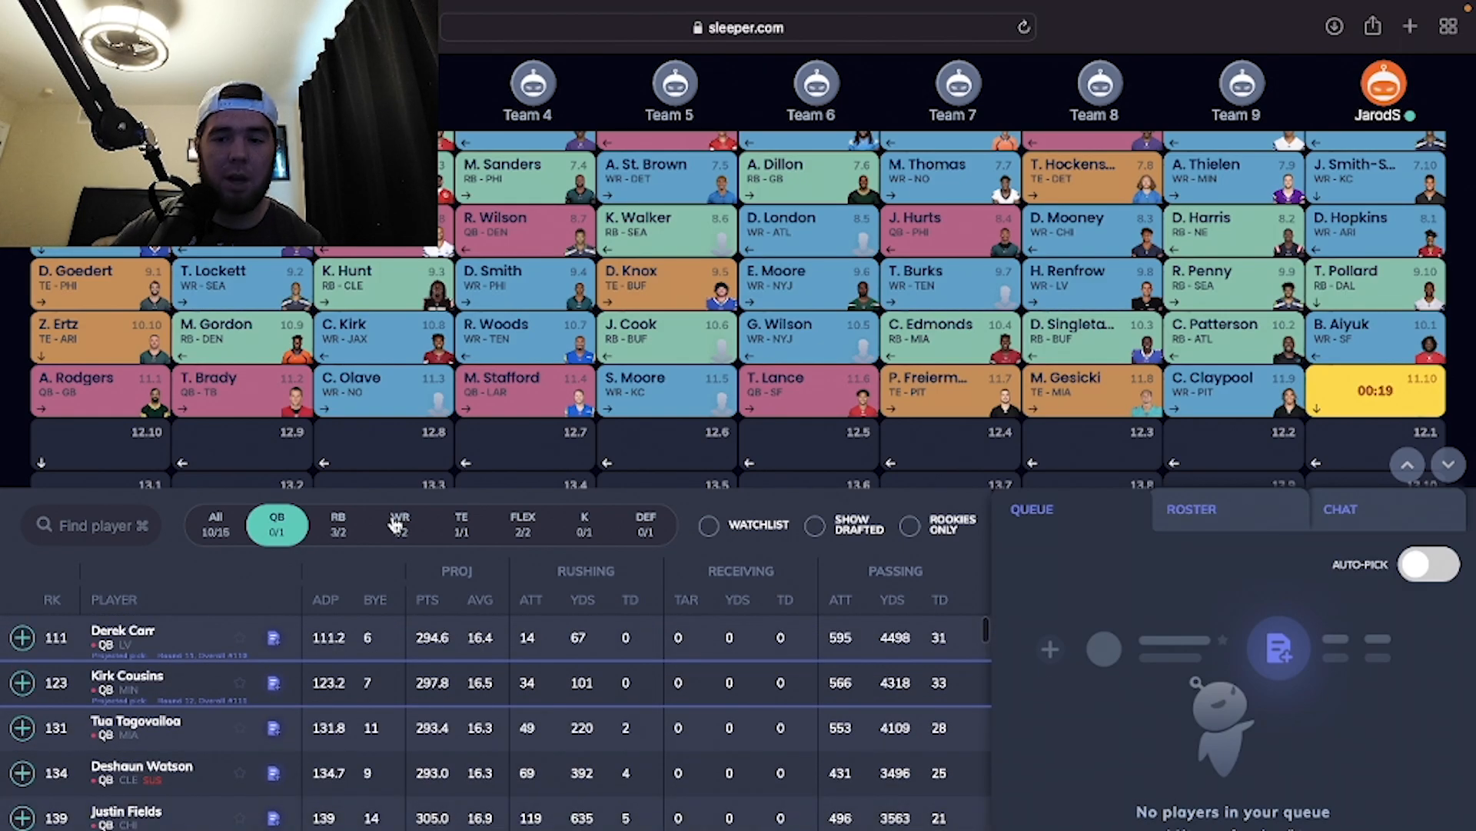
click(400, 525)
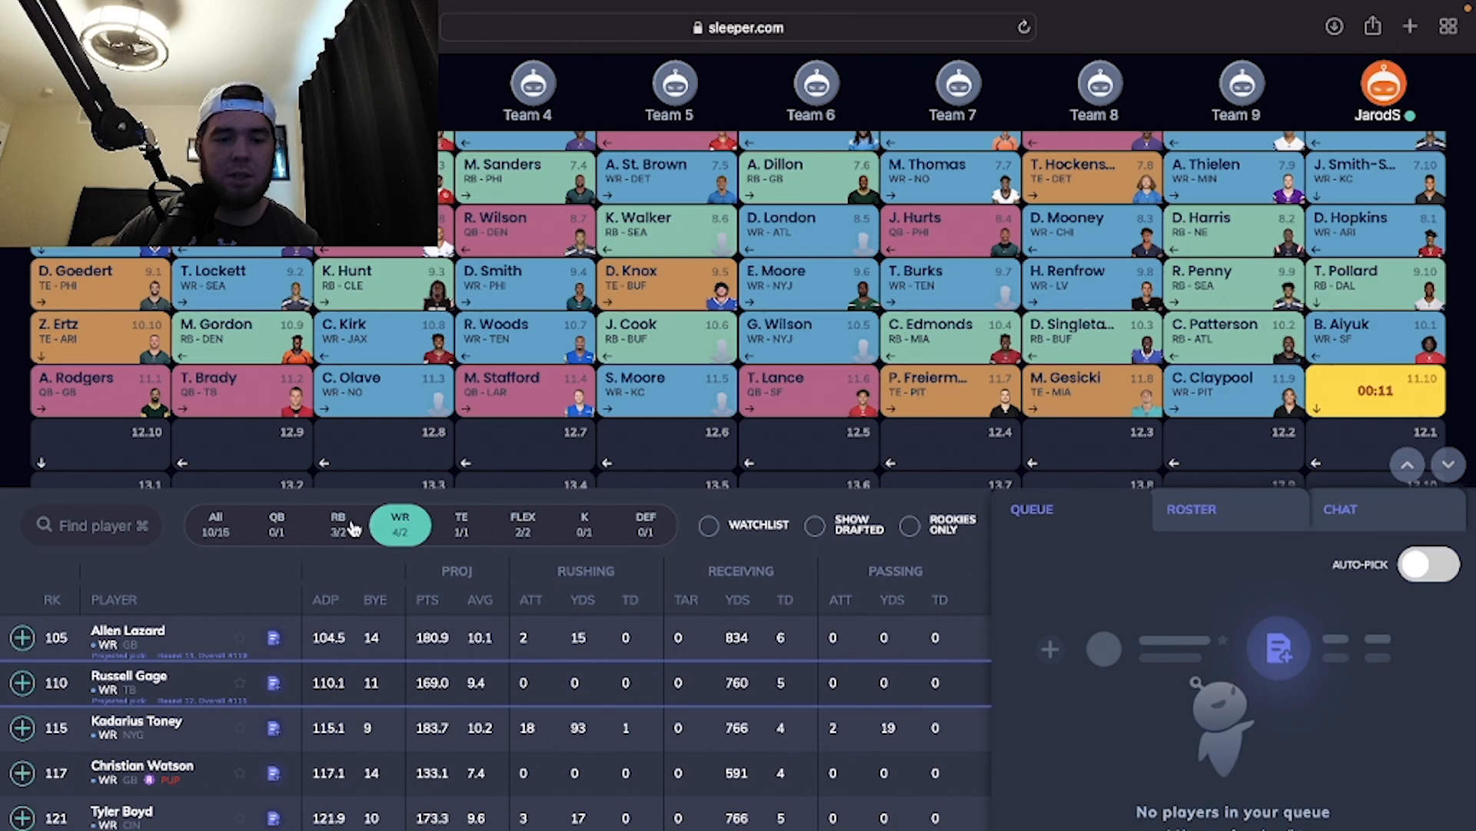
click(339, 524)
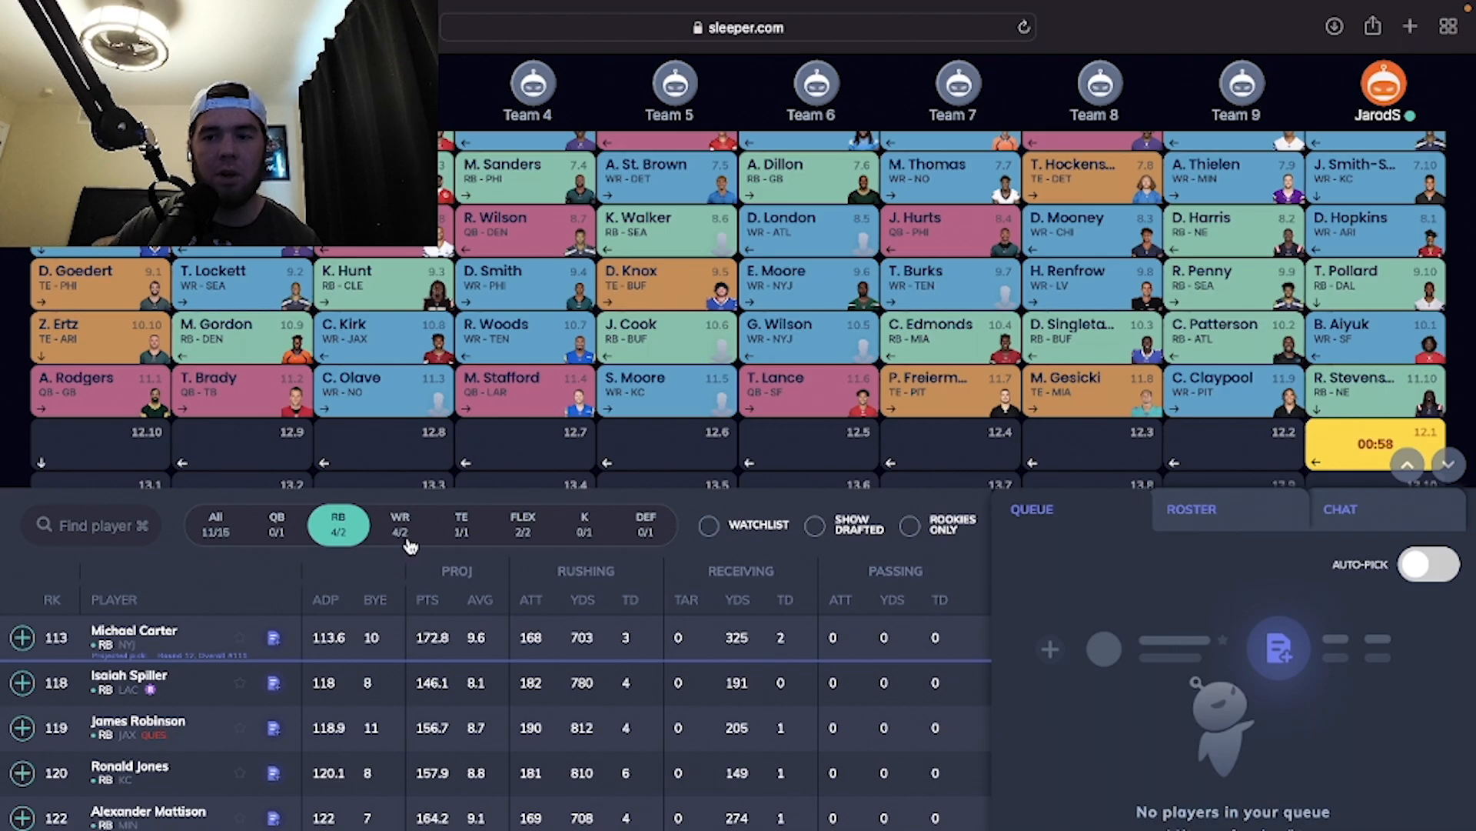
click(399, 524)
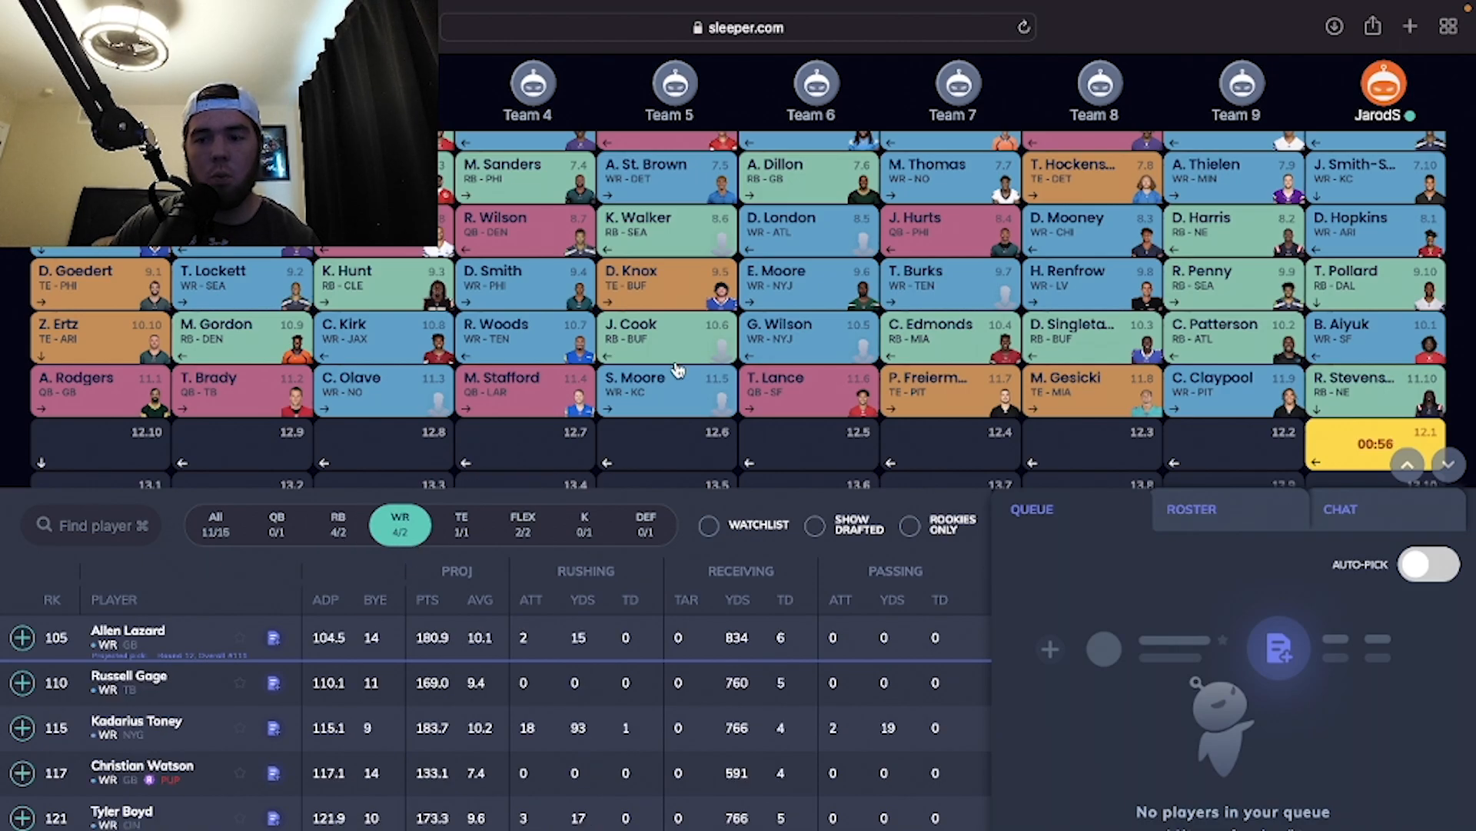
Step: Draft tight end David Njoku in round 12, then switch the list to quarterbacks
scroll(down, 3)
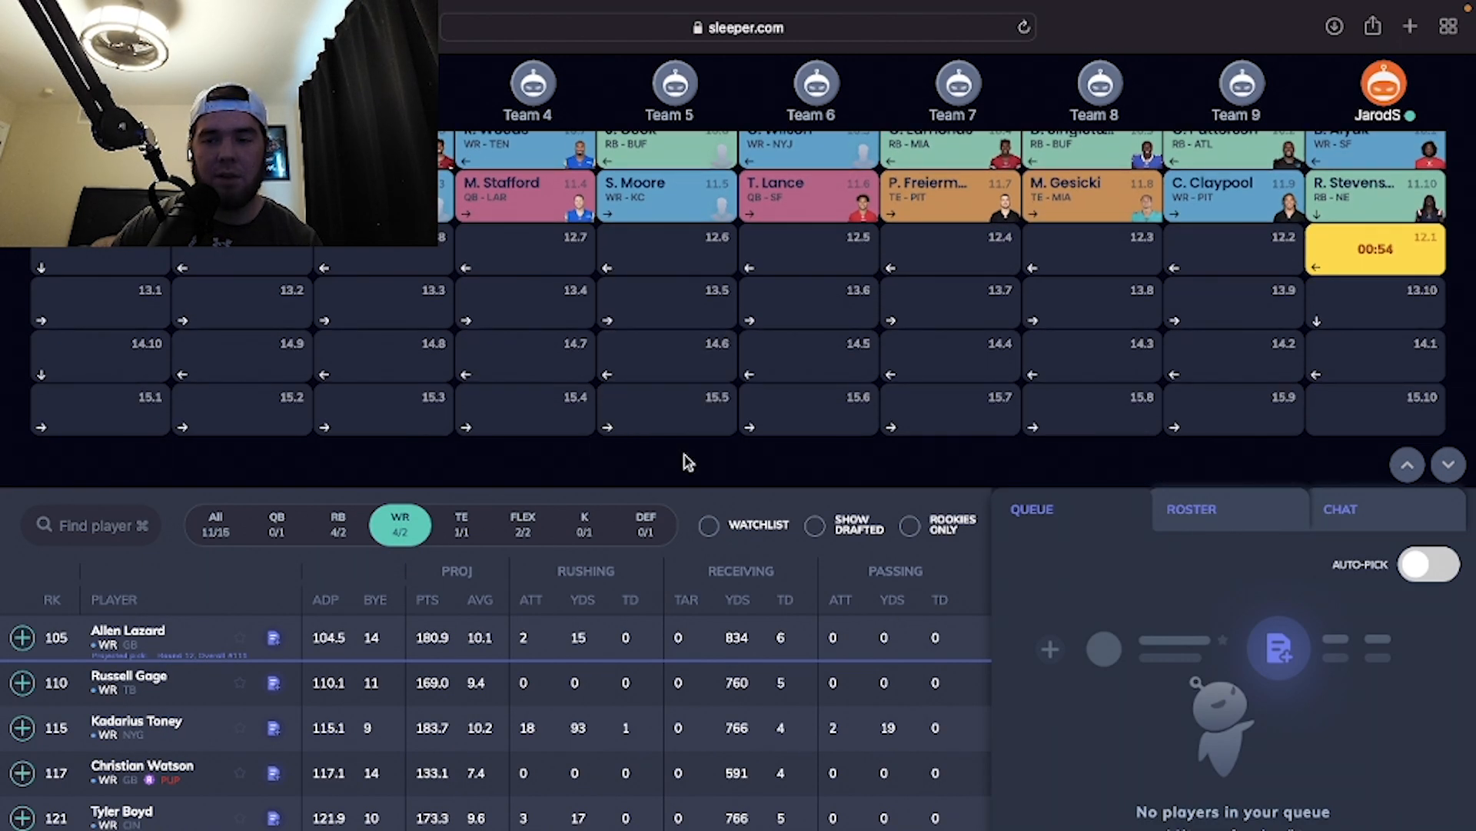
mouse_move(1363, 385)
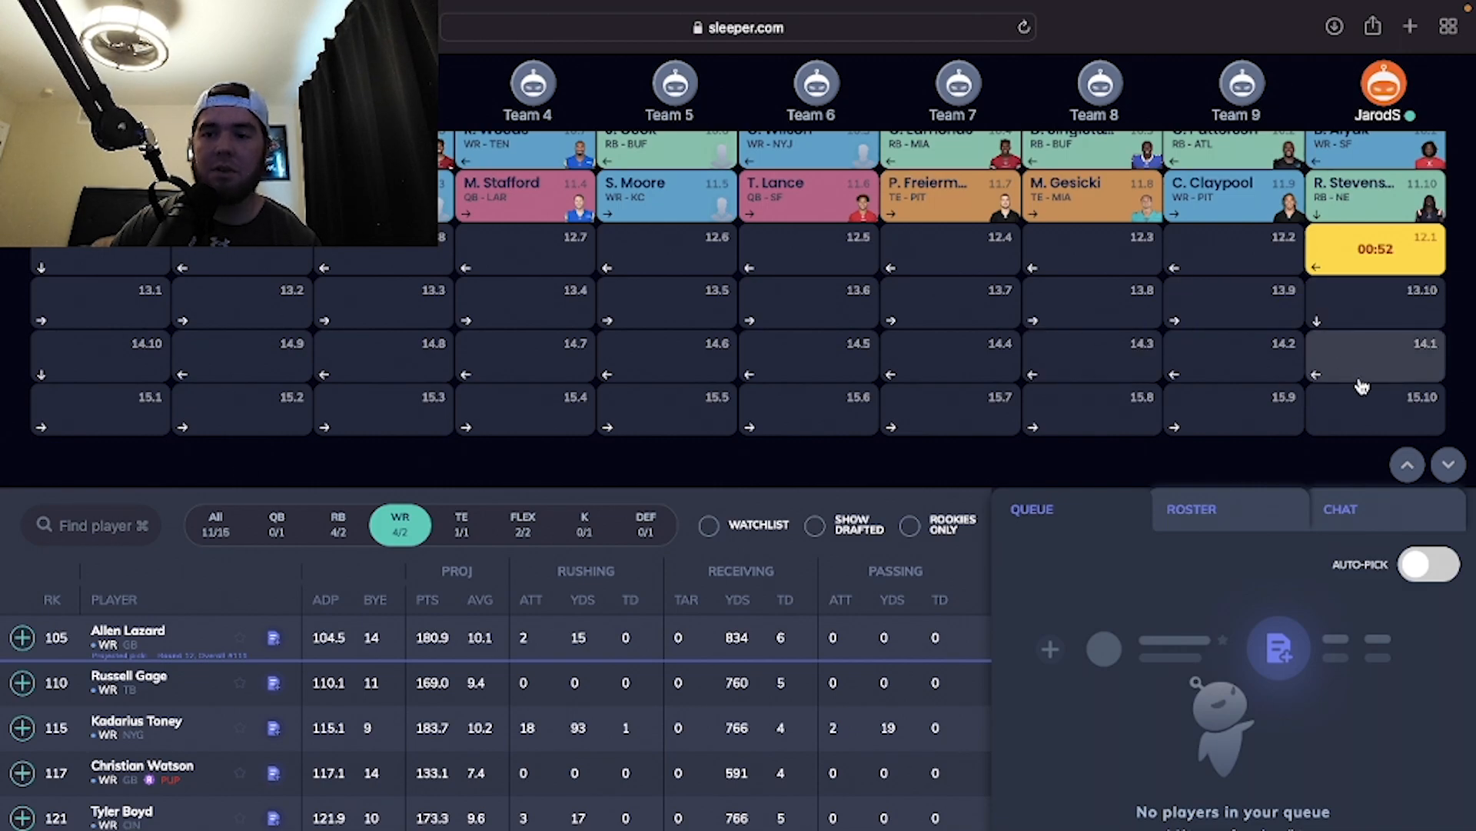
mouse_move(1371, 406)
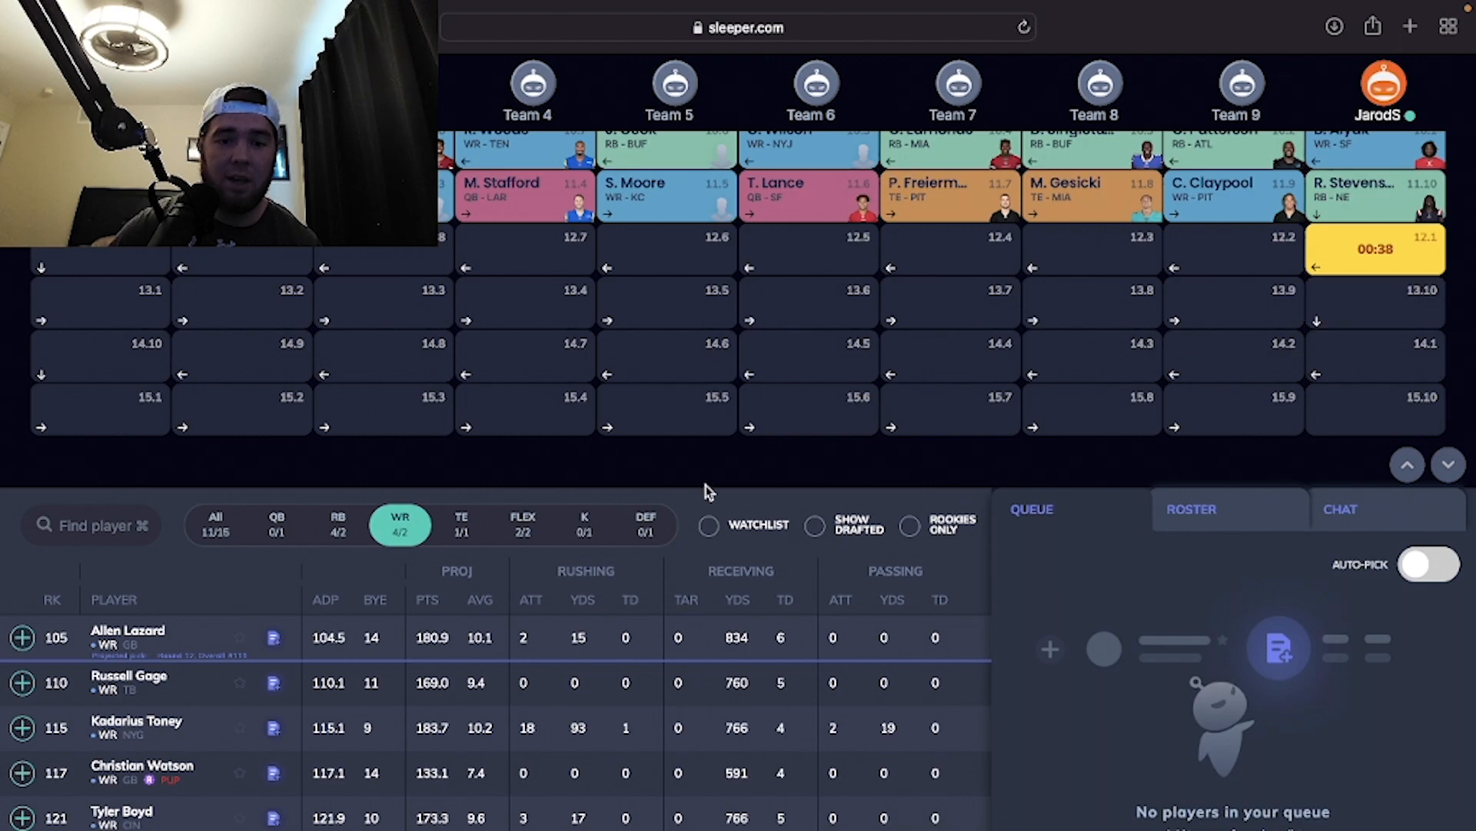
click(461, 525)
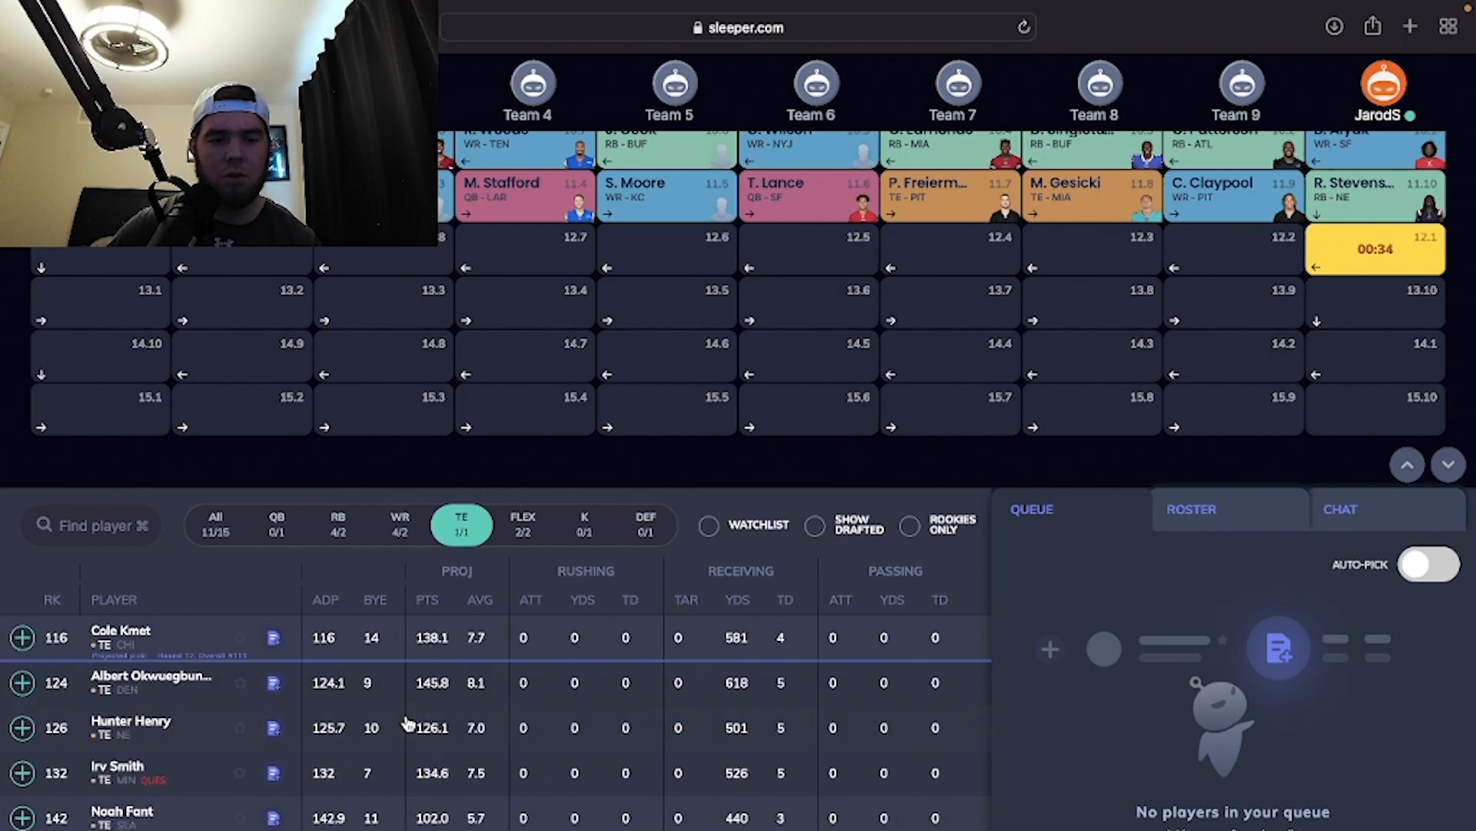
scroll(down, 3)
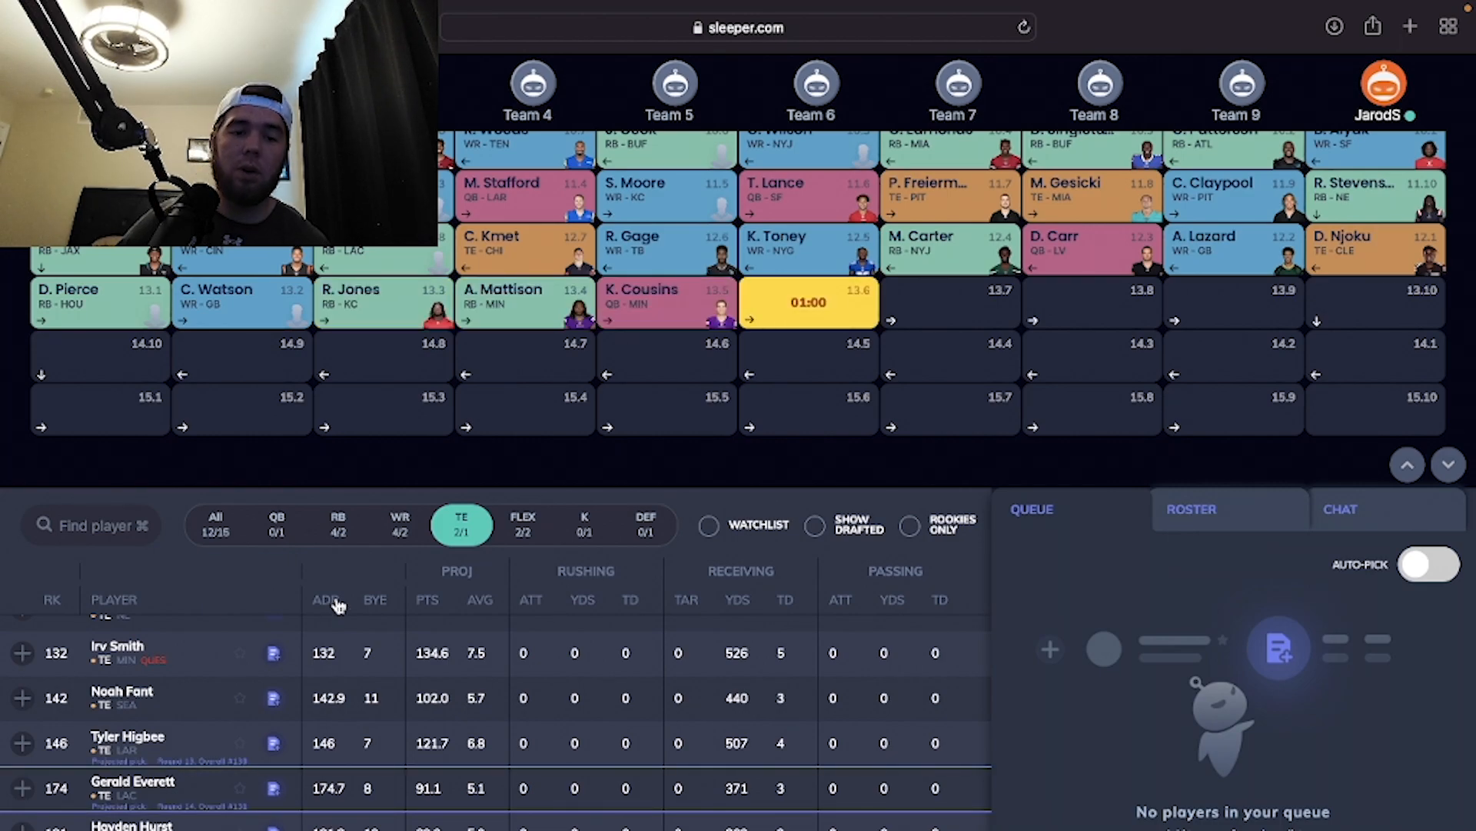
click(276, 524)
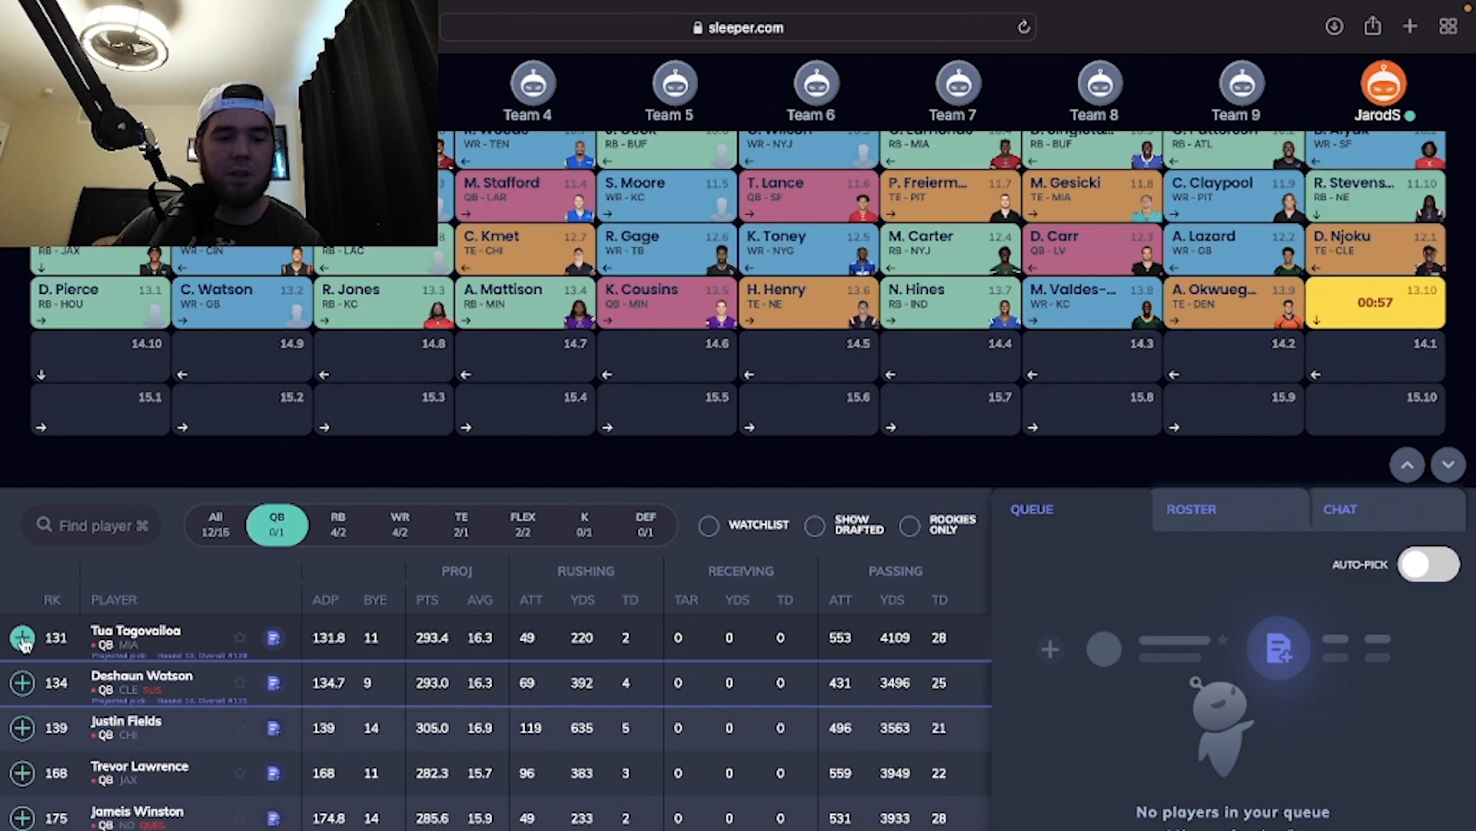
Step: Draft QB Tua Tagovailoa, the Rams DEF and kicker Brandon McManus using position filters
click(21, 638)
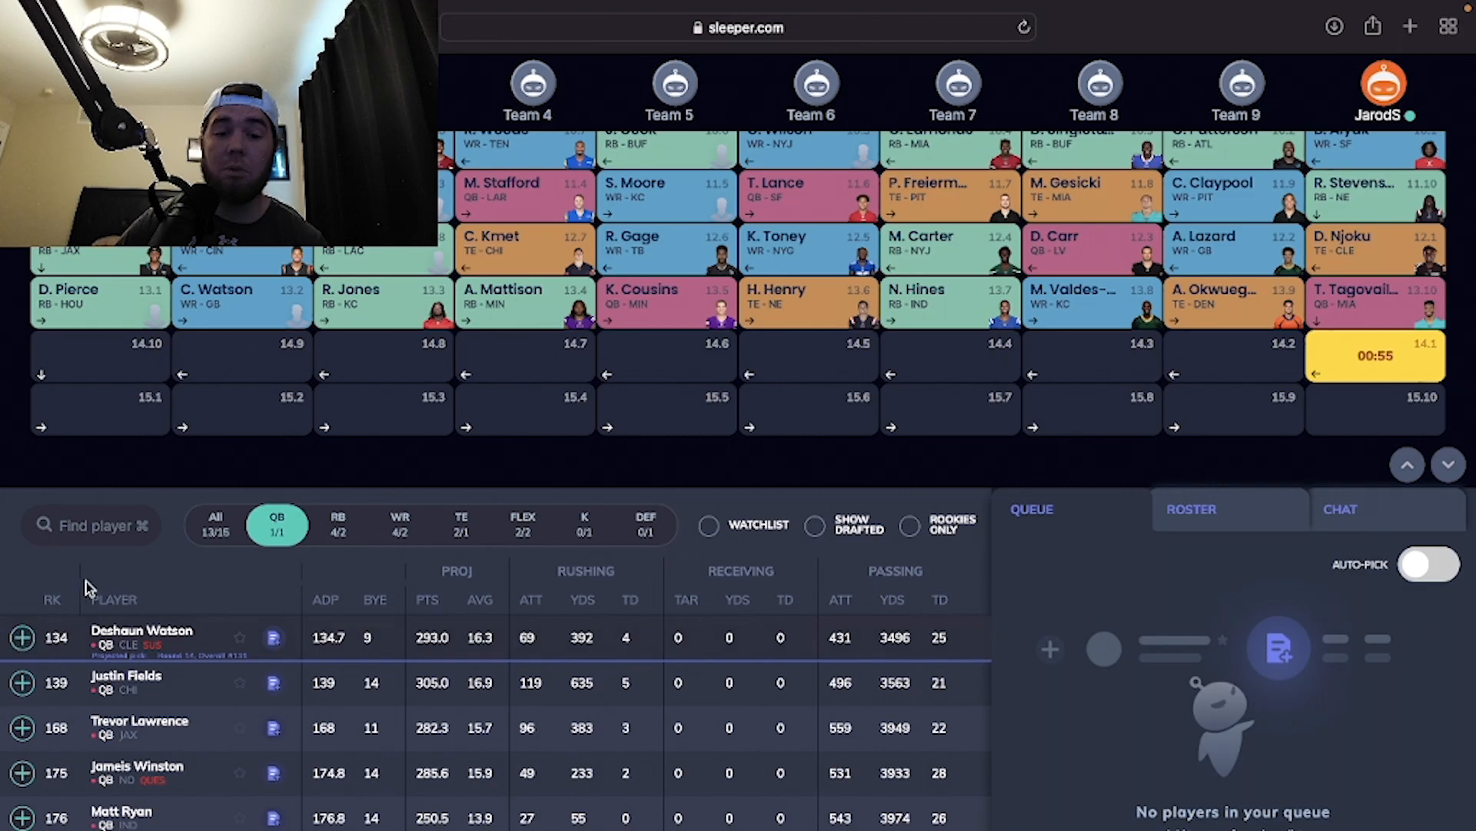
click(215, 524)
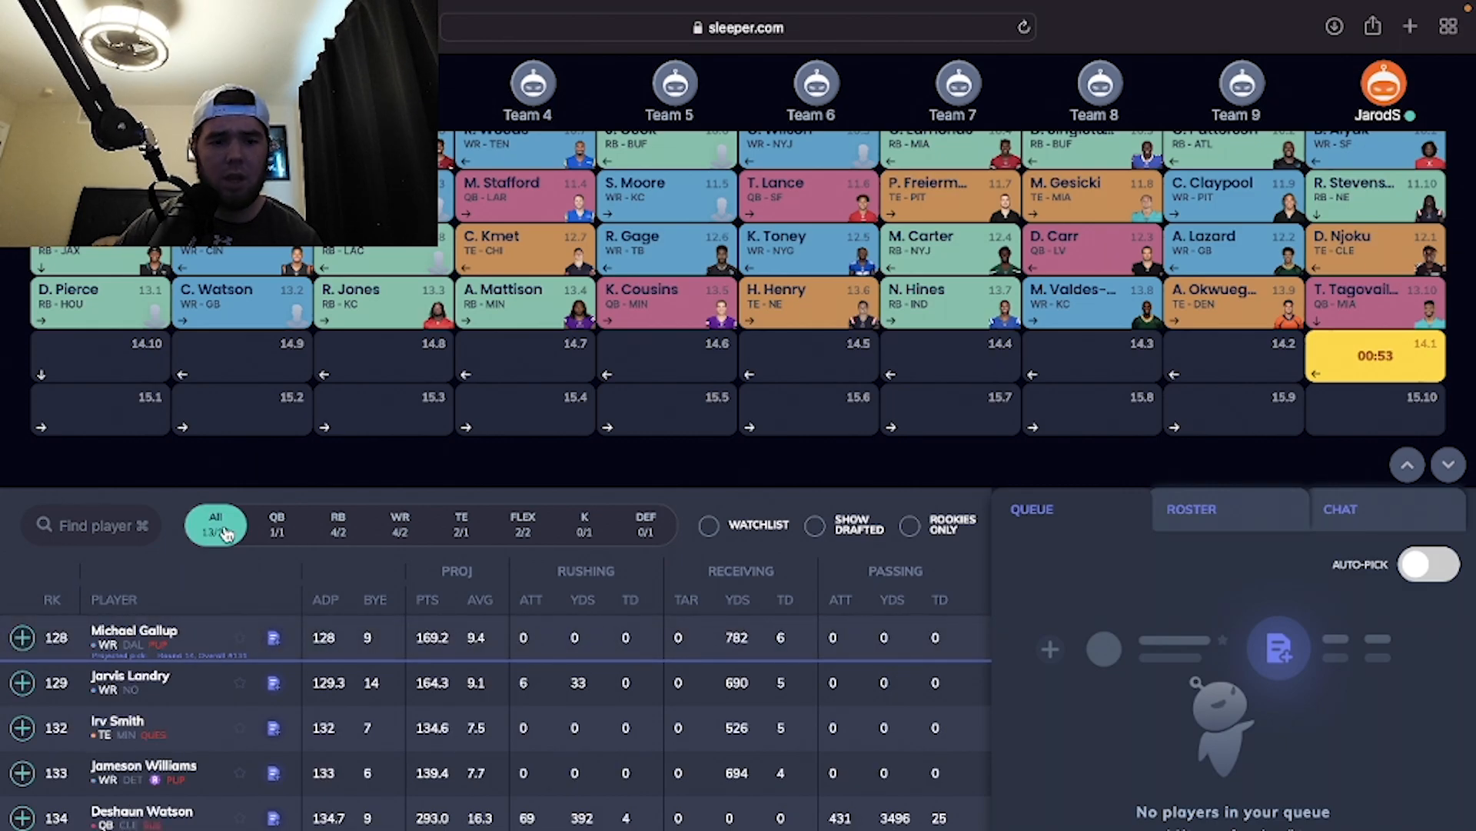
click(646, 524)
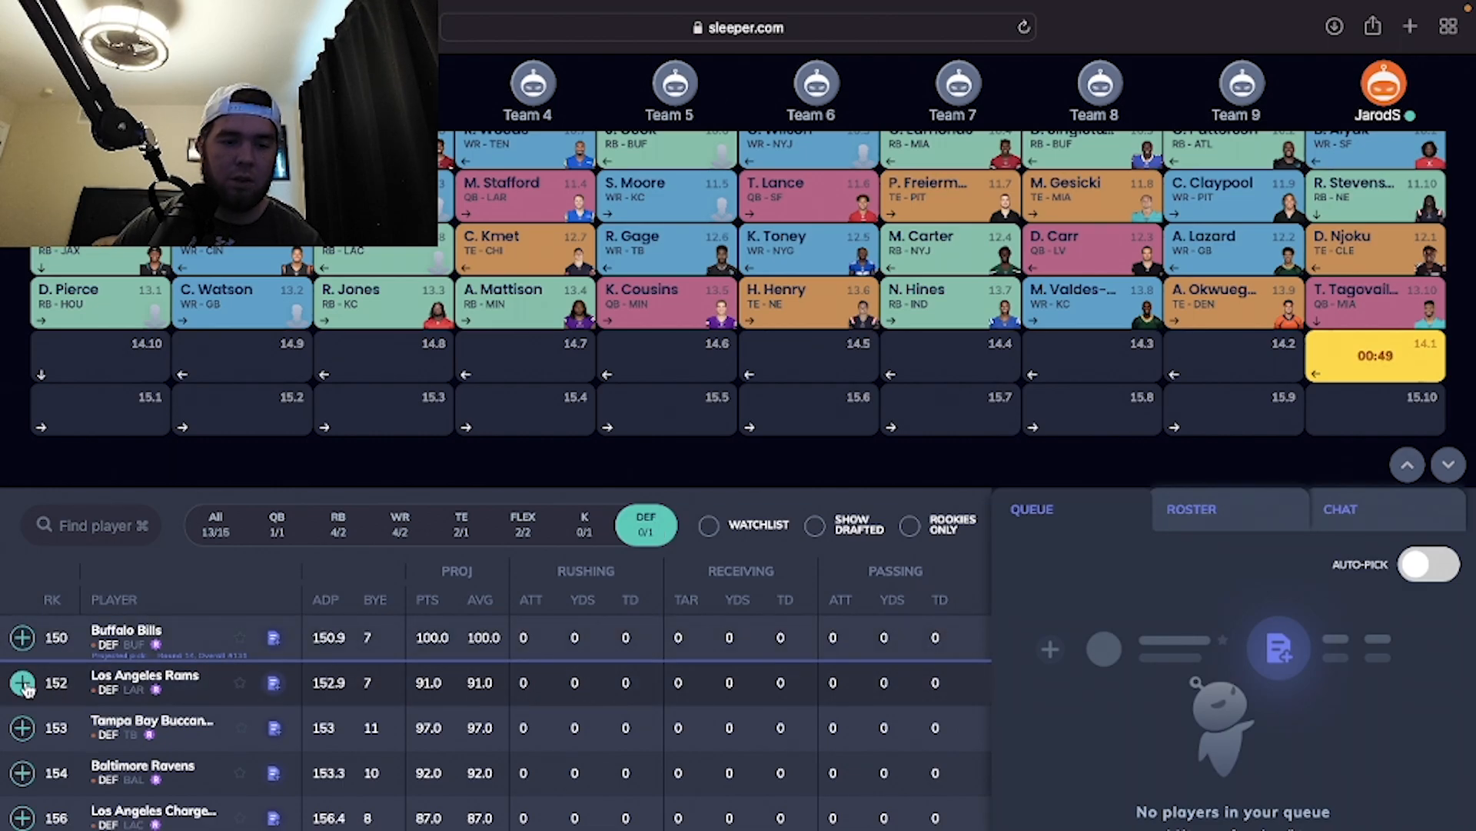
click(22, 683)
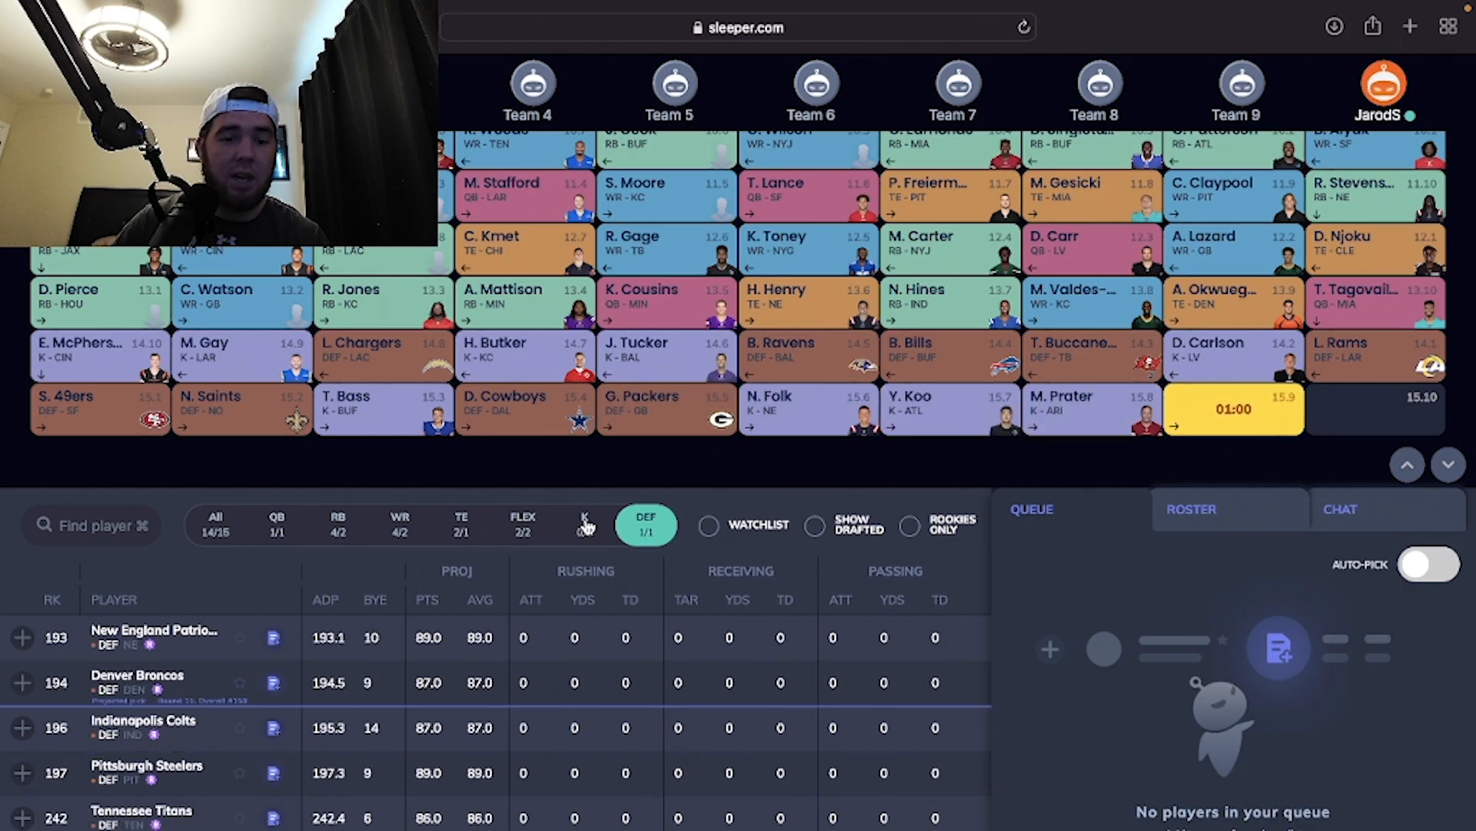
click(583, 524)
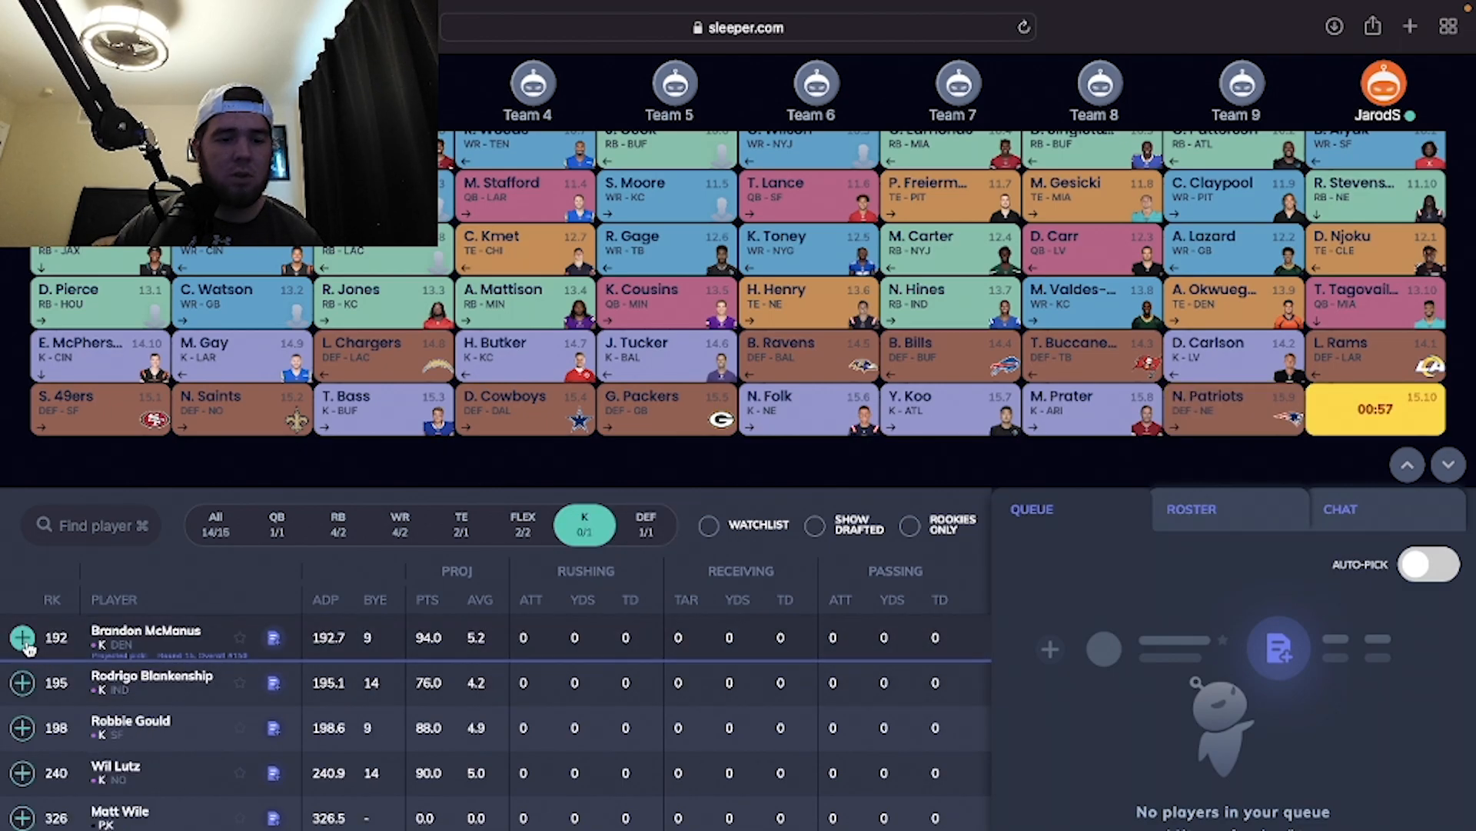
click(22, 637)
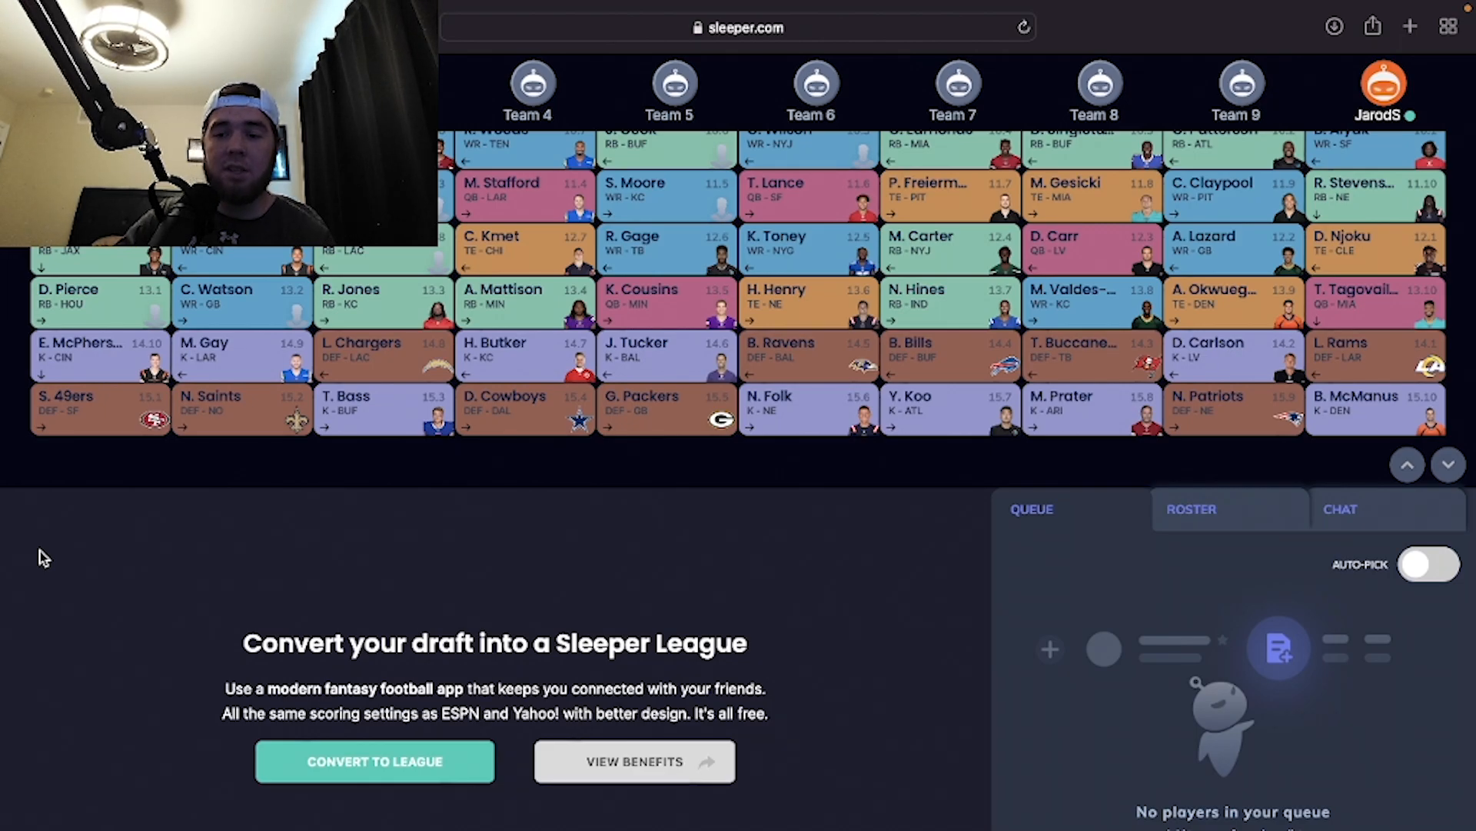
click(1191, 508)
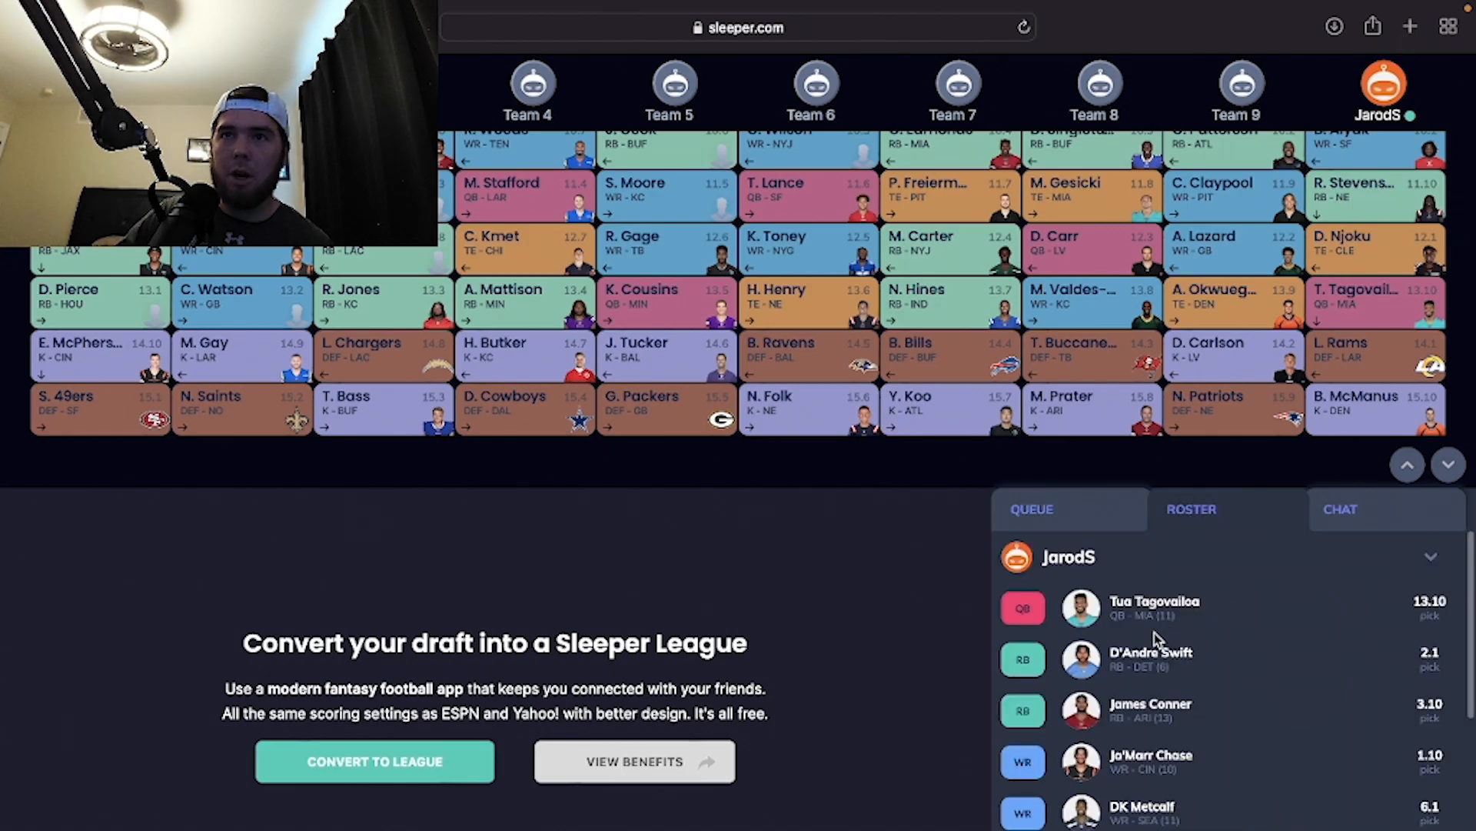
scroll(down, 3)
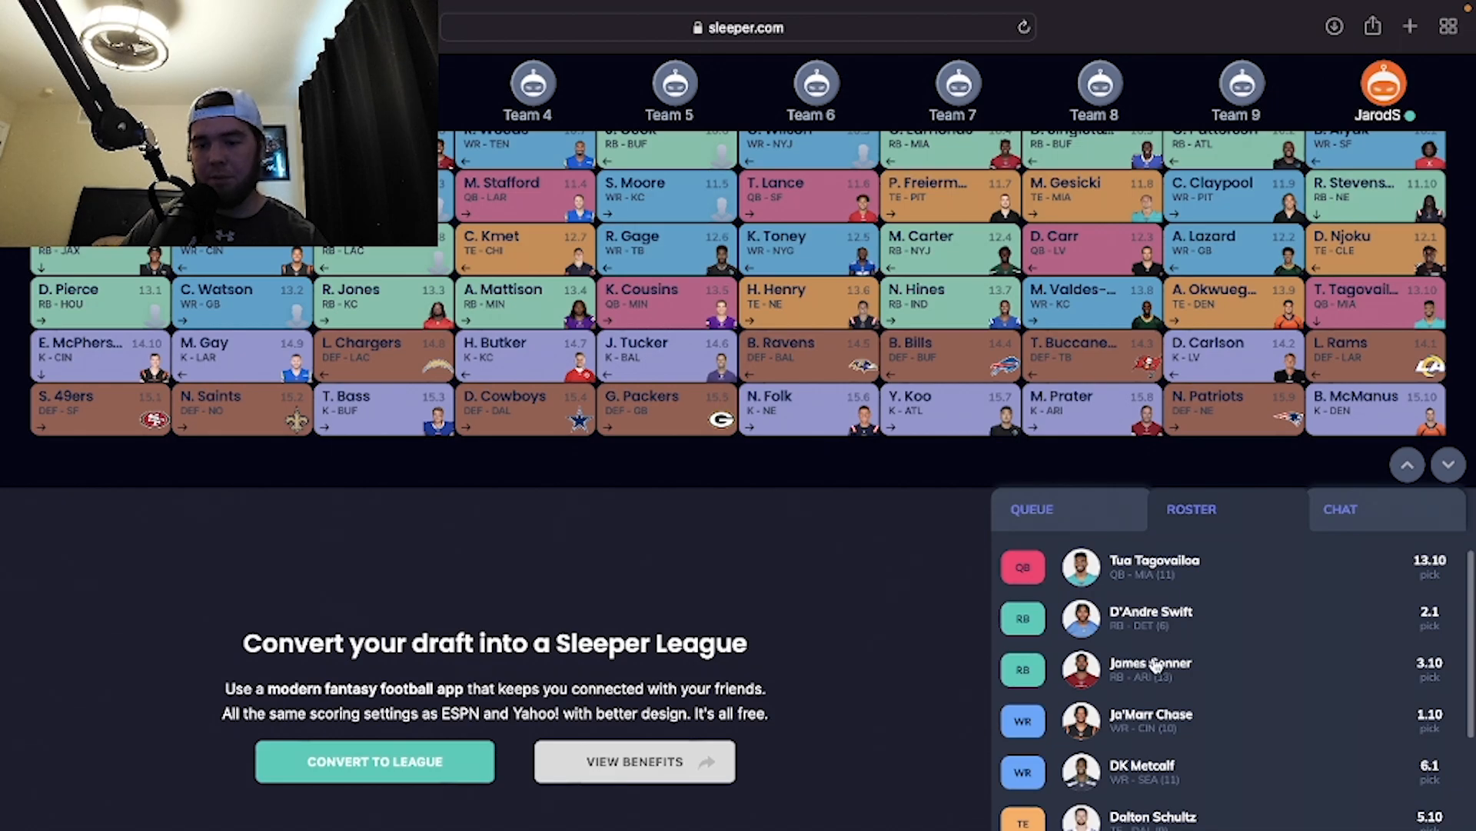
scroll(down, 3)
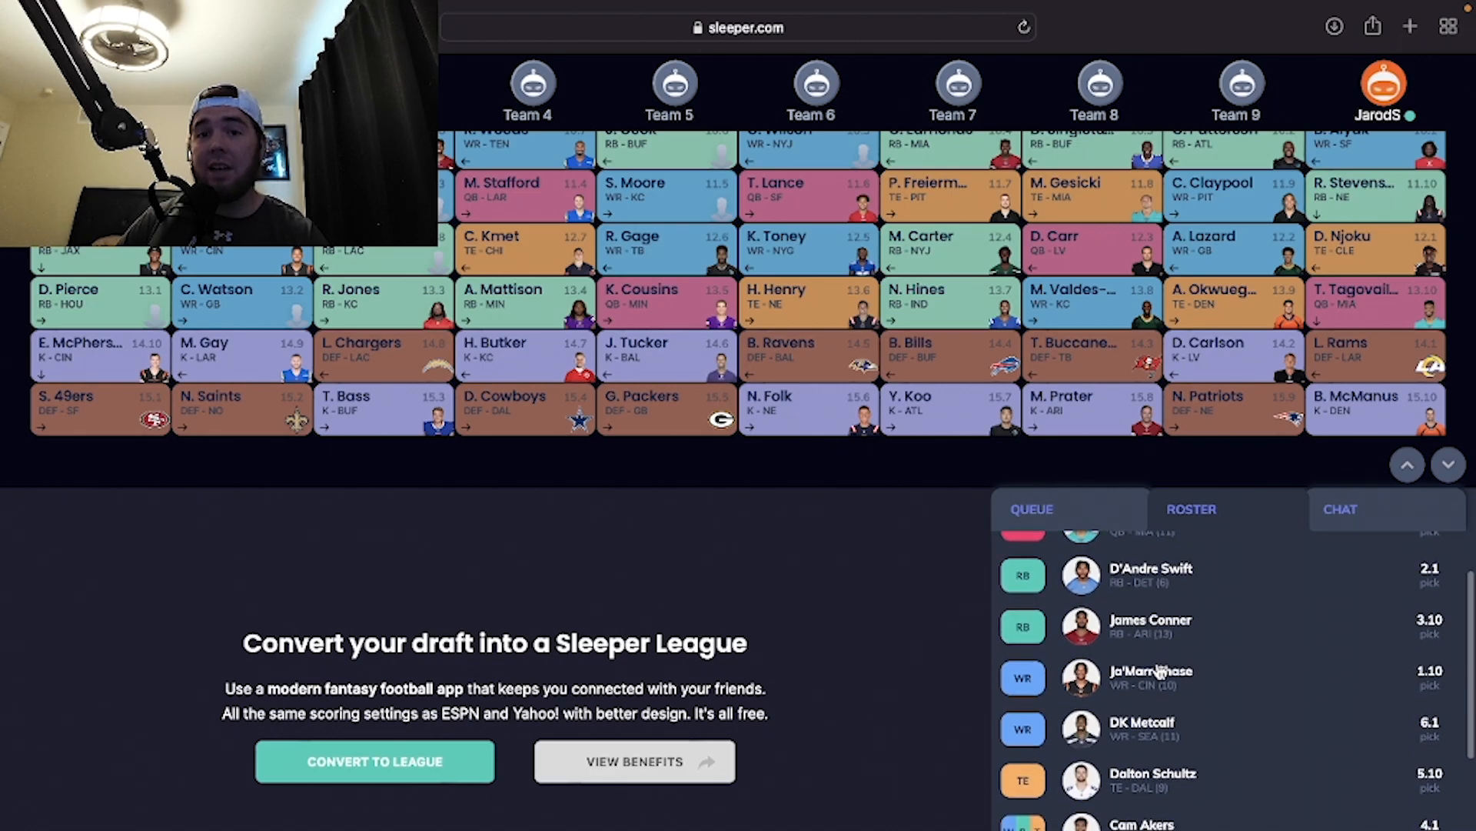
mouse_move(1156, 693)
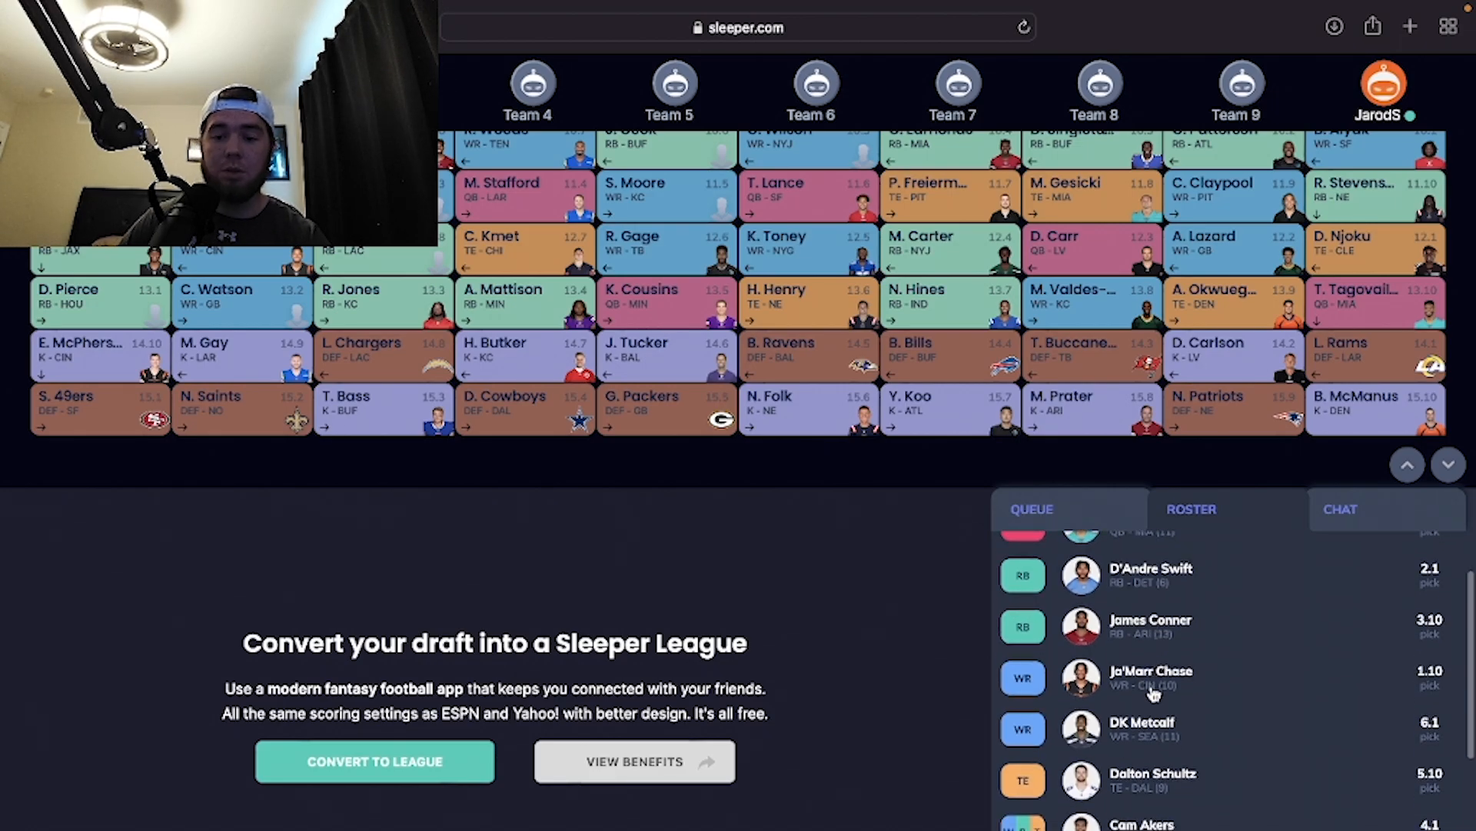
scroll(down, 3)
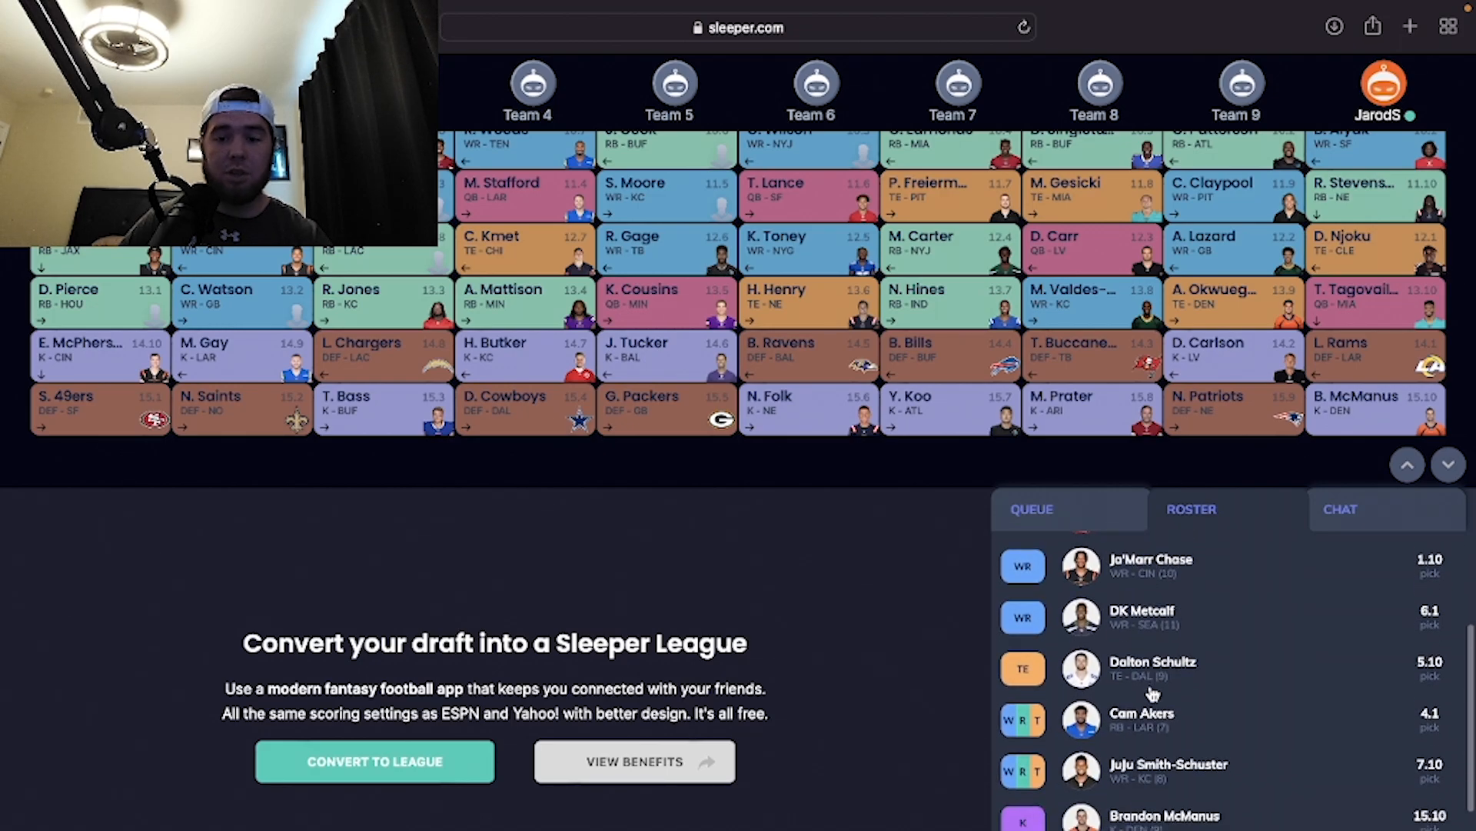
scroll(down, 3)
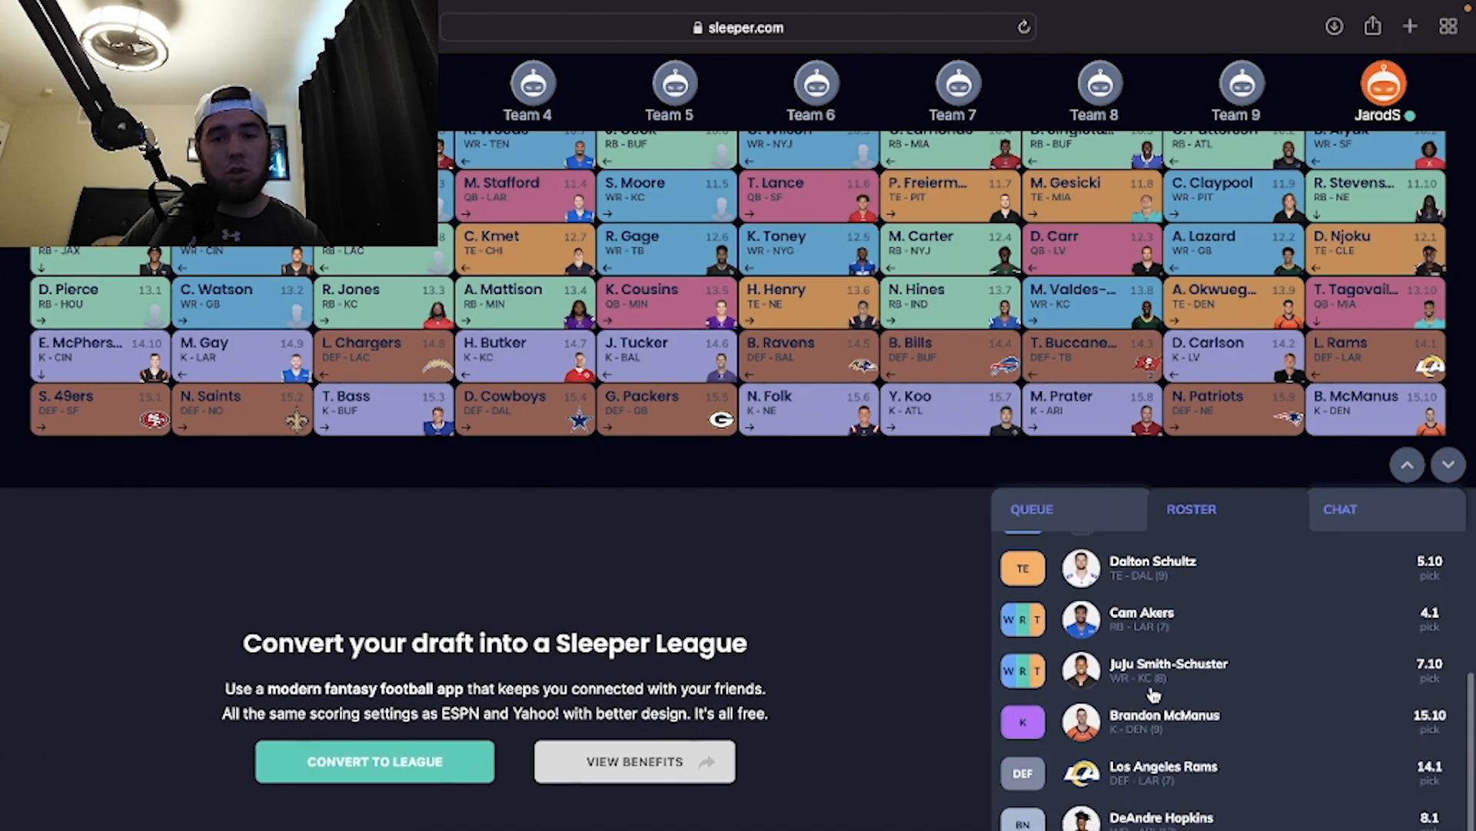
scroll(down, 3)
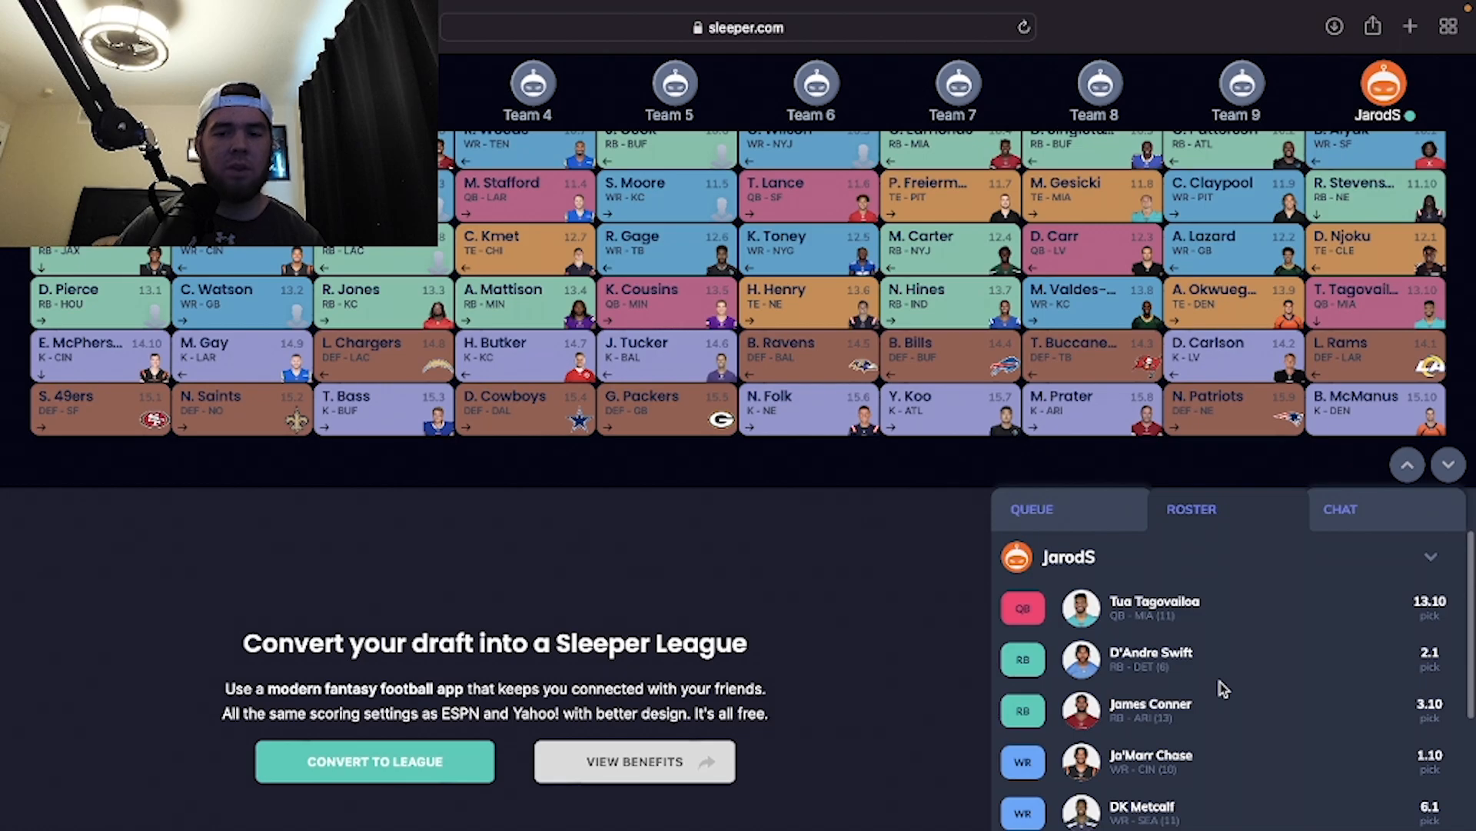
mouse_move(1161, 718)
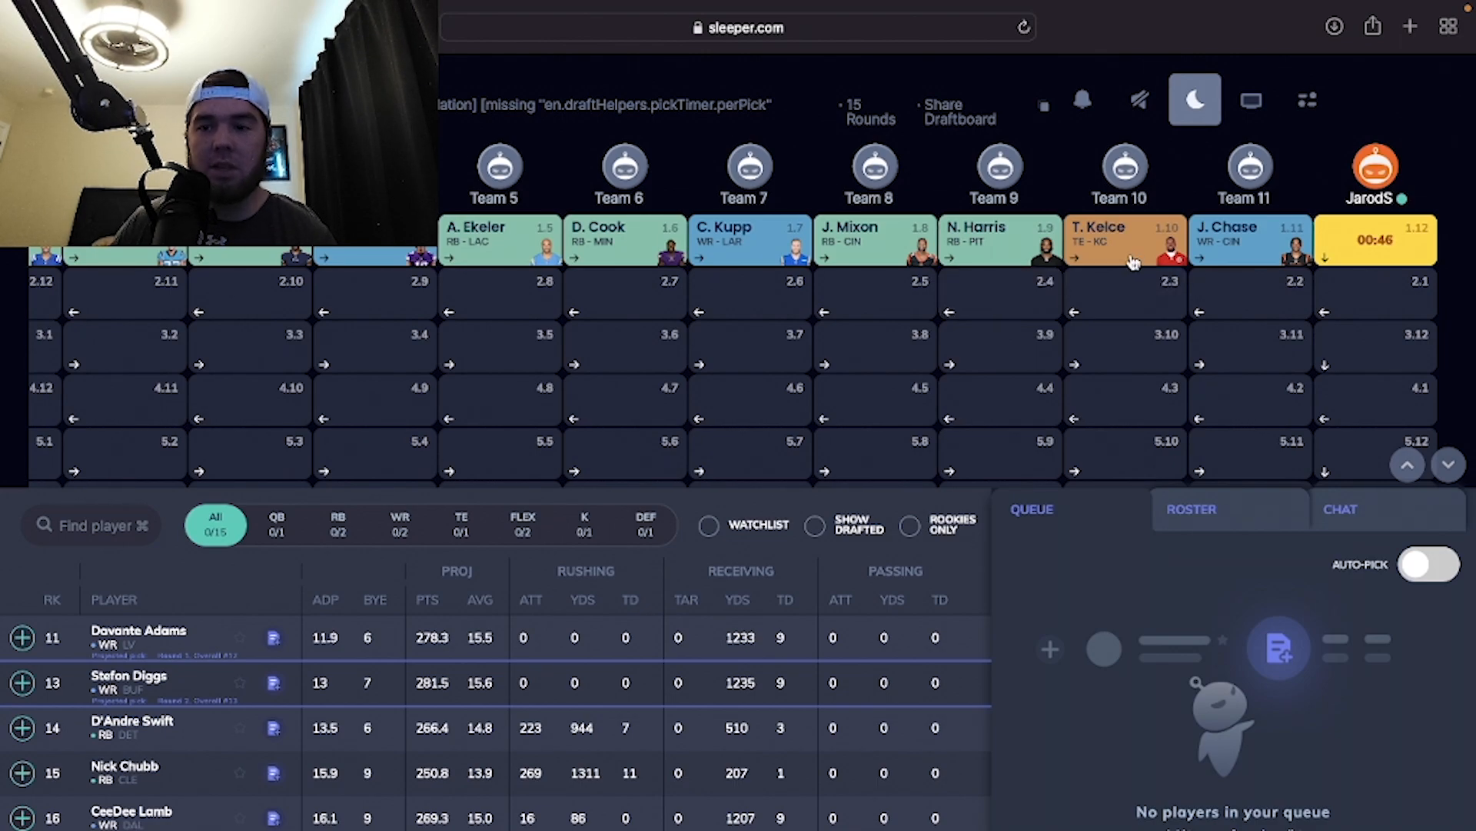
mouse_move(1247, 254)
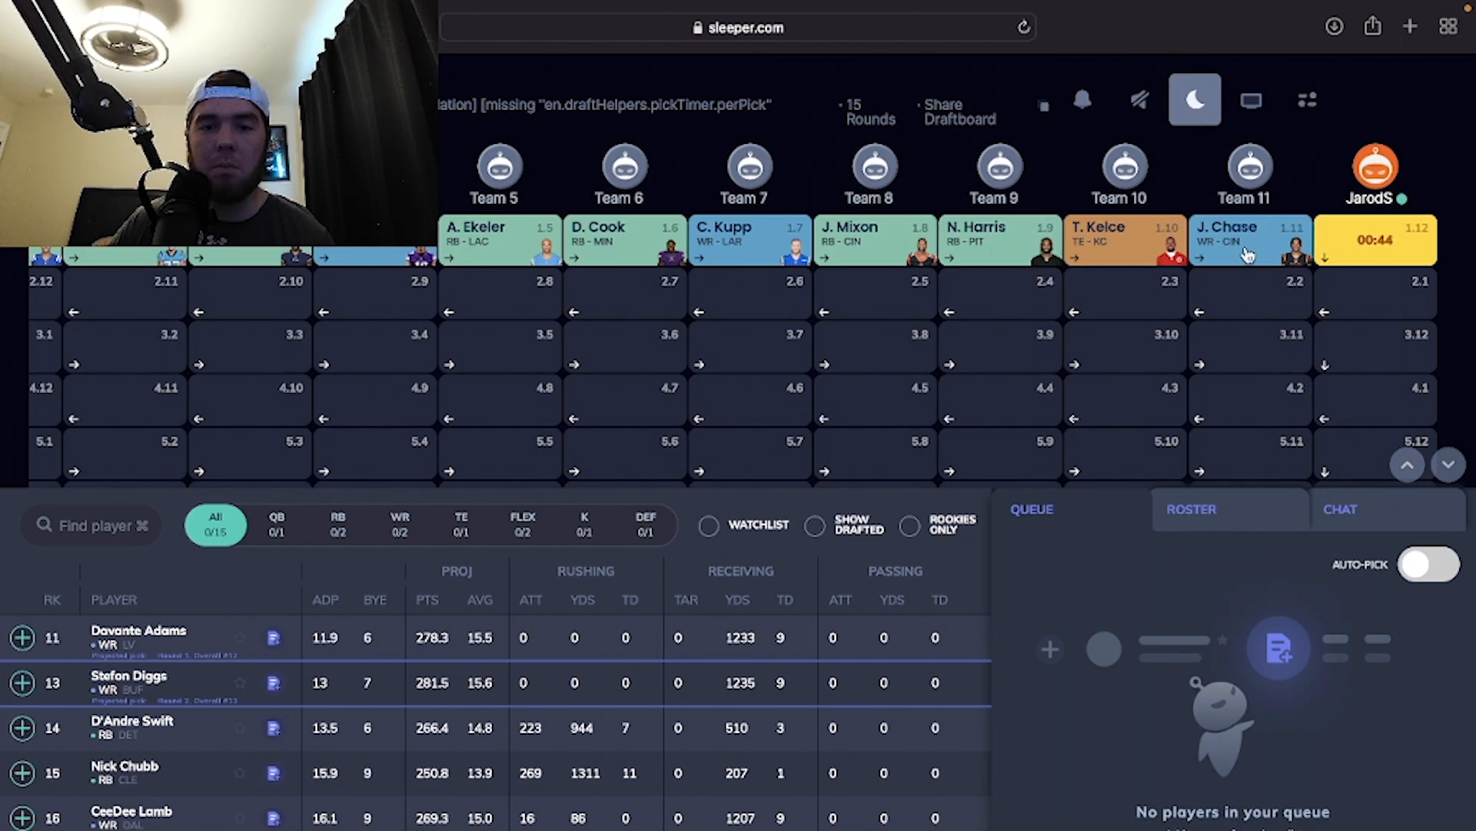
mouse_move(1126, 289)
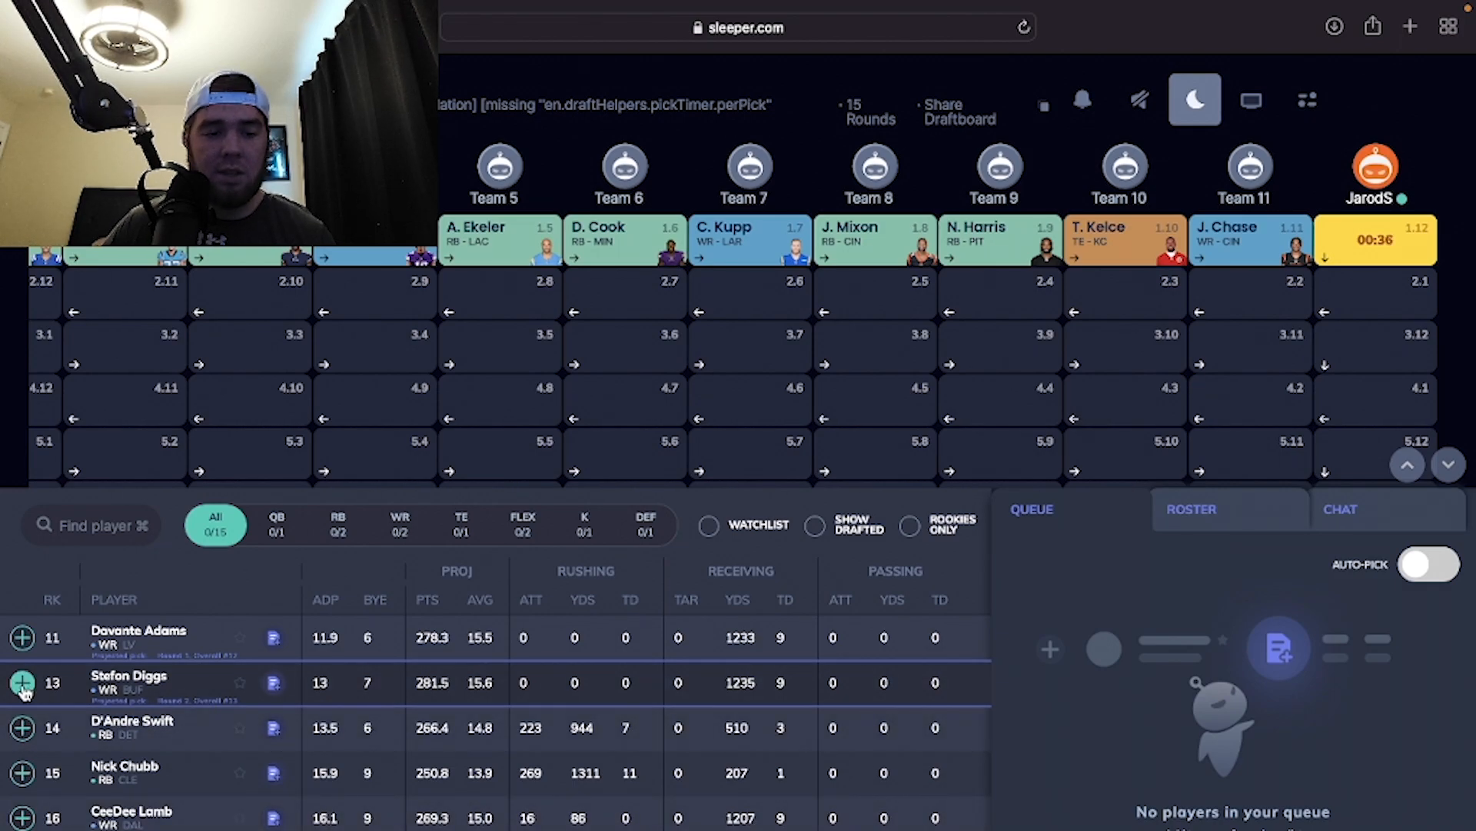
Step: Draft Stefon Diggs with pick 1.12
click(22, 682)
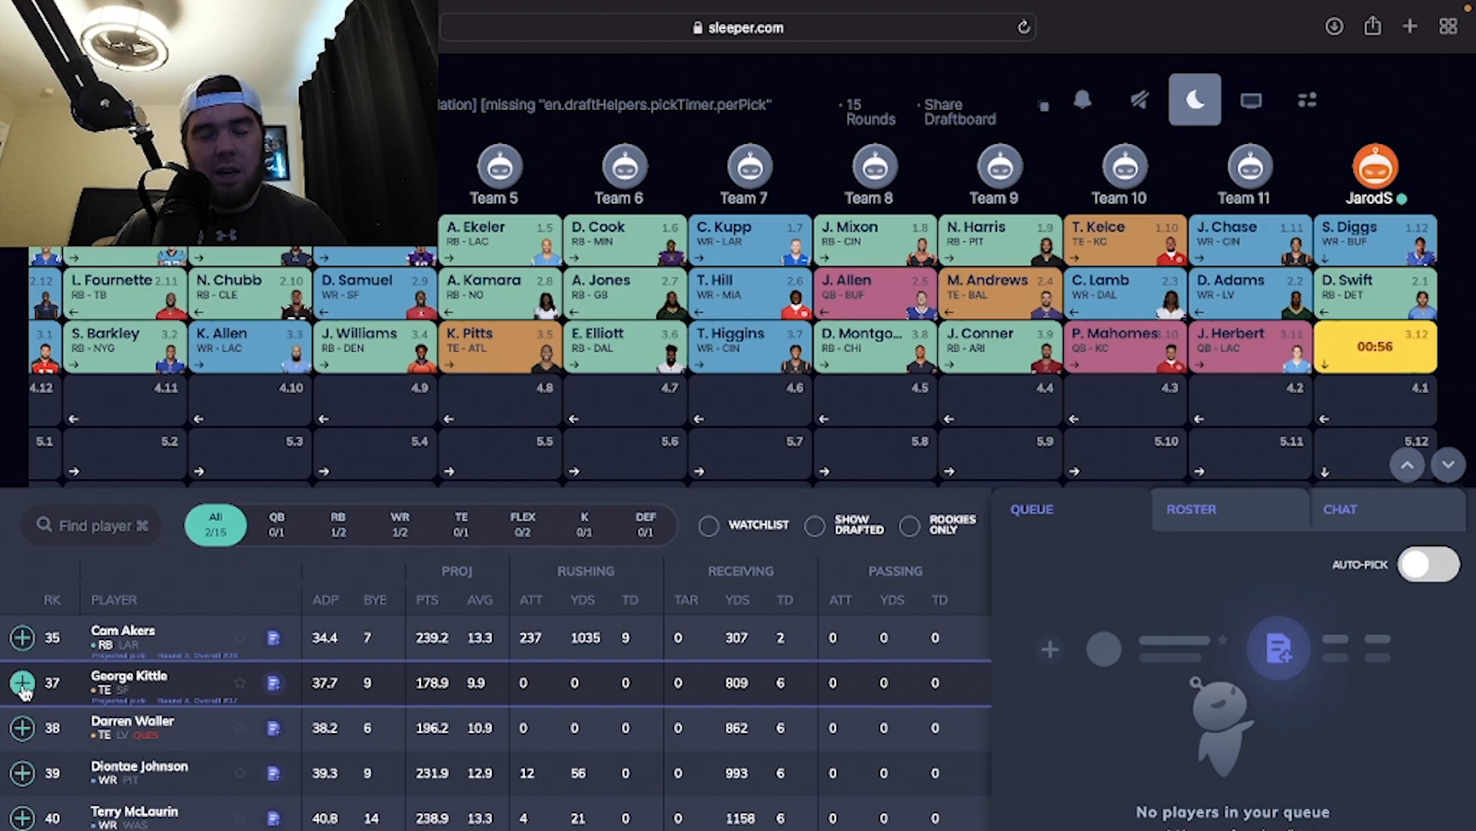
Step: Compare the RB and WR lists and draft Cam Akers at 3.12
scroll(down, 3)
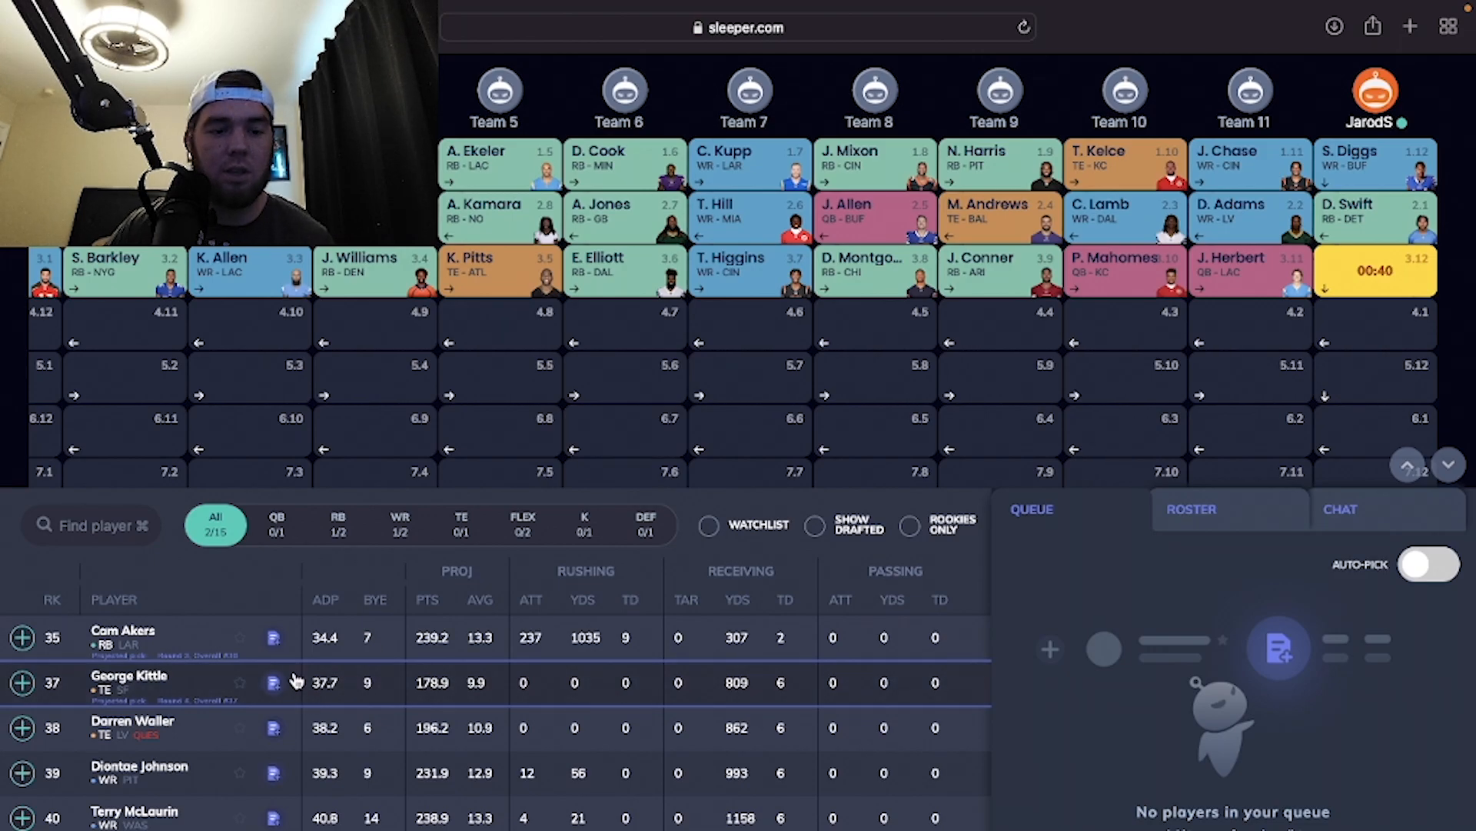
mouse_move(234, 633)
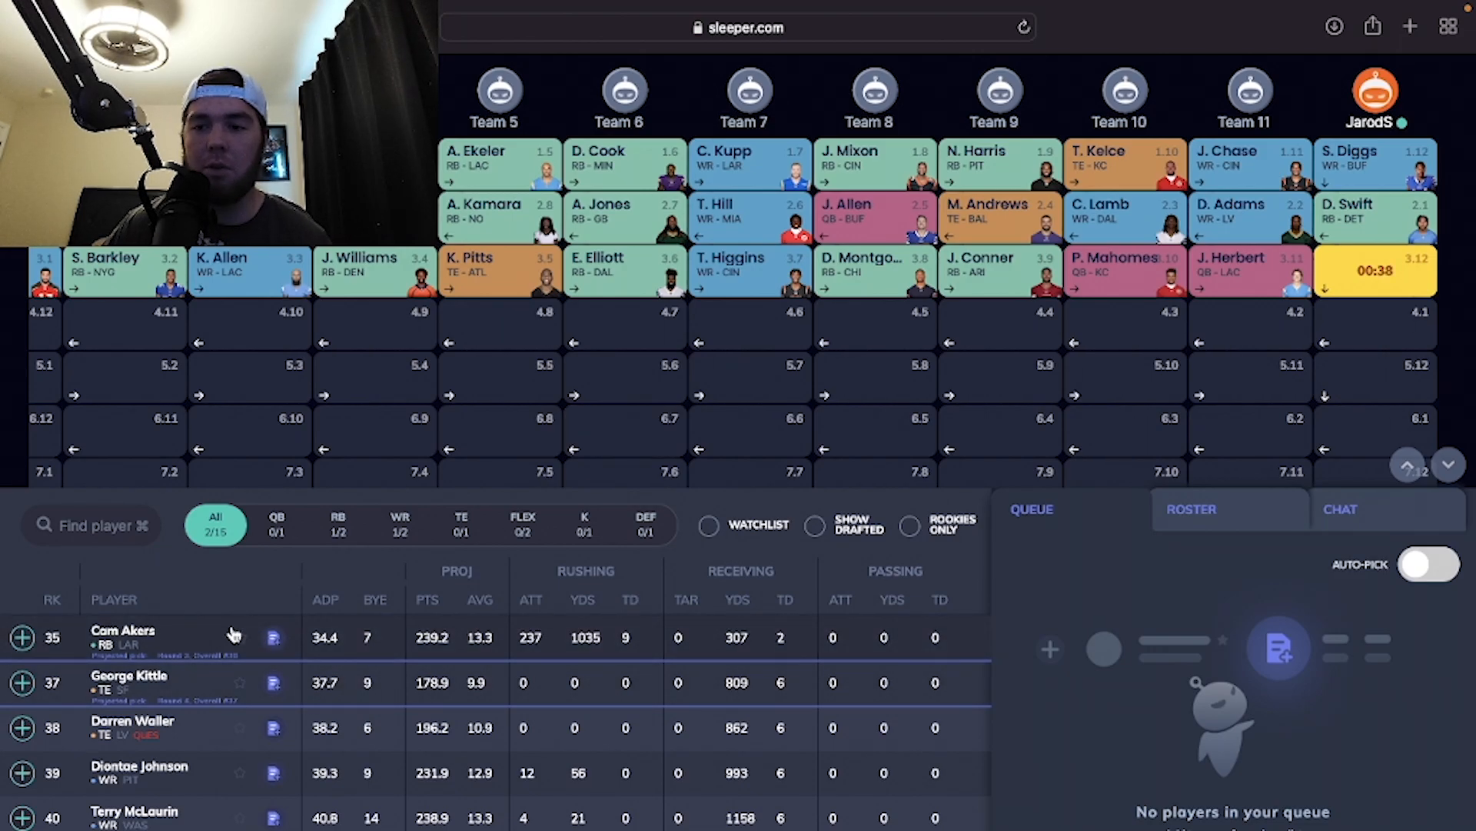
mouse_move(277, 595)
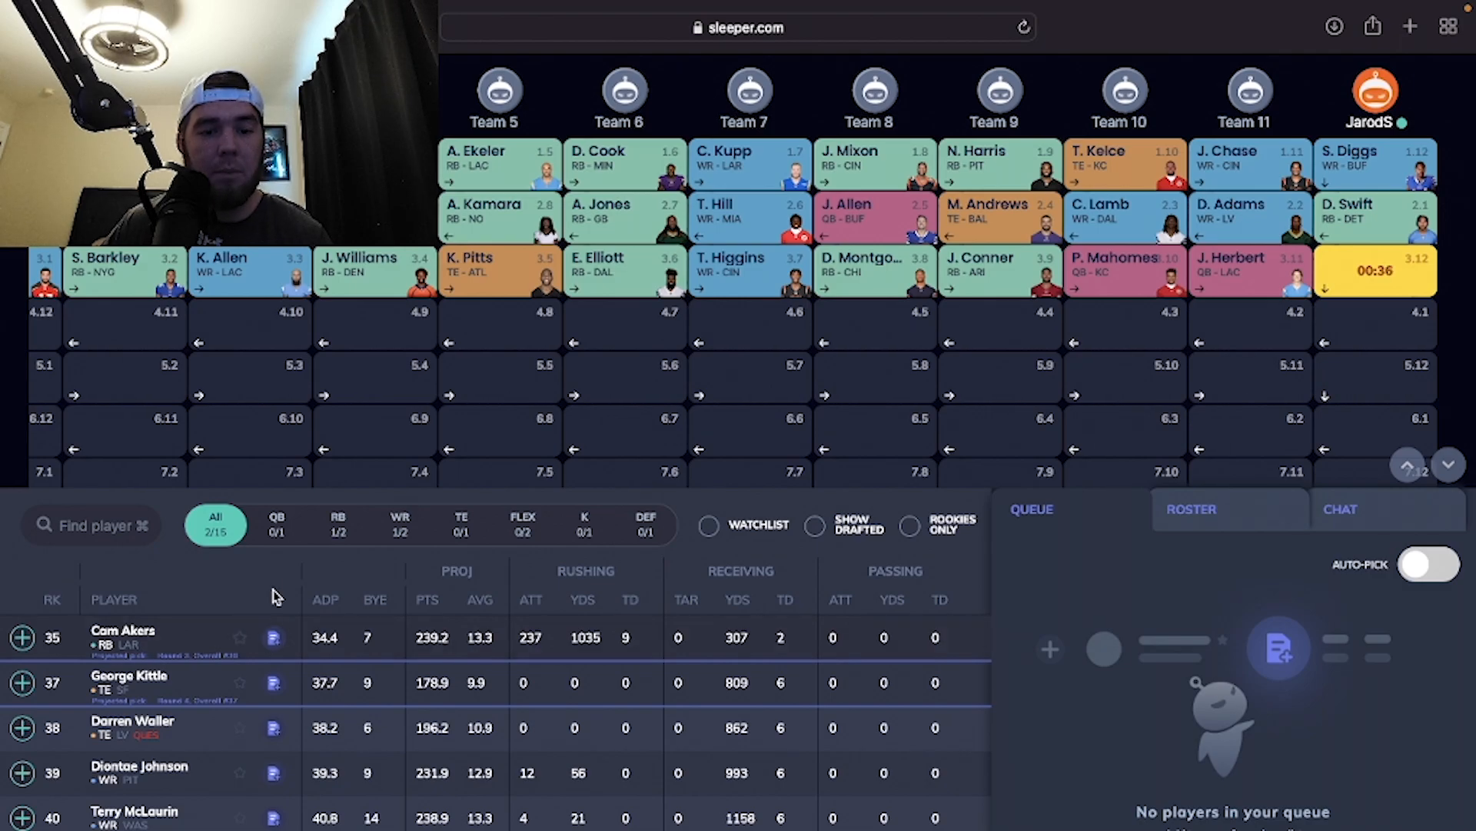
click(338, 524)
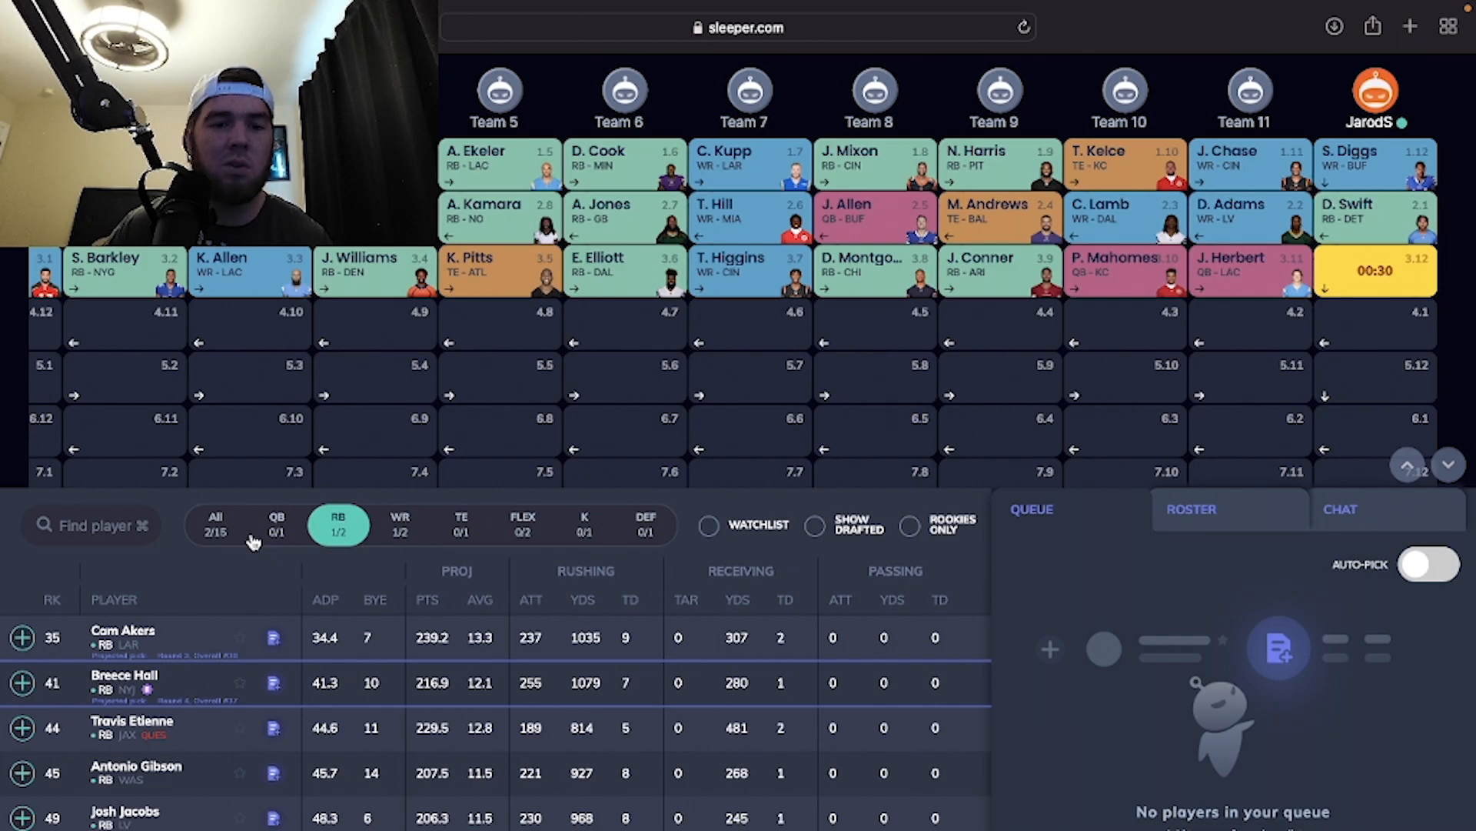
click(399, 524)
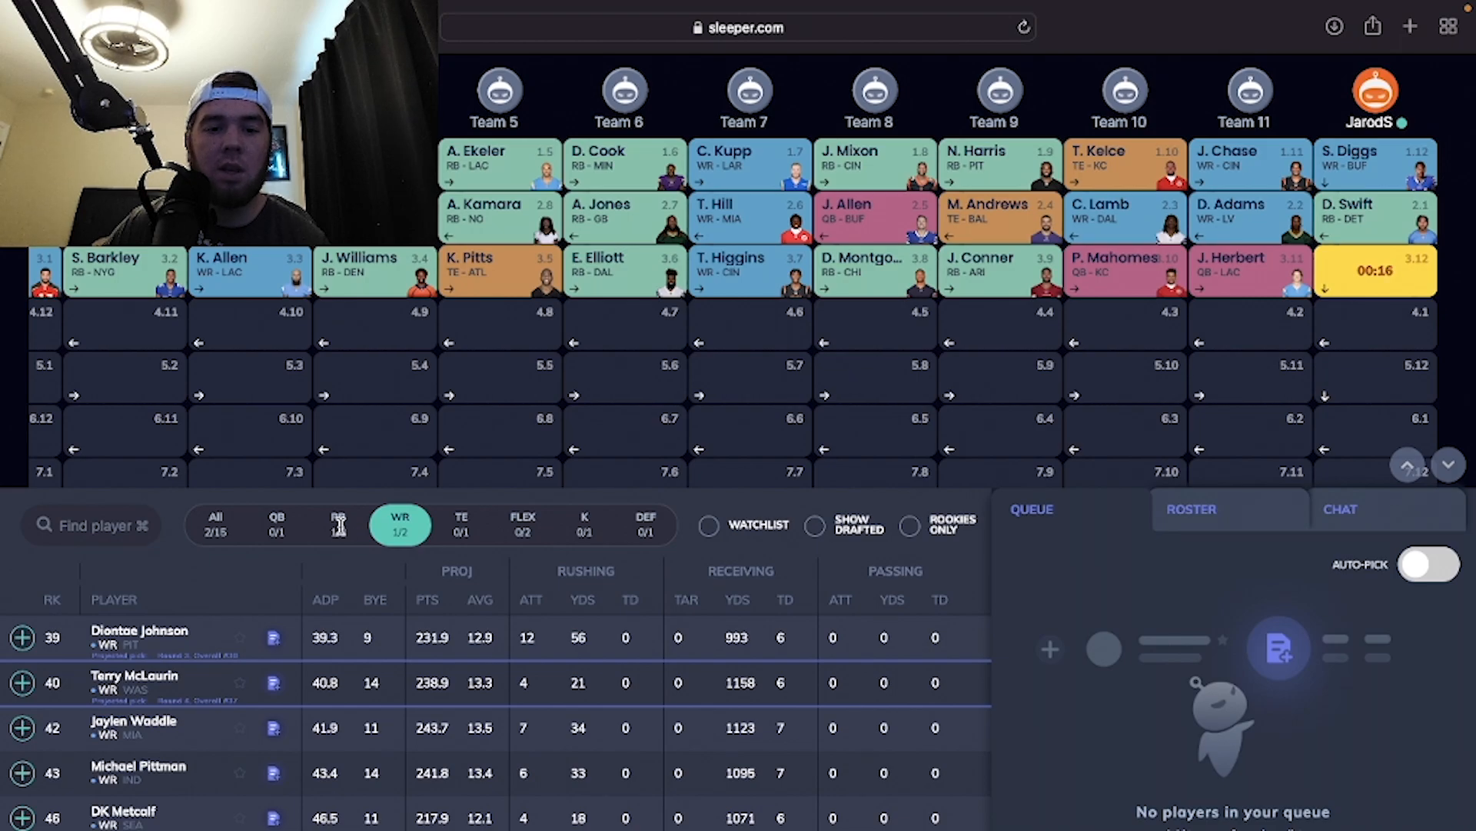
click(338, 524)
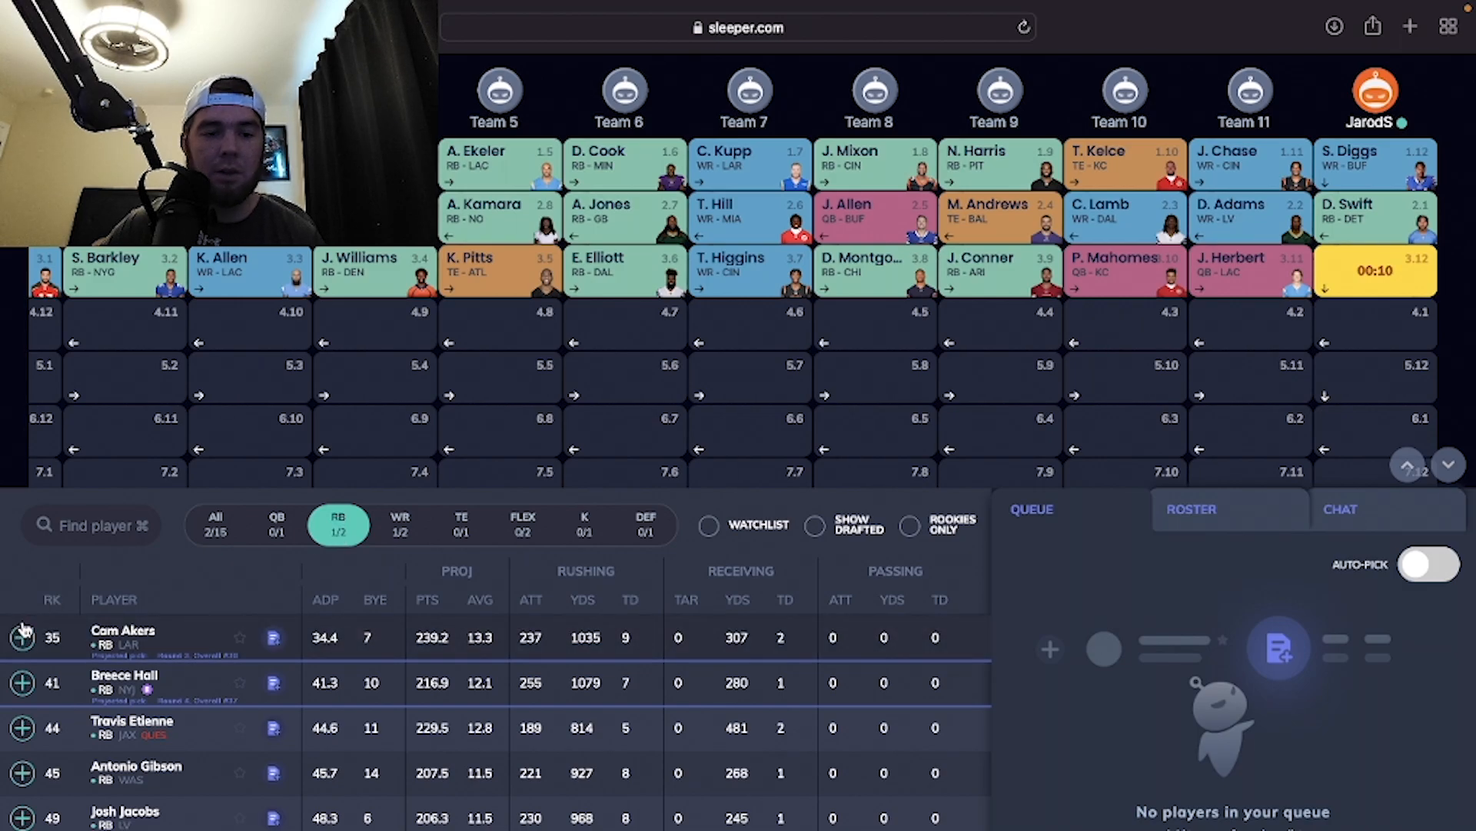
click(21, 638)
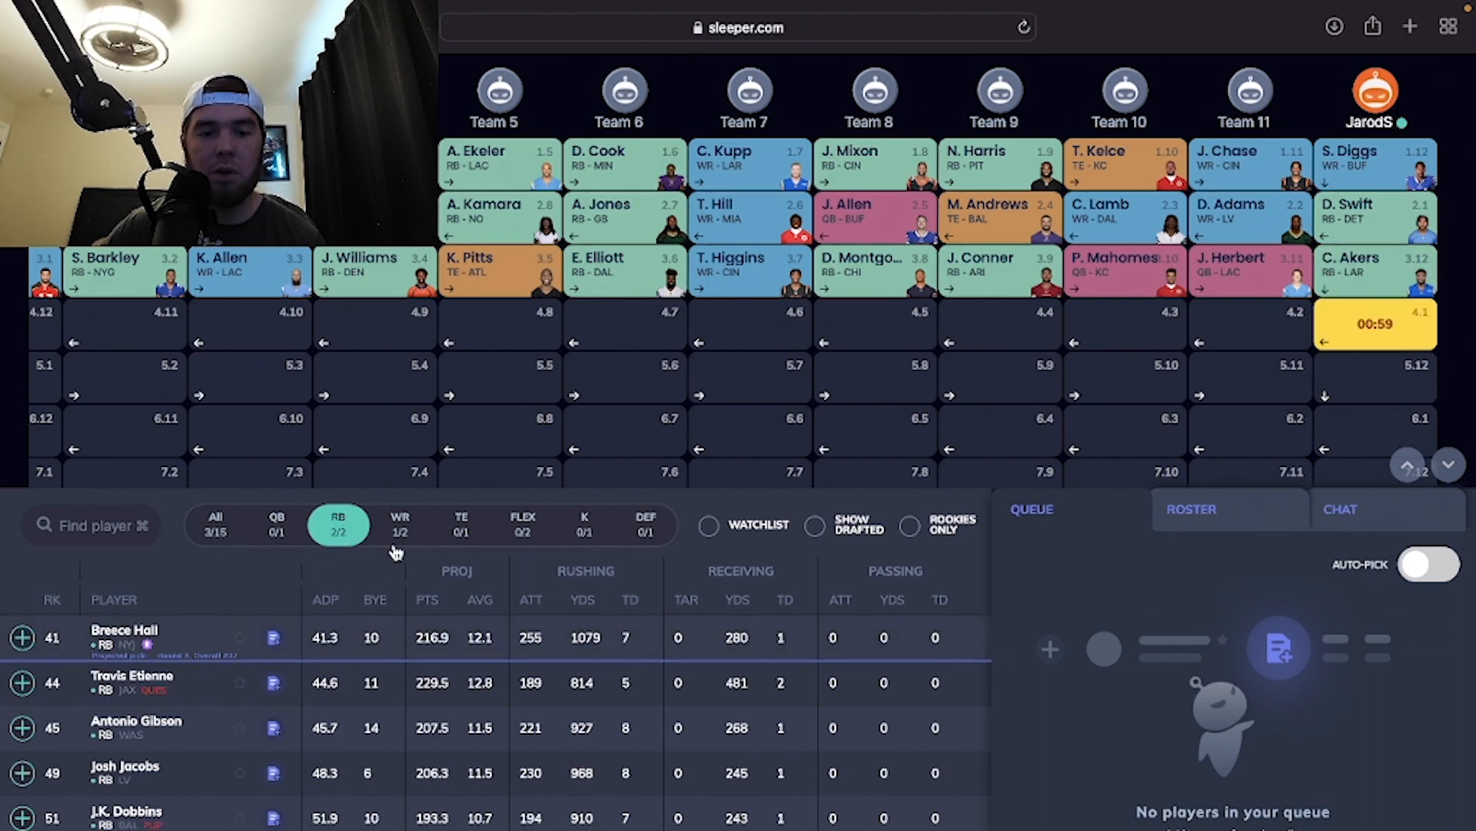
Step: Check the TE and WR lists and draft Terry McLaurin at 4.1
click(462, 524)
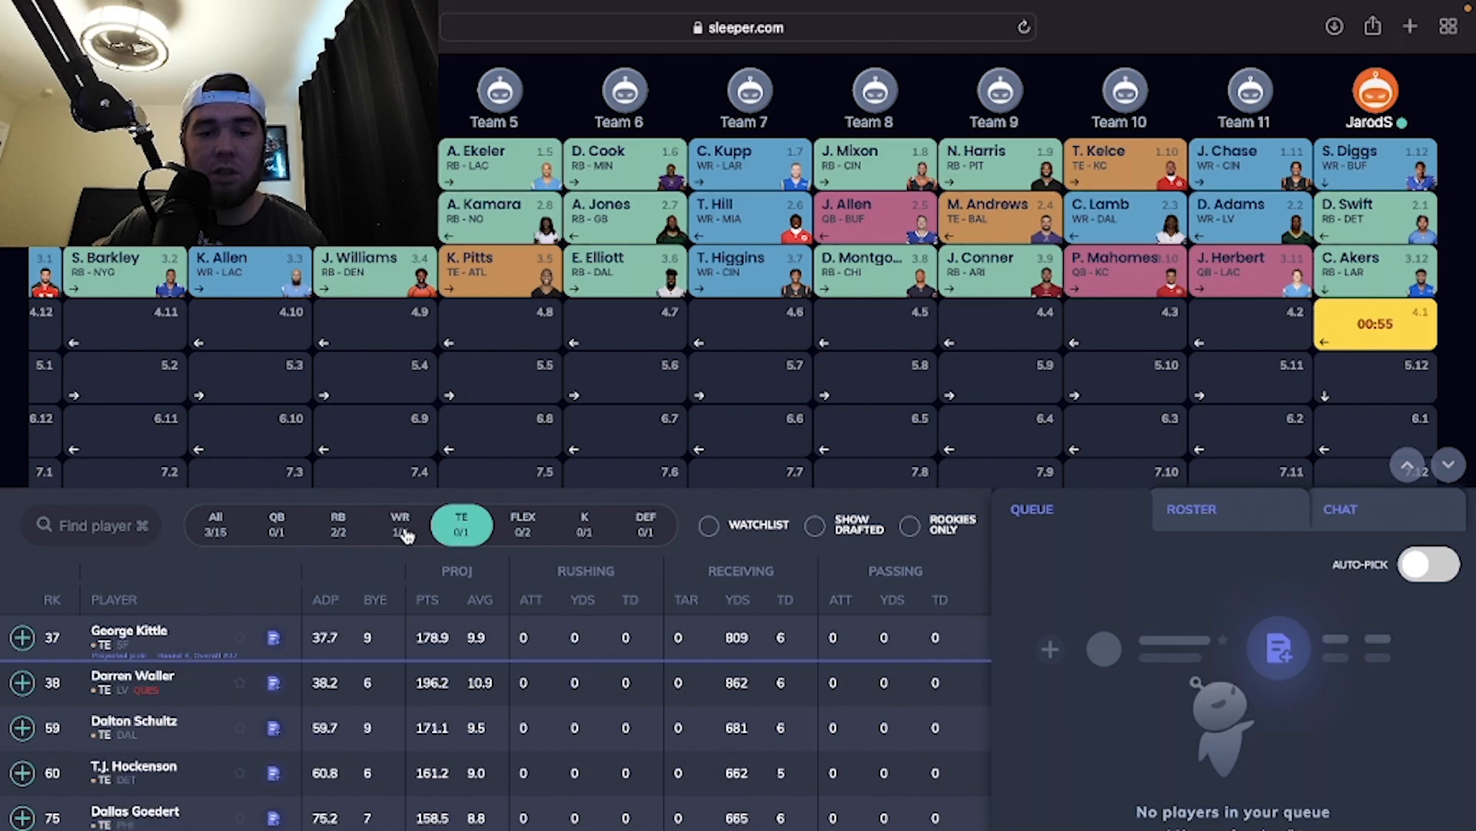
click(399, 523)
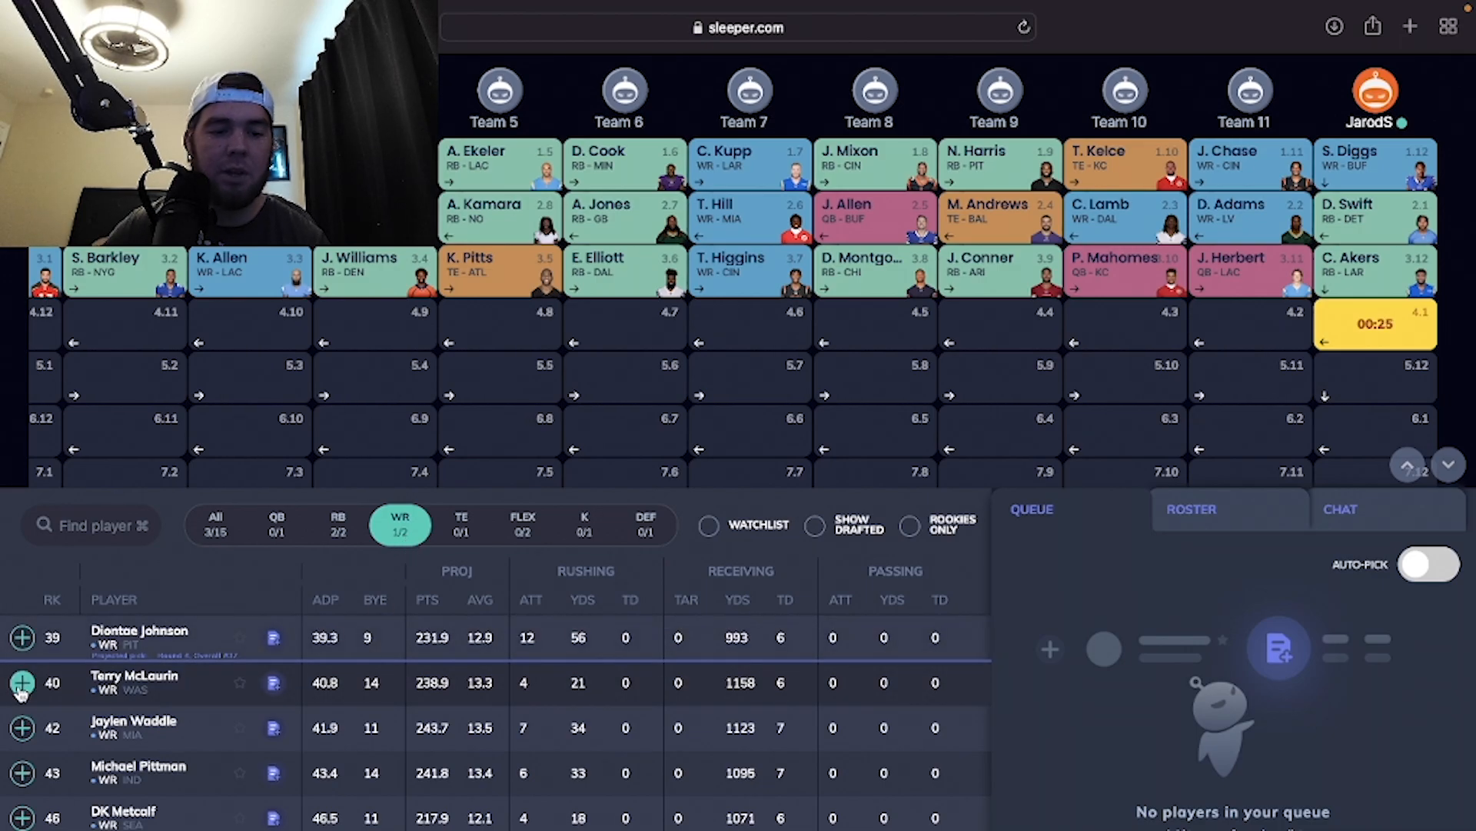
click(21, 683)
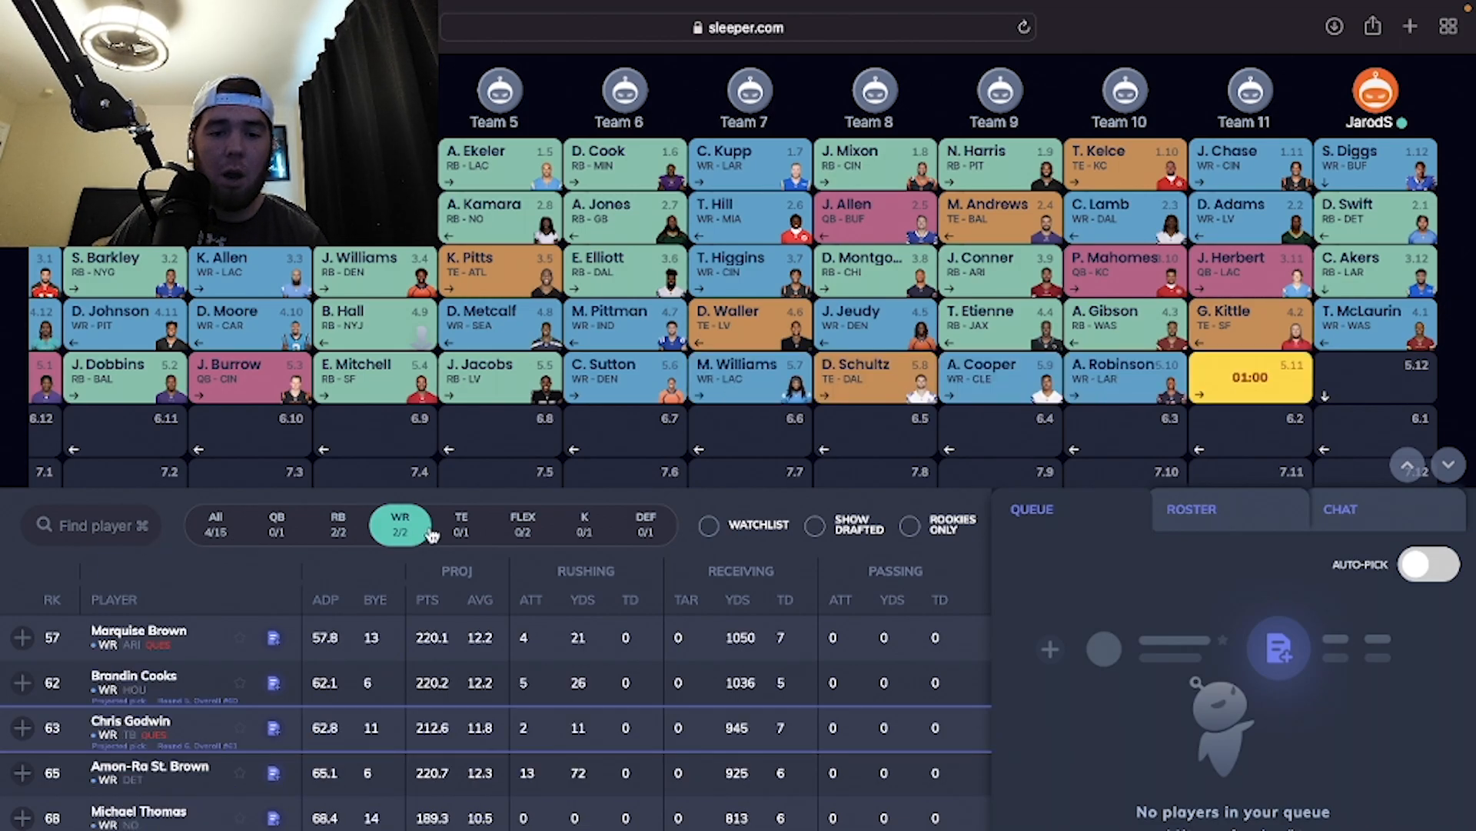
Step: Draft Clyde Edwards-Helaire (RB) at 5.12 and Chris Godwin (WR) at 6.1
click(460, 524)
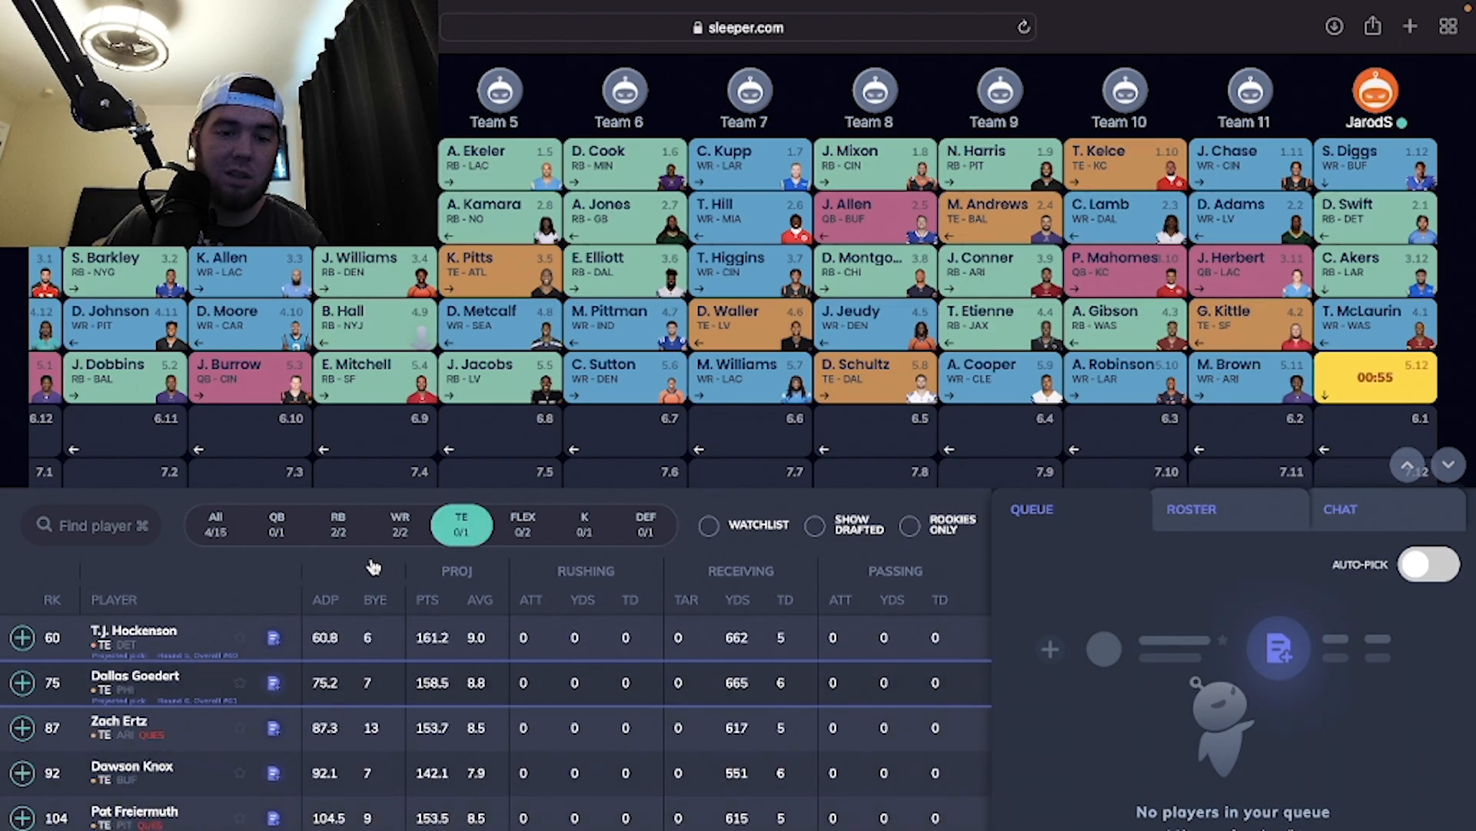
click(399, 525)
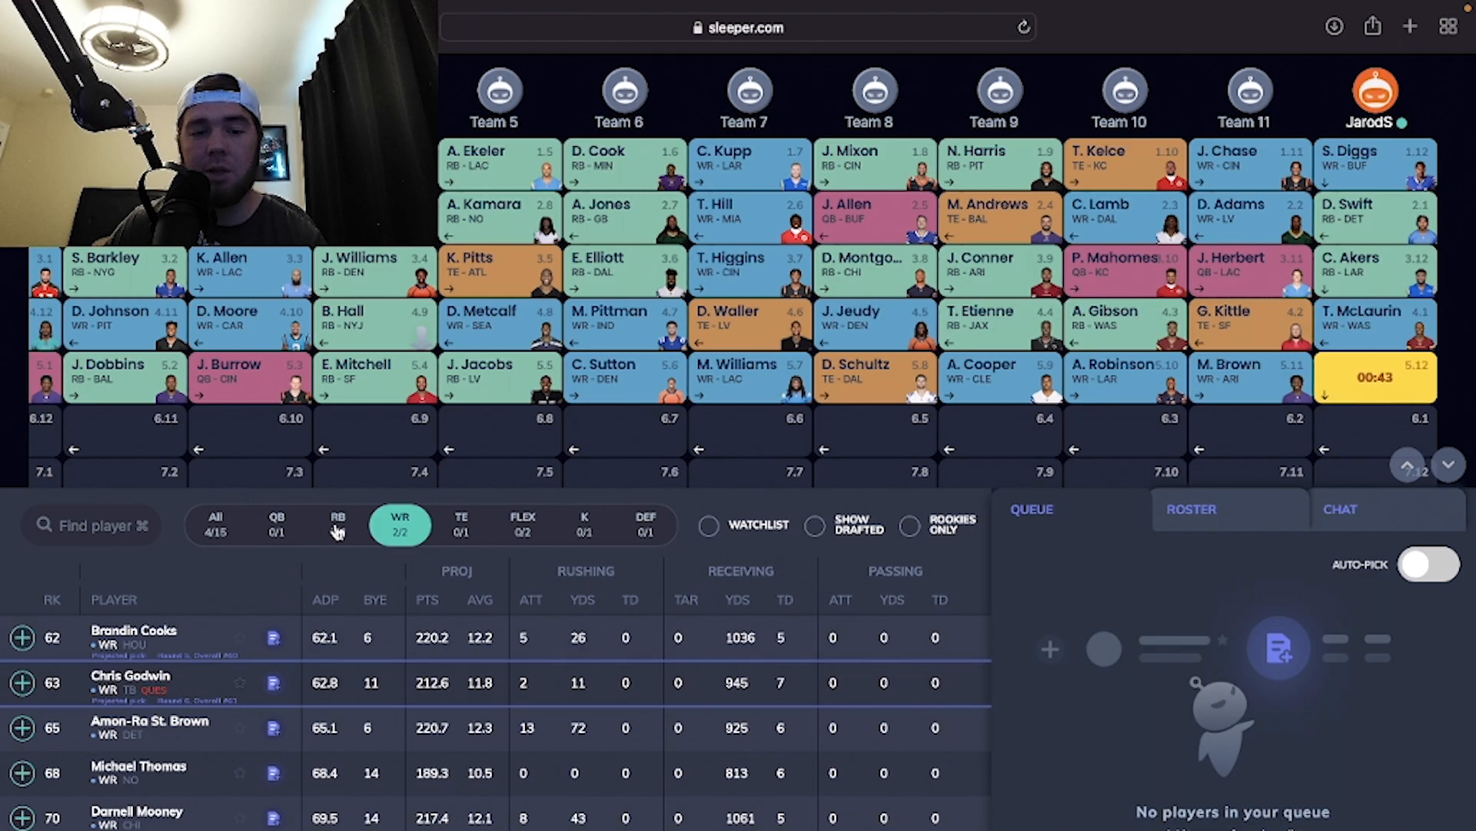
click(339, 524)
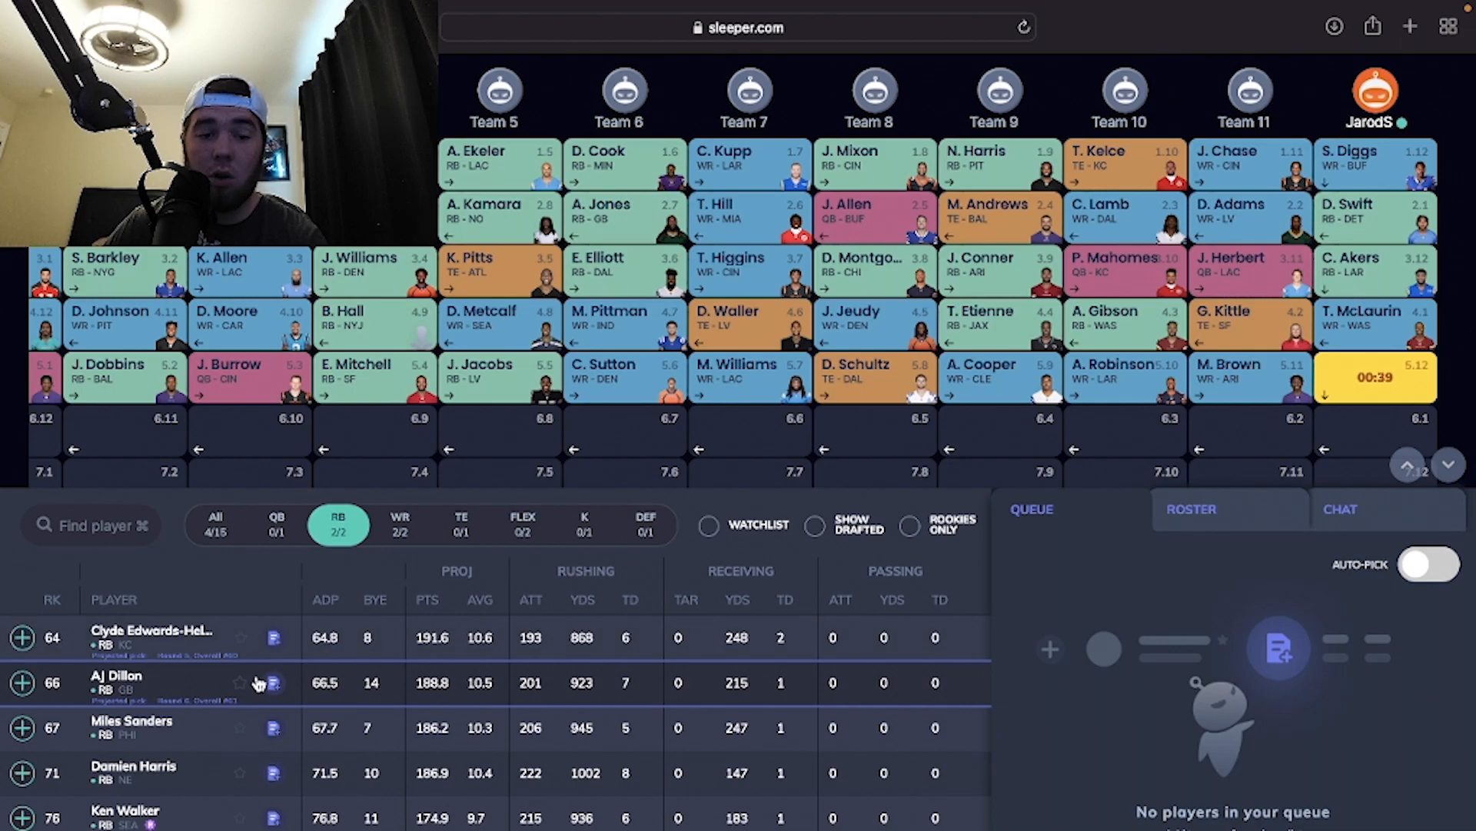
mouse_move(251, 683)
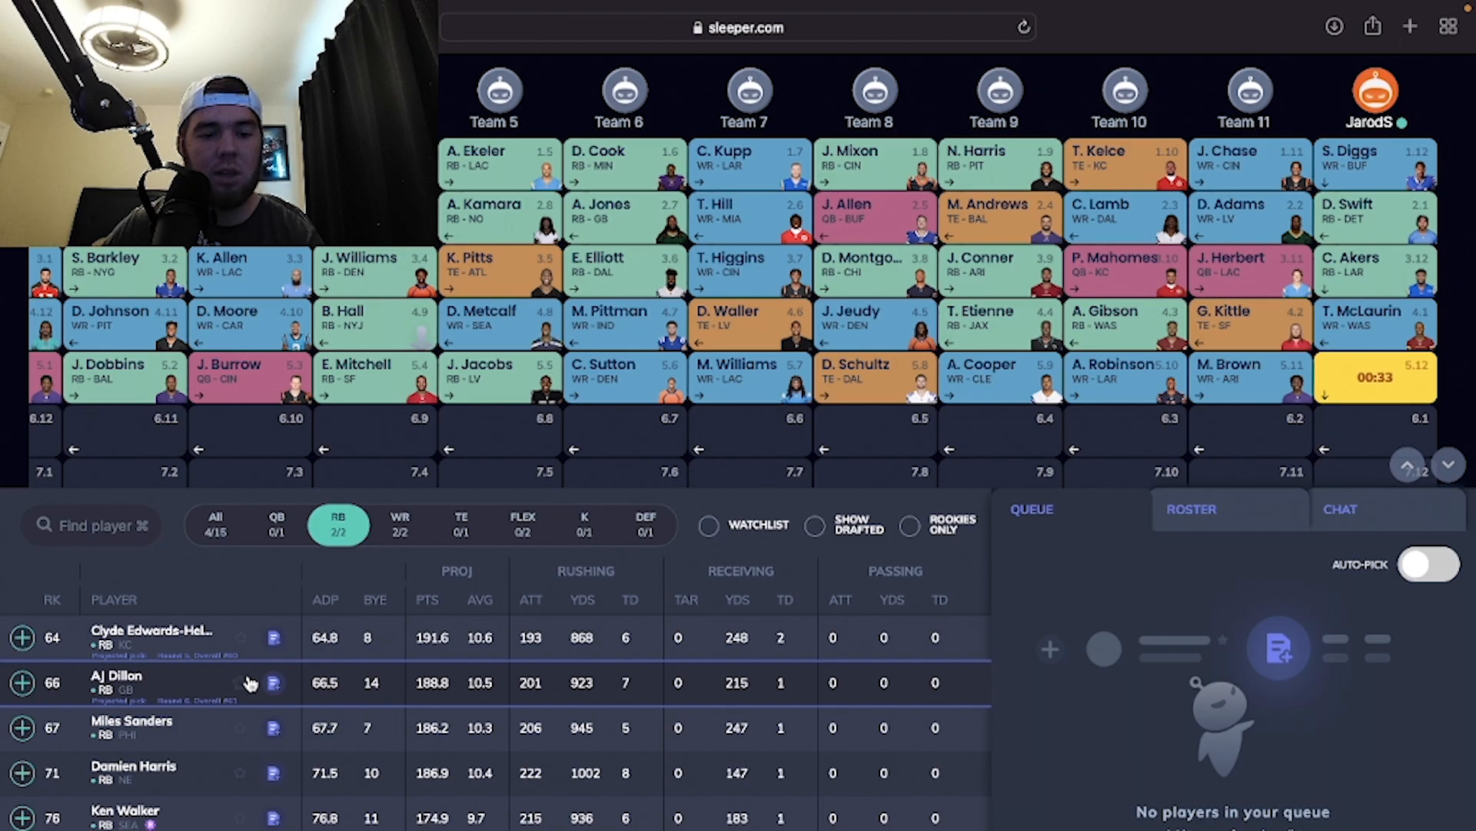
scroll(down, 3)
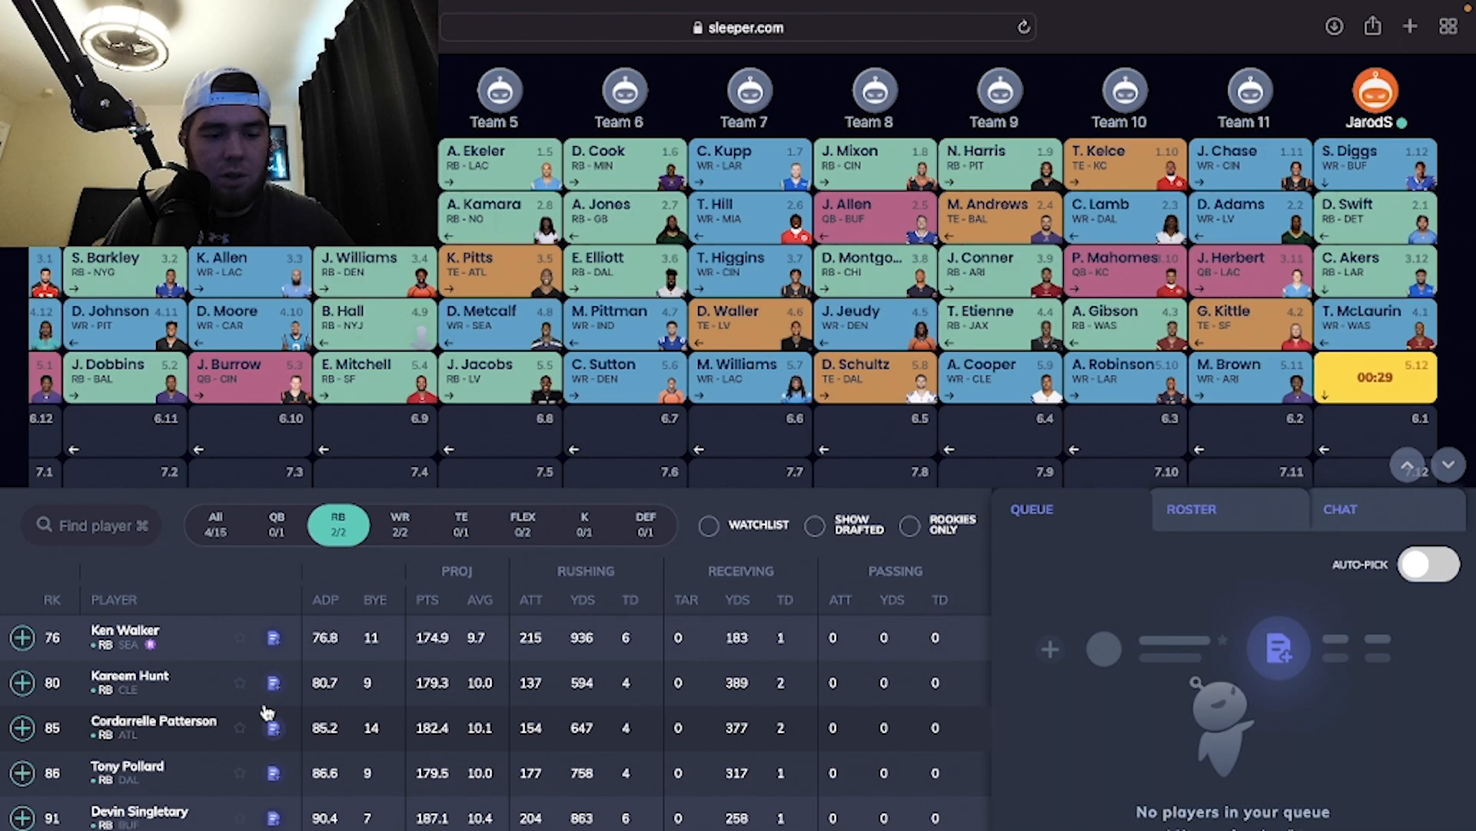
scroll(down, 3)
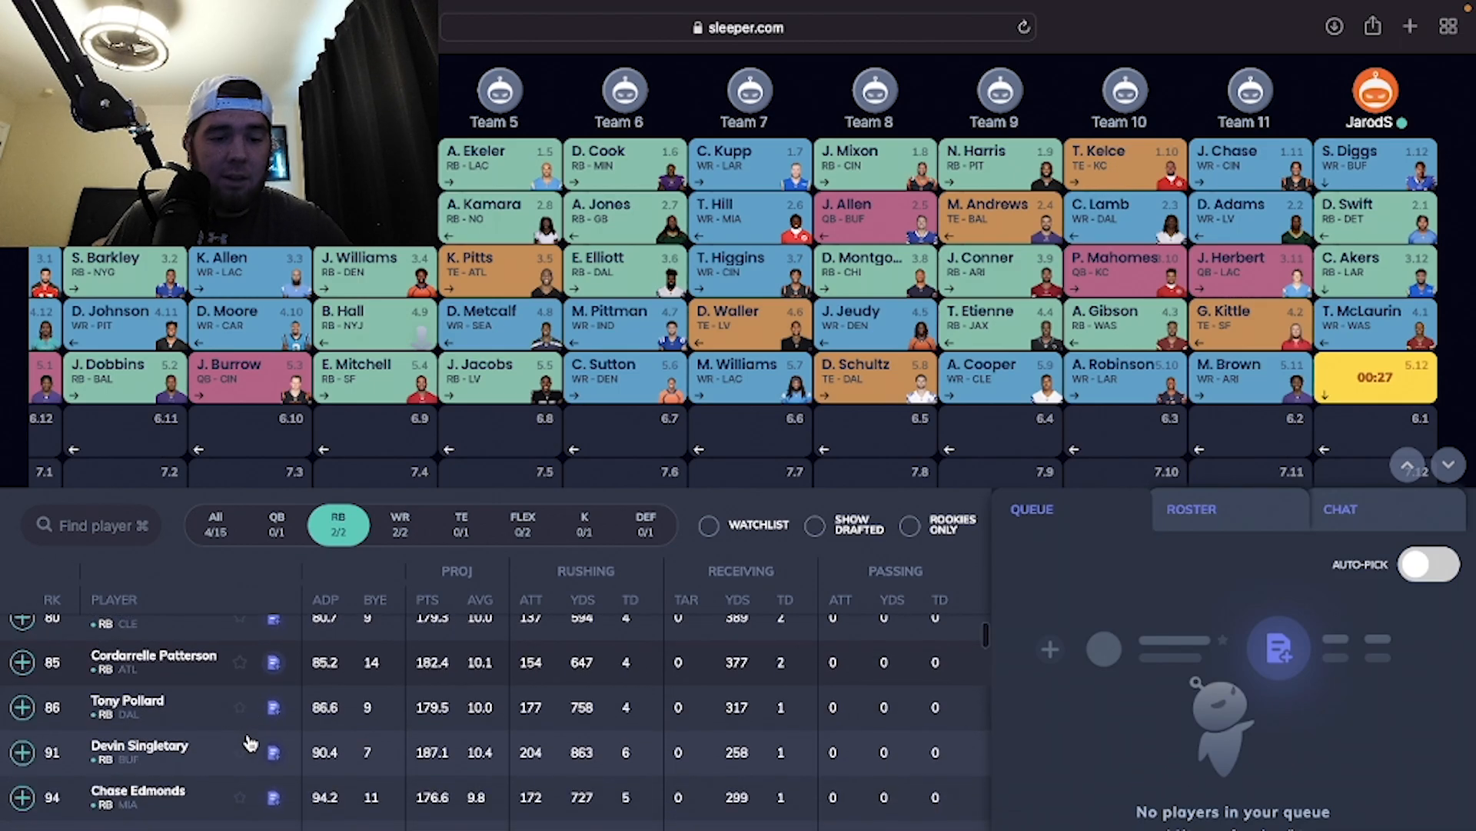
scroll(up, 3)
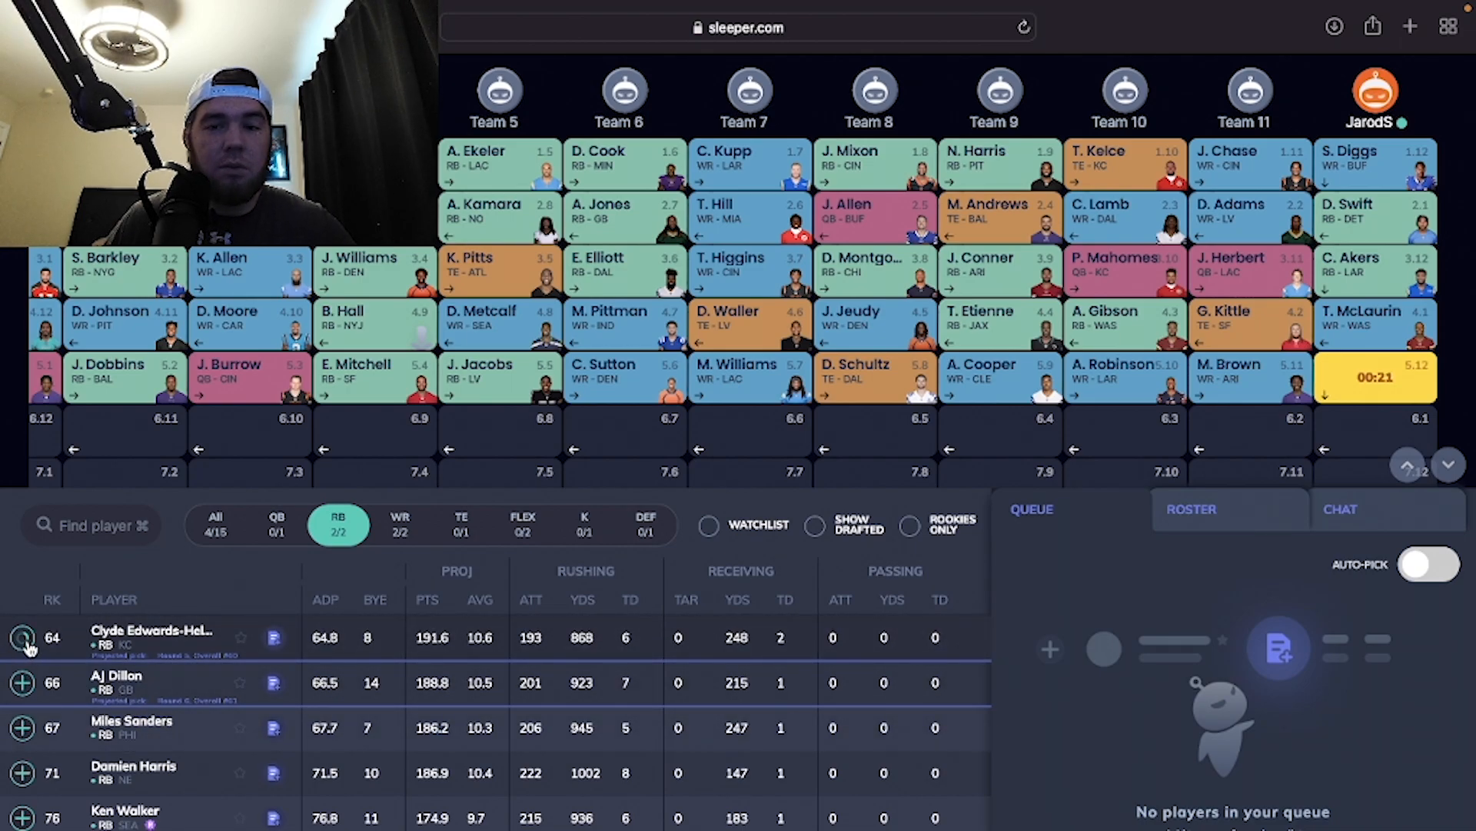
click(22, 637)
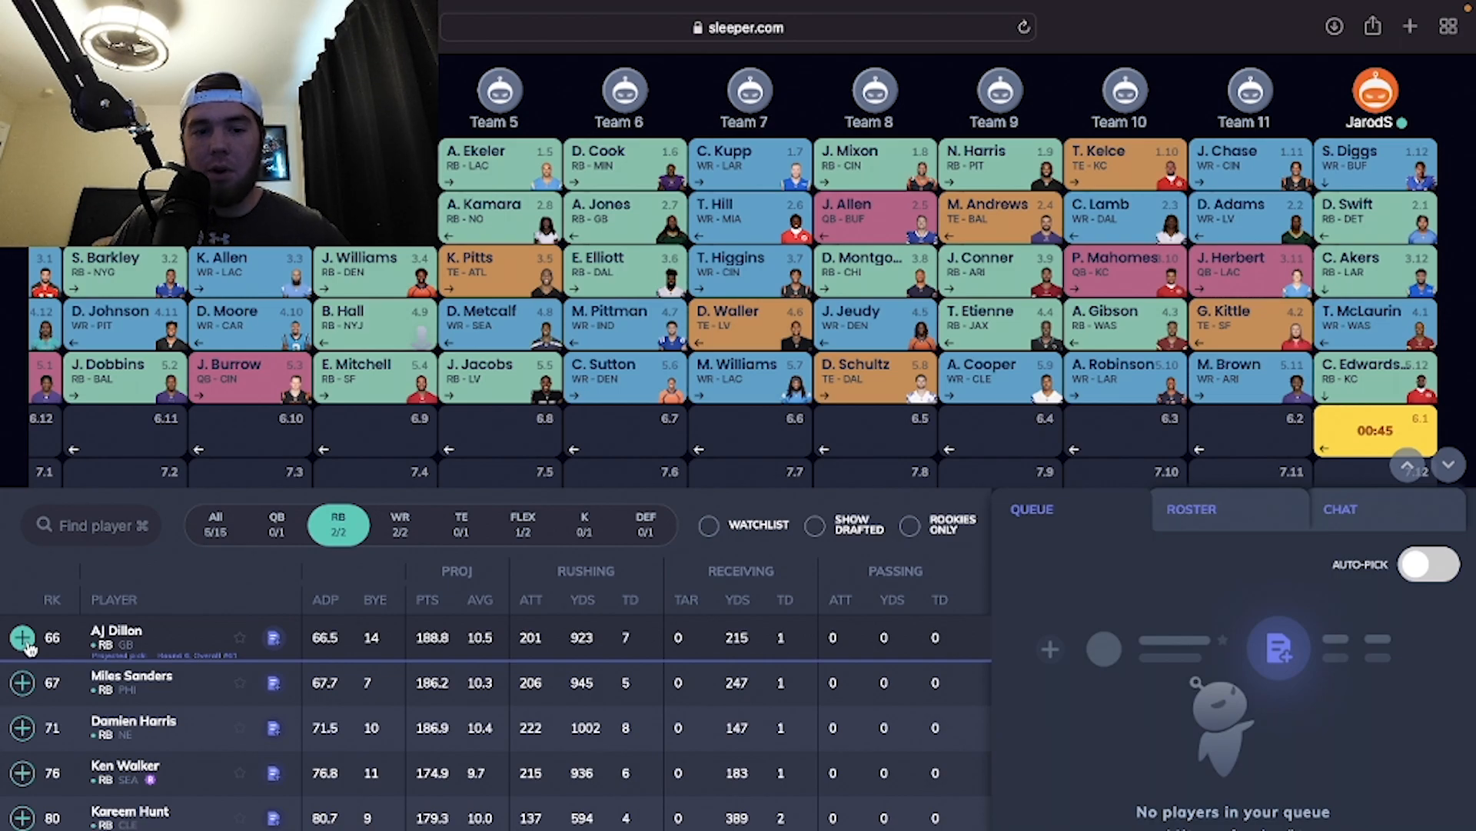
click(399, 525)
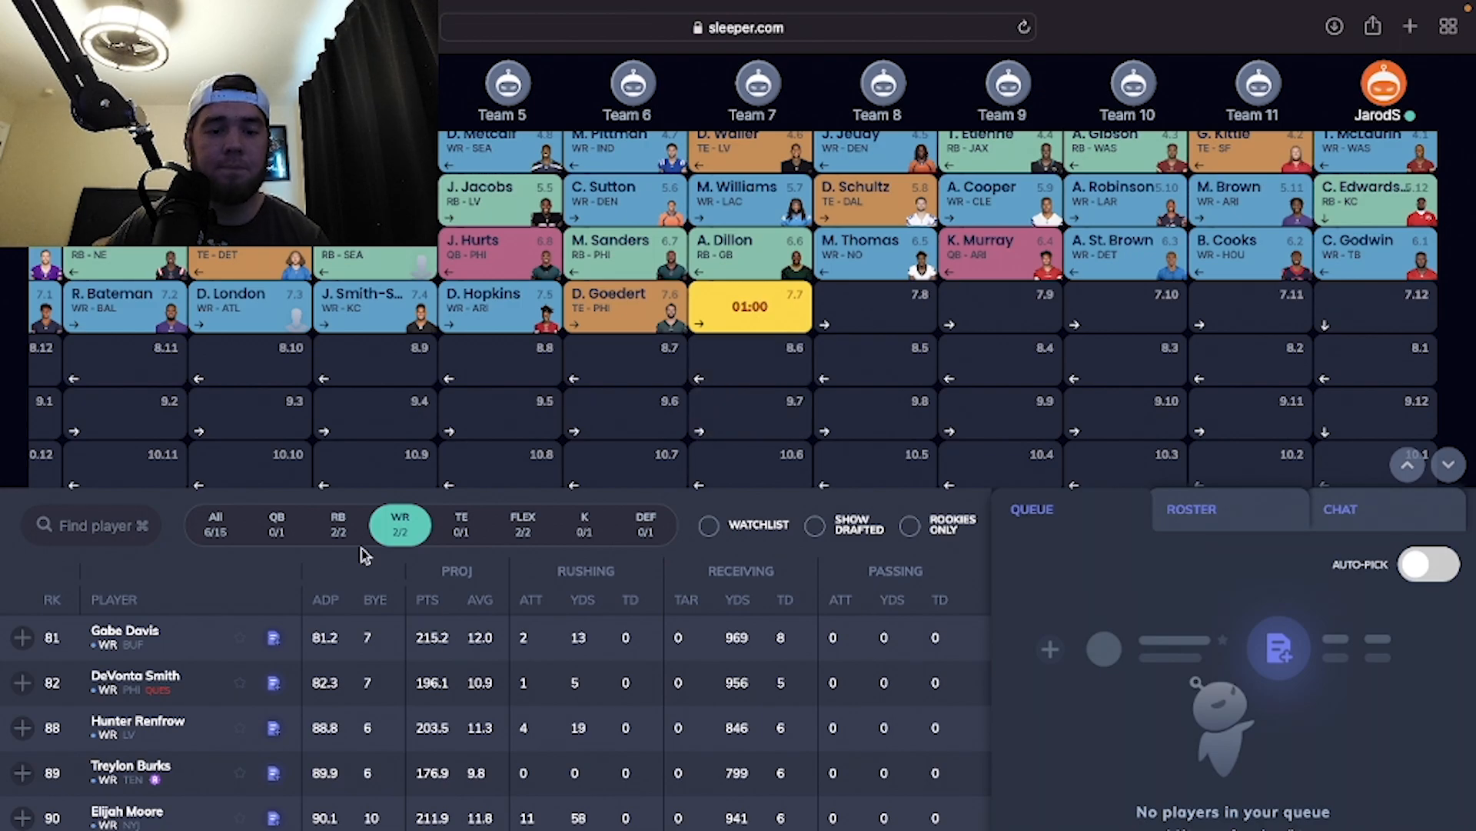
Step: Draft tight end Dawson Knox (BUF) at pick 7.12
click(215, 525)
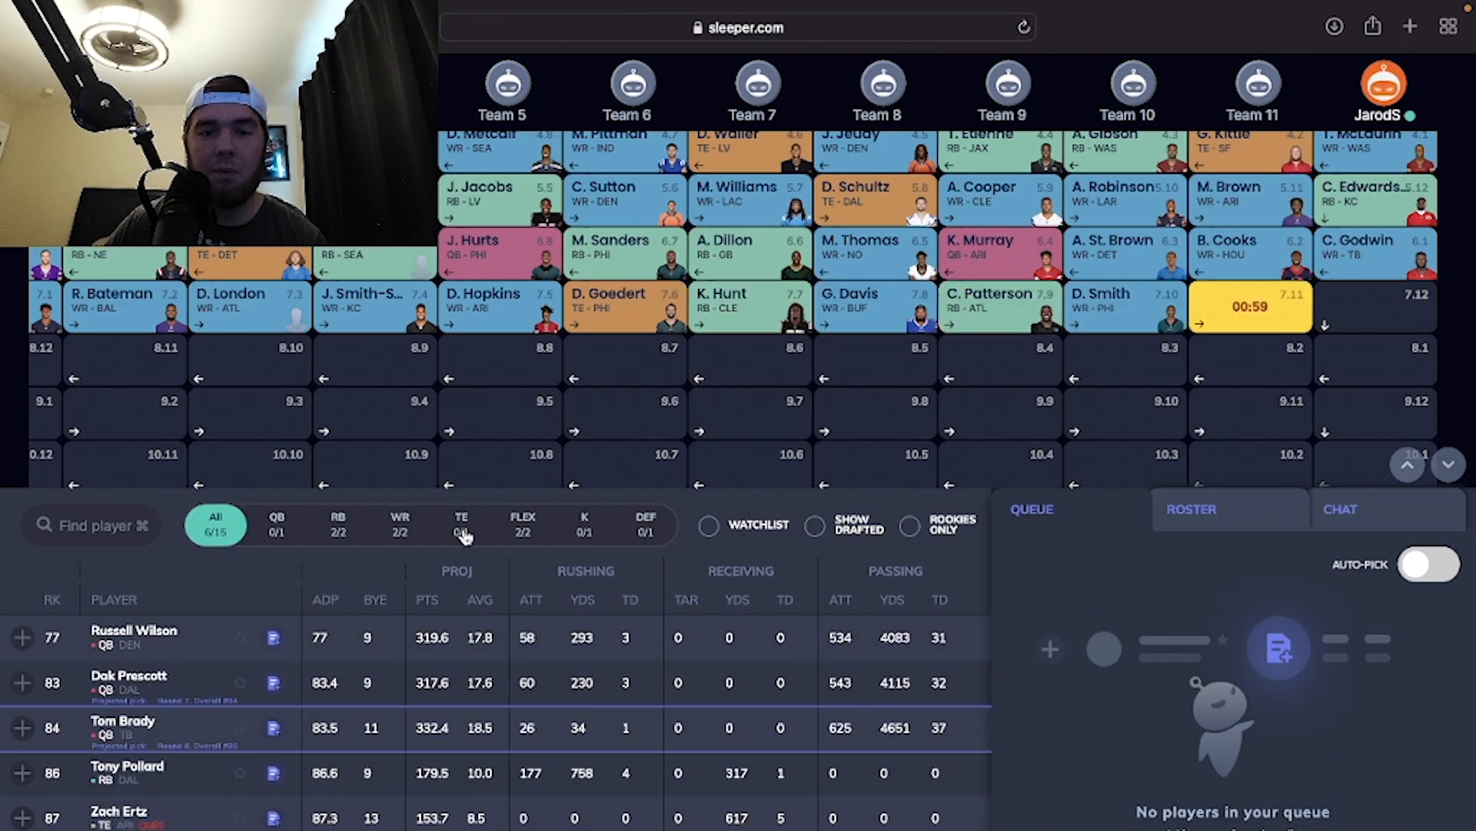
click(462, 524)
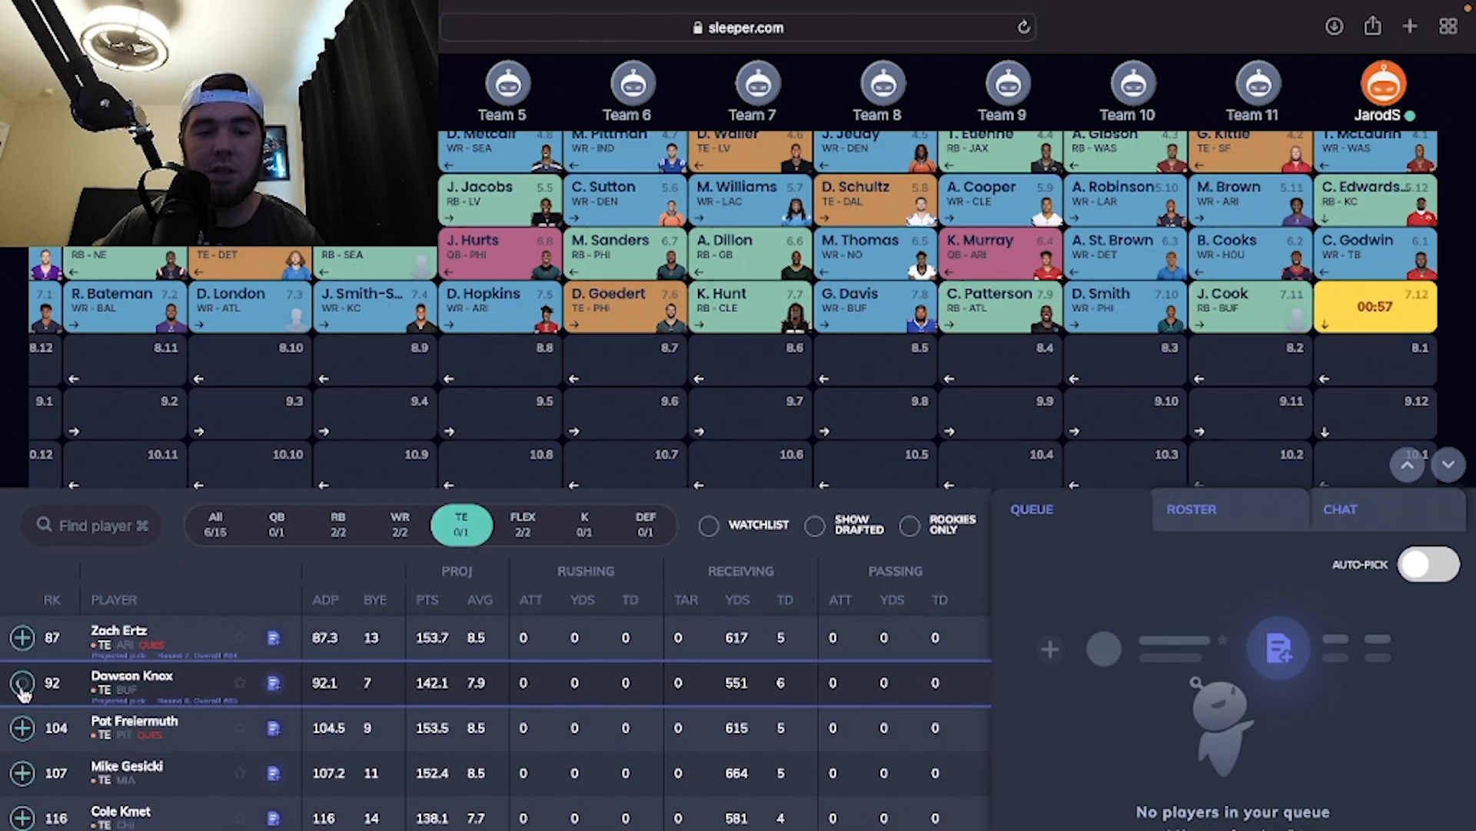
click(22, 683)
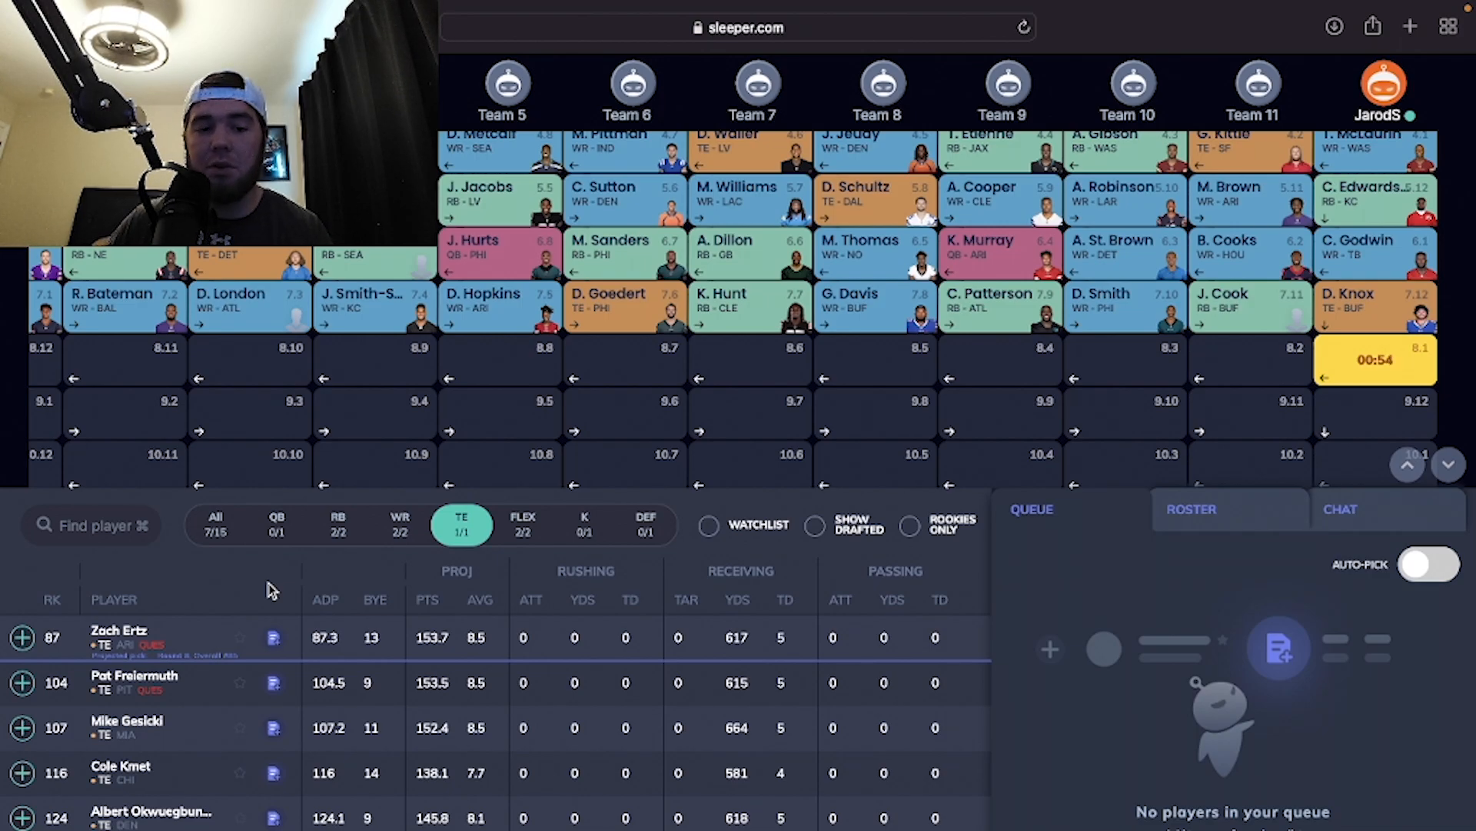
mouse_move(410, 536)
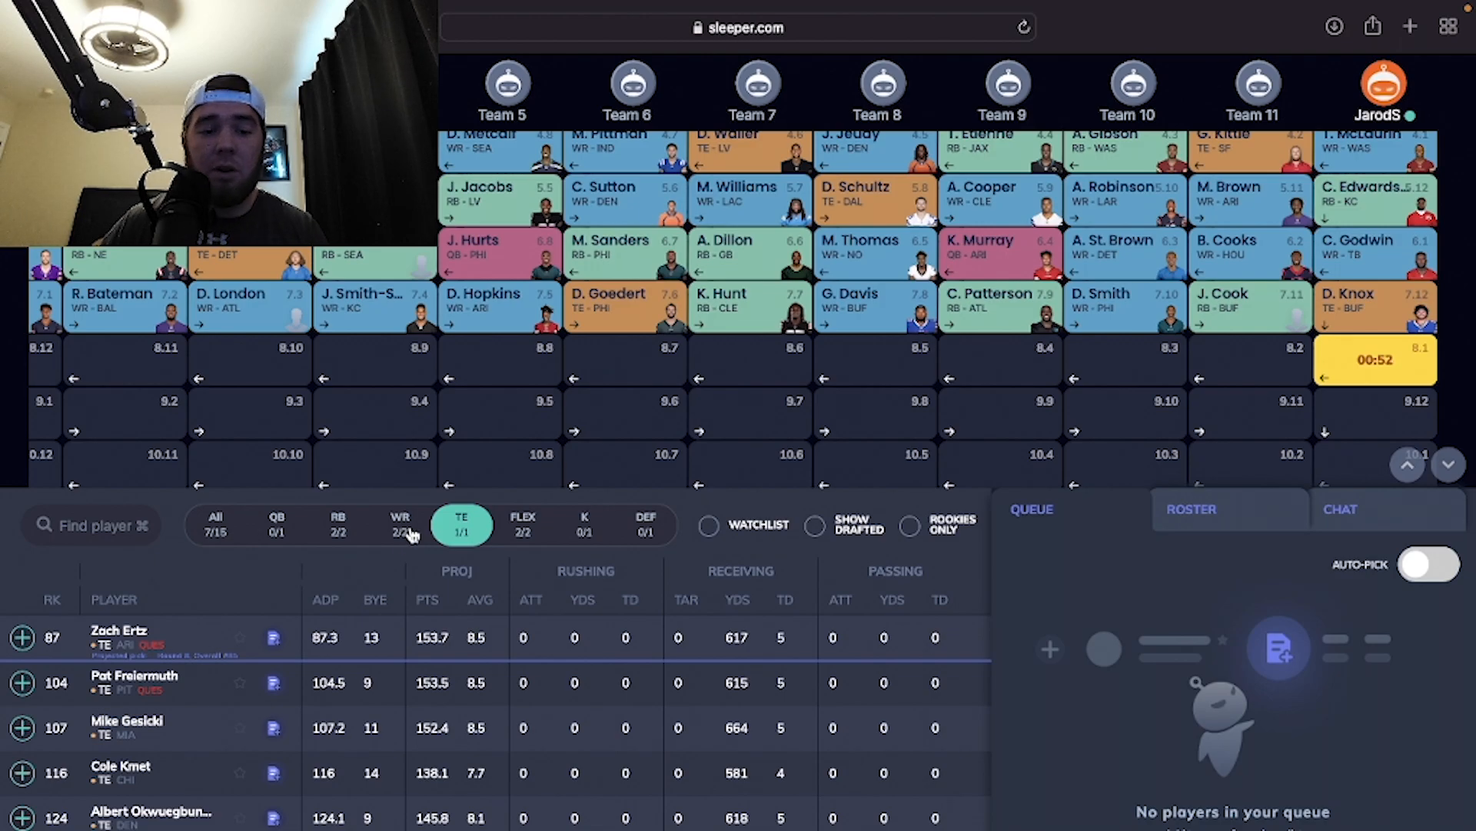
Step: Compare WR and RB lists and draft Rashaad Penny (RB, SEA) at 8.1
click(399, 525)
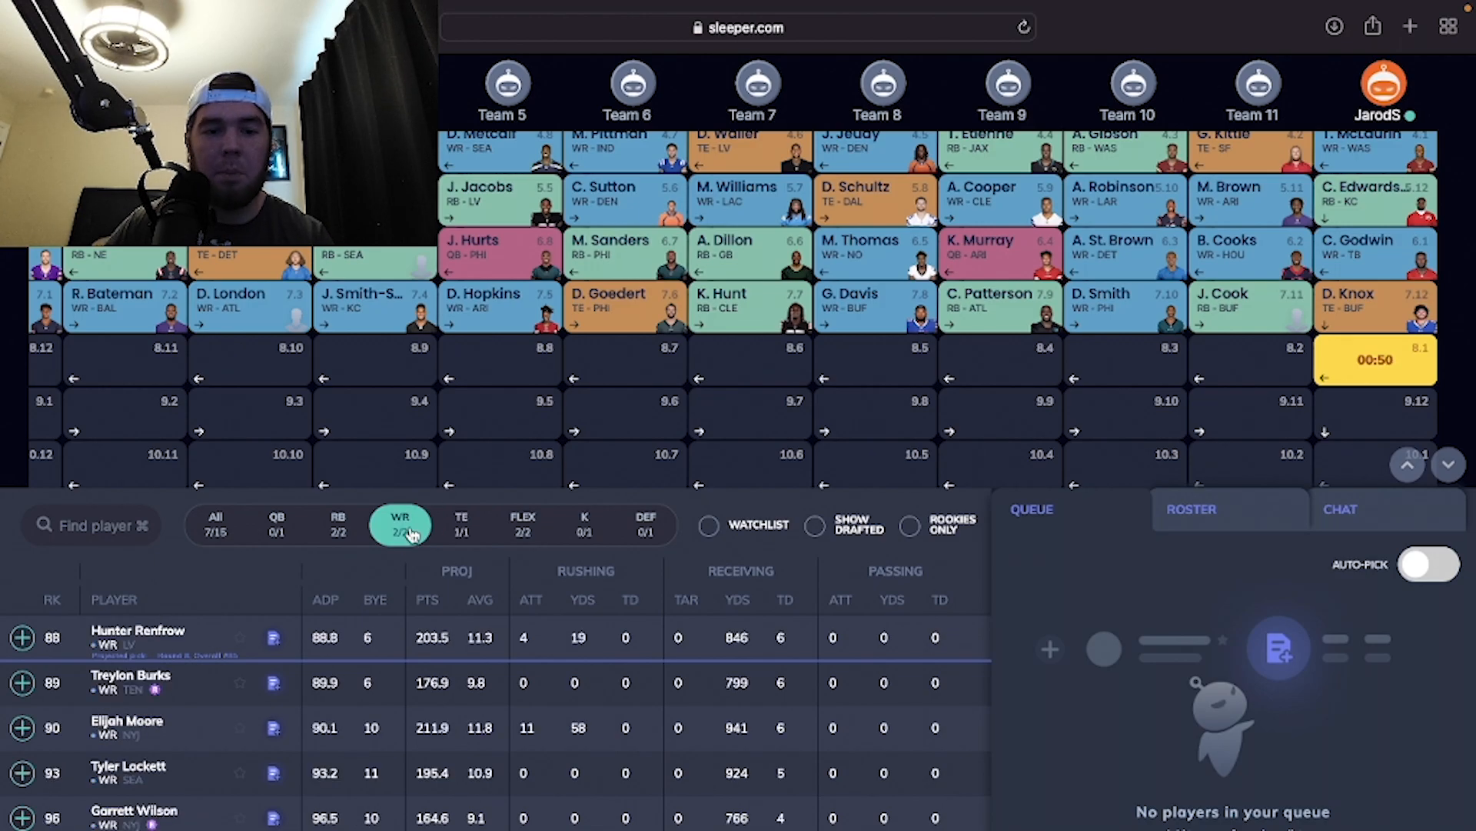
mouse_move(356, 532)
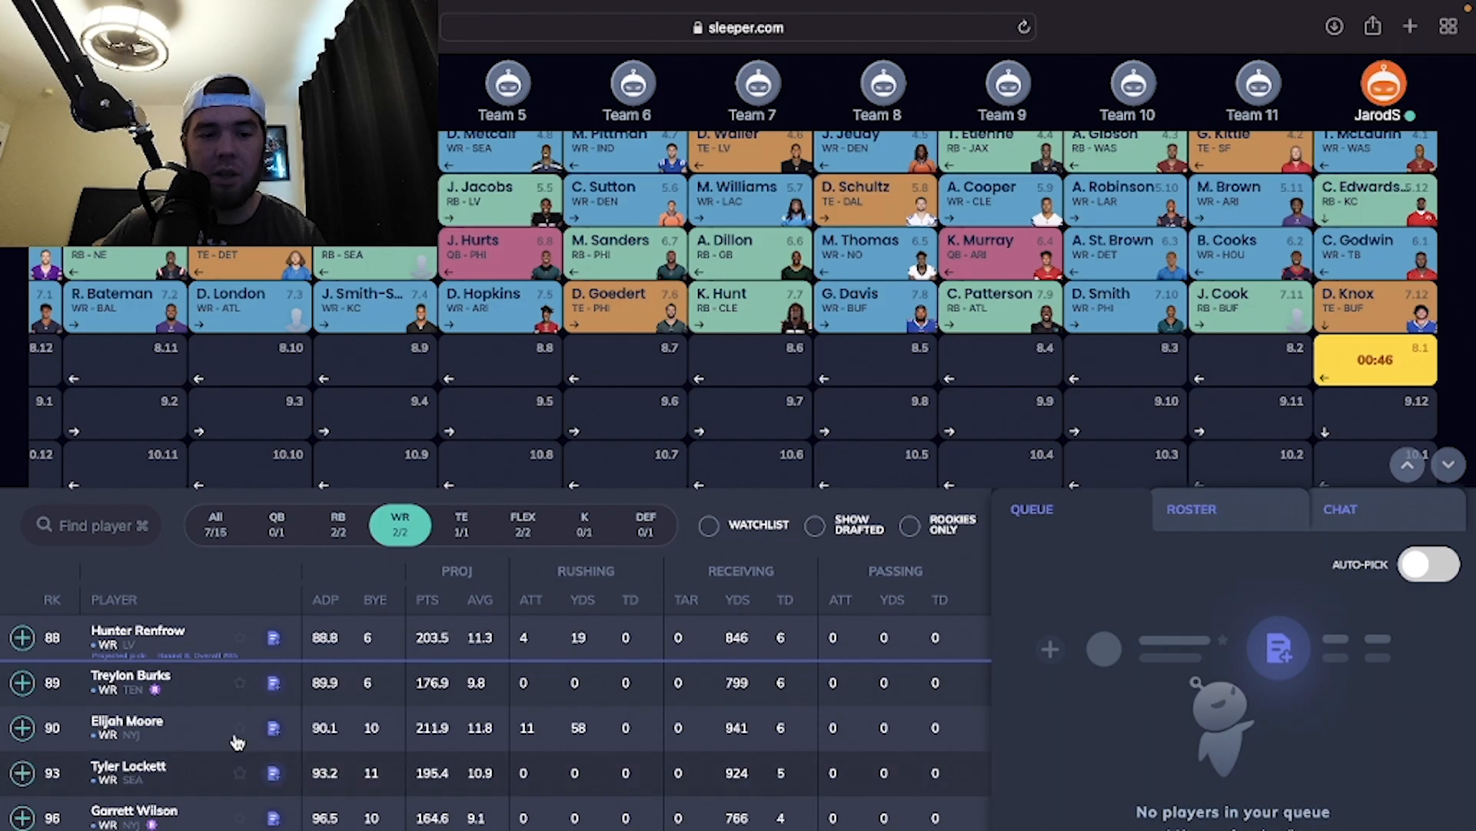
click(339, 524)
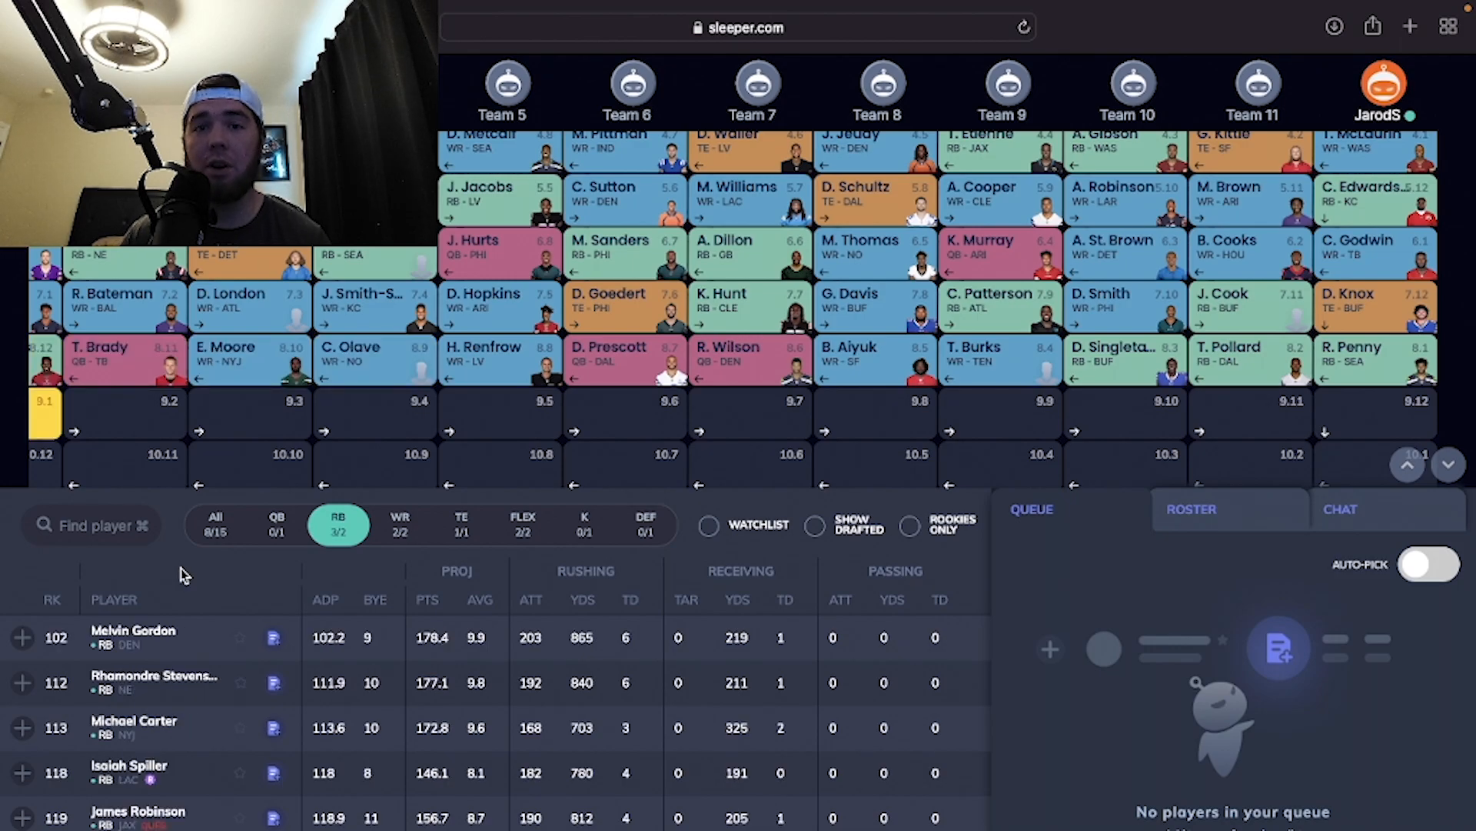
click(24, 637)
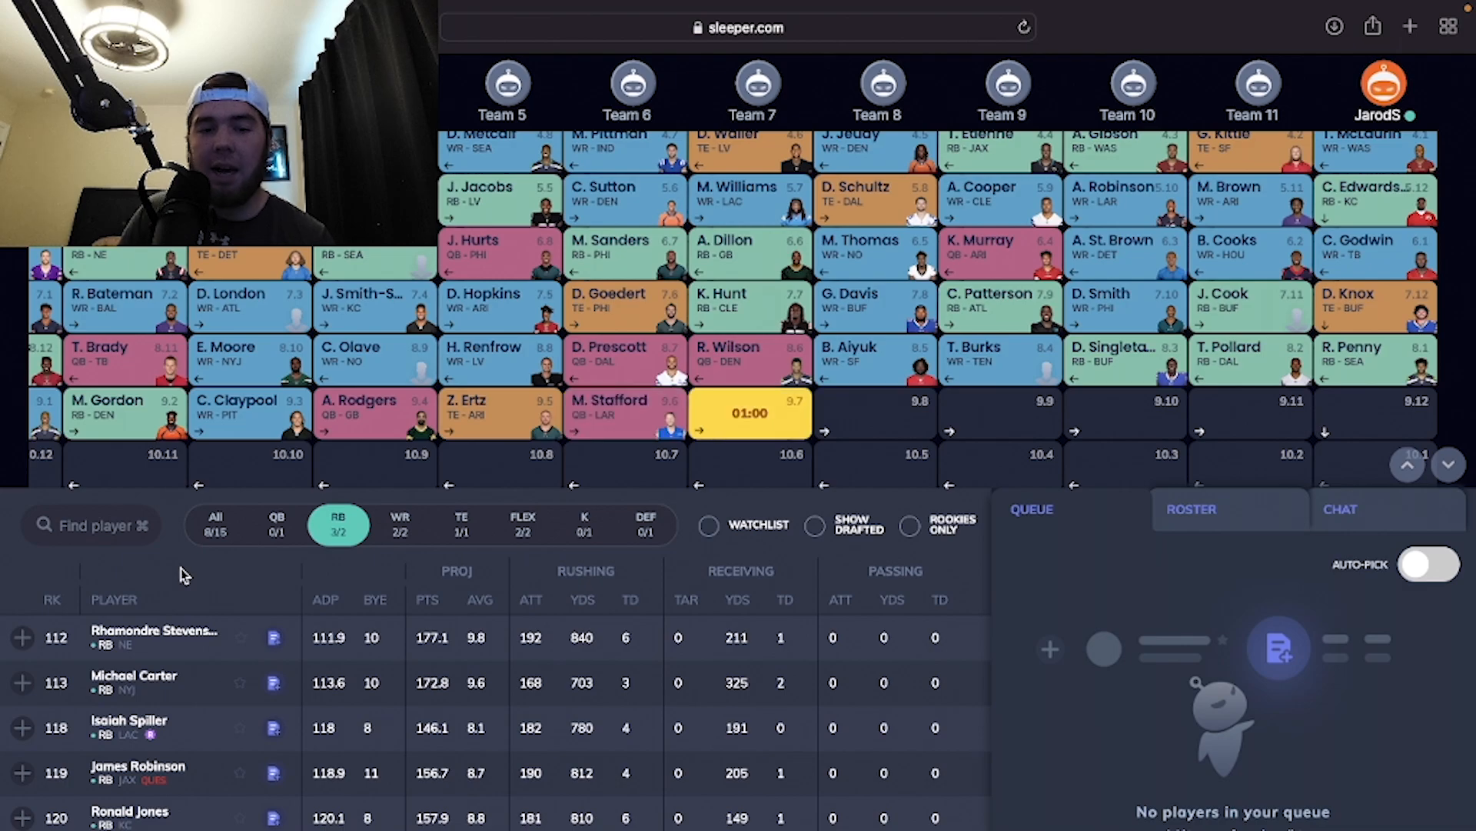
Step: Draft Skyy Moore (WR, KC) at 9.12, then quarterback Trey Lance (SF) at 10.1
click(399, 524)
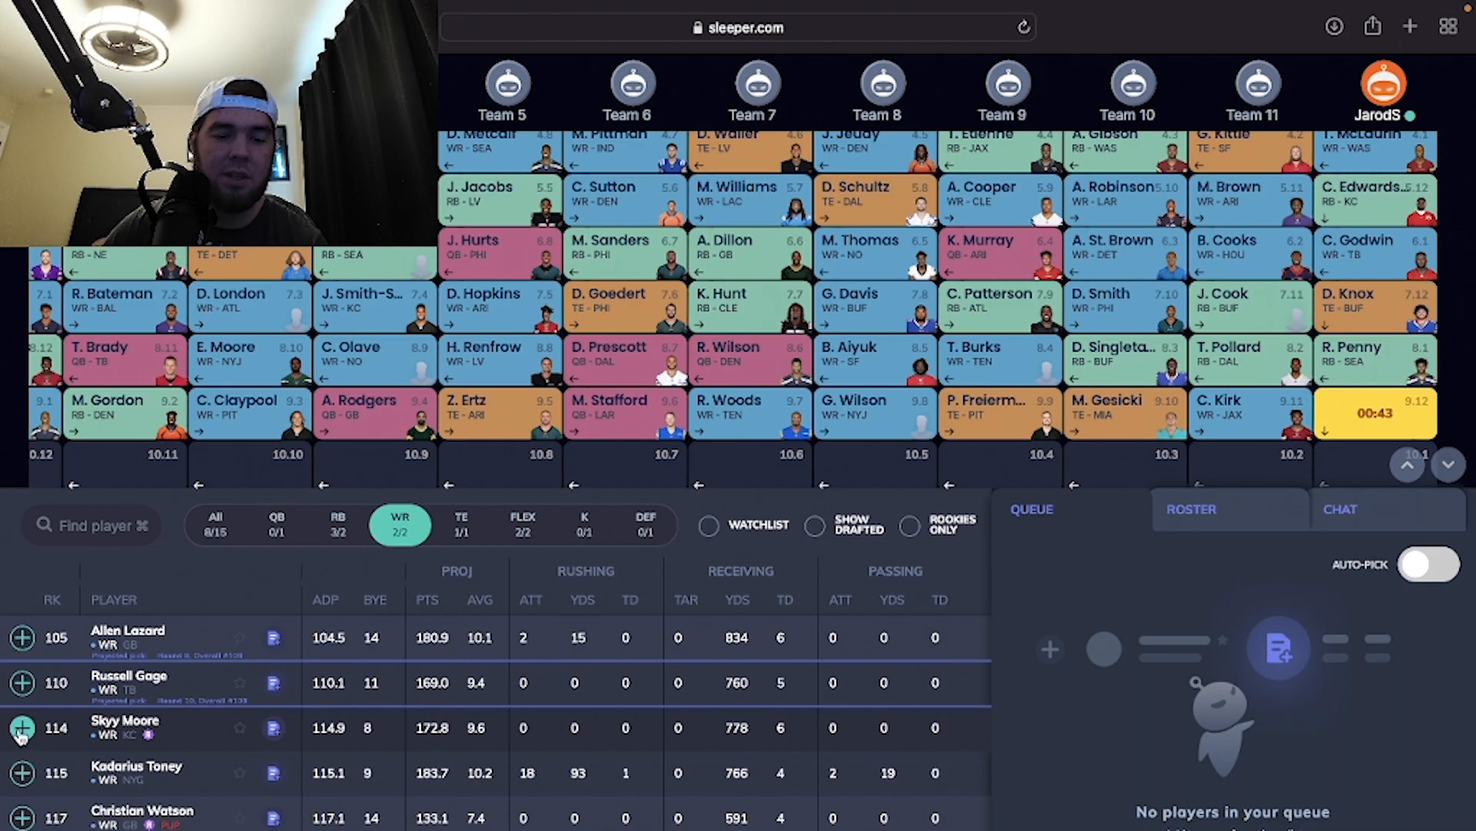
click(21, 726)
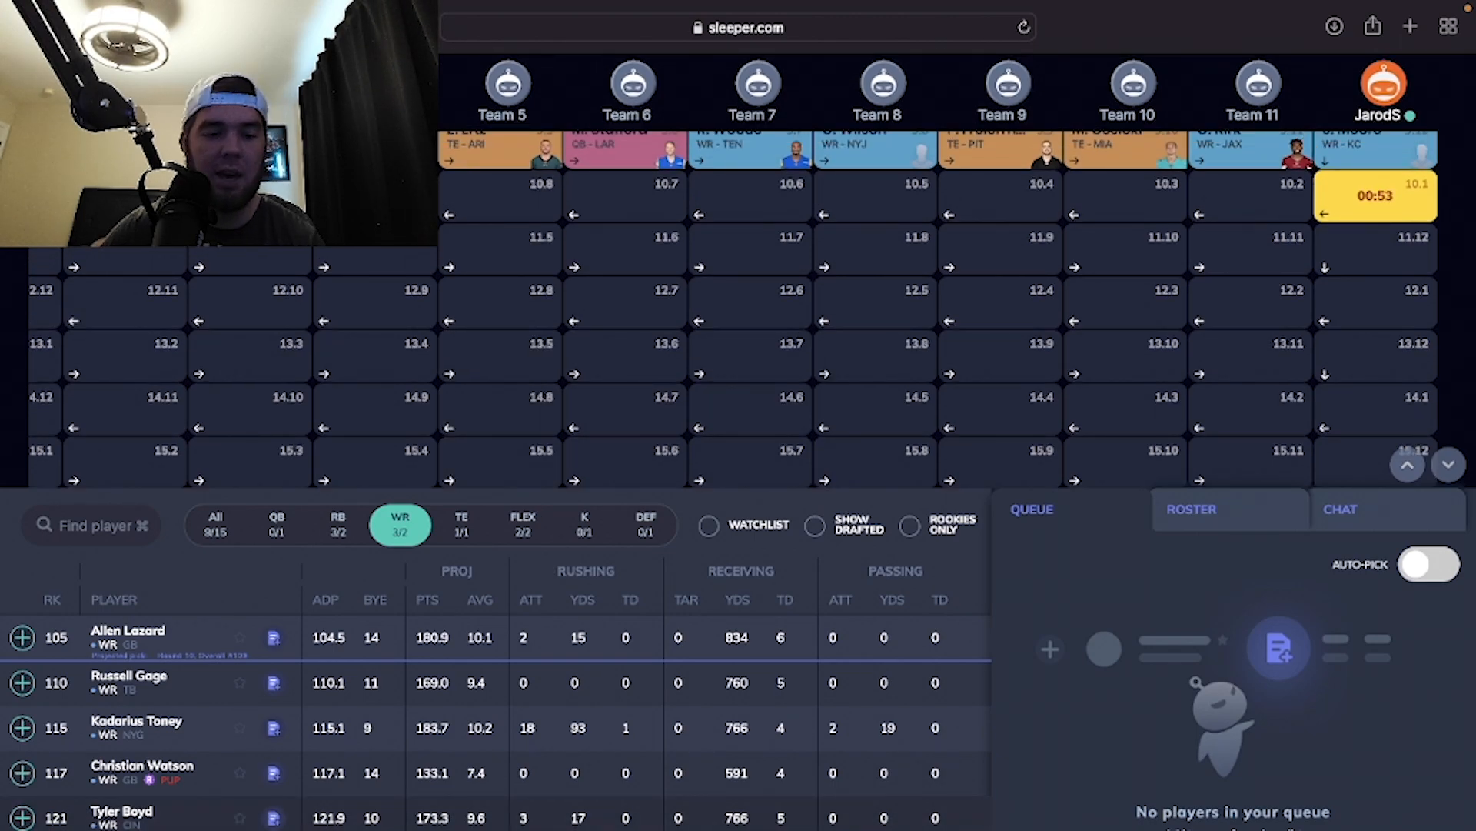
click(276, 523)
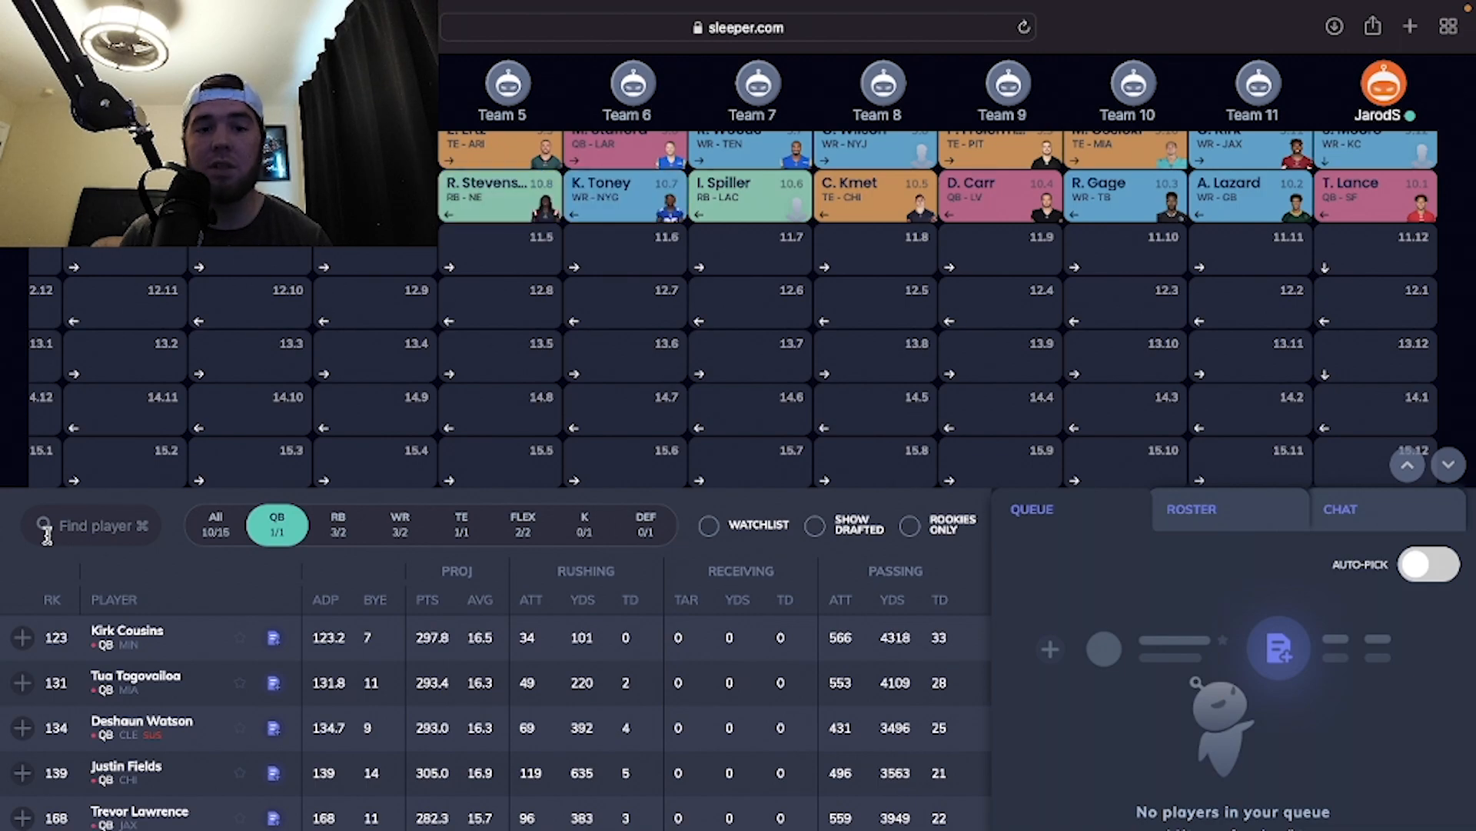
scroll(down, 3)
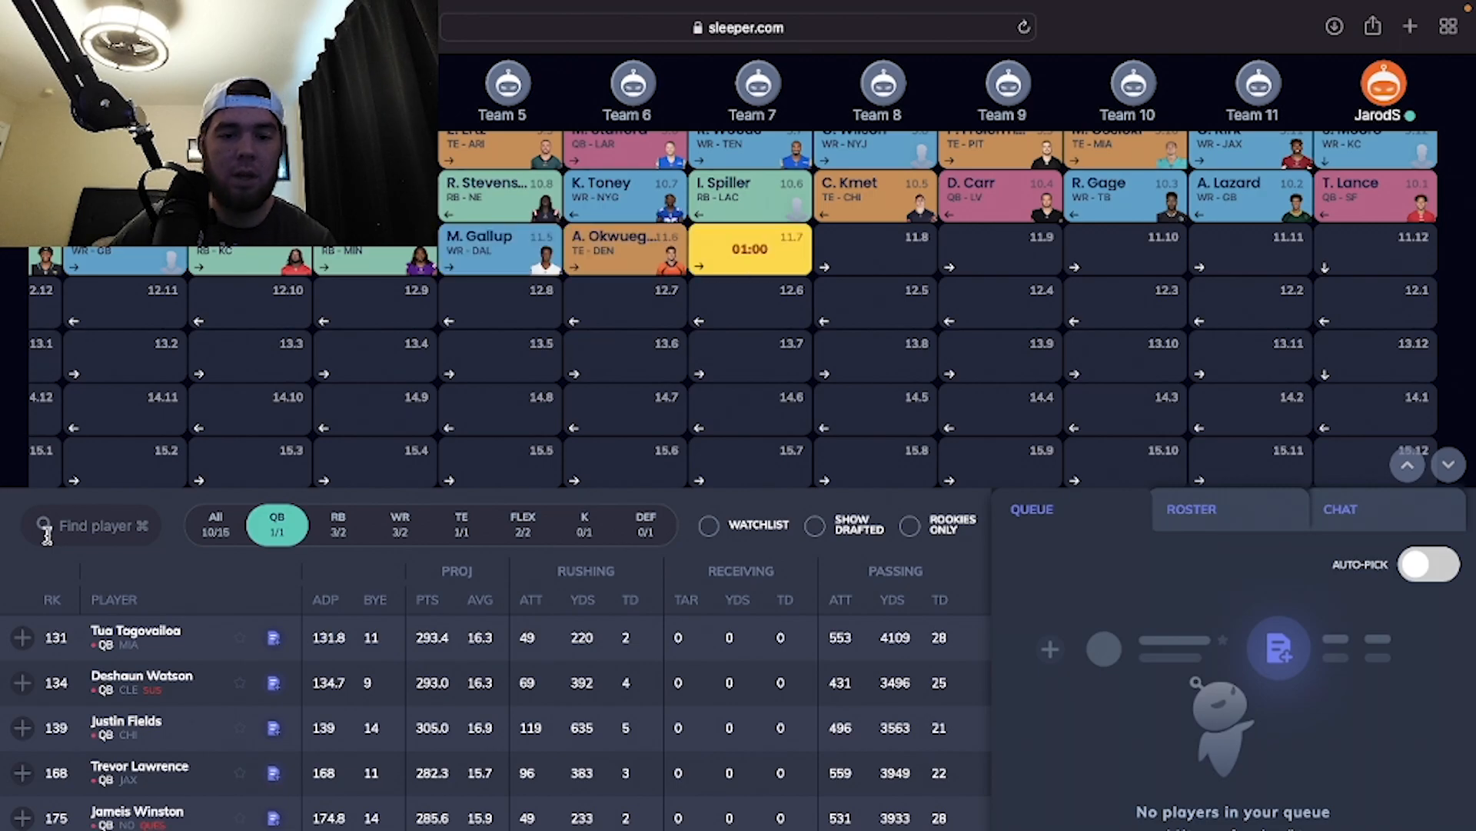
Step: Browse the WR and RB lists and draft Alec Pierce (WR, IND) at 11.12
click(399, 525)
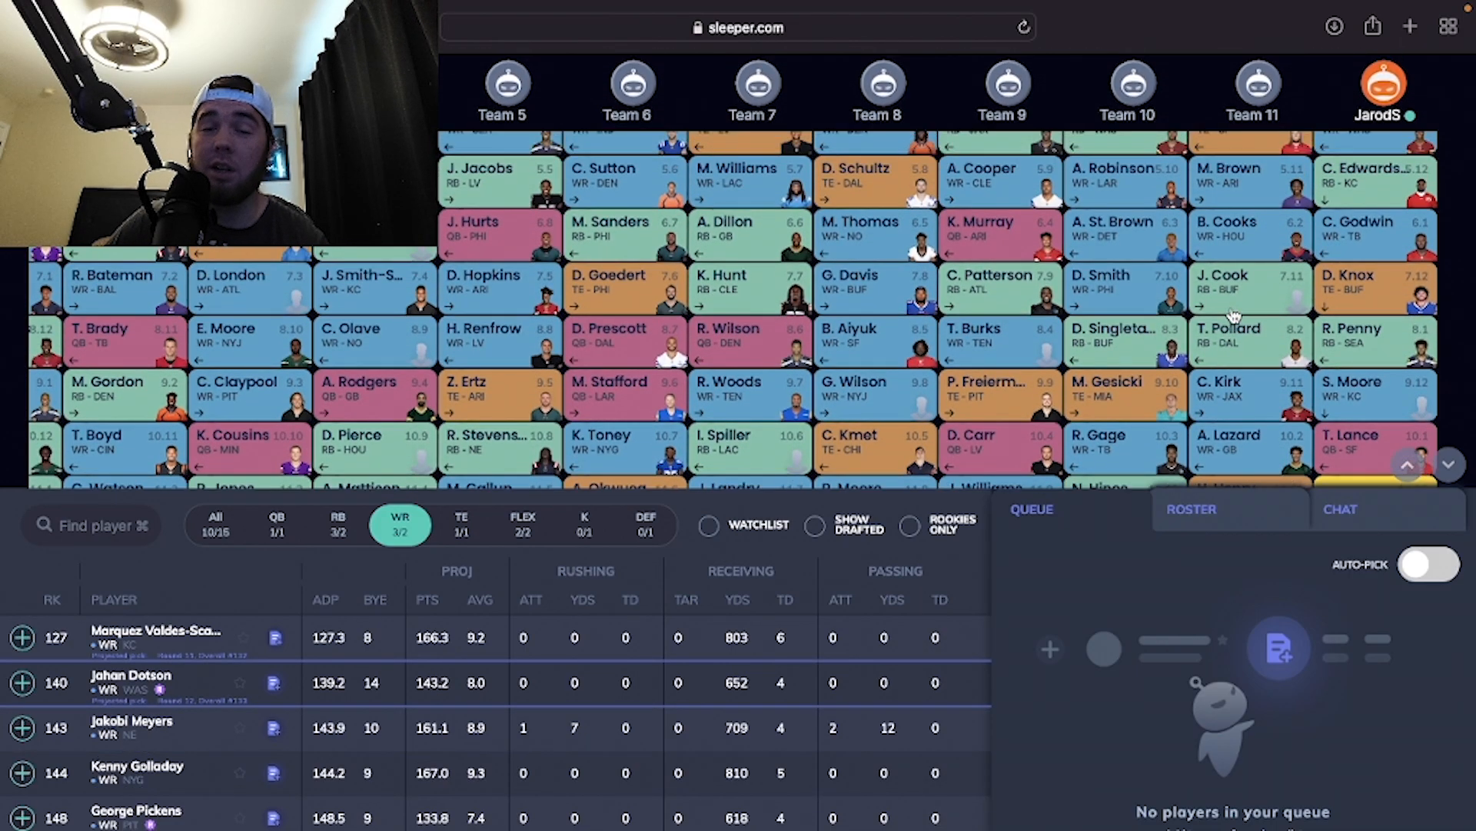
scroll(down, 3)
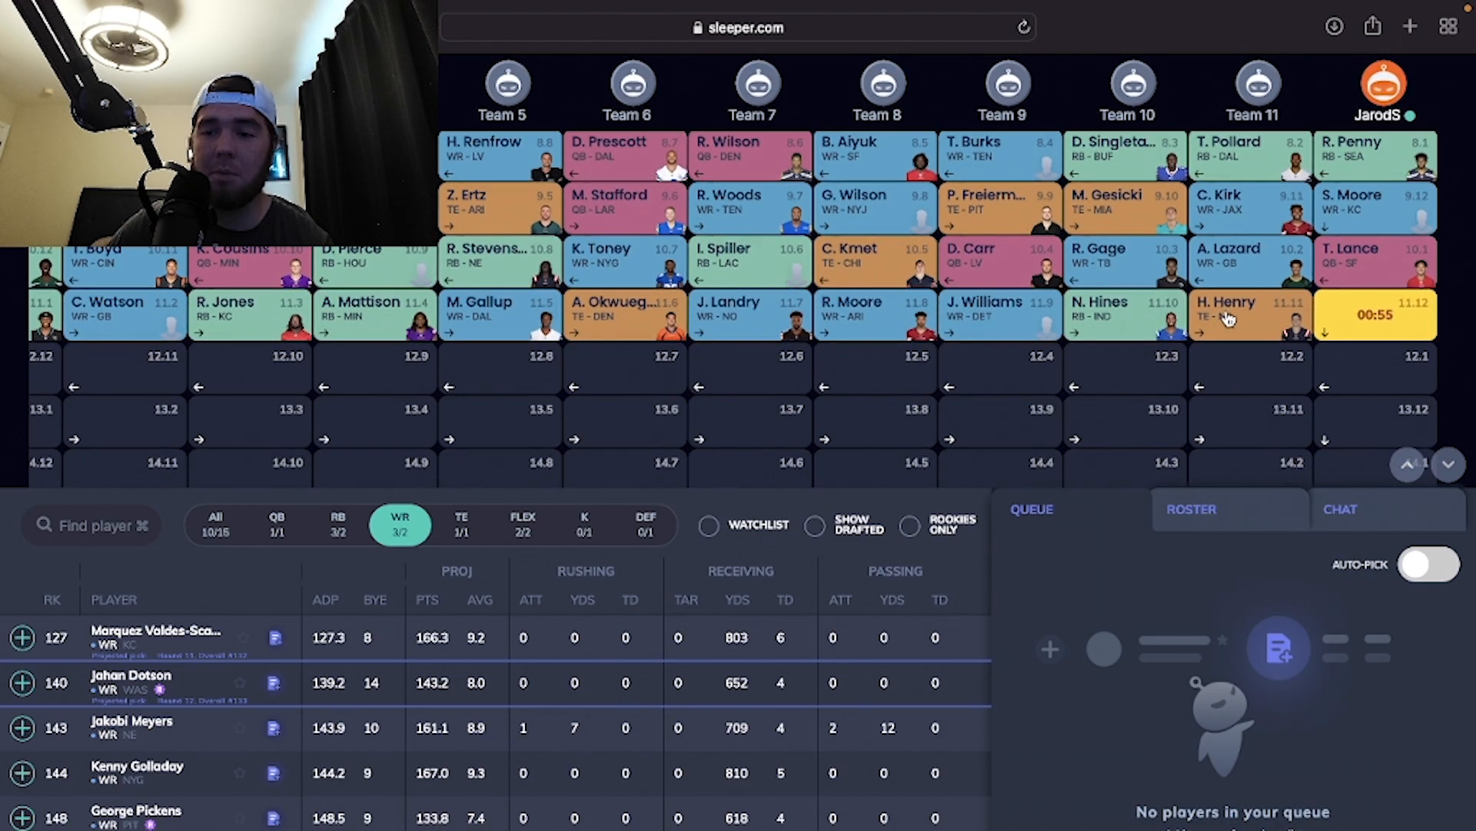
click(337, 524)
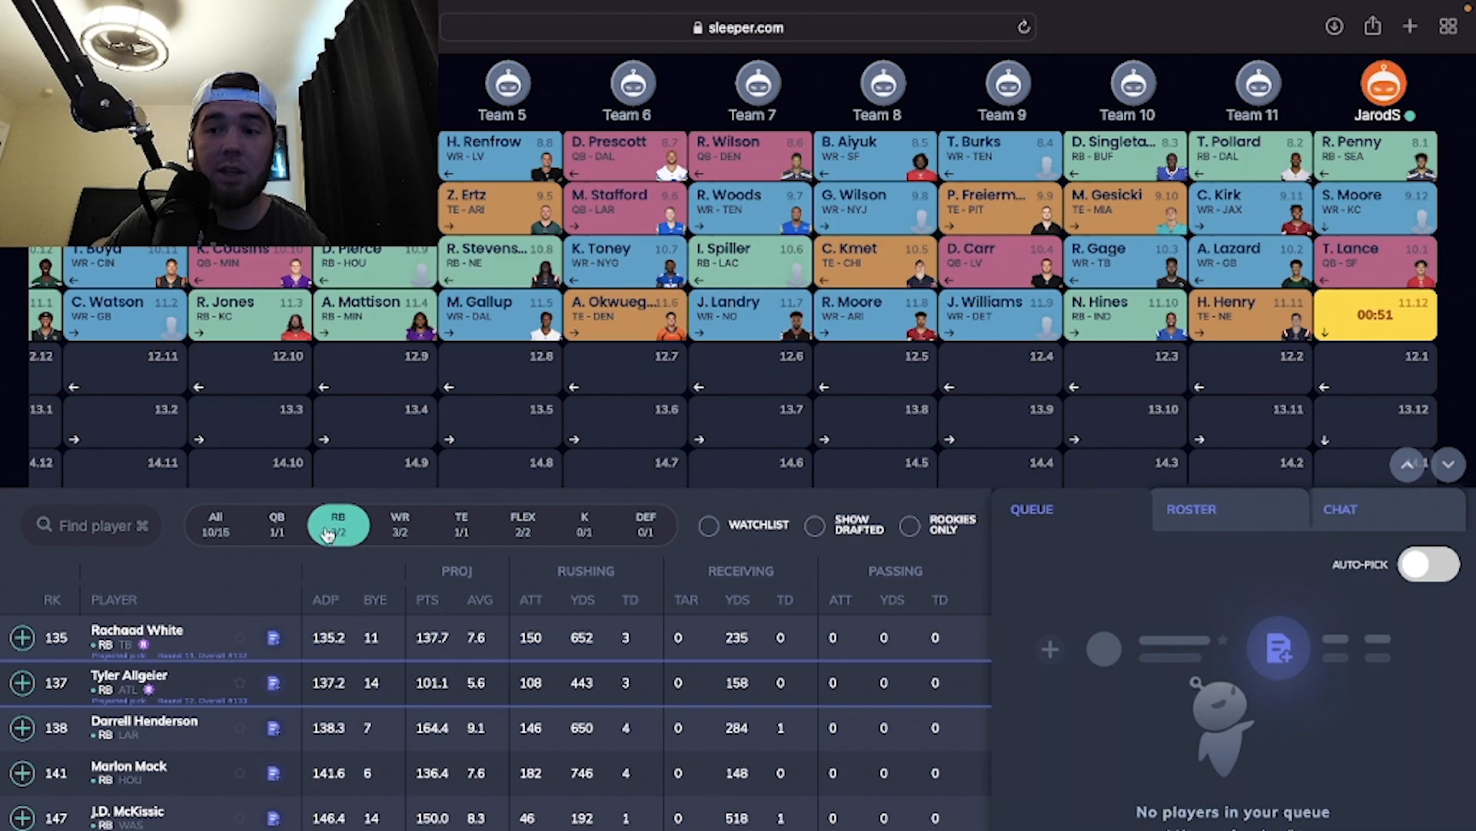
scroll(down, 3)
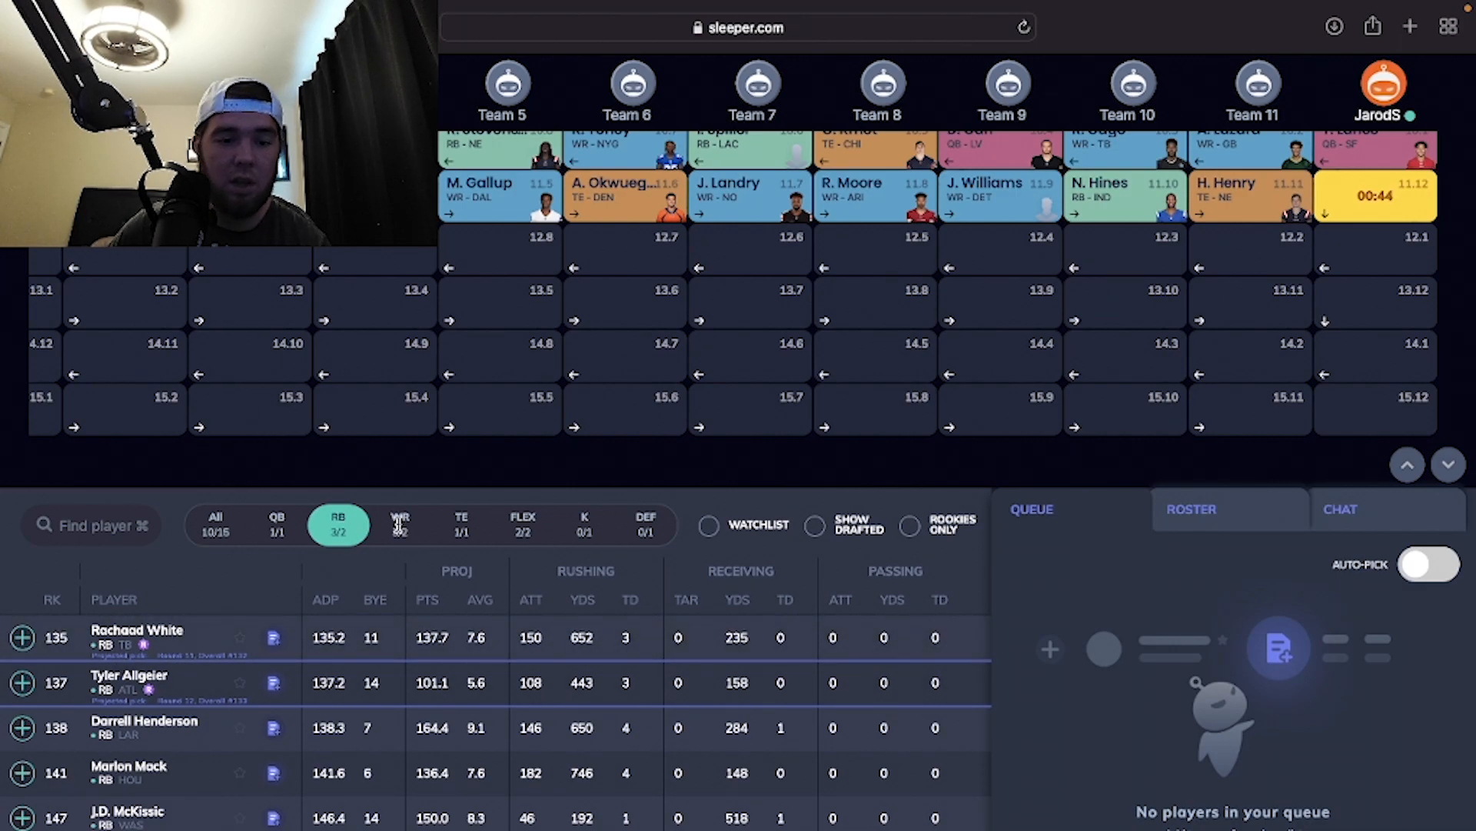
click(399, 524)
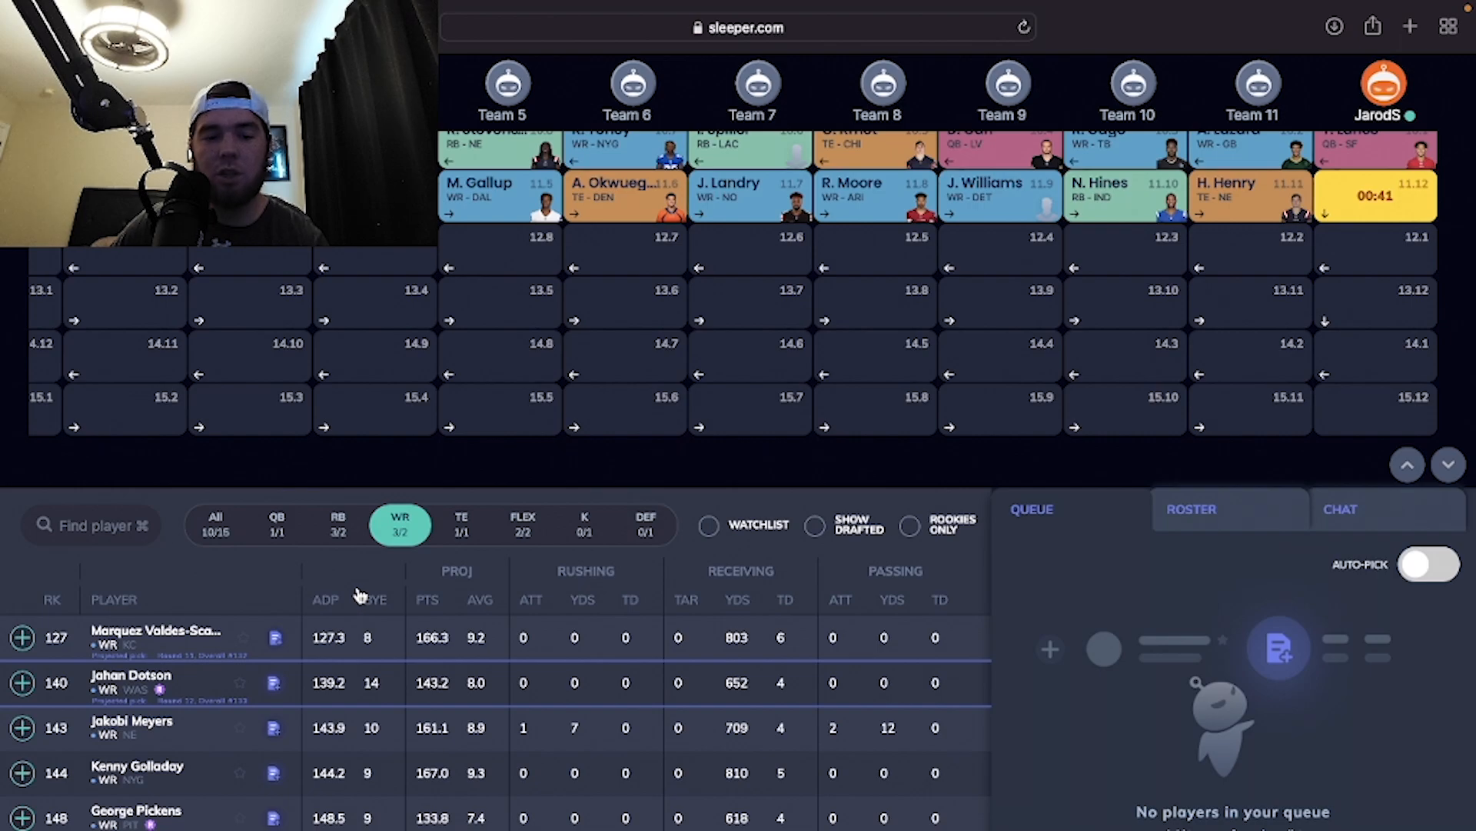
scroll(down, 3)
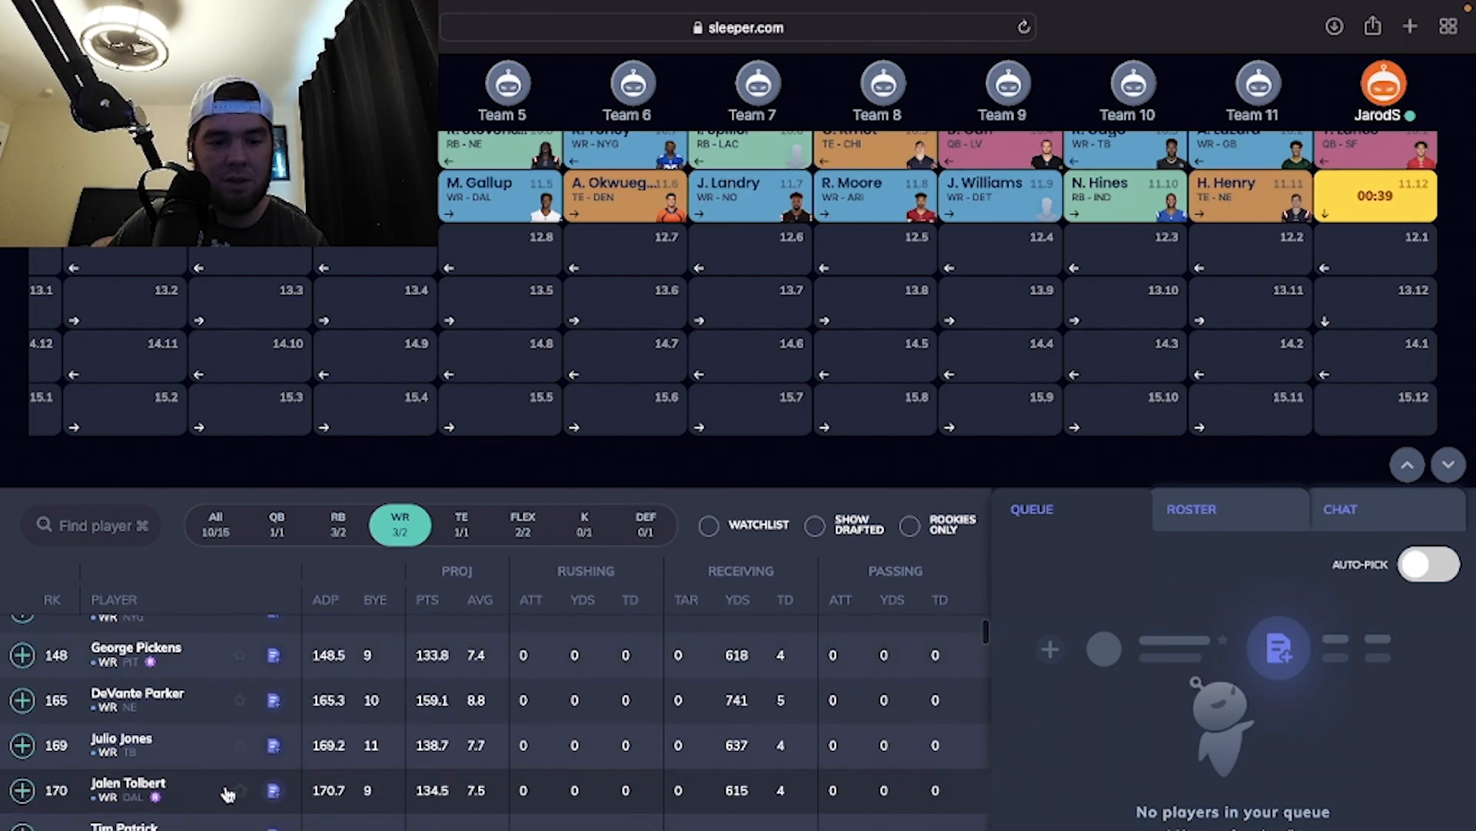
scroll(down, 3)
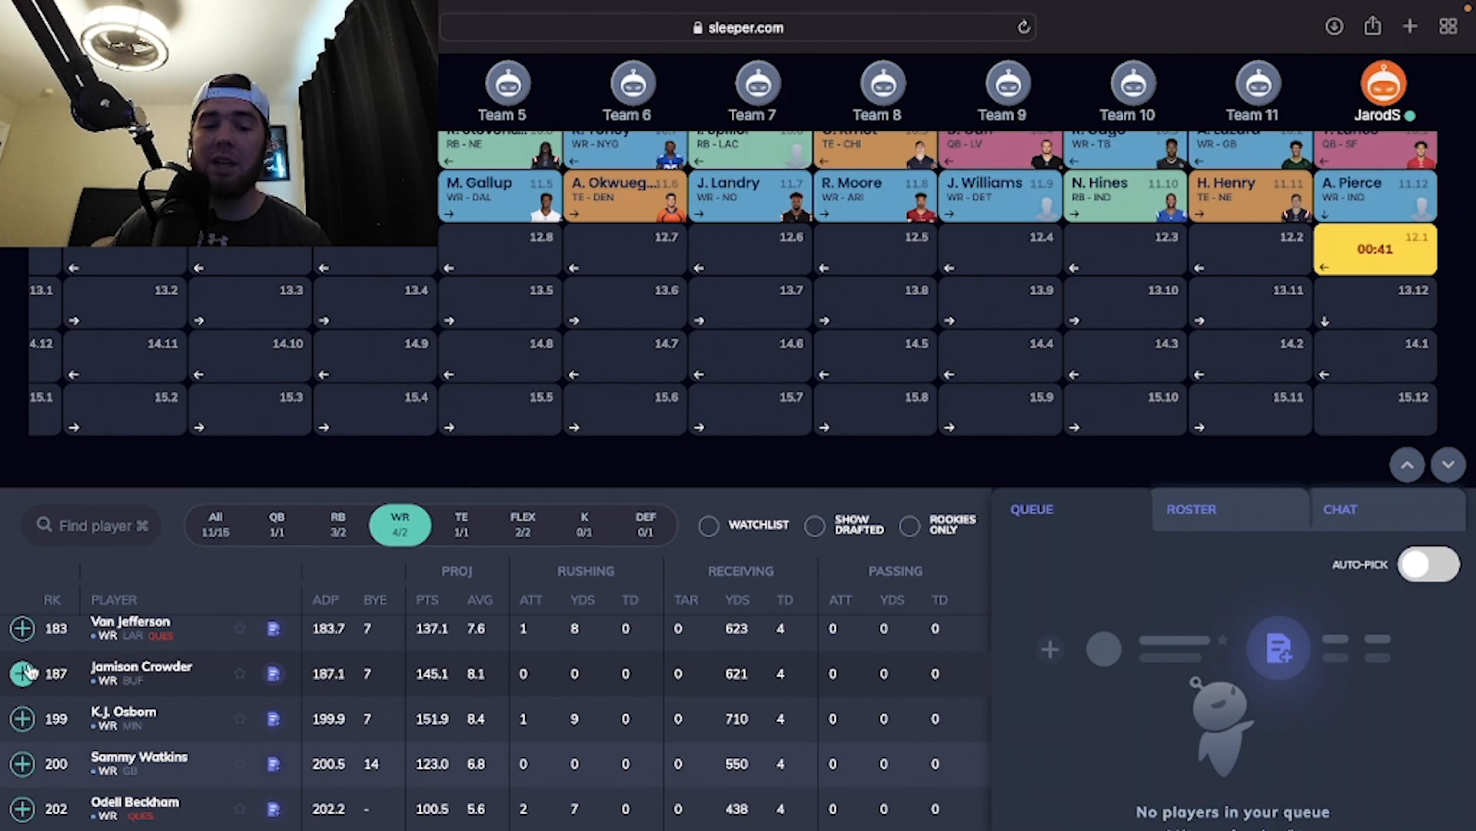
scroll(up, 3)
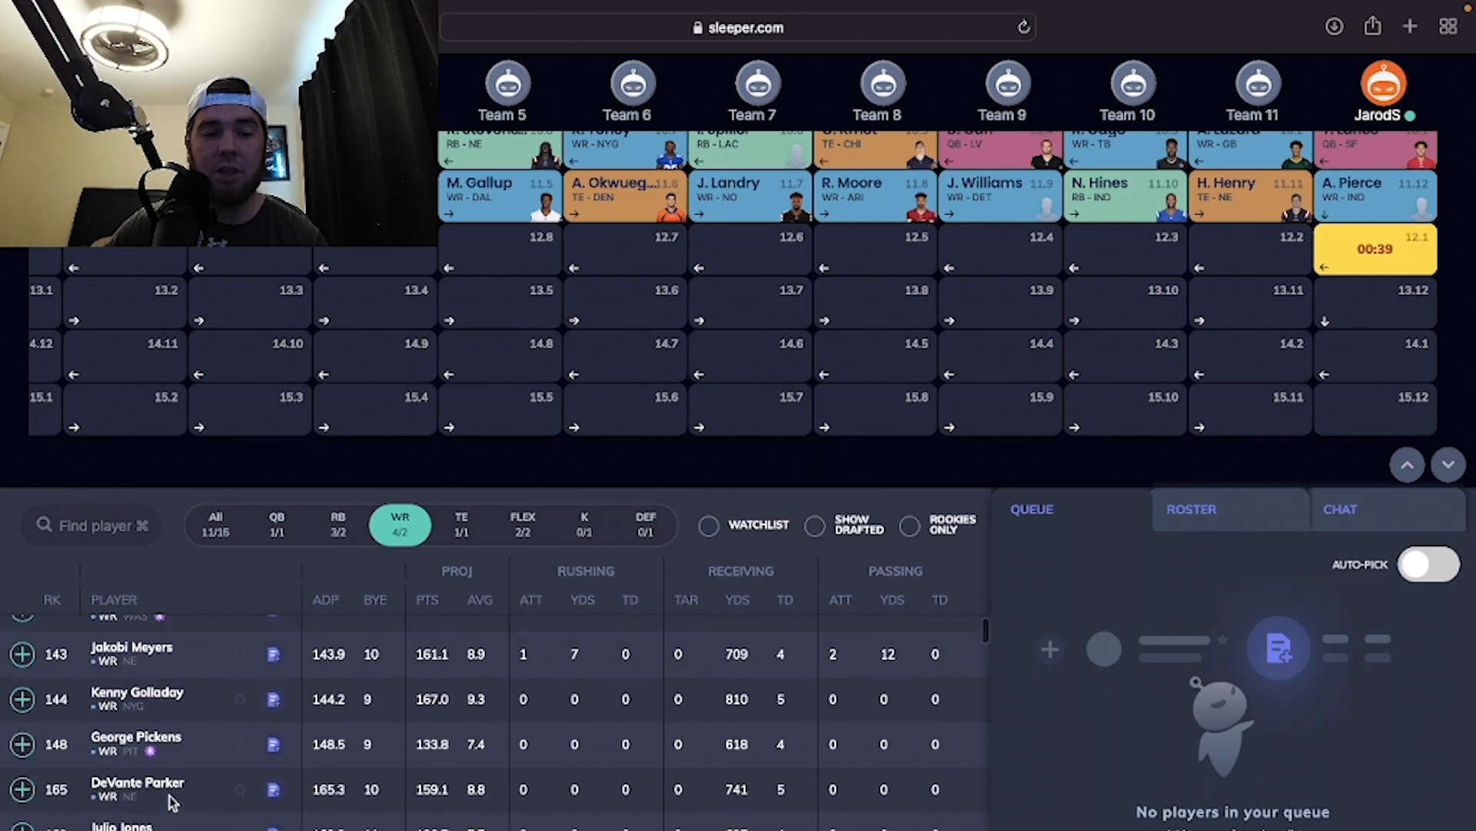
scroll(down, 3)
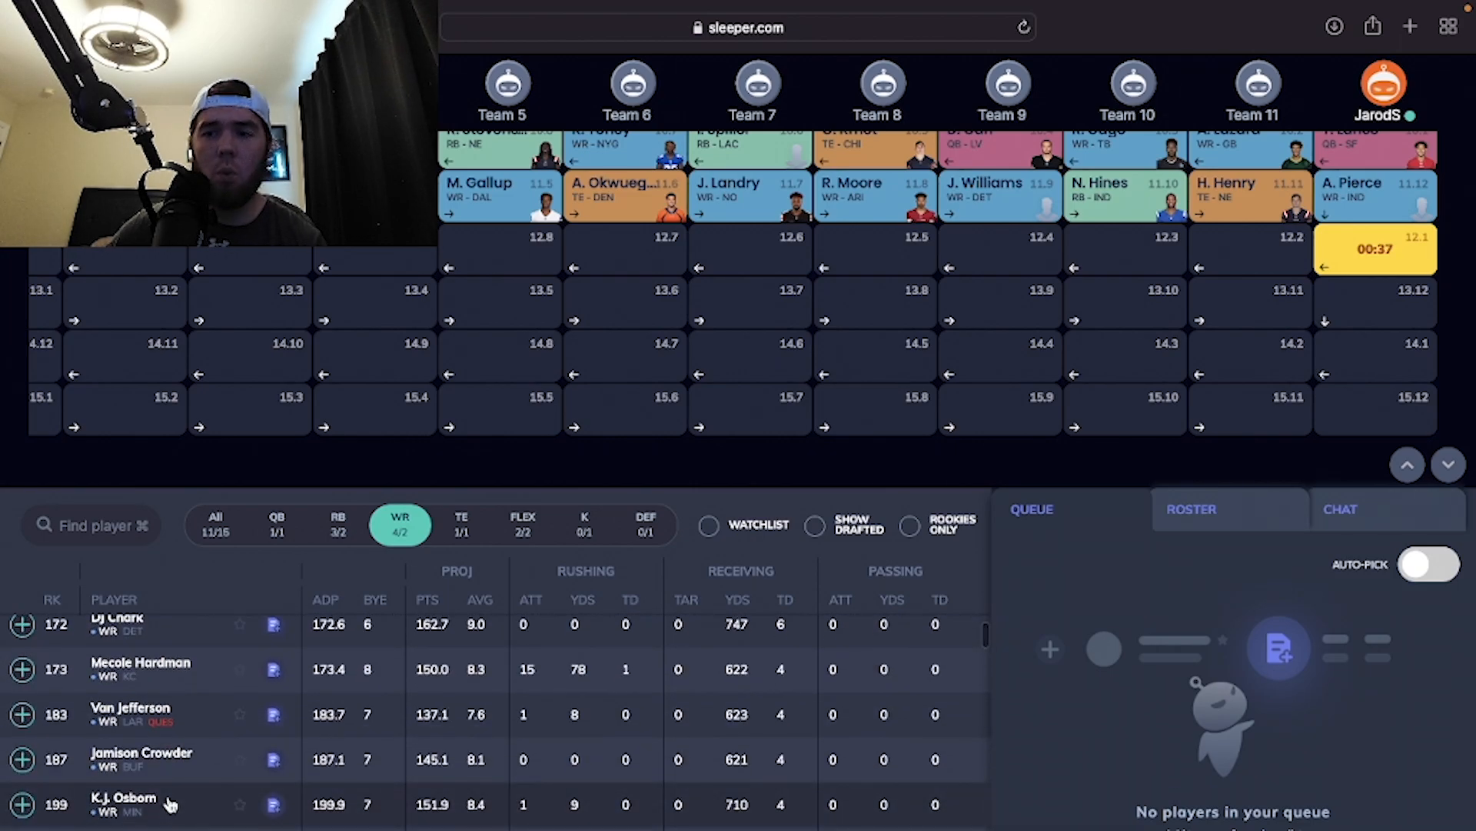
scroll(down, 3)
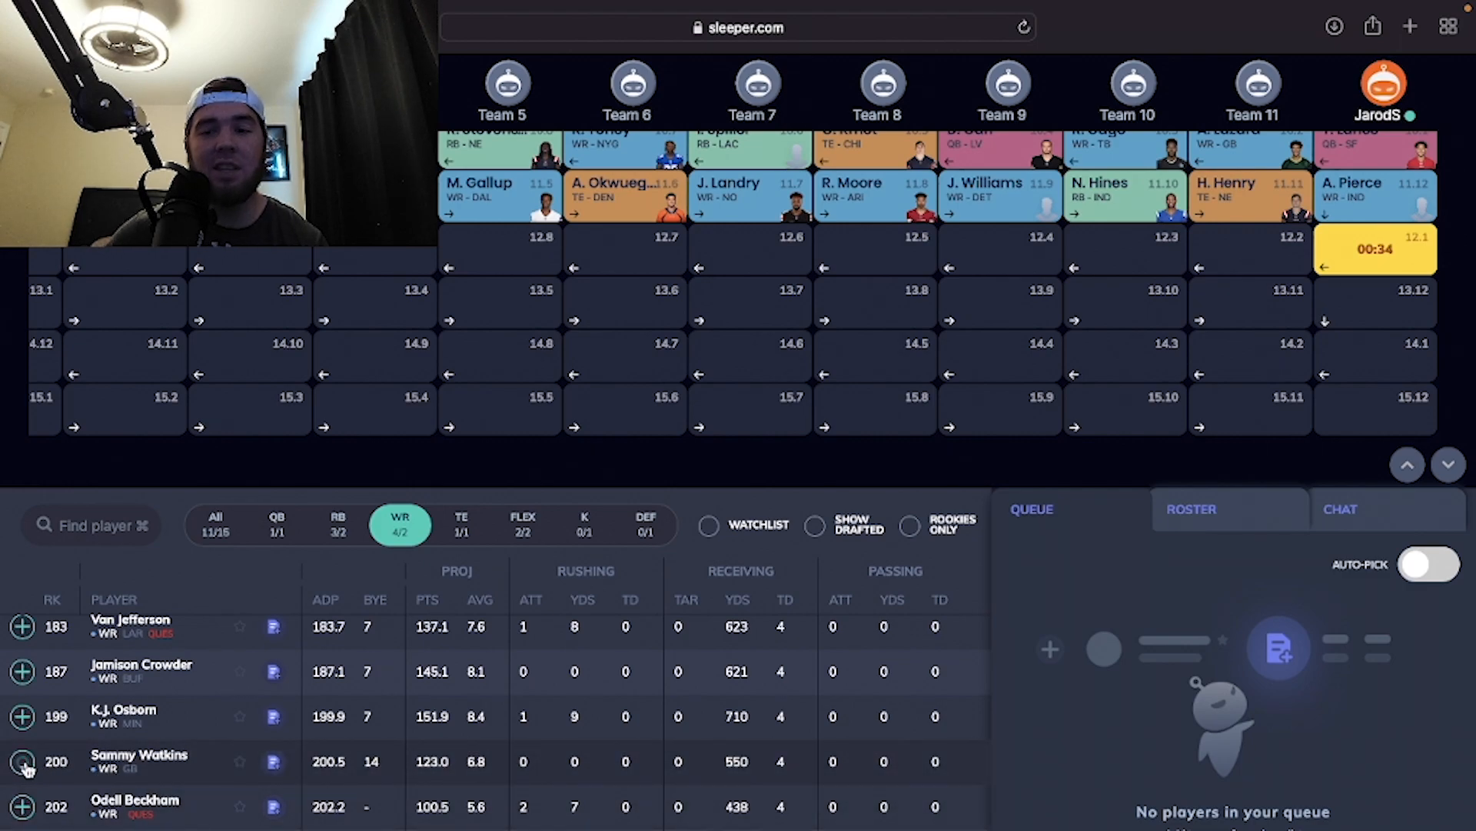
Step: Draft Sammy Watkins (WR, GB) at pick 12.1 from the WR list
click(21, 760)
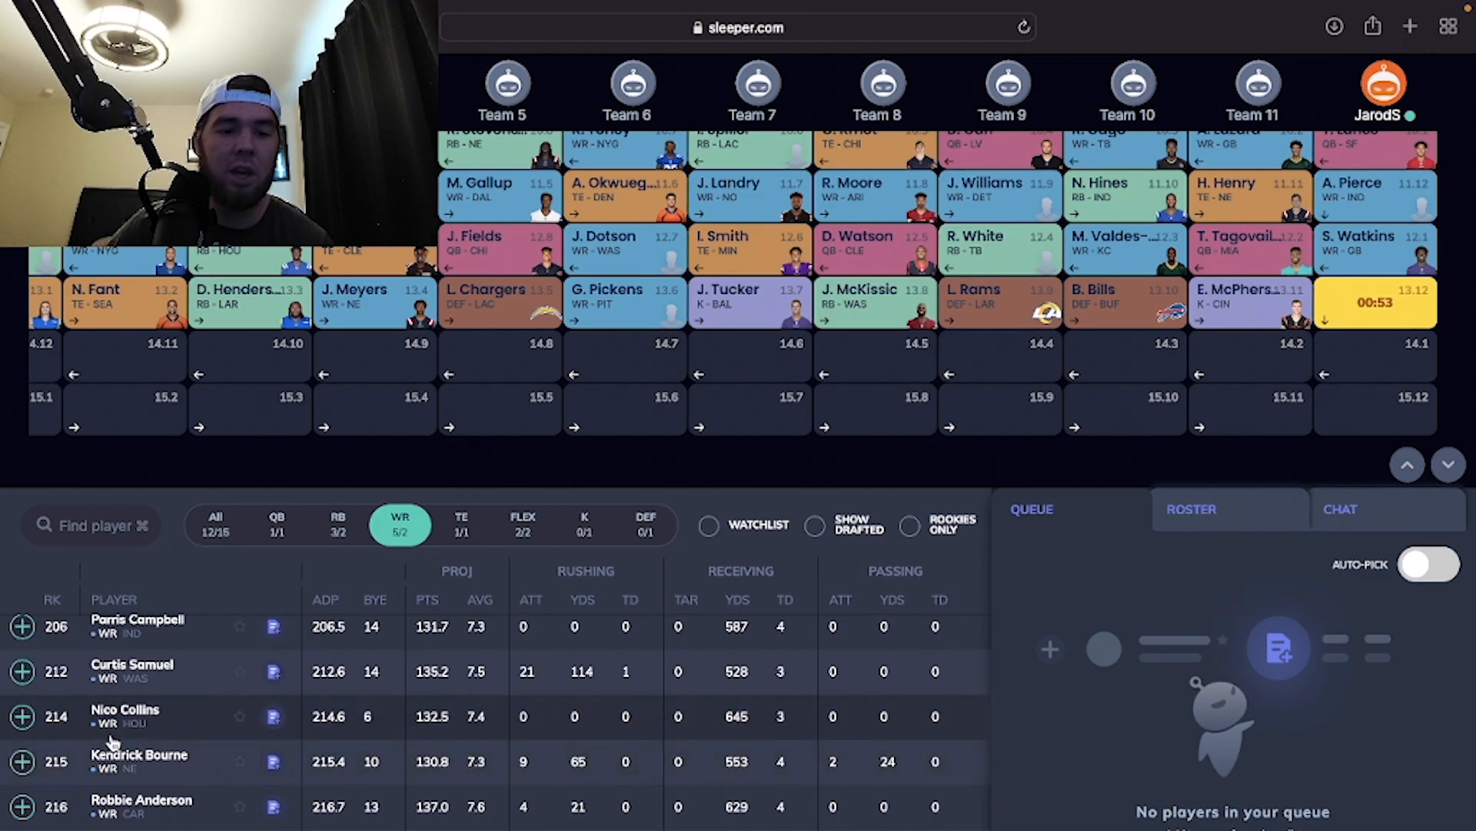
scroll(up, 3)
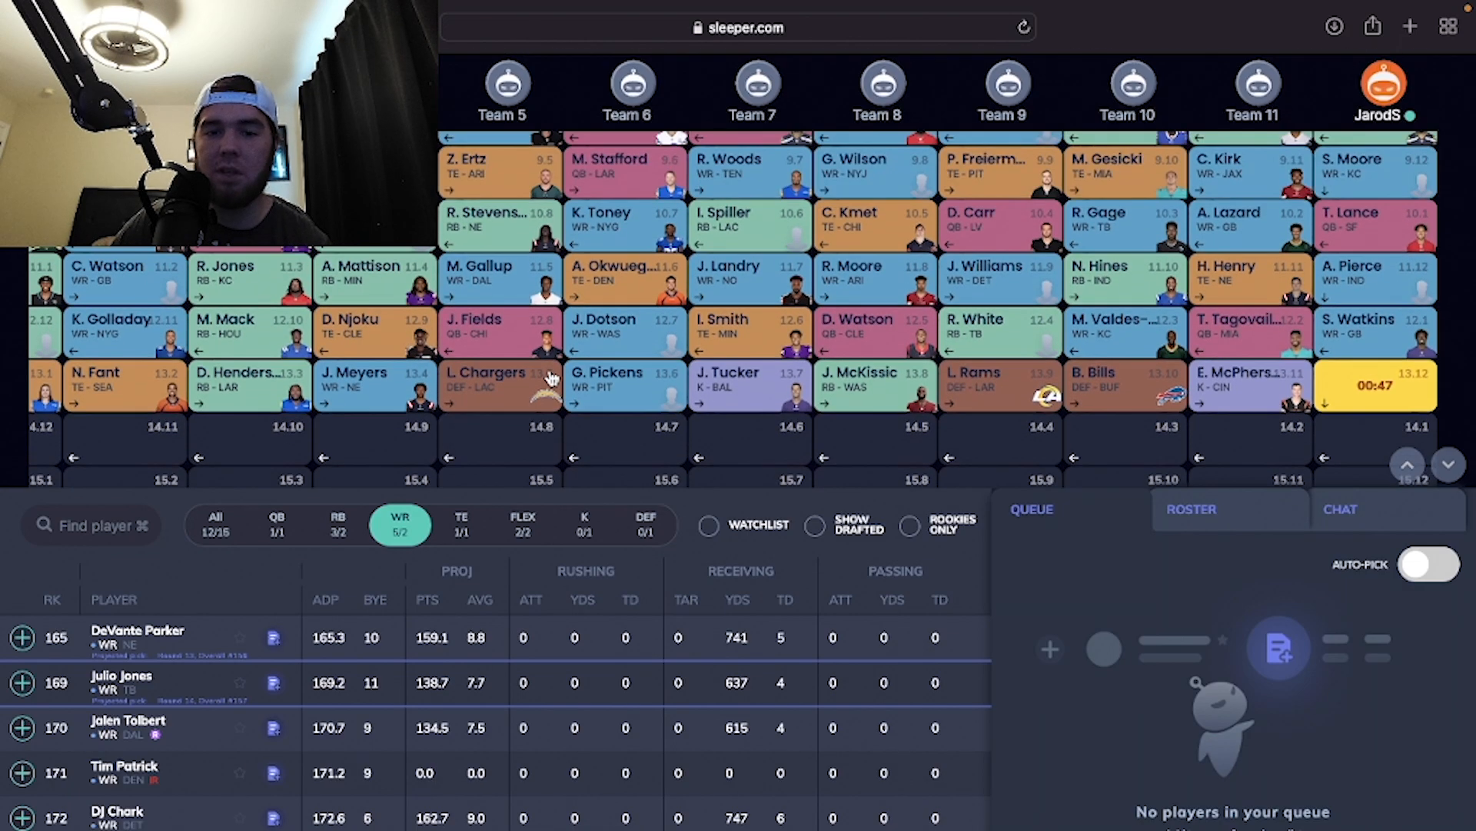
scroll(up, 3)
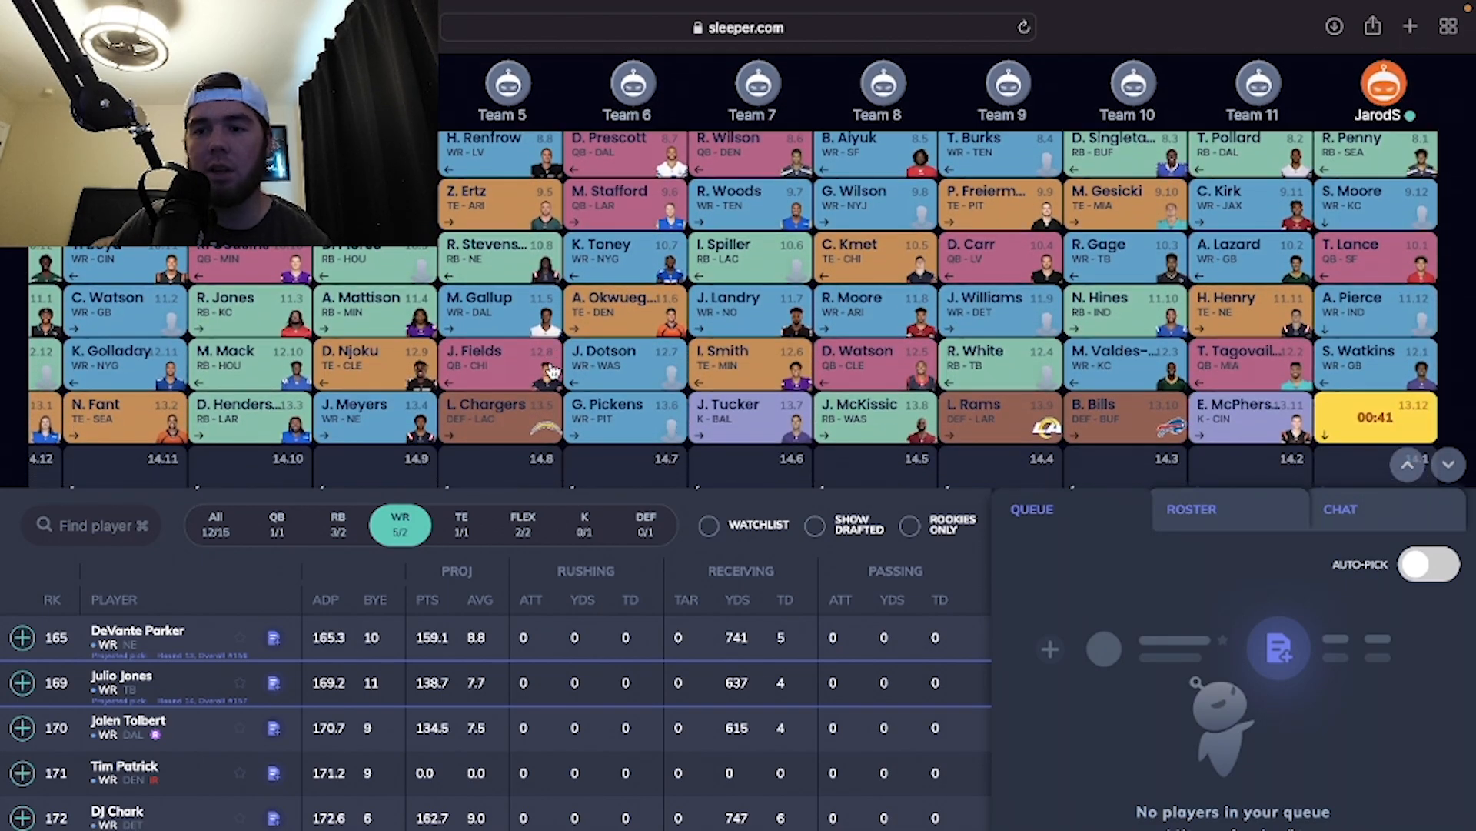
scroll(down, 3)
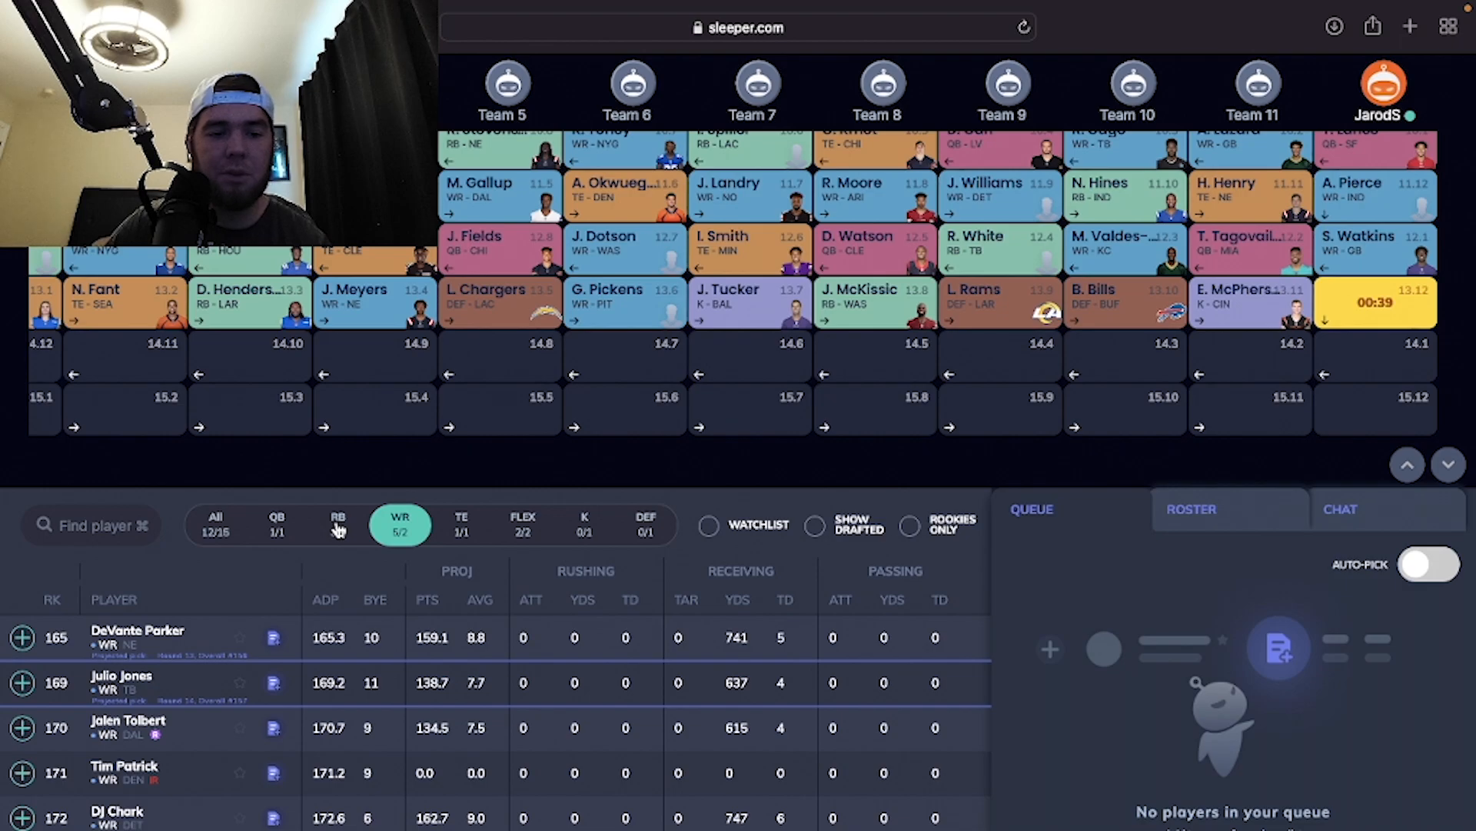
Step: Draft Raheem Mostert (RB, MIA) at 13.12 and list the available kickers
click(338, 524)
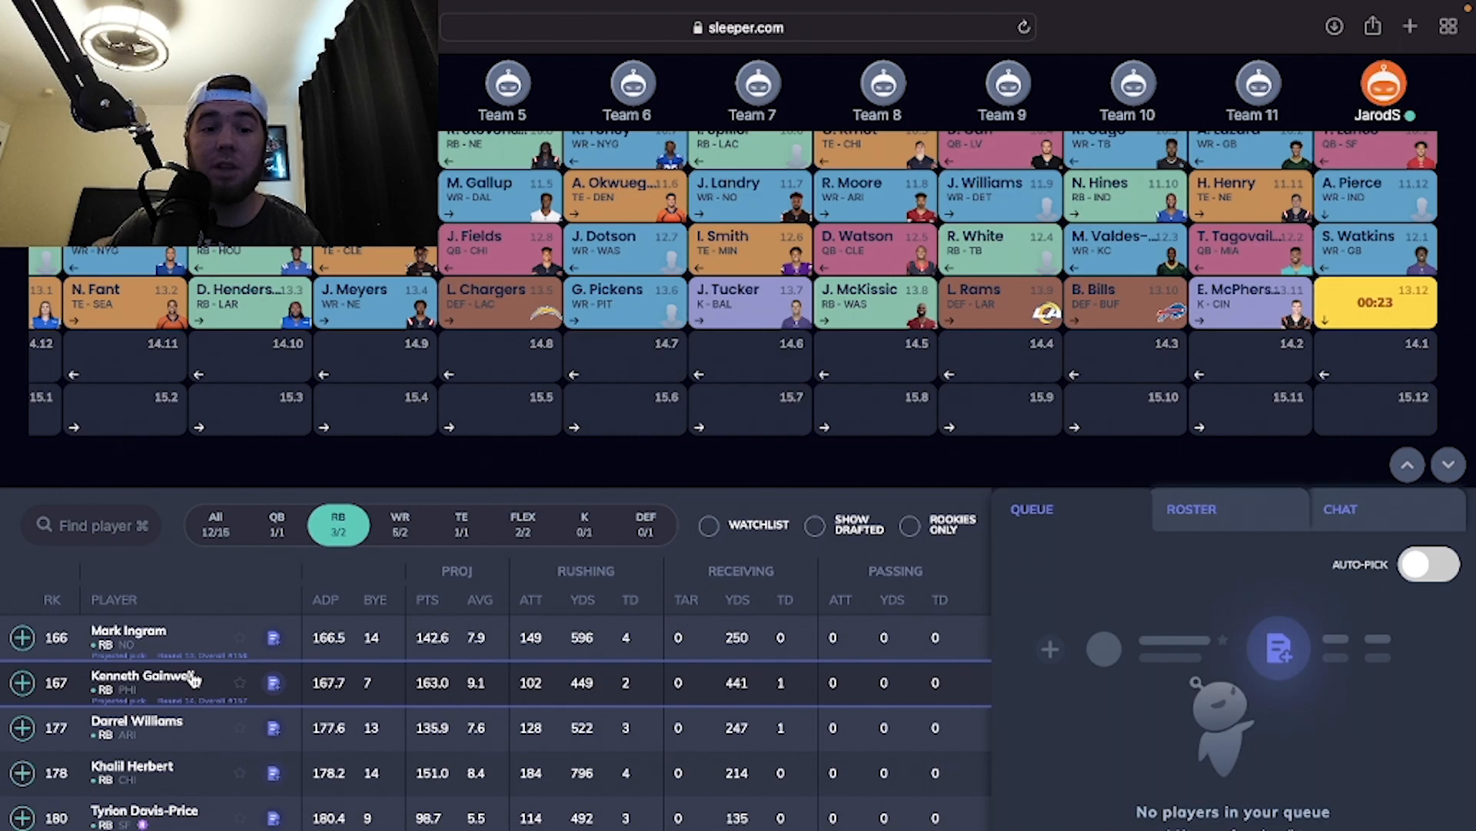
scroll(down, 3)
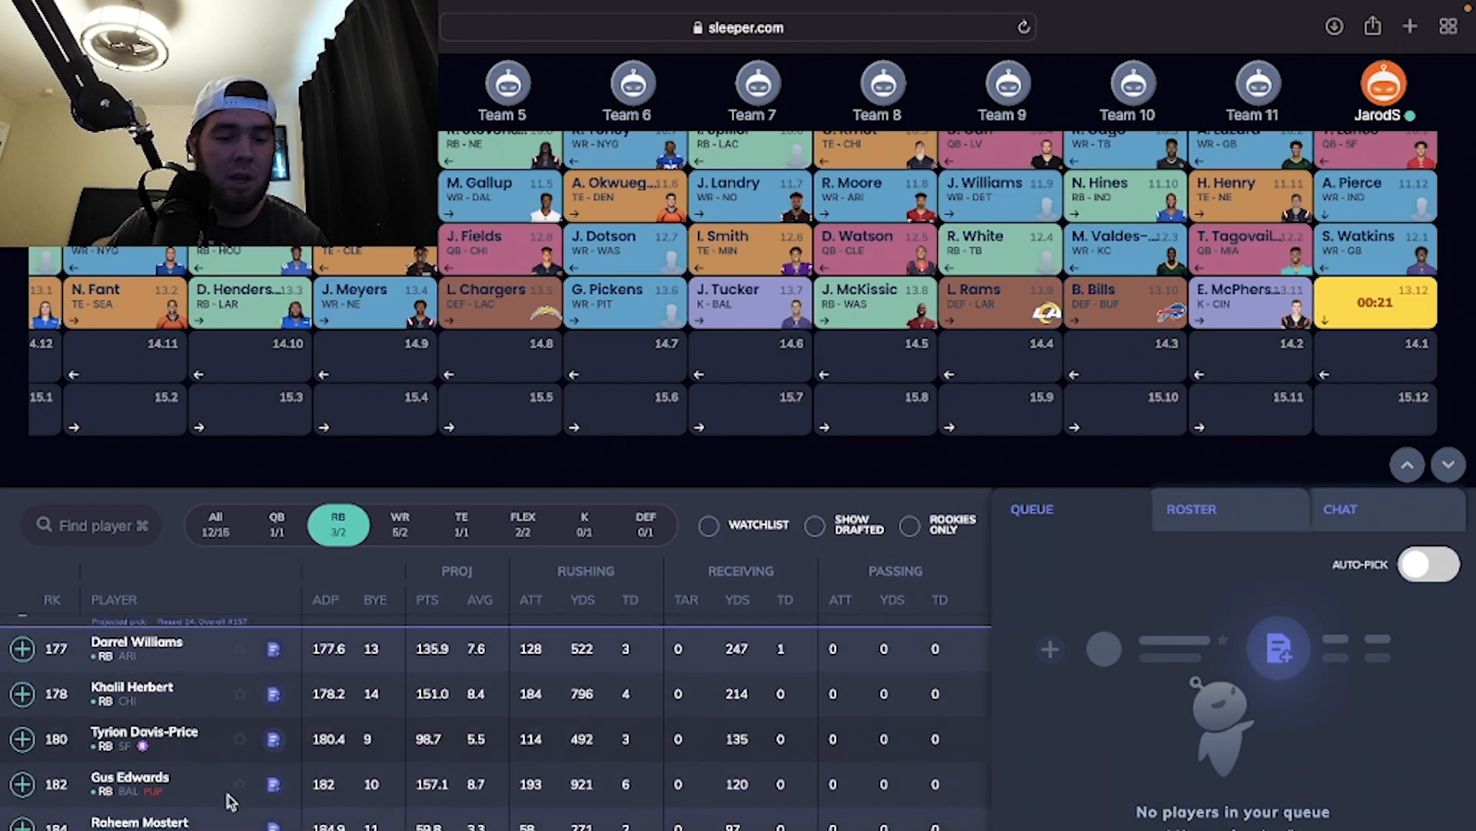
scroll(down, 3)
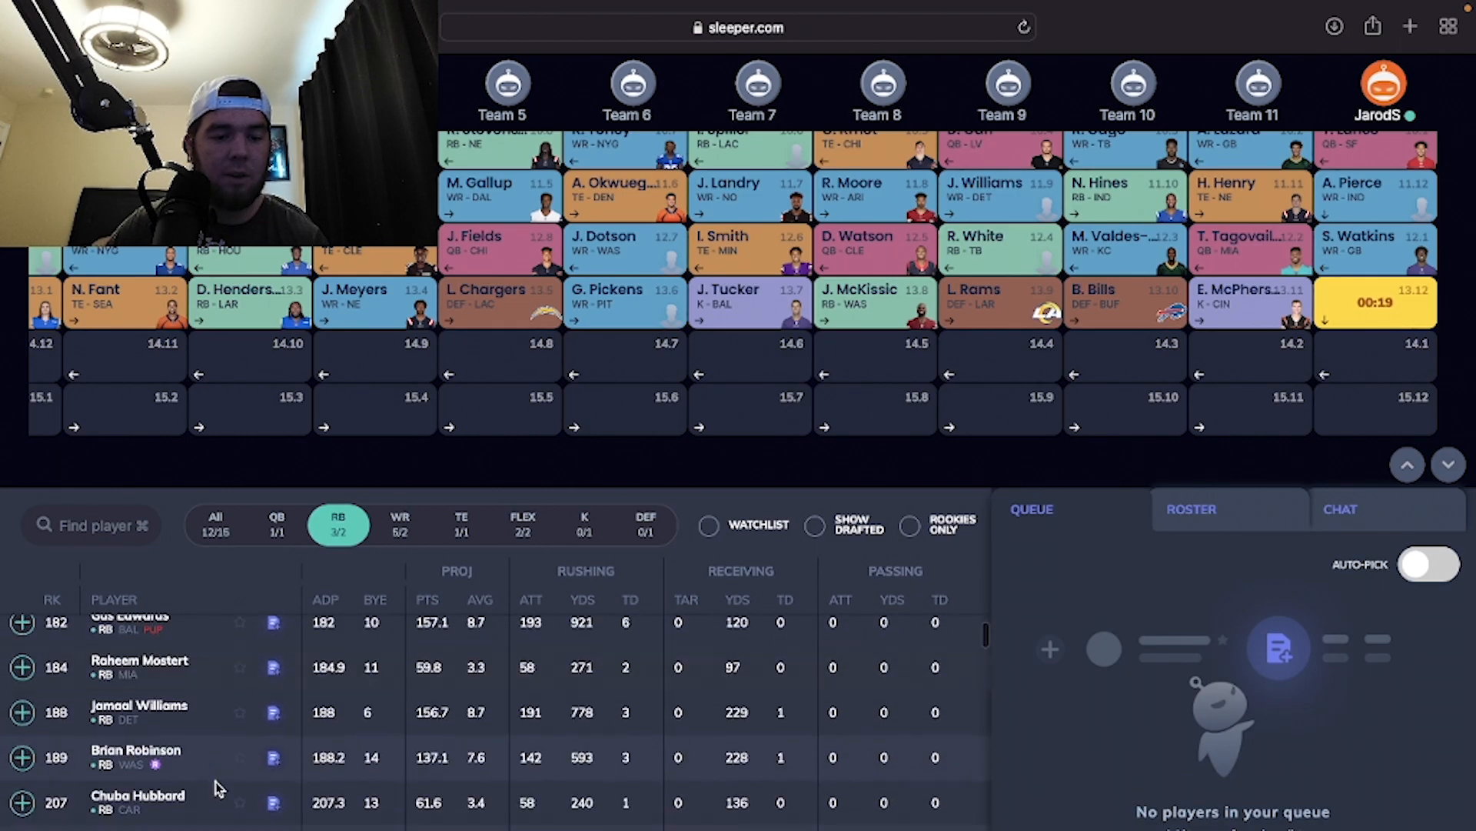
scroll(down, 3)
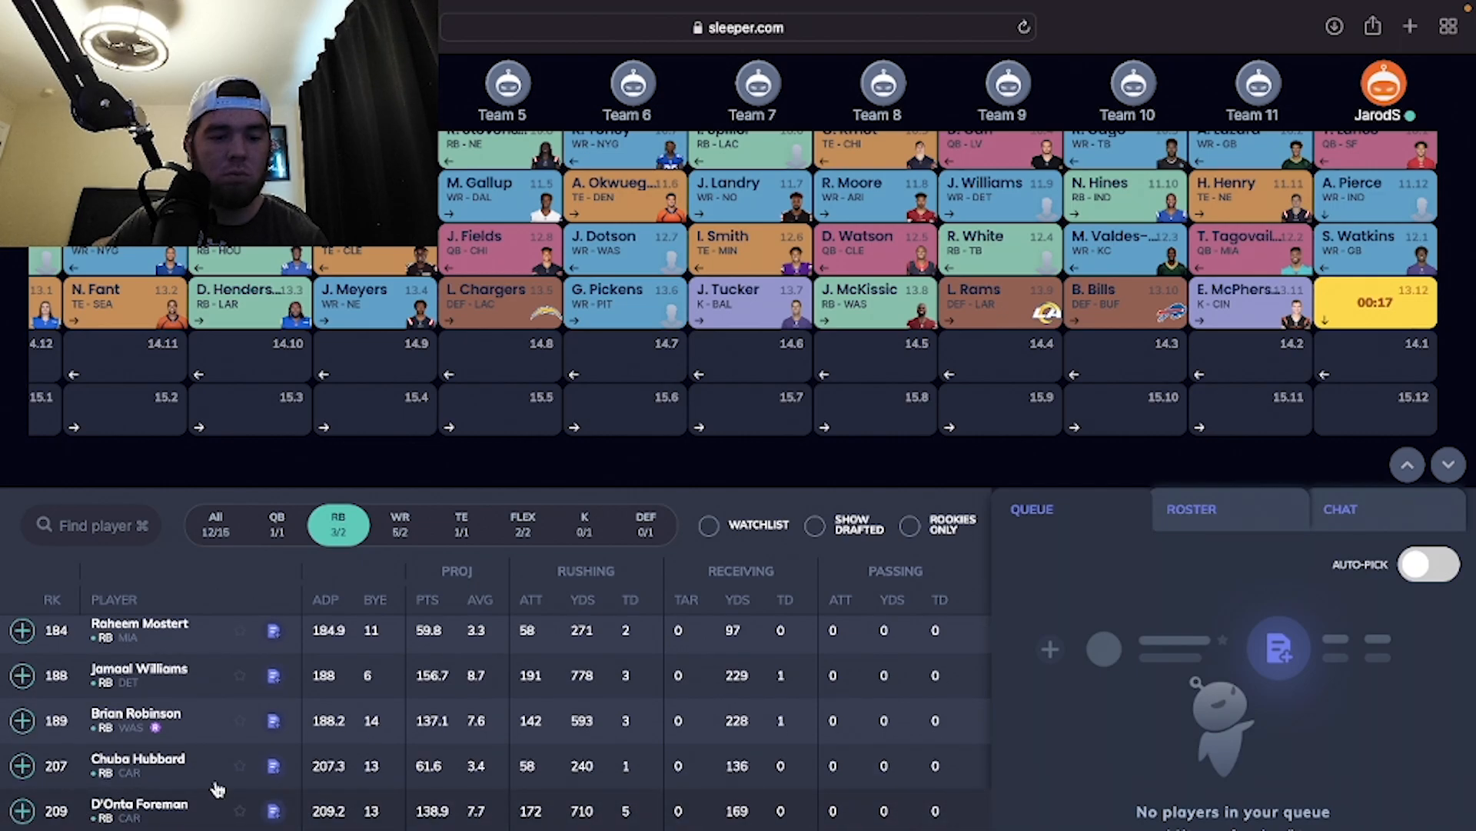
scroll(down, 3)
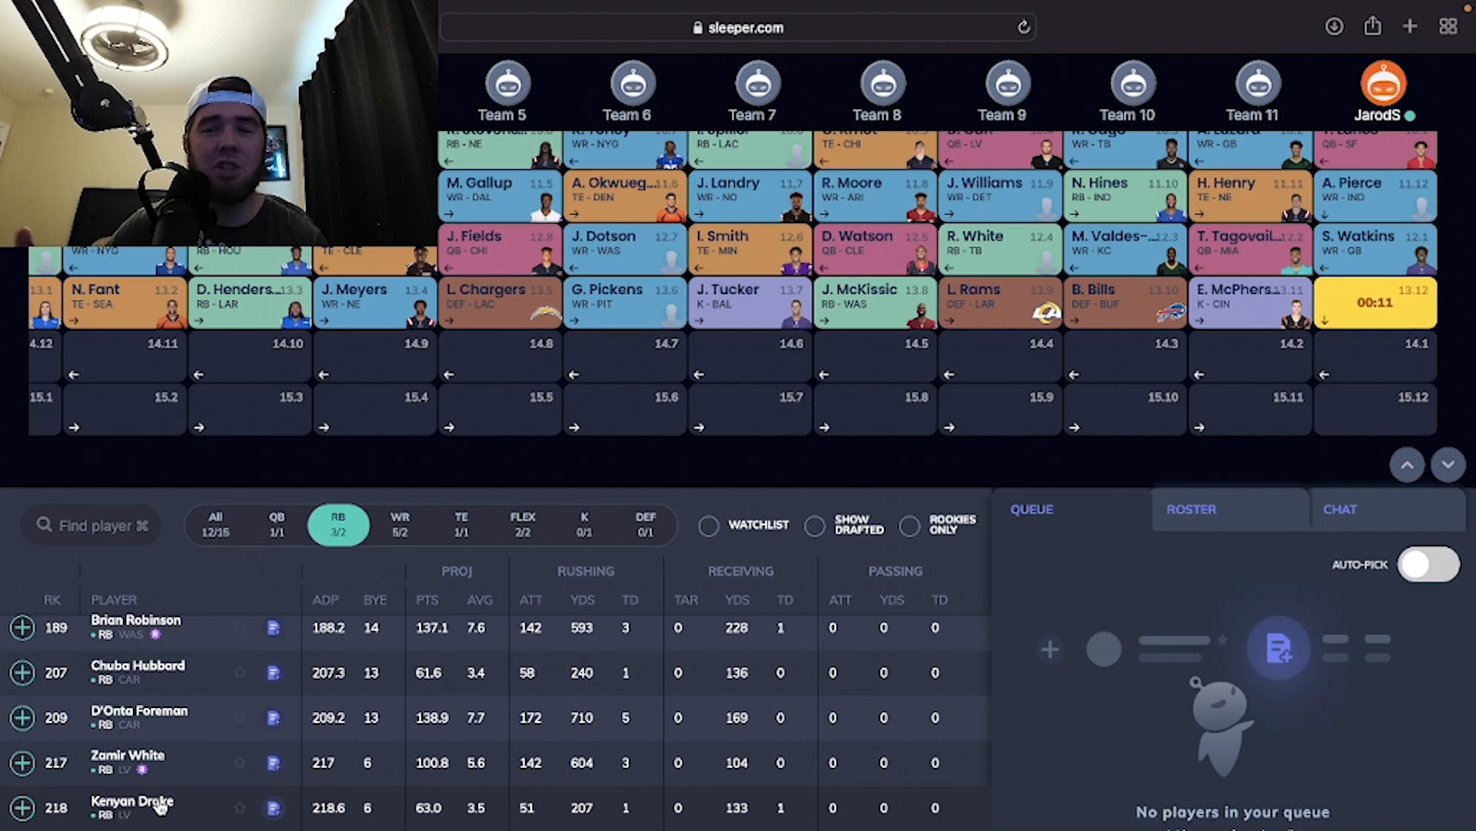
scroll(up, 3)
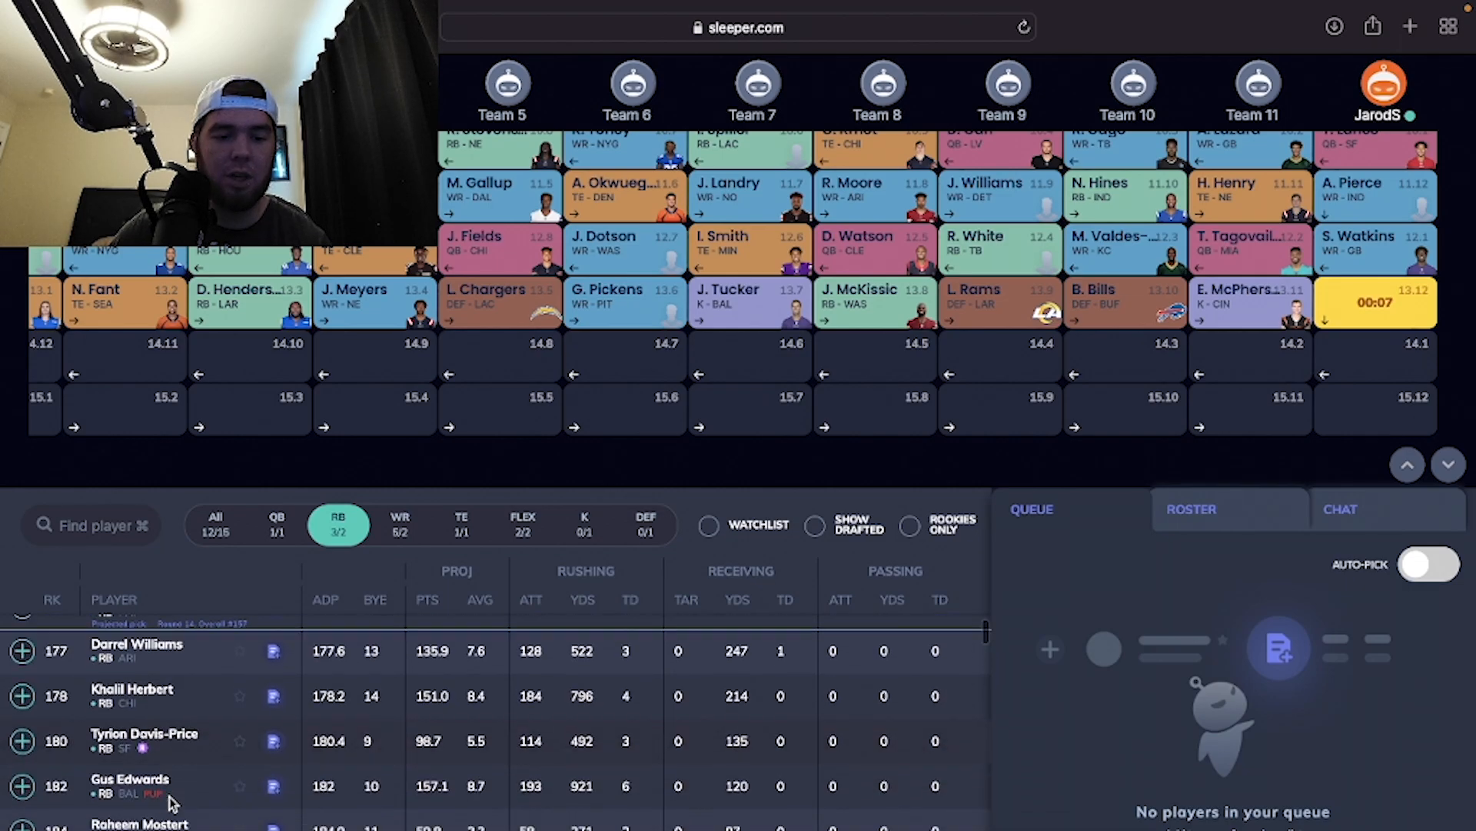
scroll(down, 3)
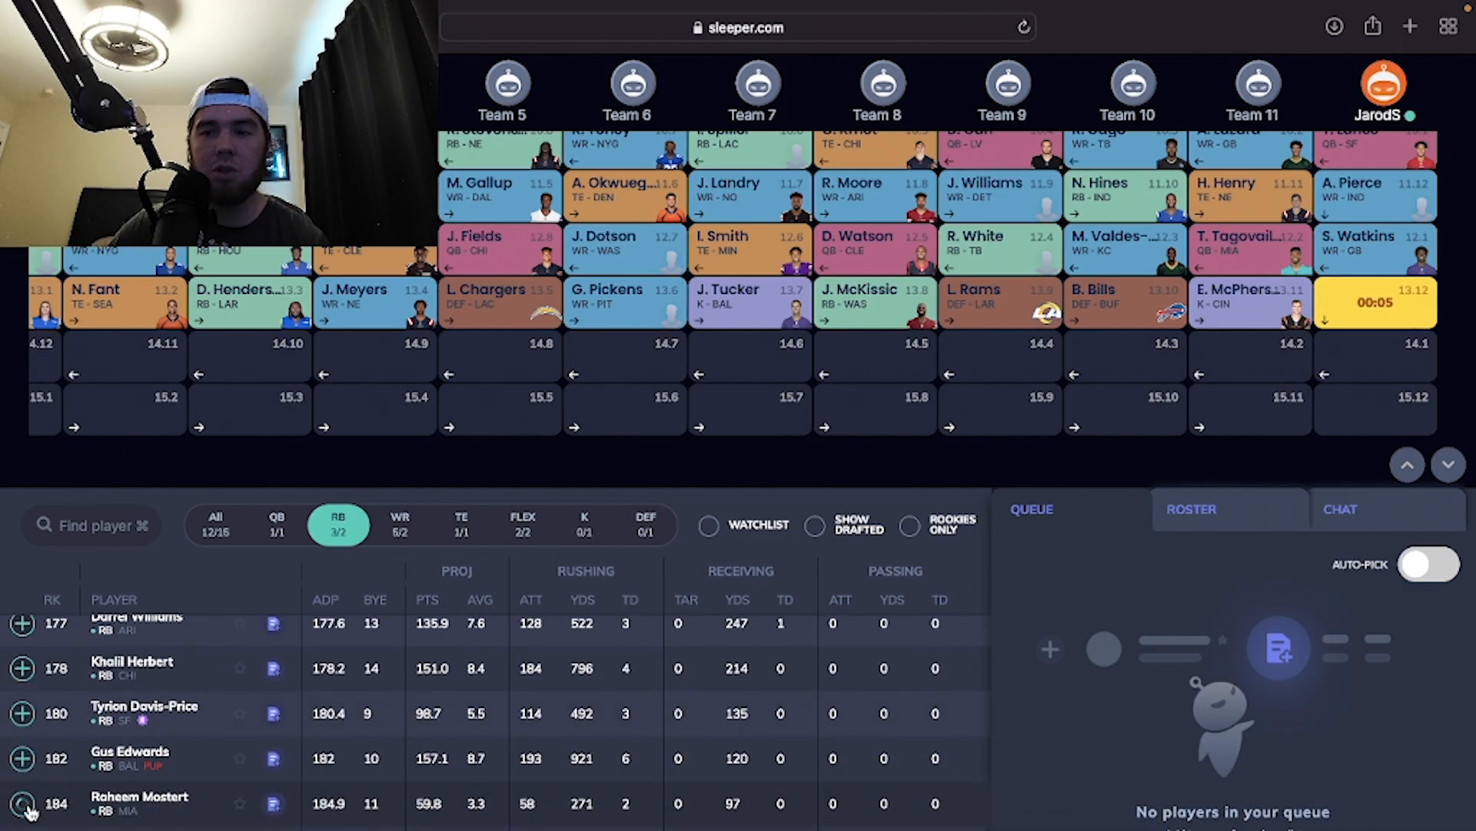
click(22, 802)
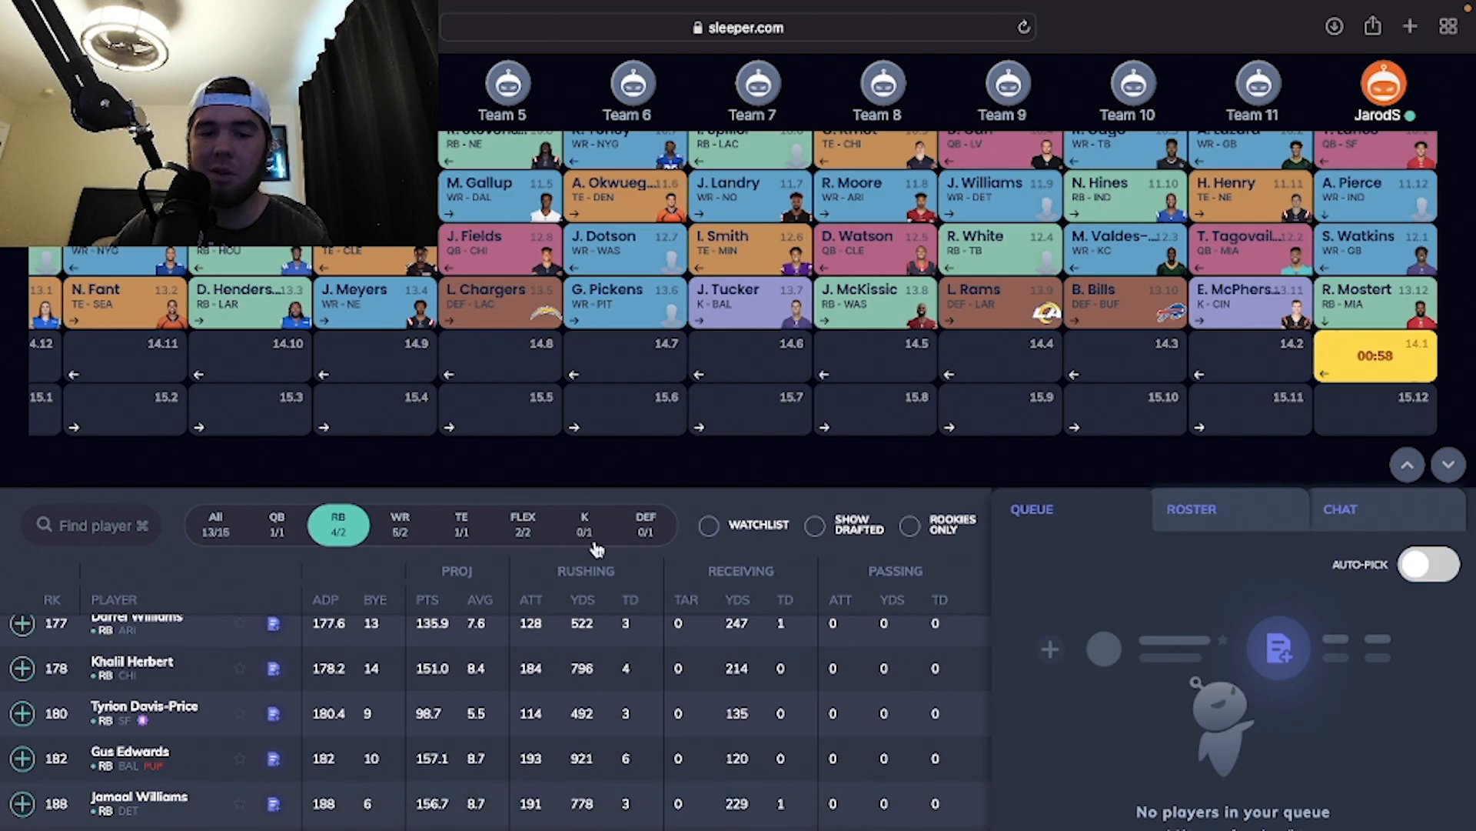
click(584, 525)
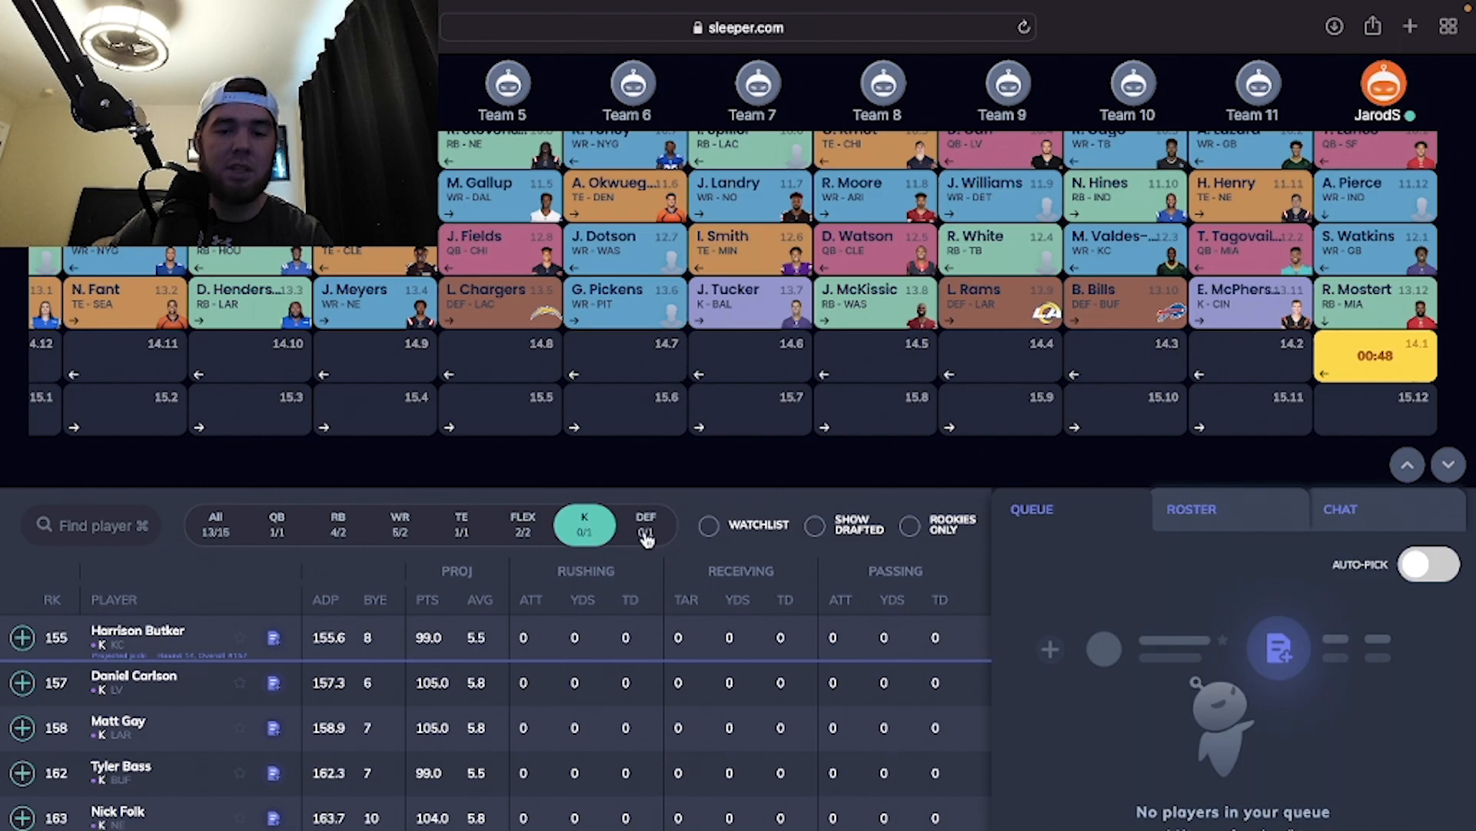
Step: Compare kickers and defences, then draft the Tampa Bay Buccaneers defence at 14.1
click(647, 525)
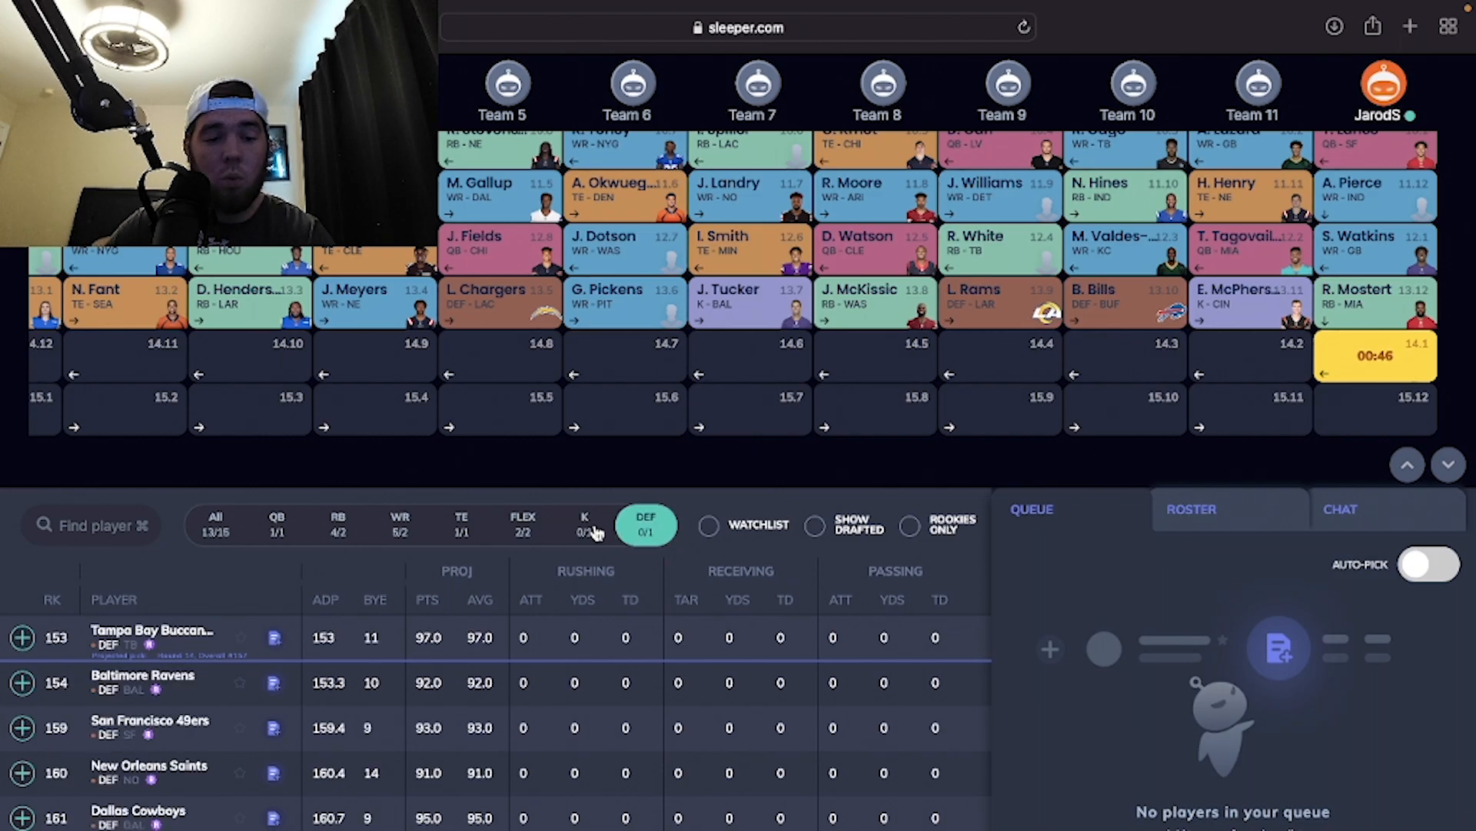
click(584, 524)
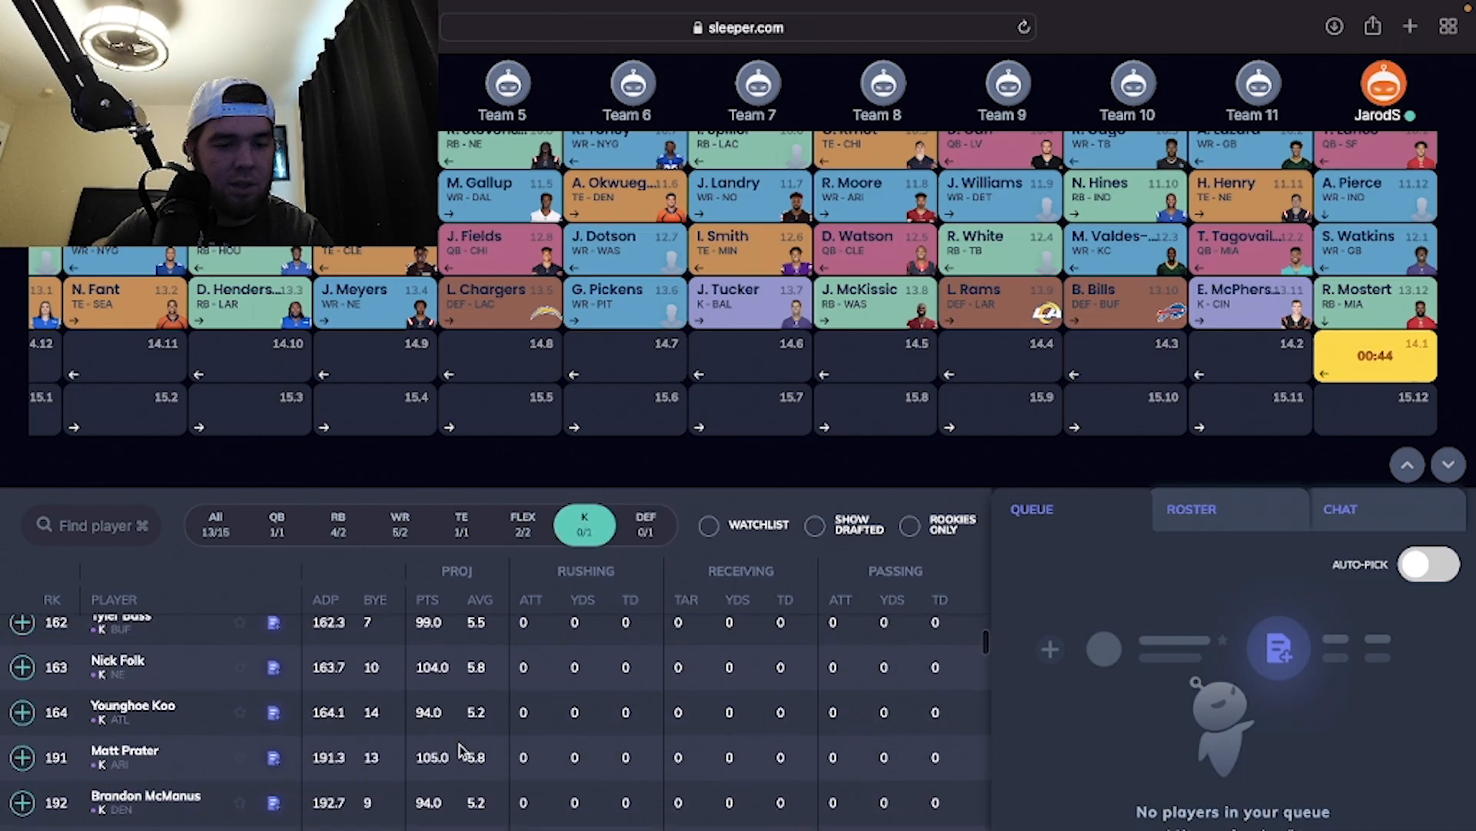
click(645, 525)
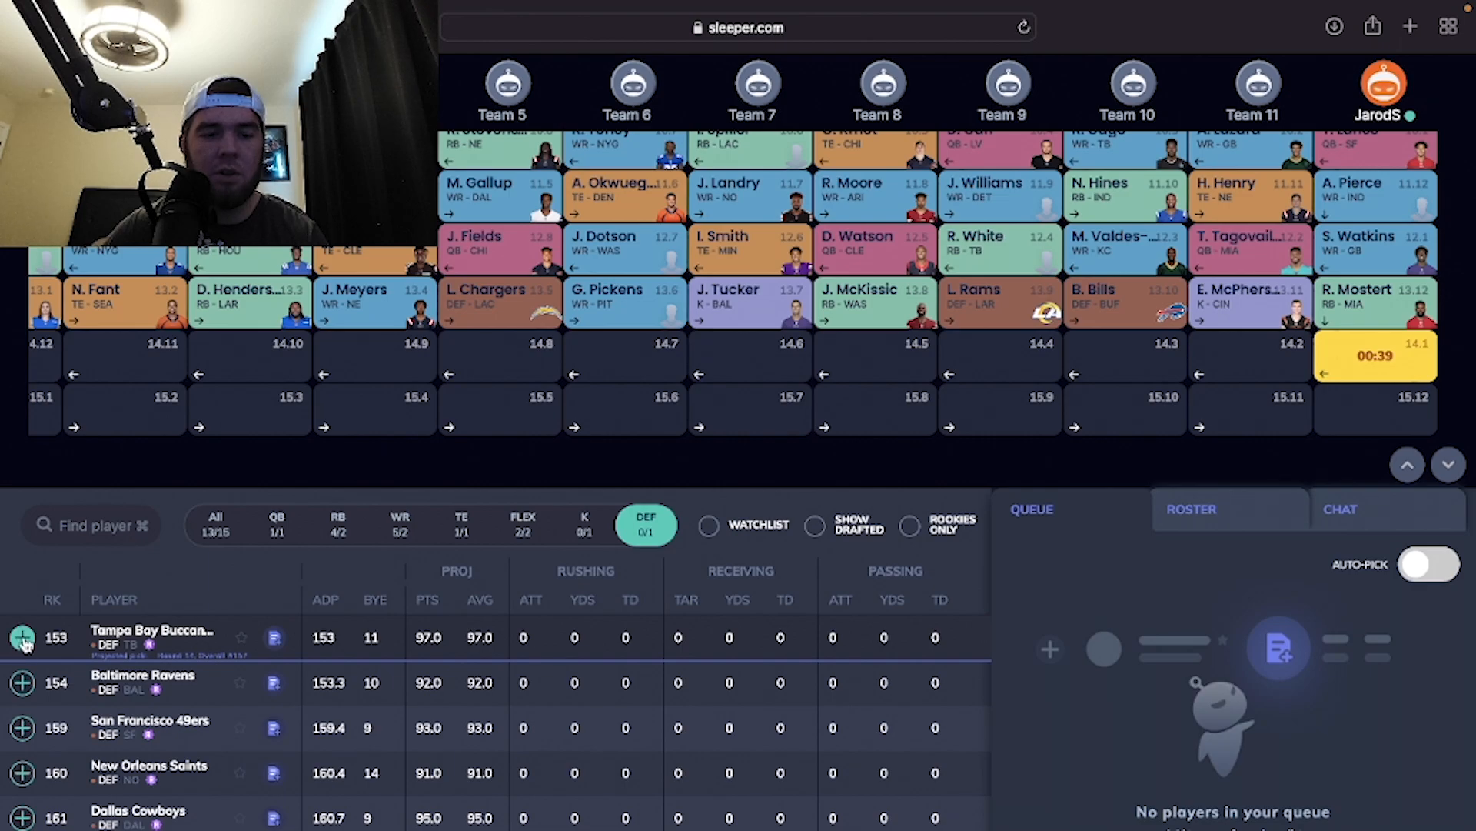
click(22, 637)
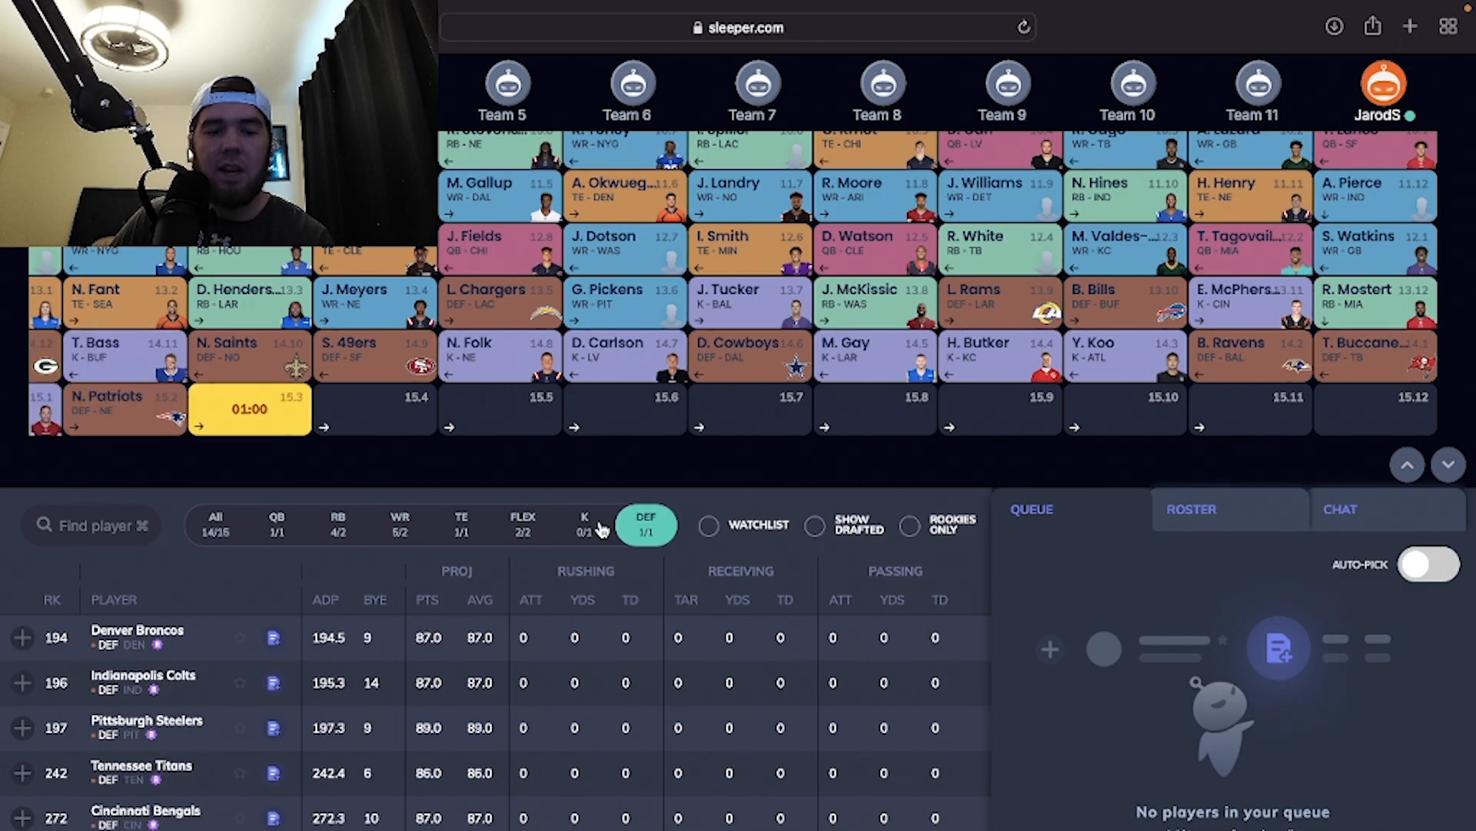
Step: Review 49ers kicker Robbie Gould's player card and draft him at 15.12
click(584, 524)
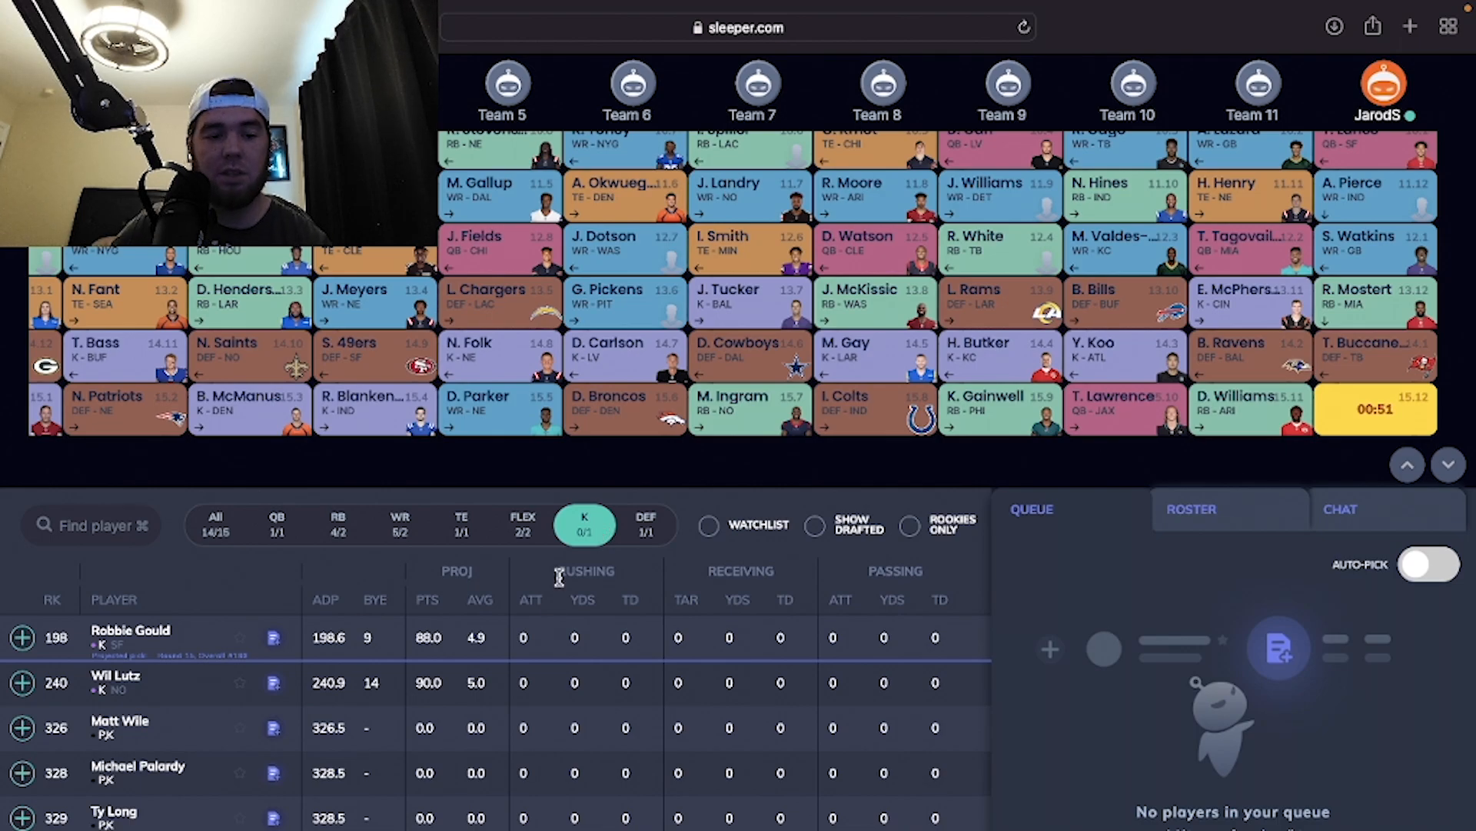
scroll(down, 3)
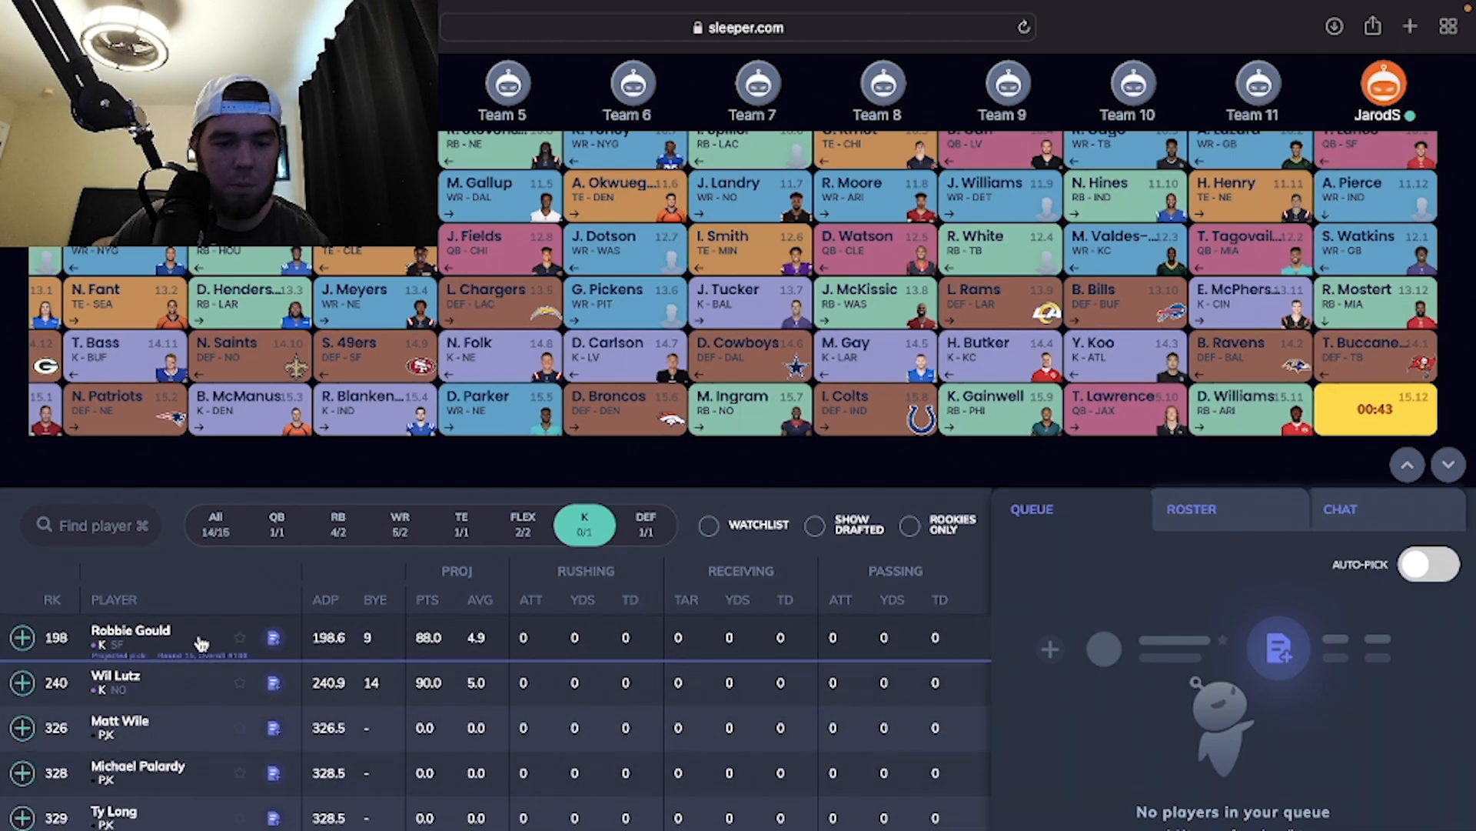
click(130, 637)
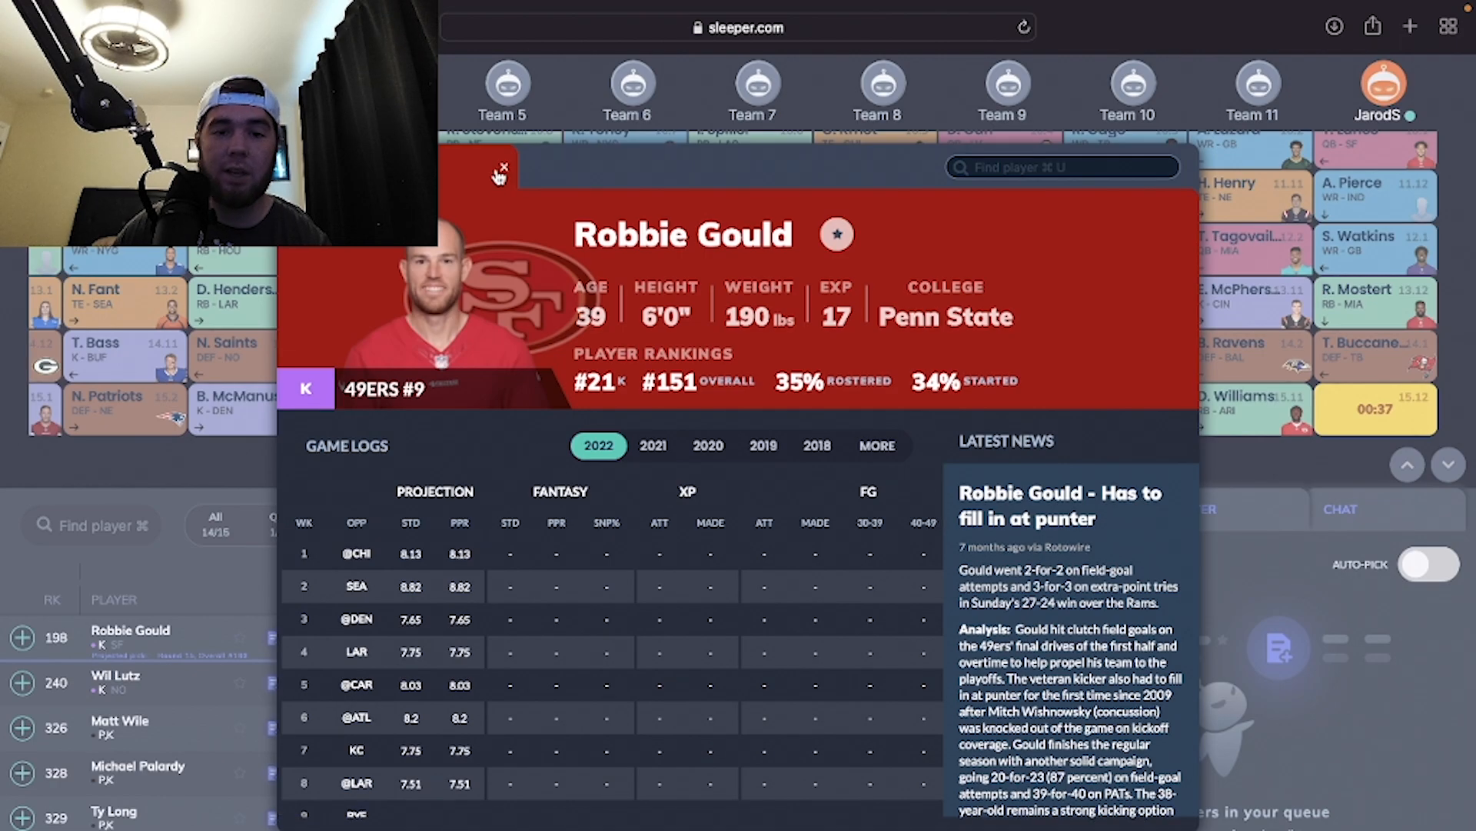
click(502, 168)
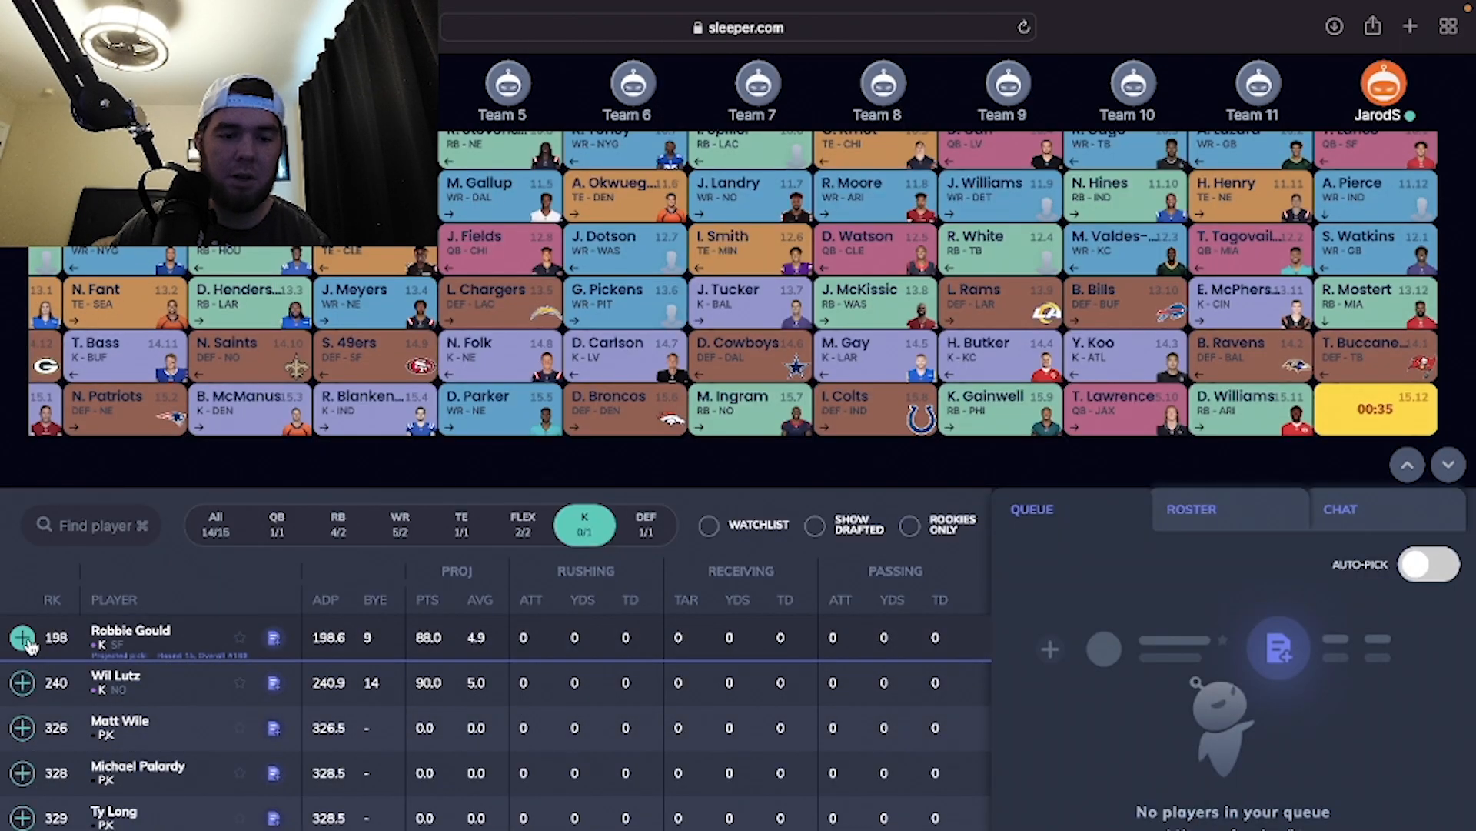
click(22, 637)
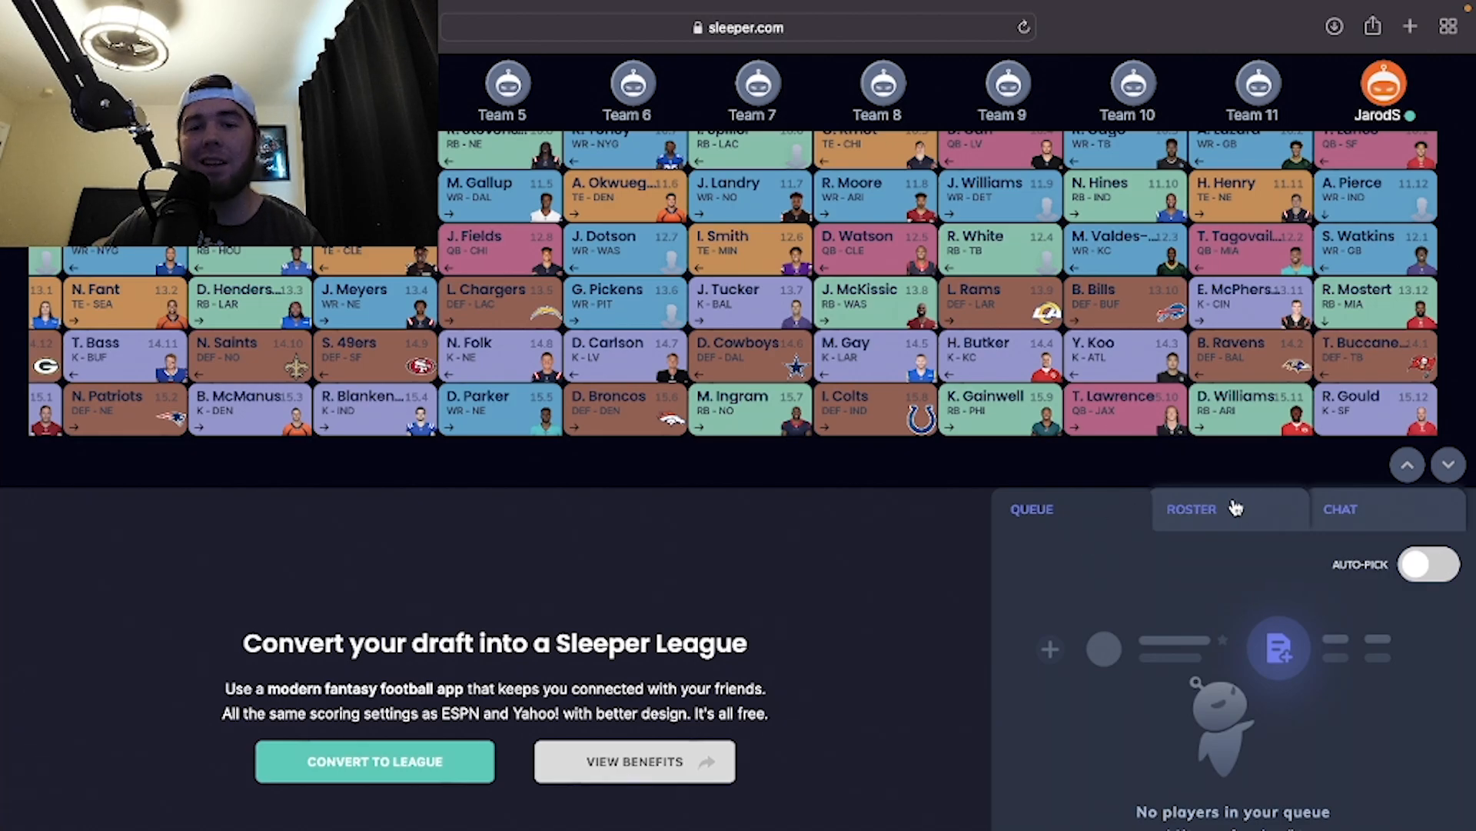
click(1191, 508)
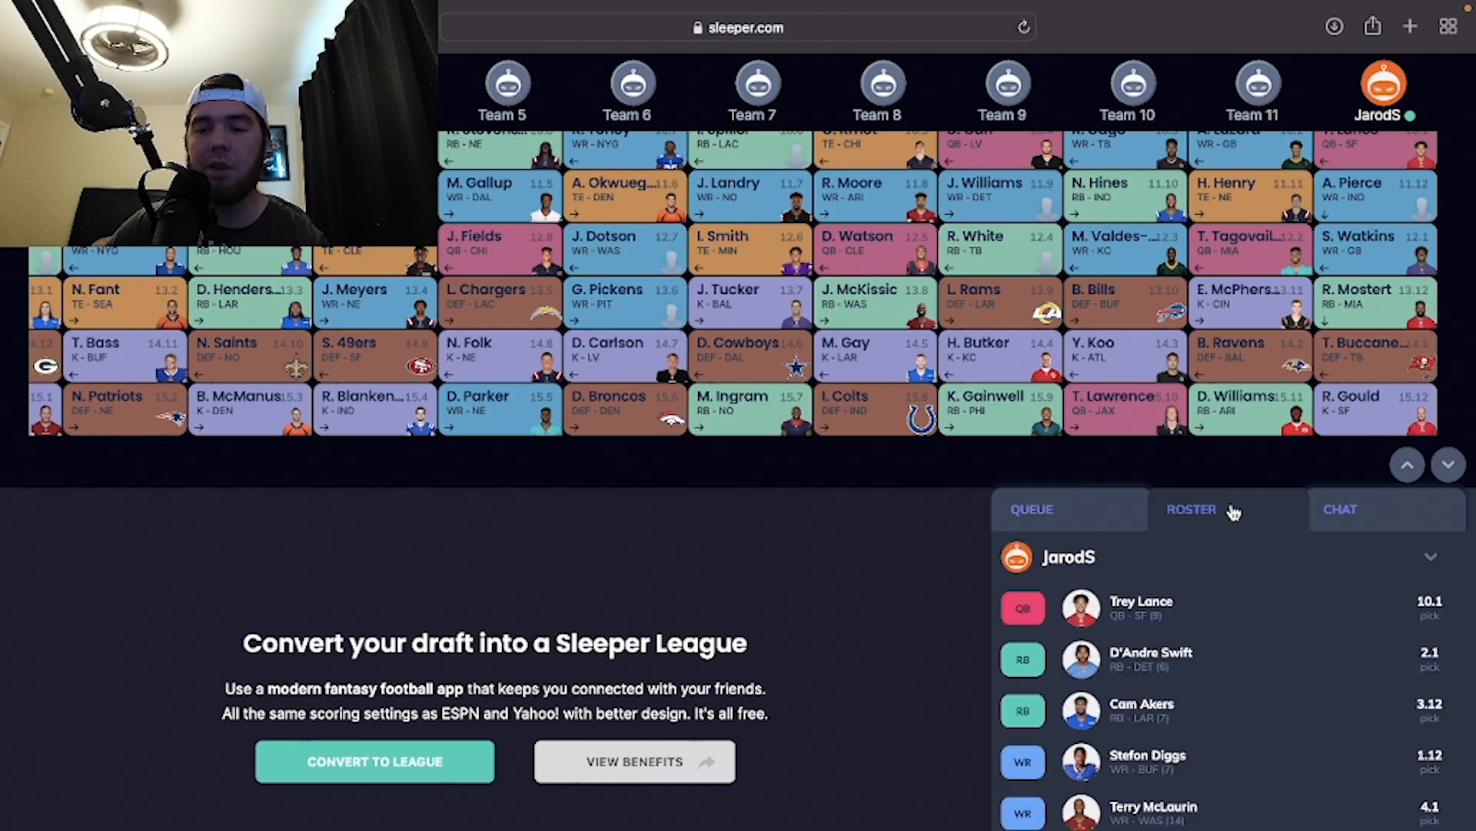
mouse_move(1224, 561)
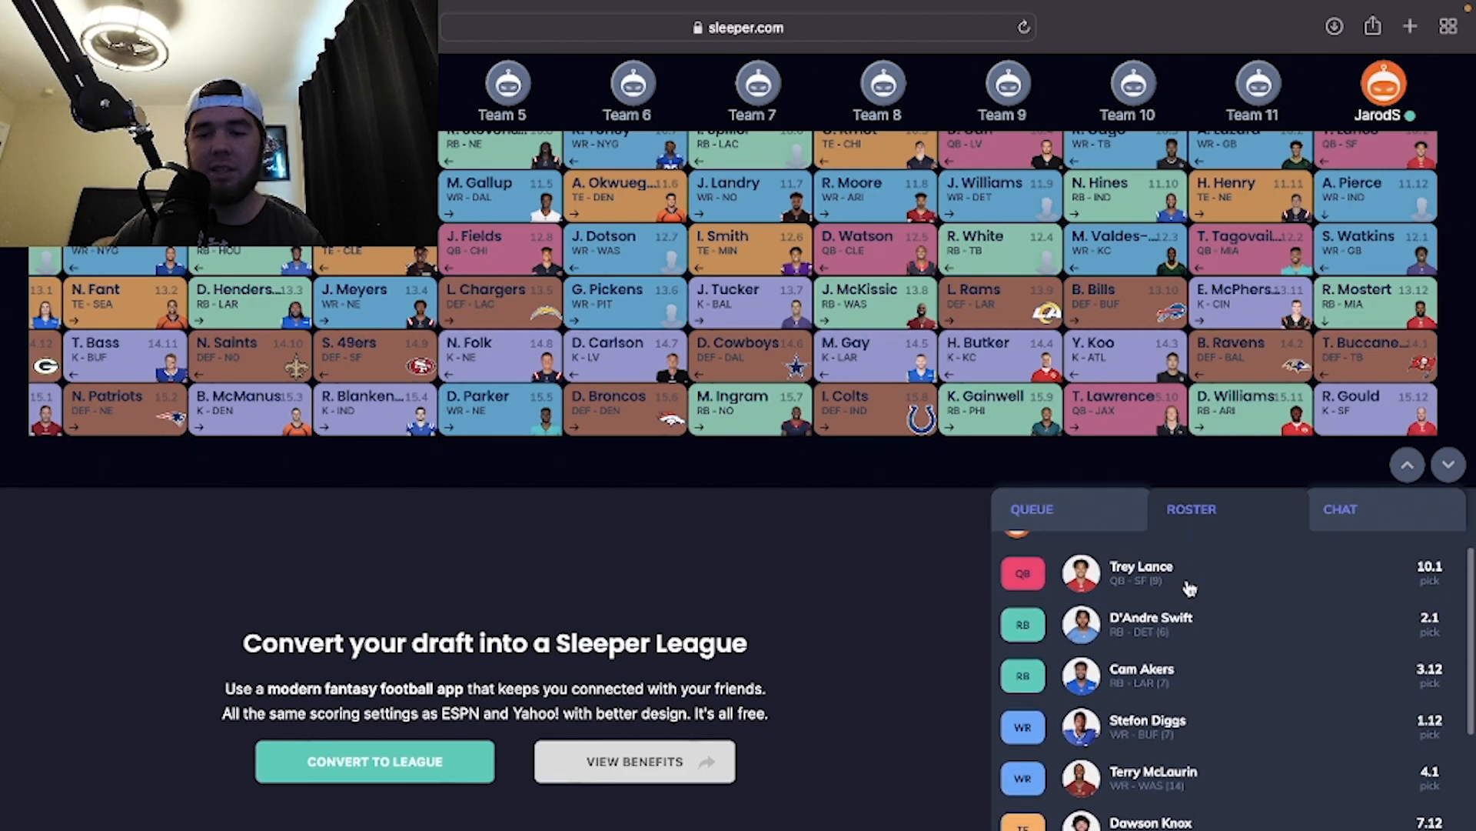
scroll(down, 3)
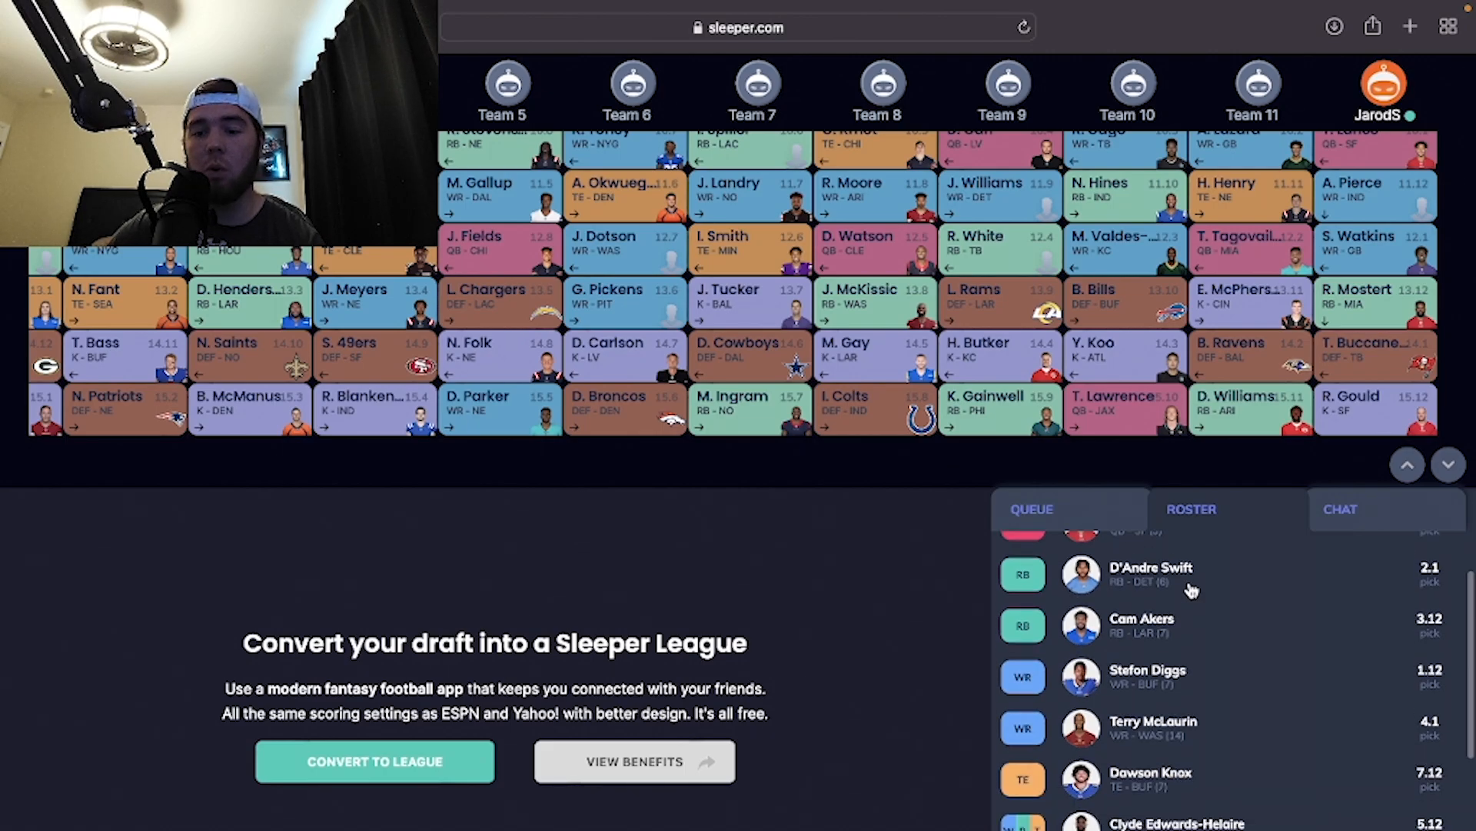
scroll(down, 3)
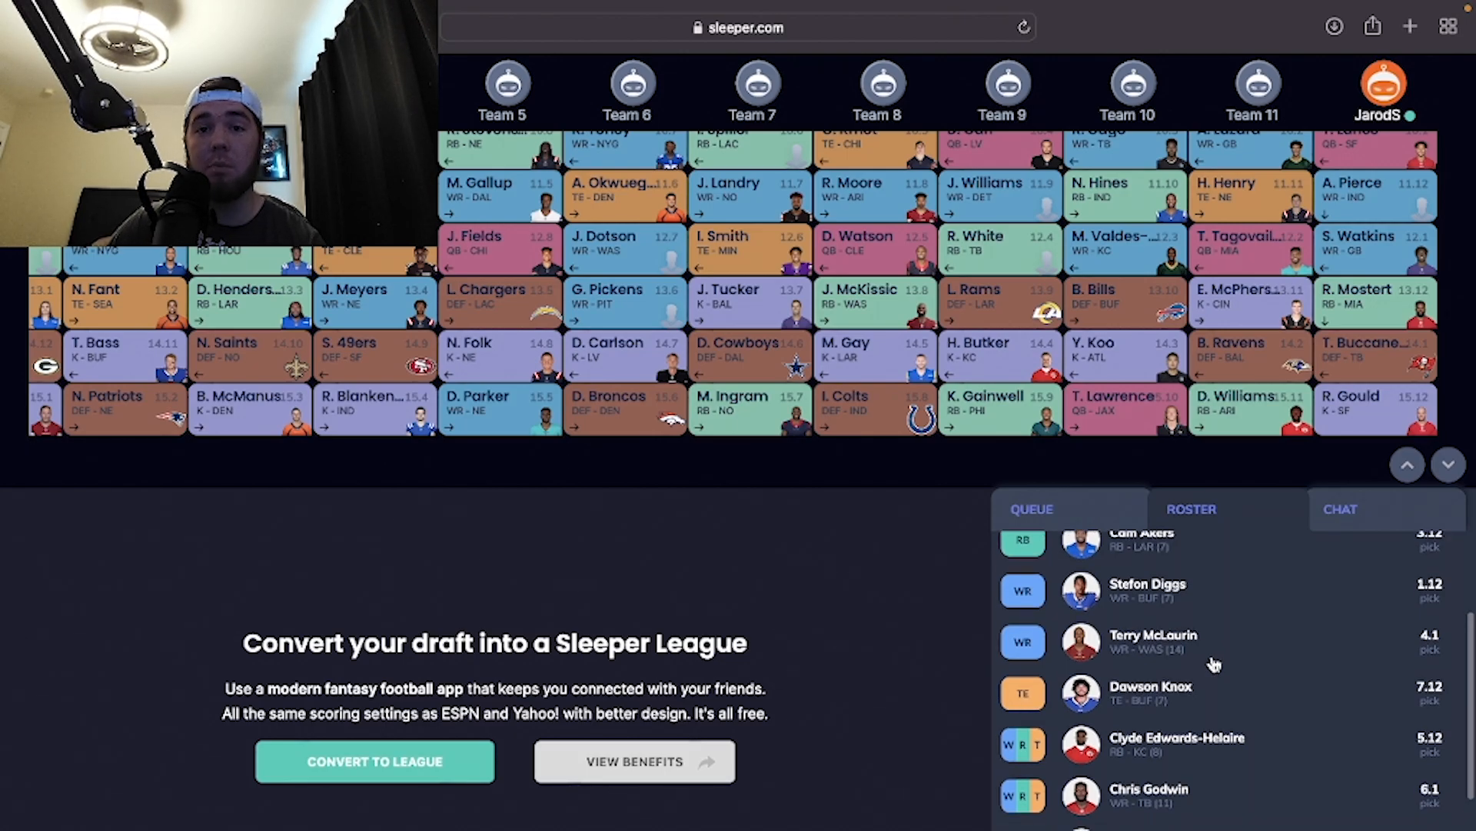
scroll(down, 3)
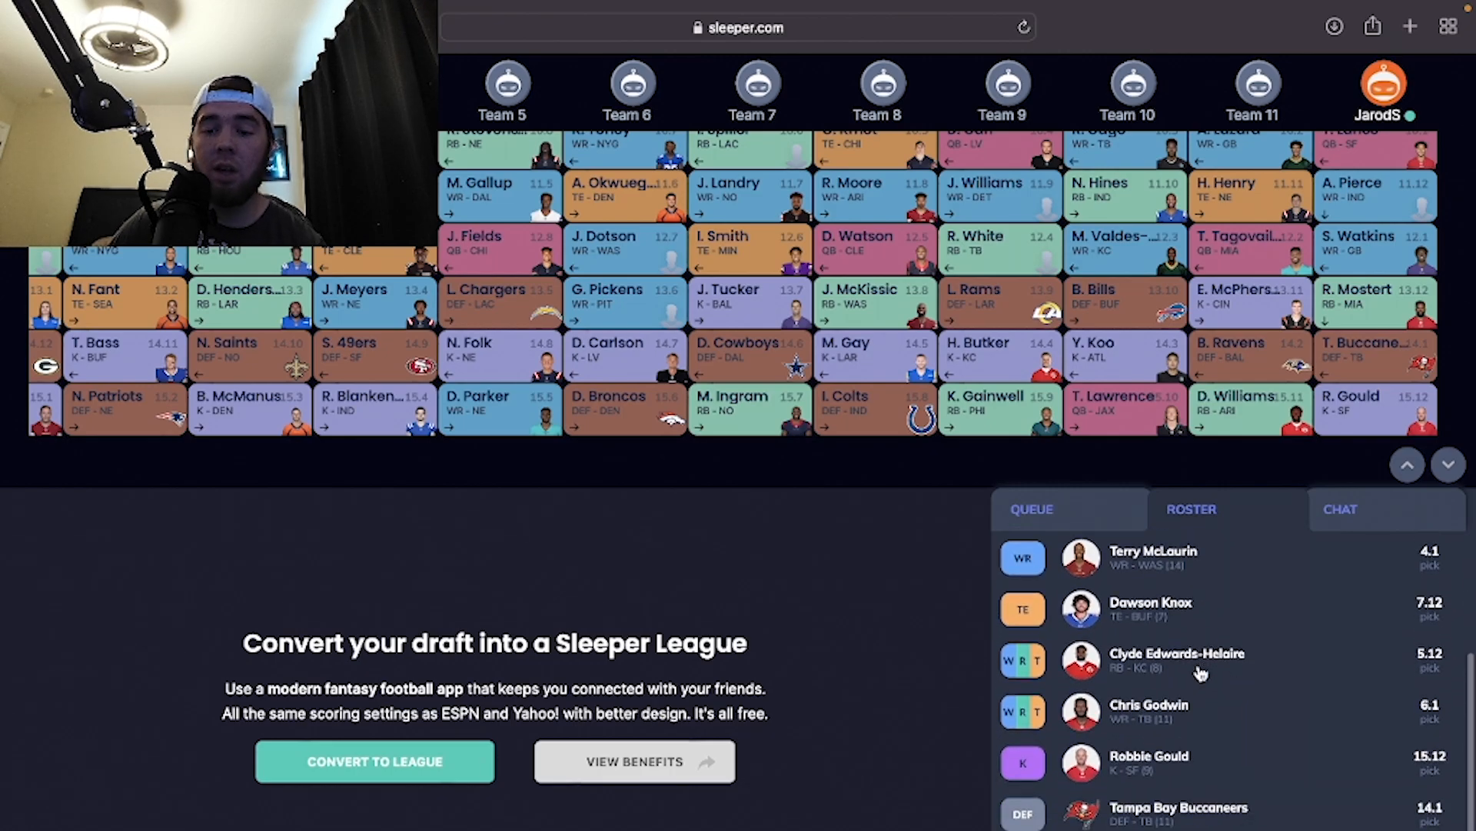
scroll(down, 3)
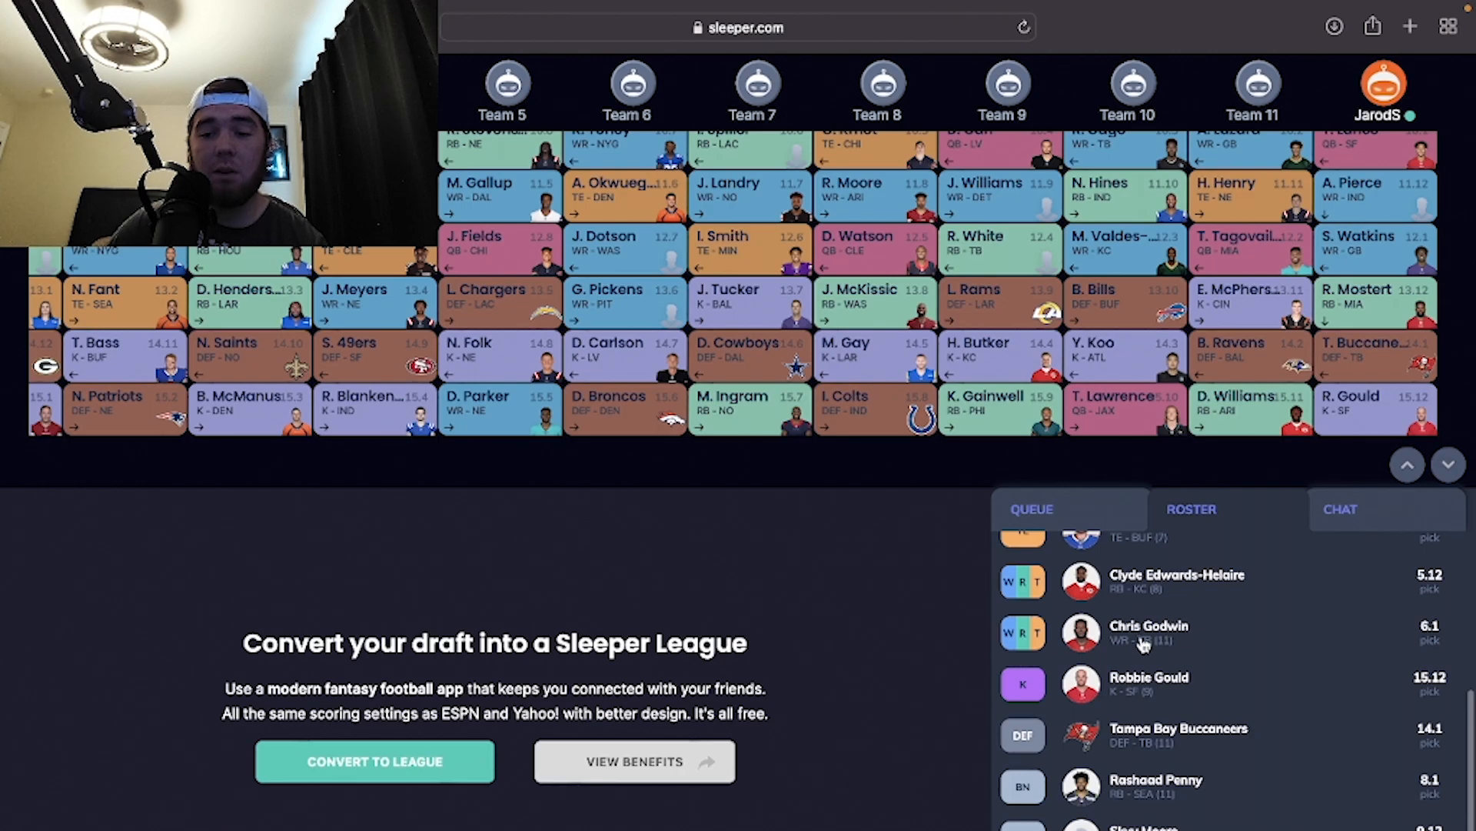
scroll(down, 3)
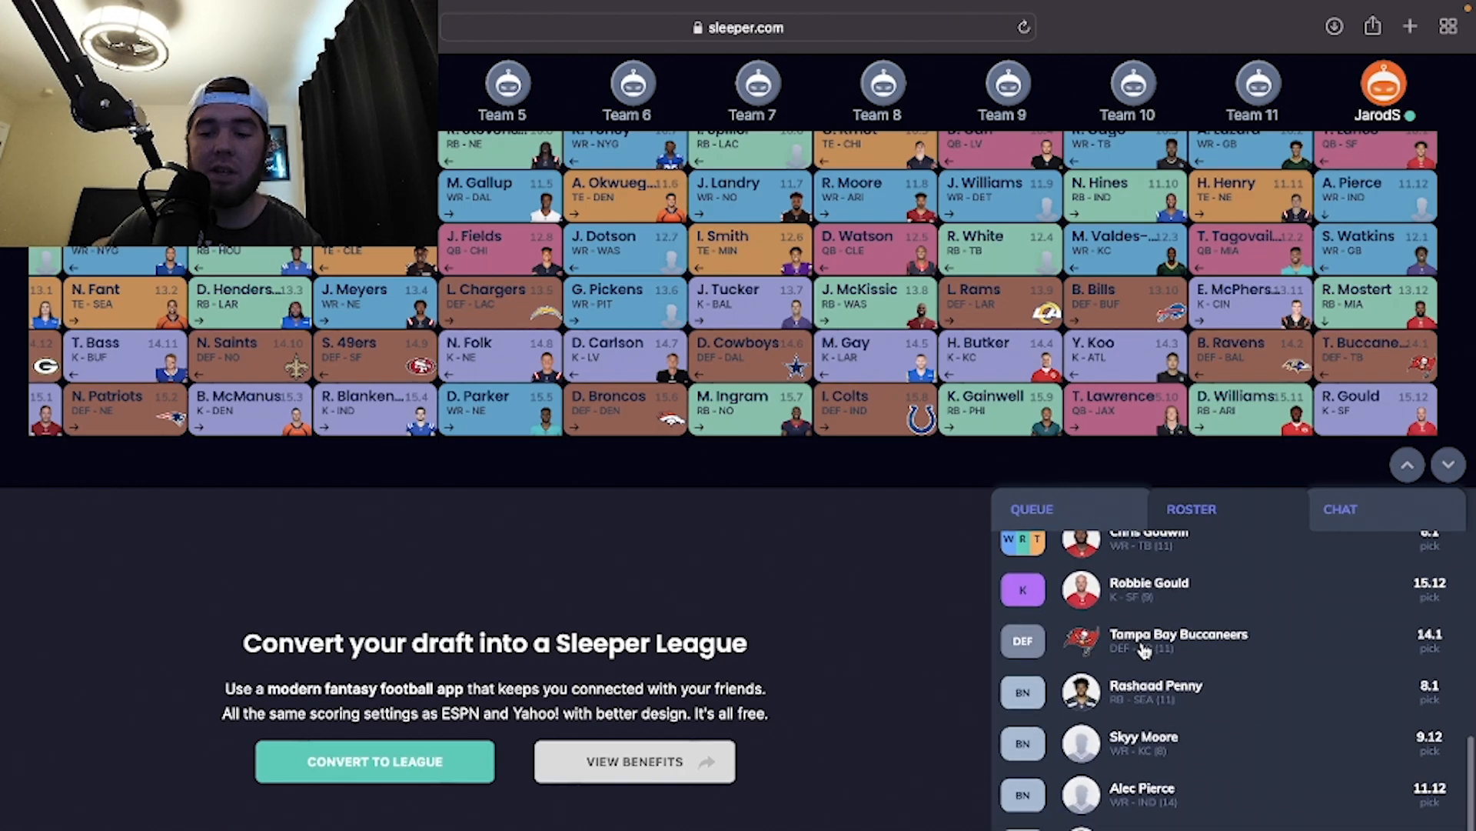
scroll(up, 3)
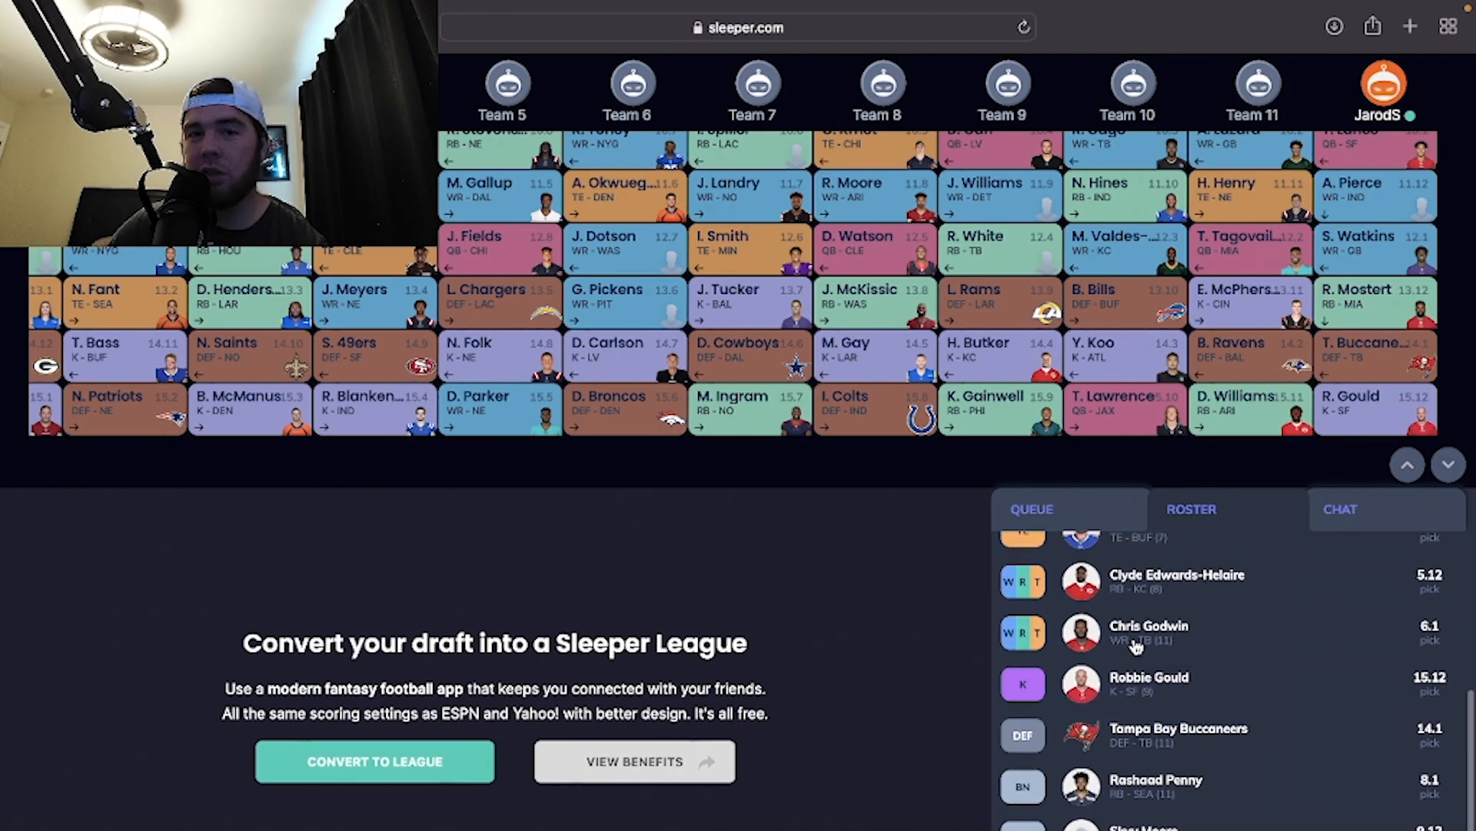
scroll(down, 3)
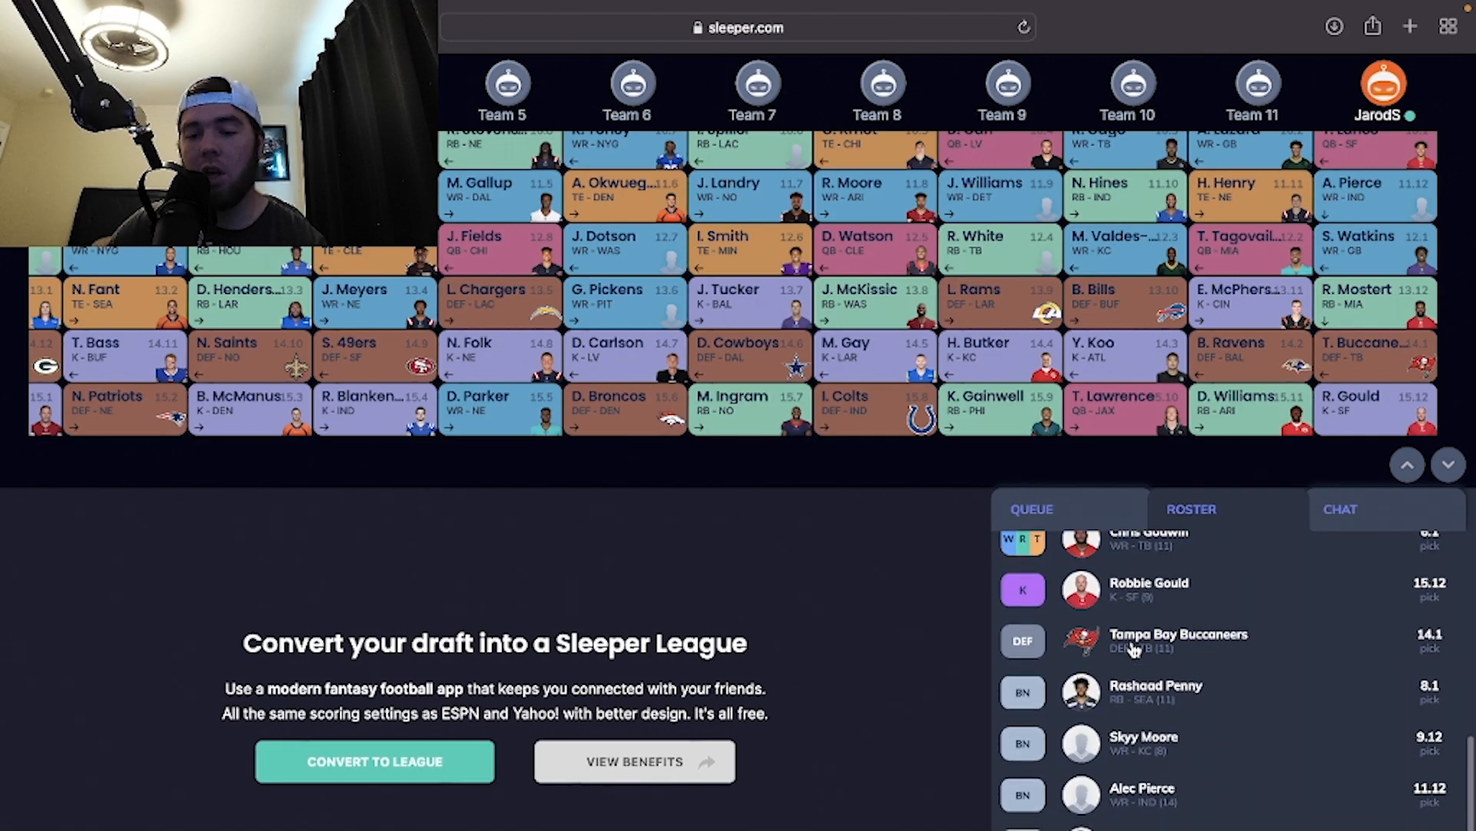
mouse_move(1168, 692)
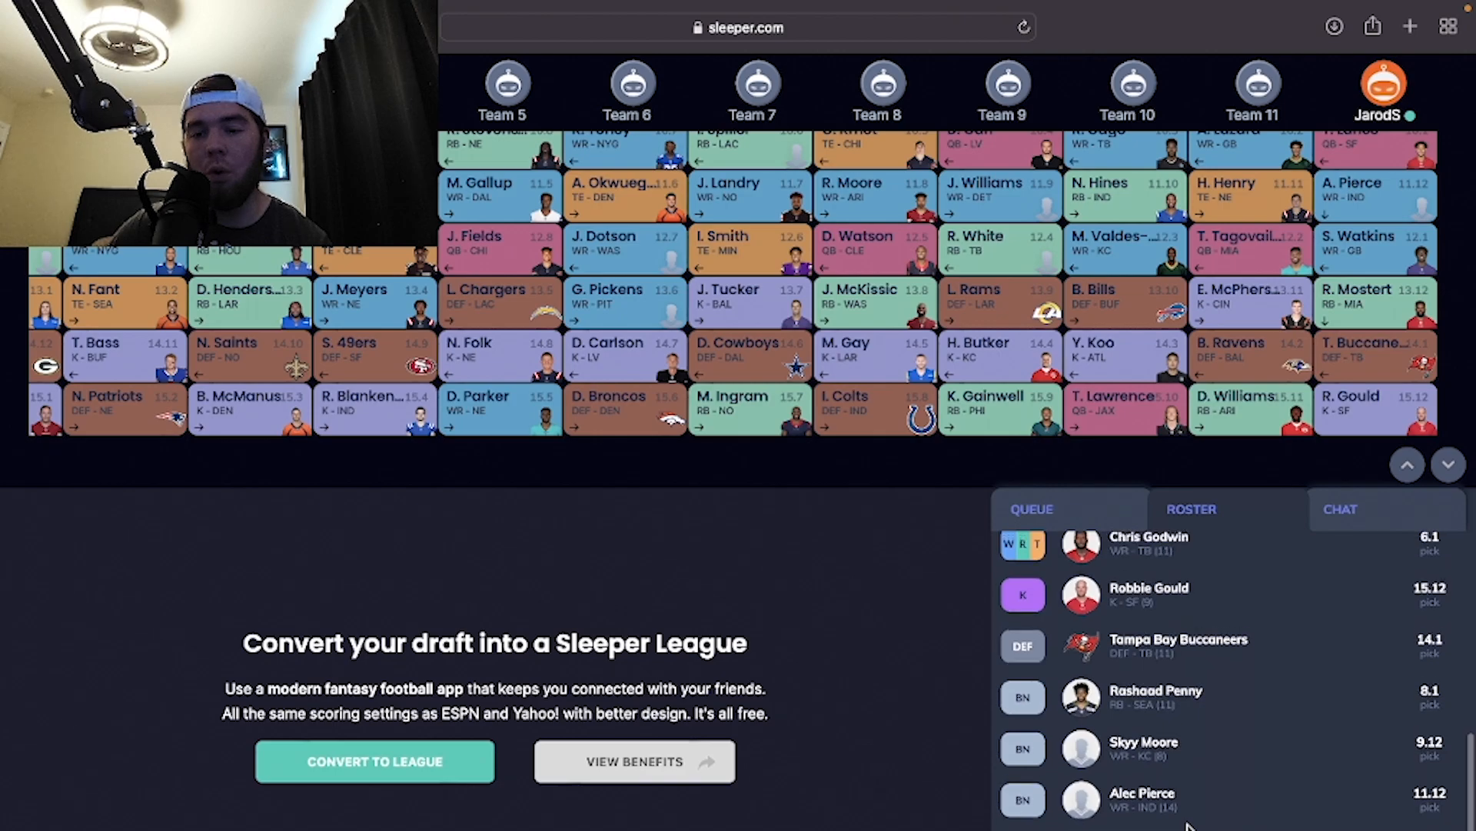
click(1191, 508)
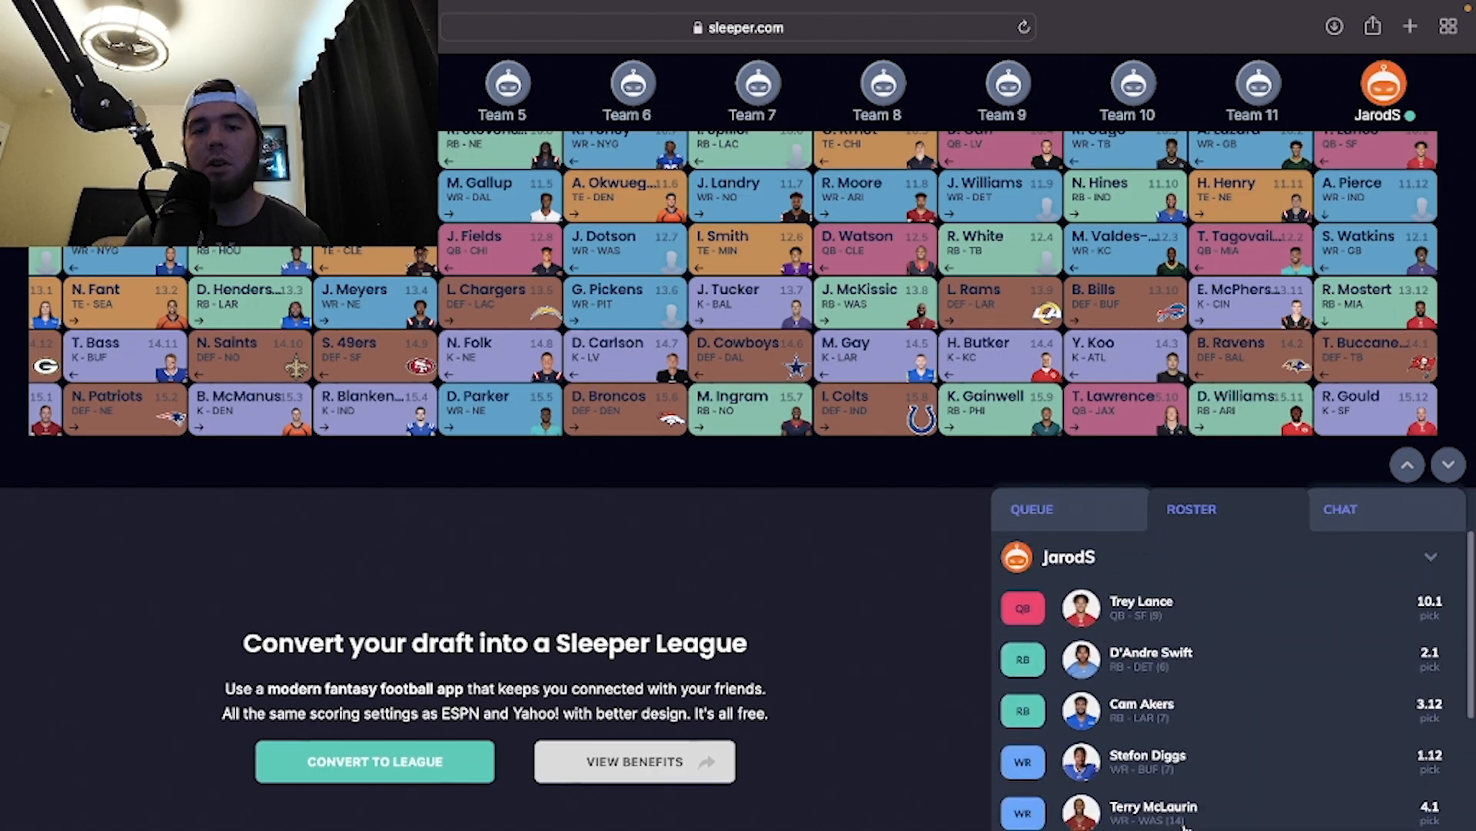